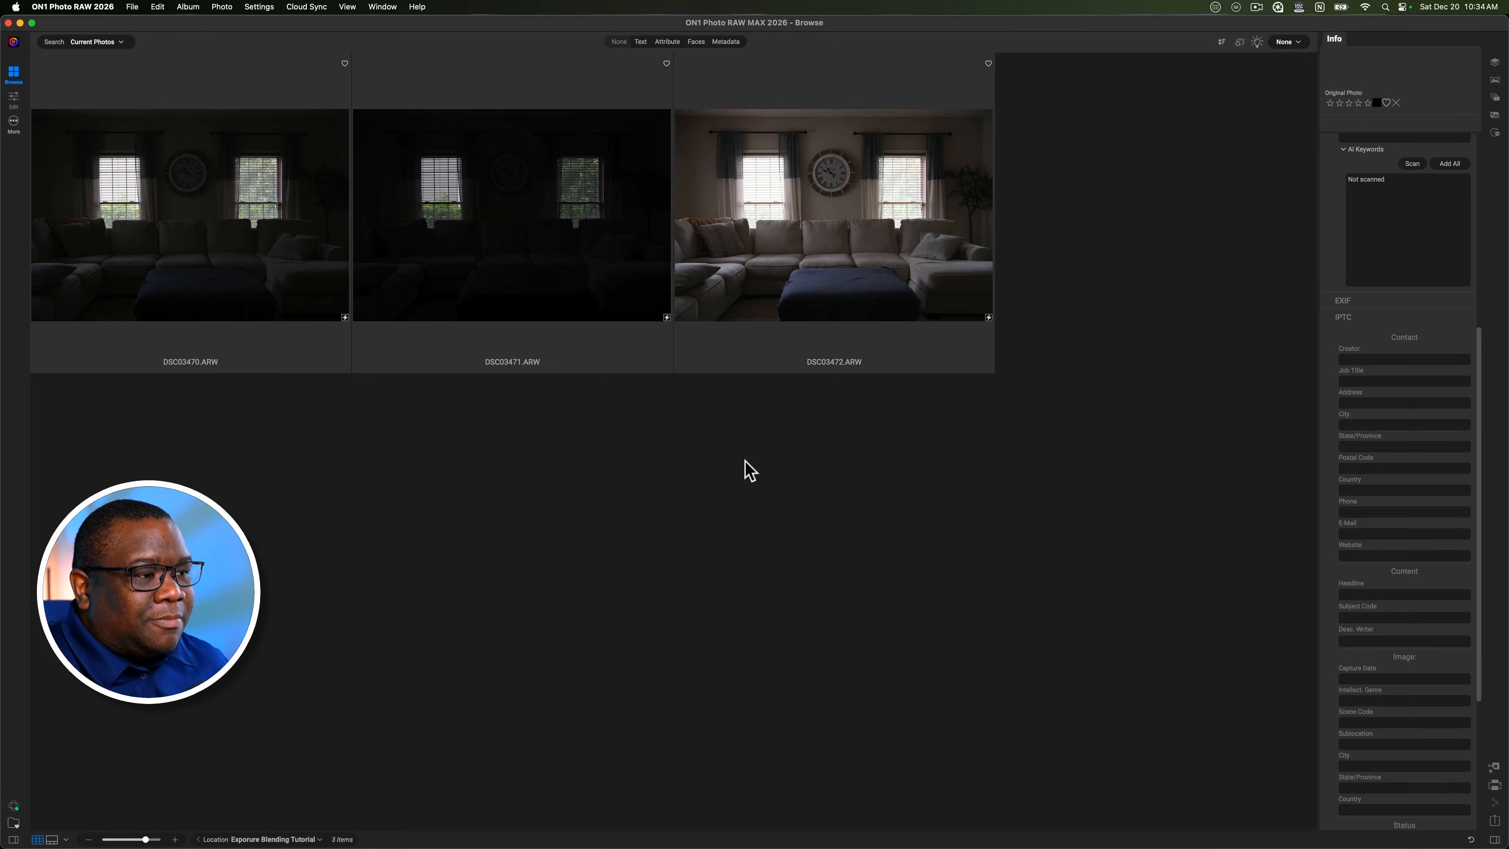
{"action": "mouse_move", "coordinate": [179, 260]}
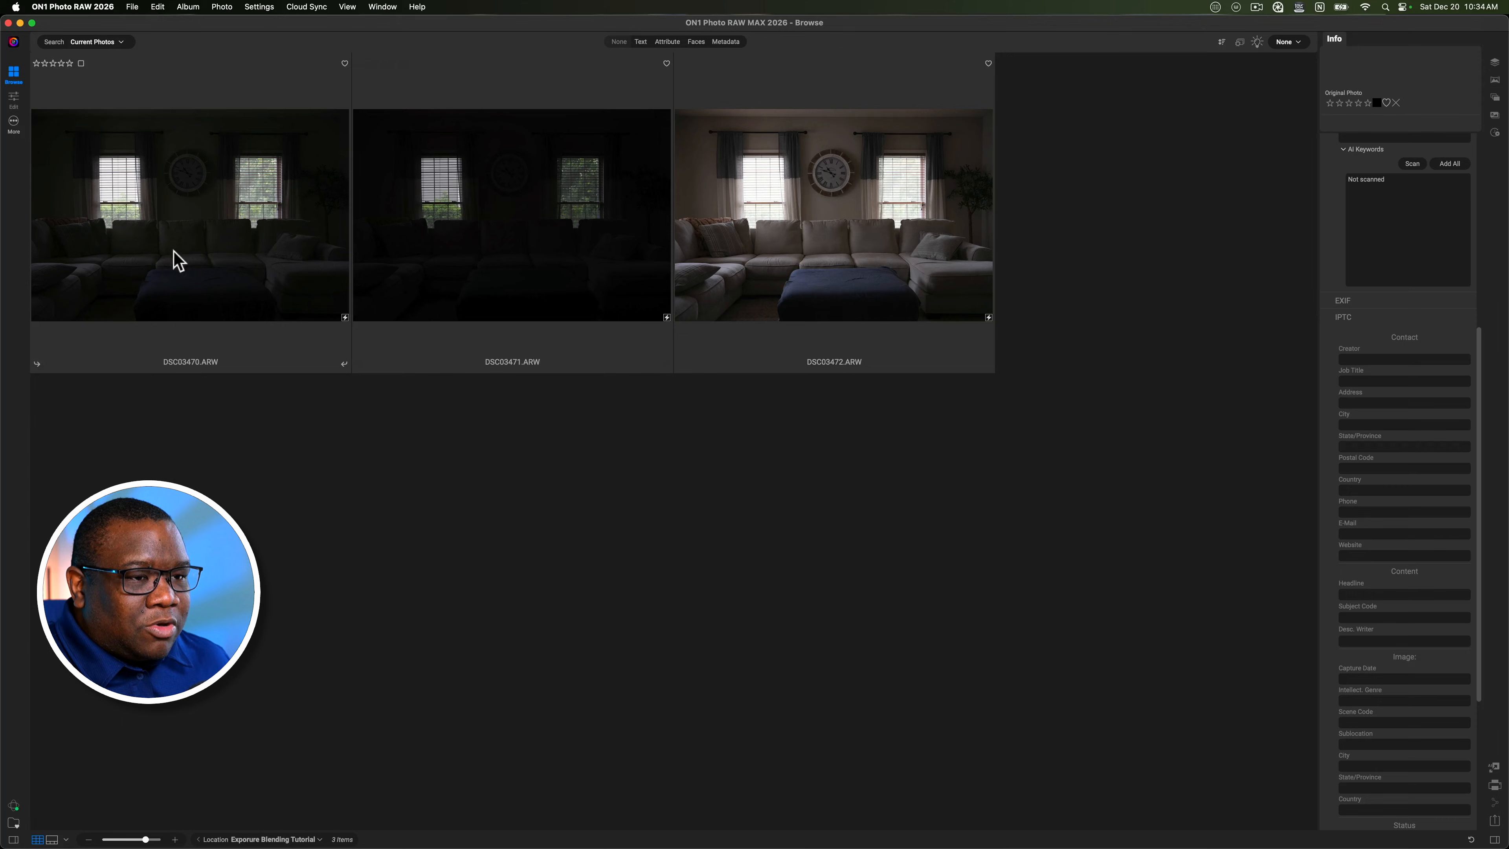
{"action": "mouse_move", "coordinate": [617, 510]}
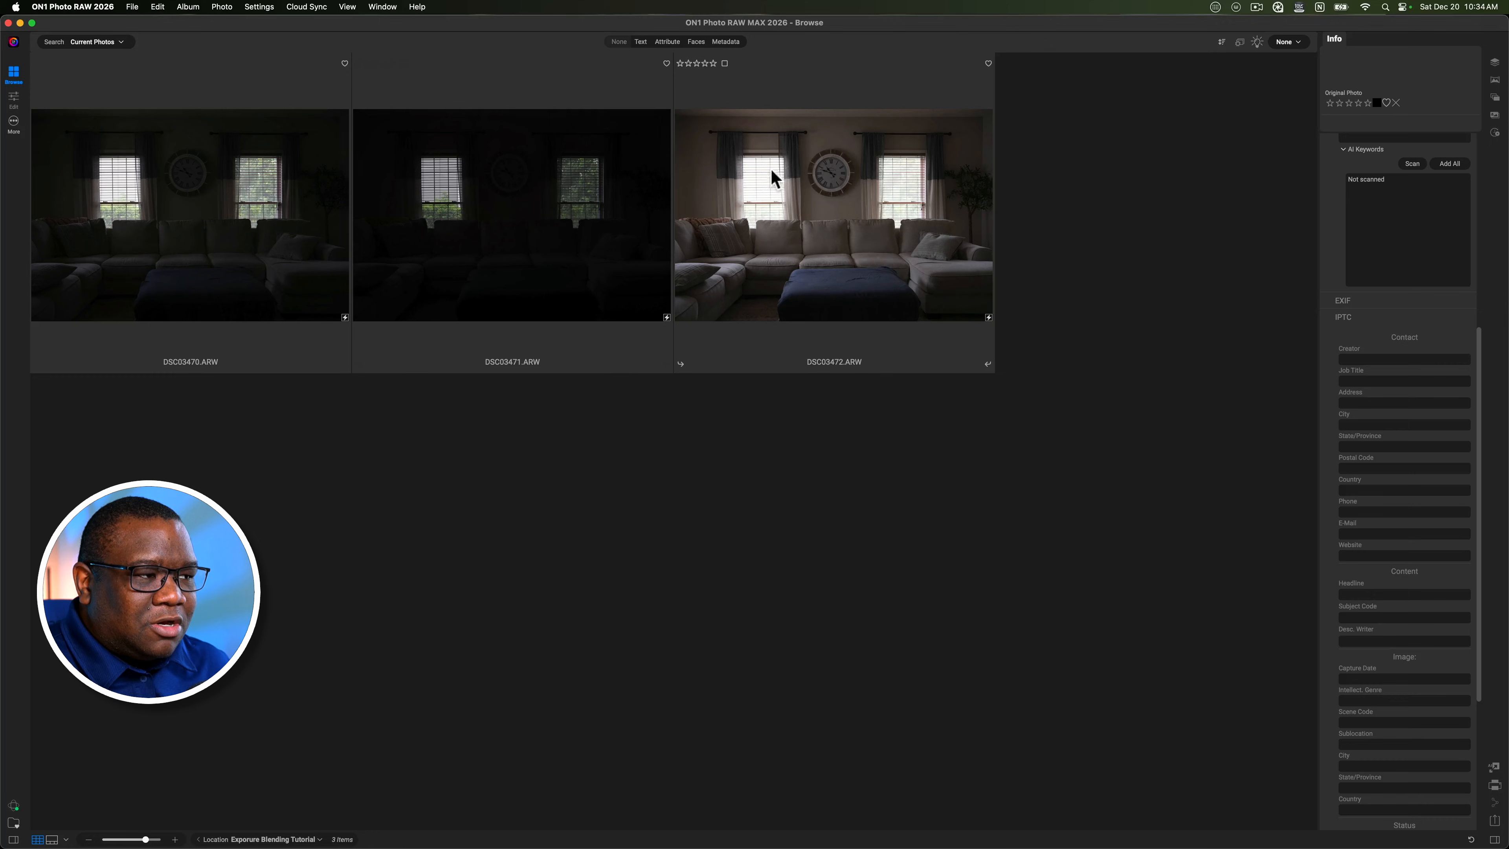
{"action": "mouse_move", "coordinate": [717, 210]}
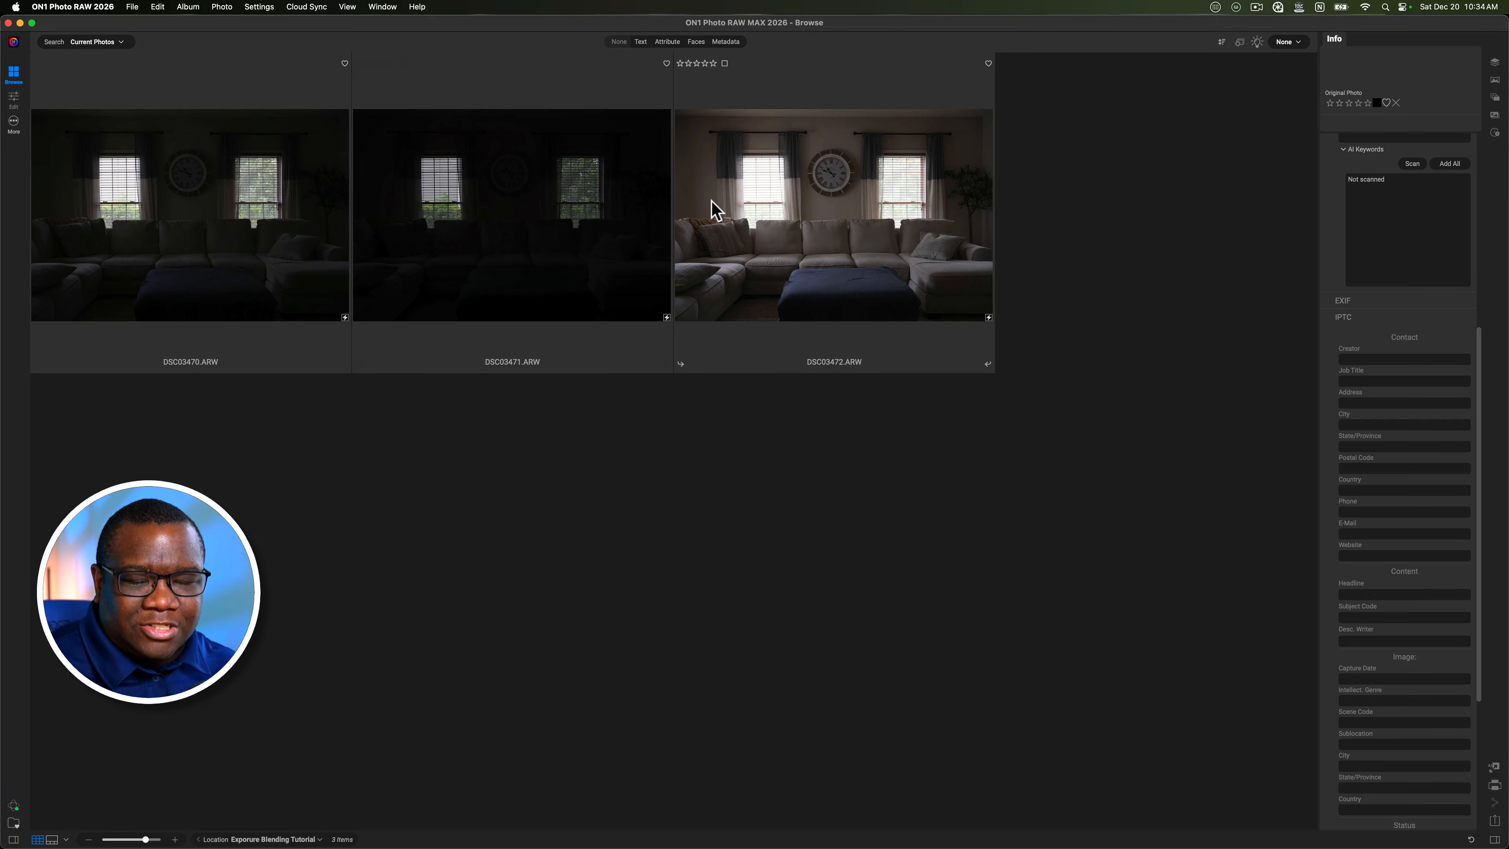
{"action": "mouse_move", "coordinate": [660, 499]}
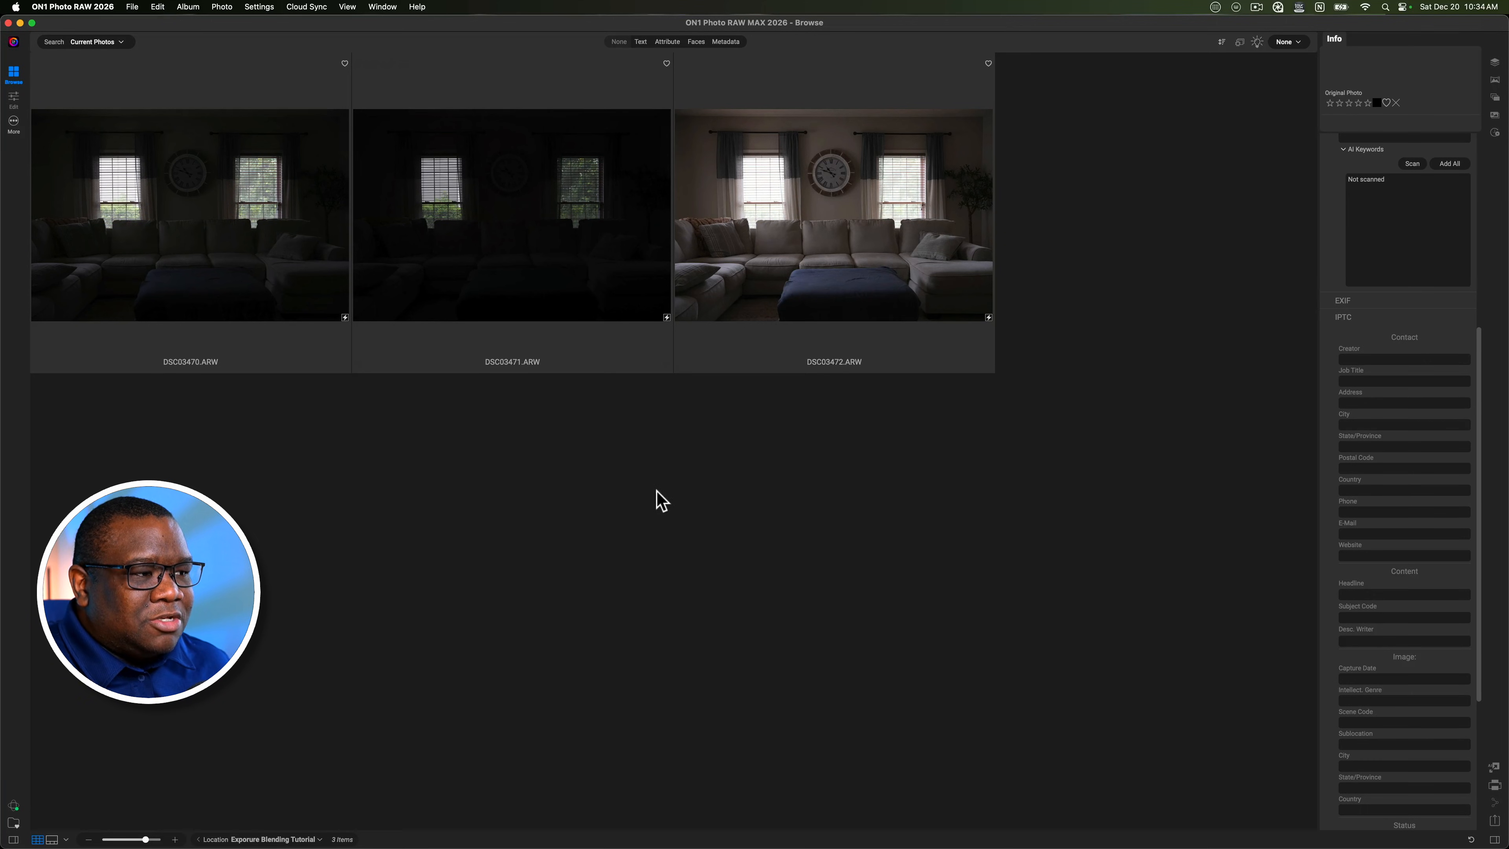
{"action": "mouse_move", "coordinate": [811, 316]}
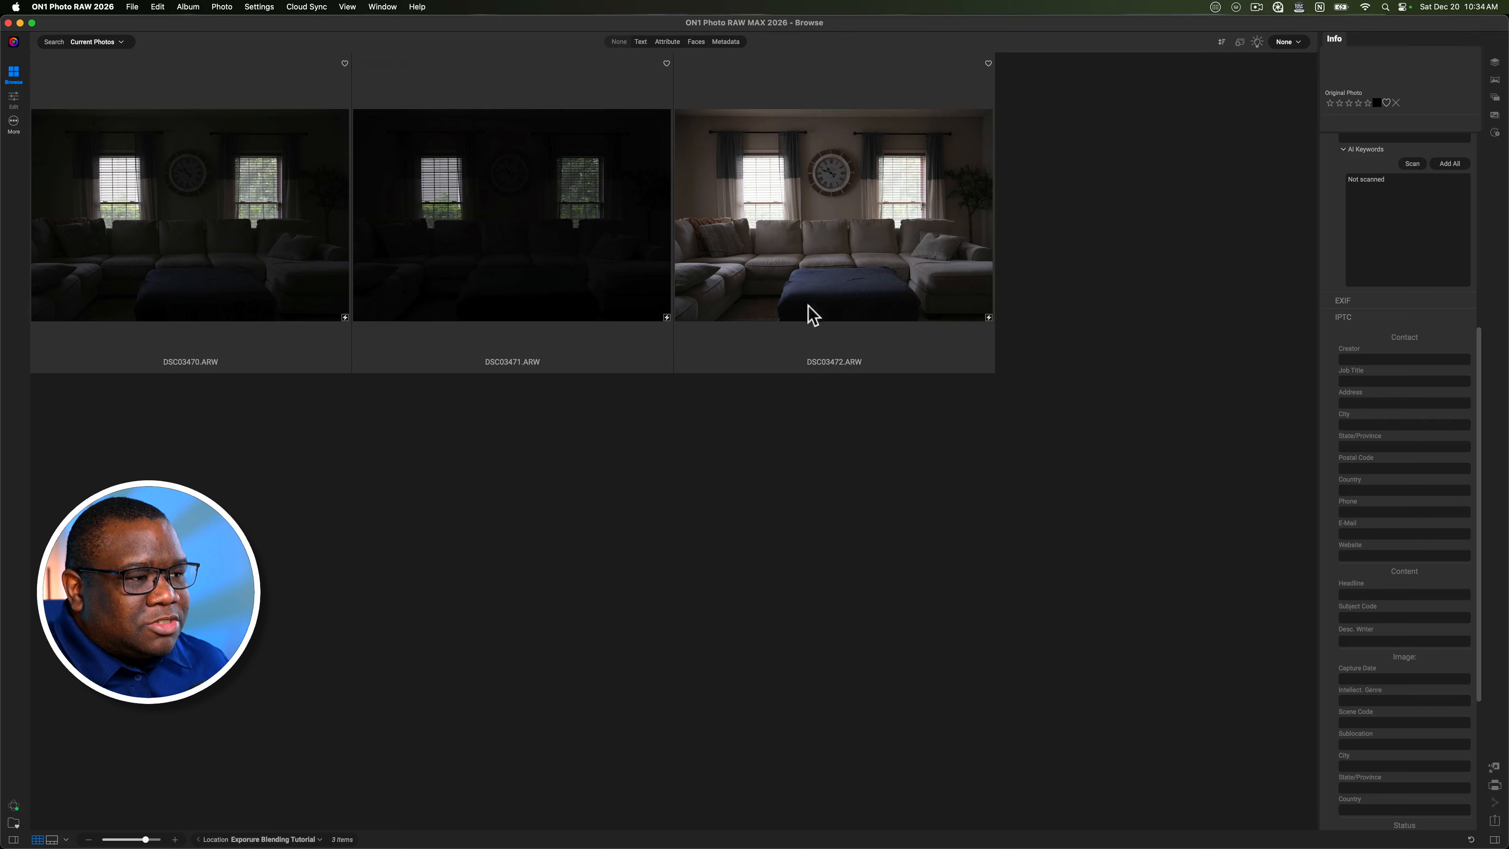
{"action": "mouse_move", "coordinate": [519, 219]}
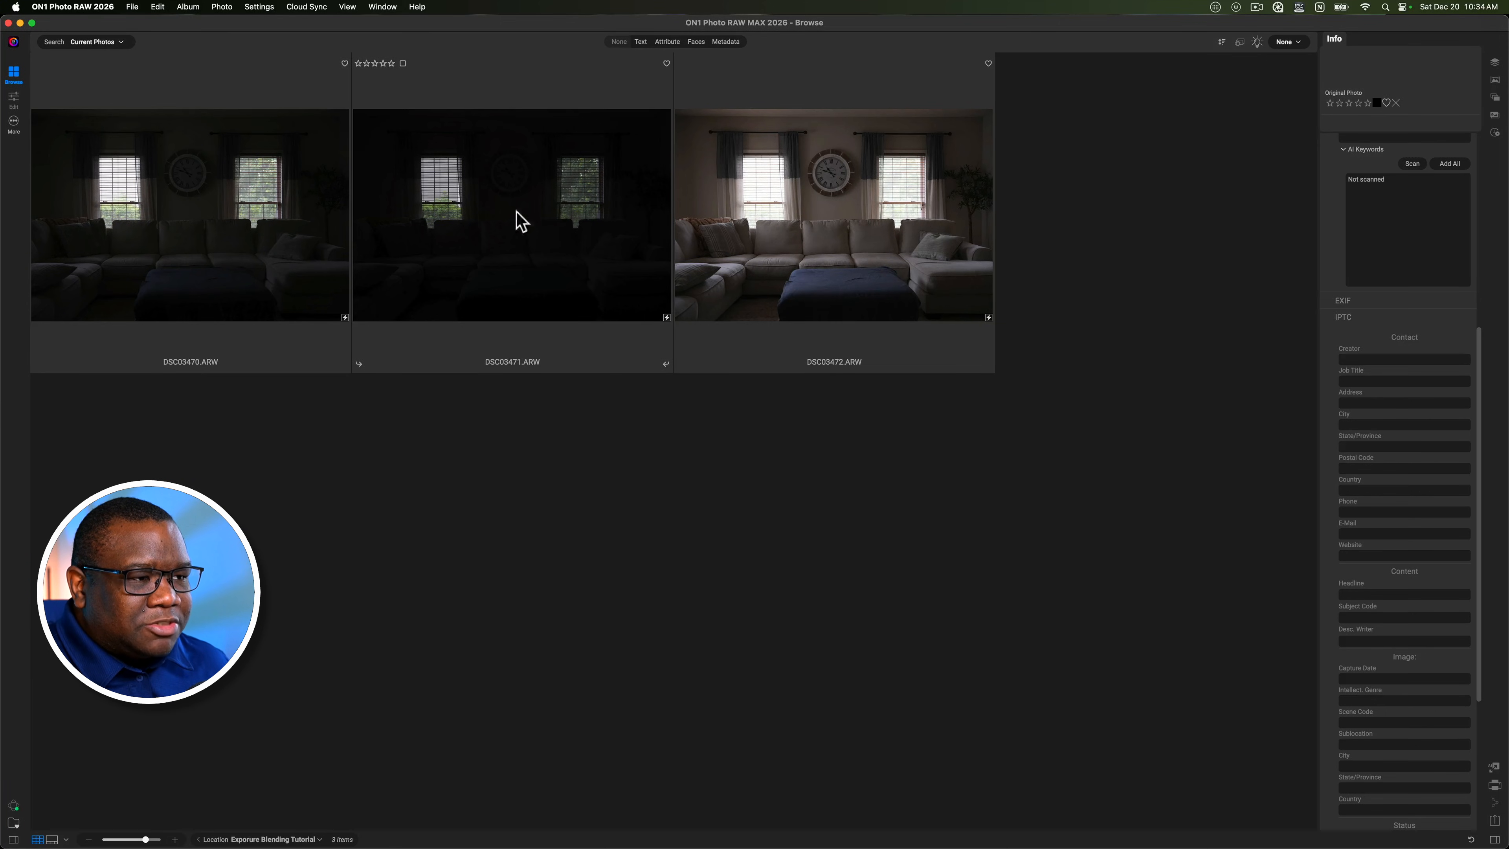
{"action": "mouse_move", "coordinate": [566, 202]}
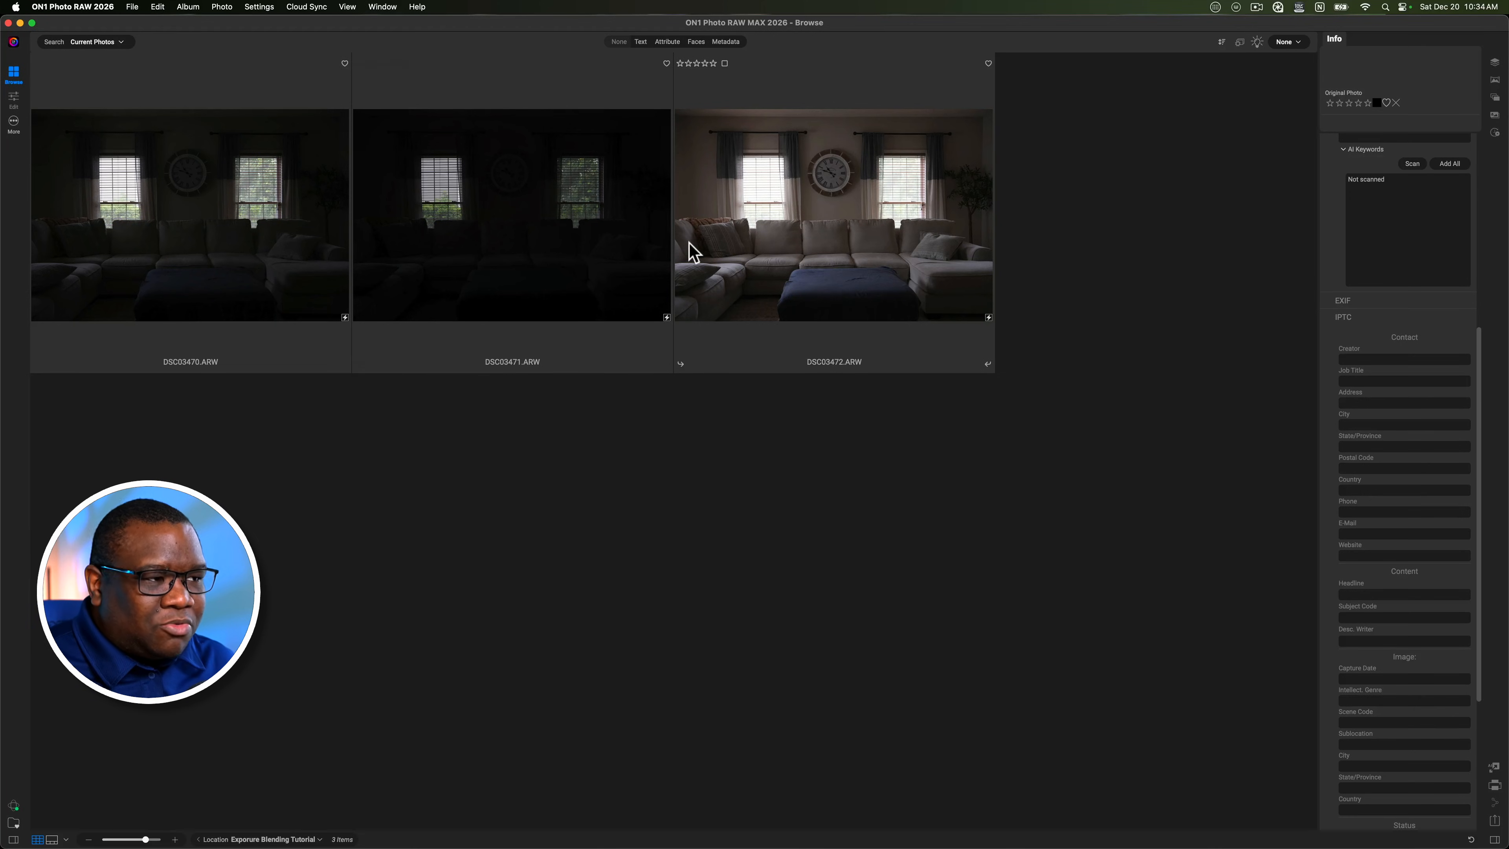
{"action": "mouse_move", "coordinate": [708, 228]}
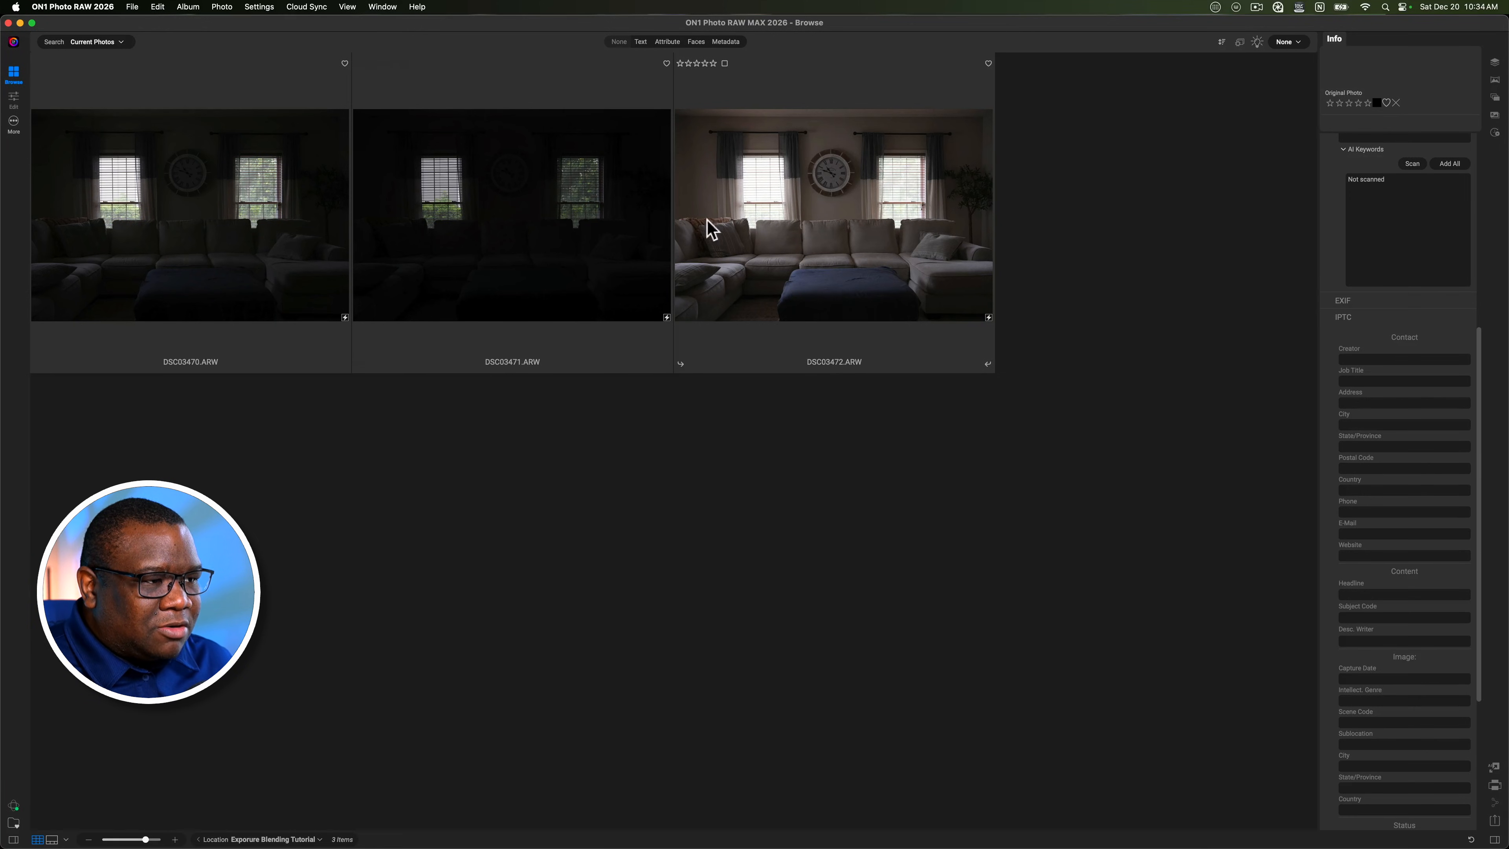
{"action": "mouse_move", "coordinate": [796, 211]}
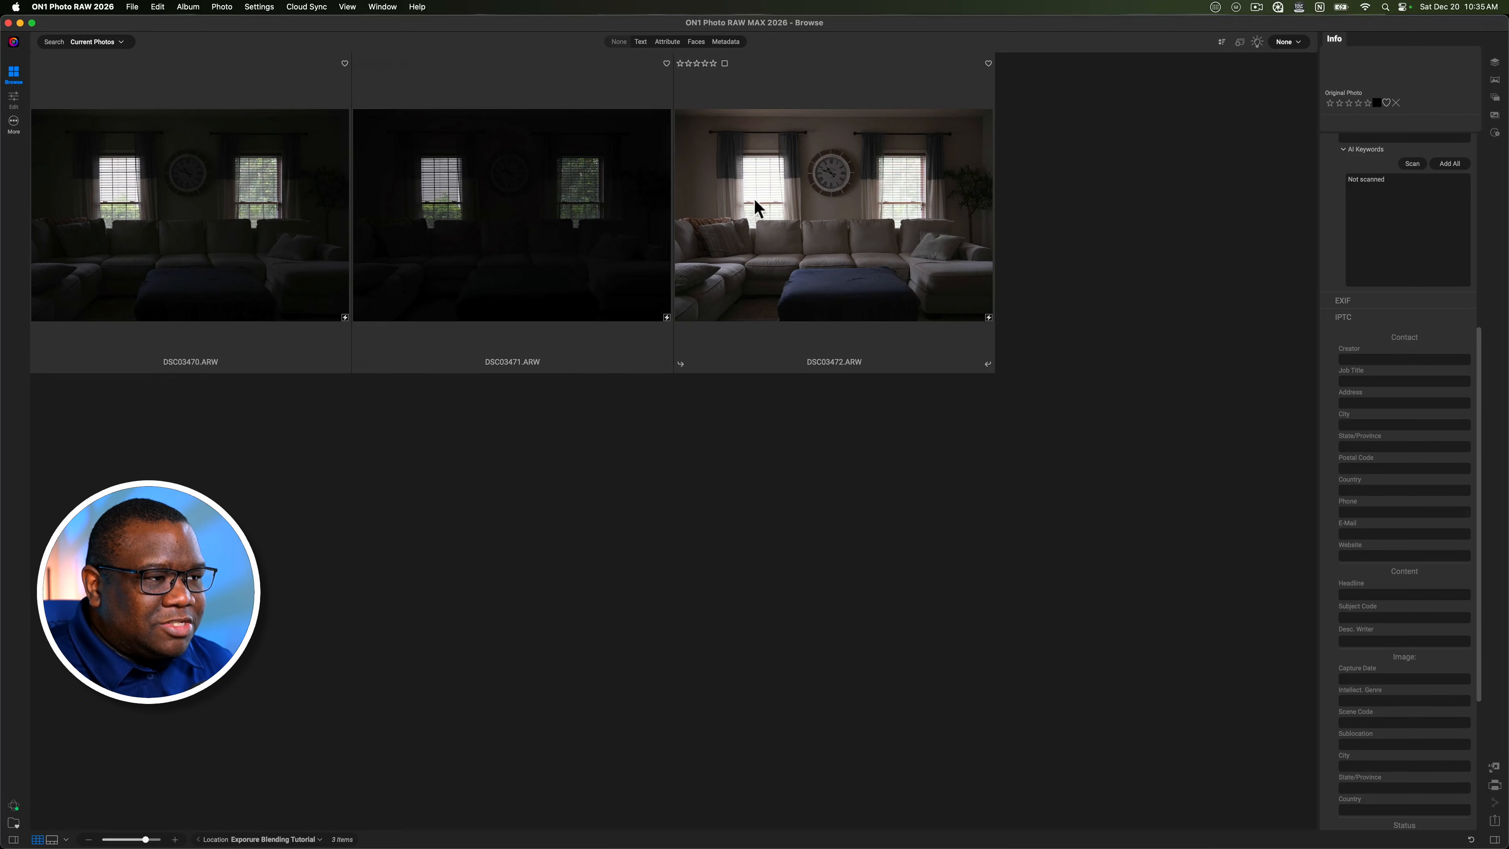
{"action": "mouse_move", "coordinate": [376, 475]}
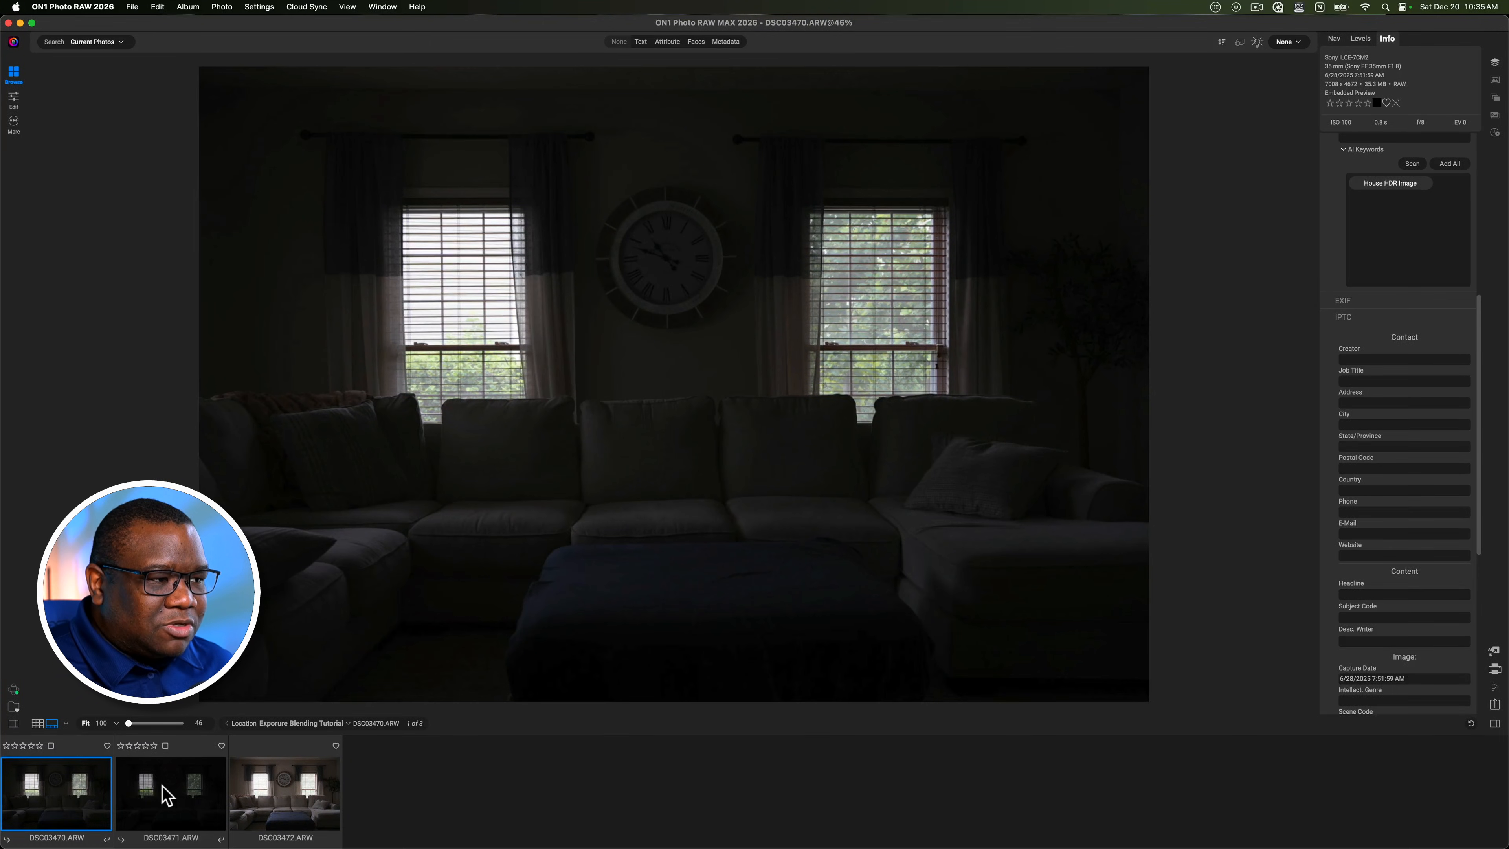
Display the brightest exposure DSC03472 large and select it together with the middle frame DSC03471.
{"action": "left_click", "coordinate": [171, 793]}
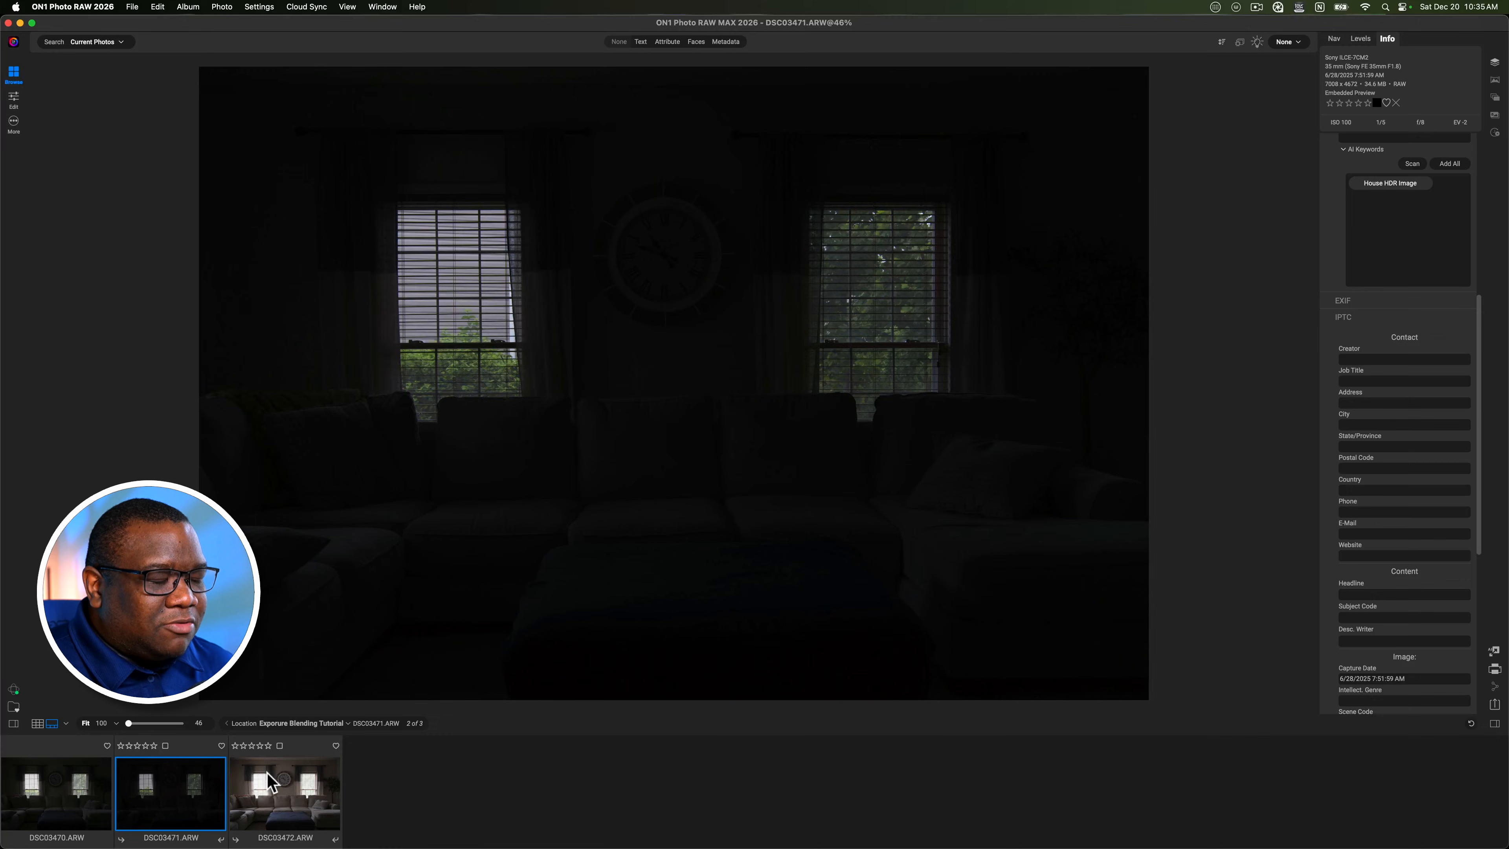
{"action": "left_click", "coordinate": [285, 792]}
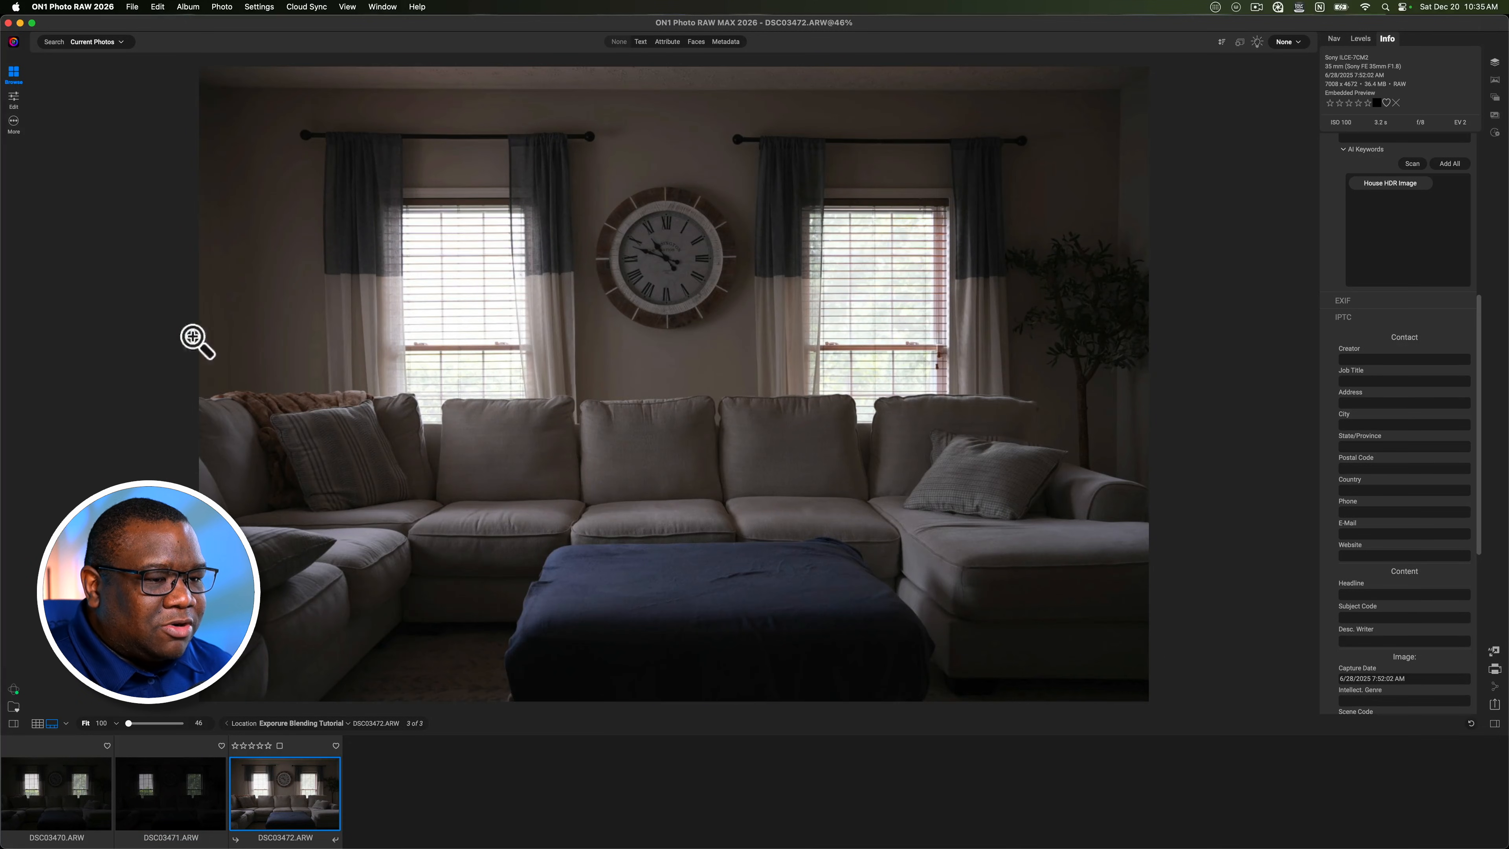
{"action": "mouse_move", "coordinate": [429, 695]}
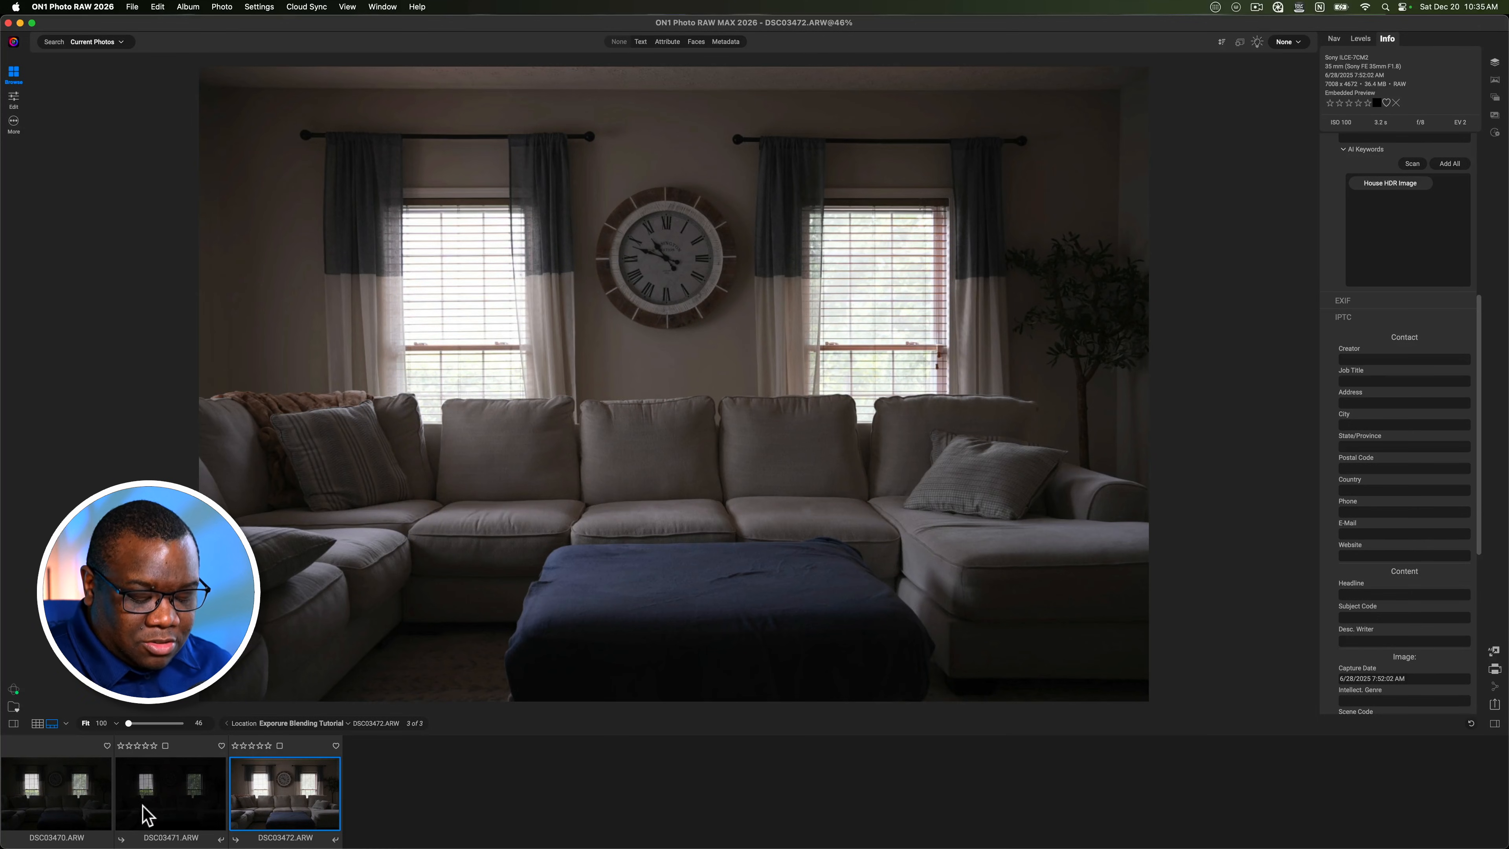
{"action": "left_click", "coordinate": [170, 793]}
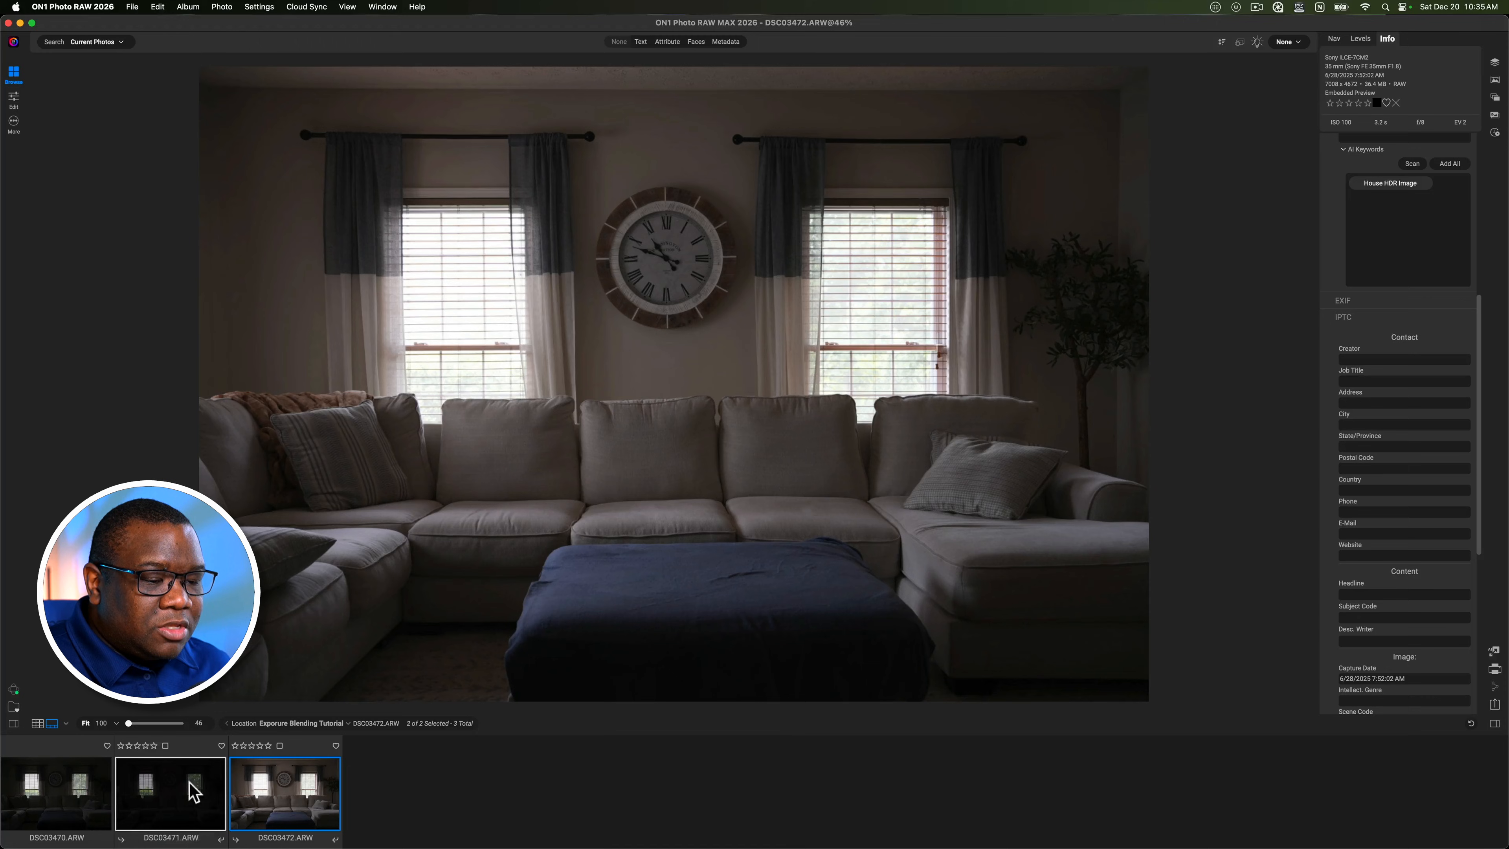
{"action": "mouse_move", "coordinate": [146, 787]}
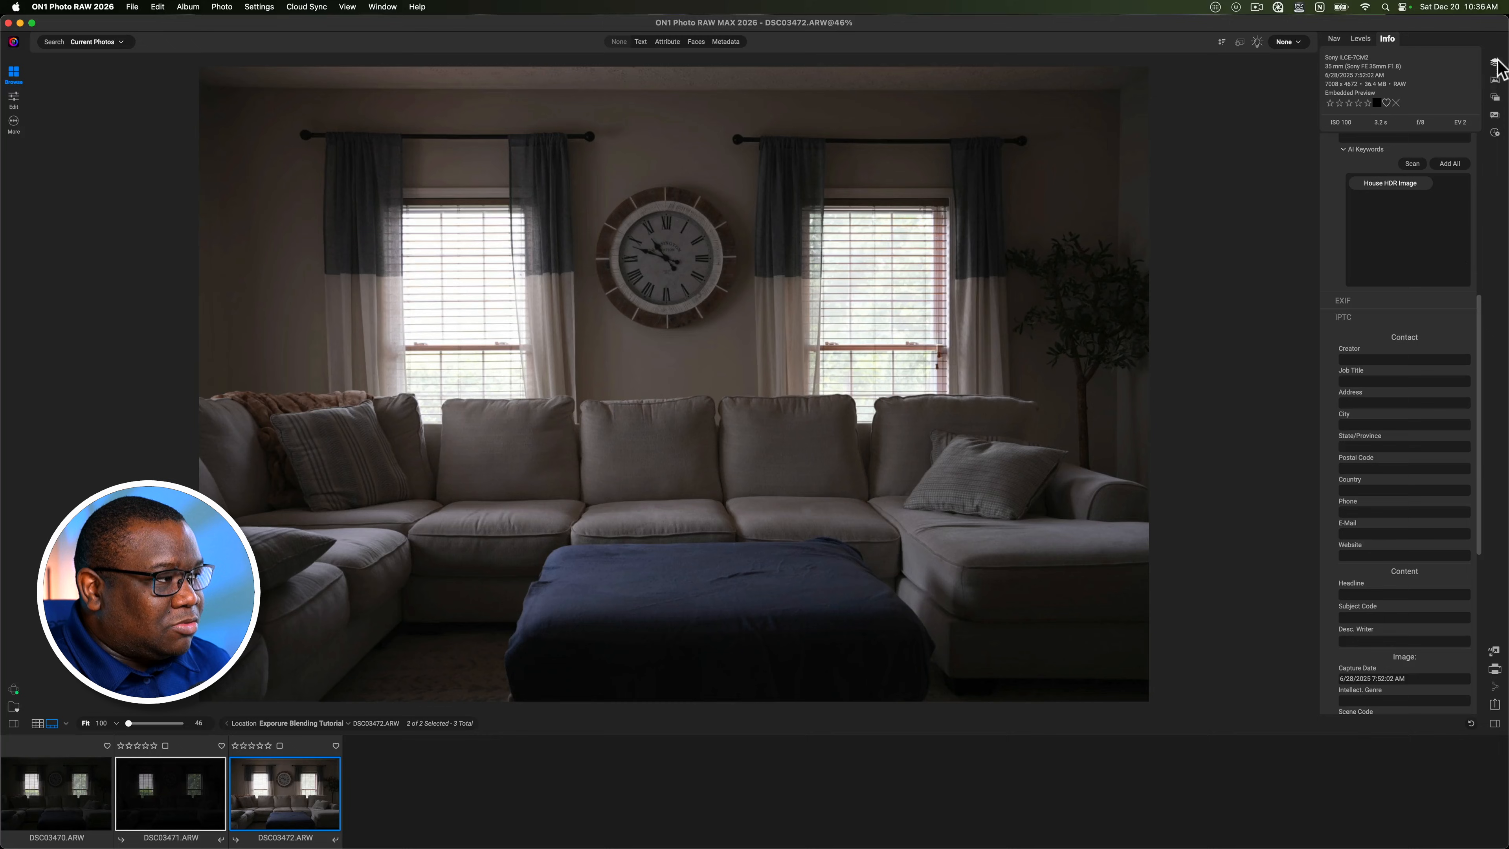
{"action": "mouse_move", "coordinate": [938, 236]}
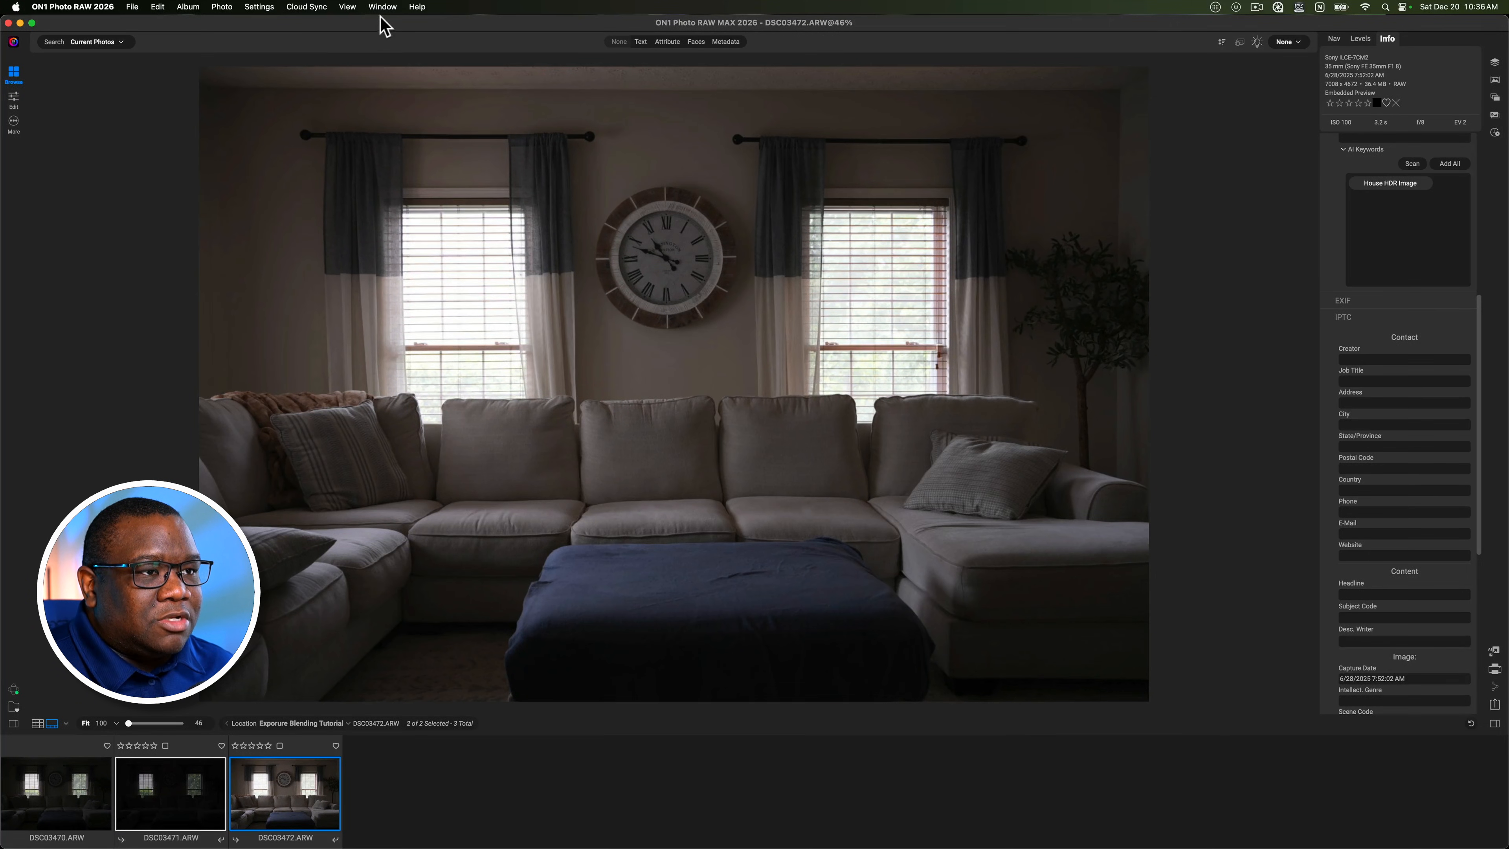
Uncheck Show Right Bumper in the Window menu to free room for the side panel.
{"action": "left_click", "coordinate": [349, 8]}
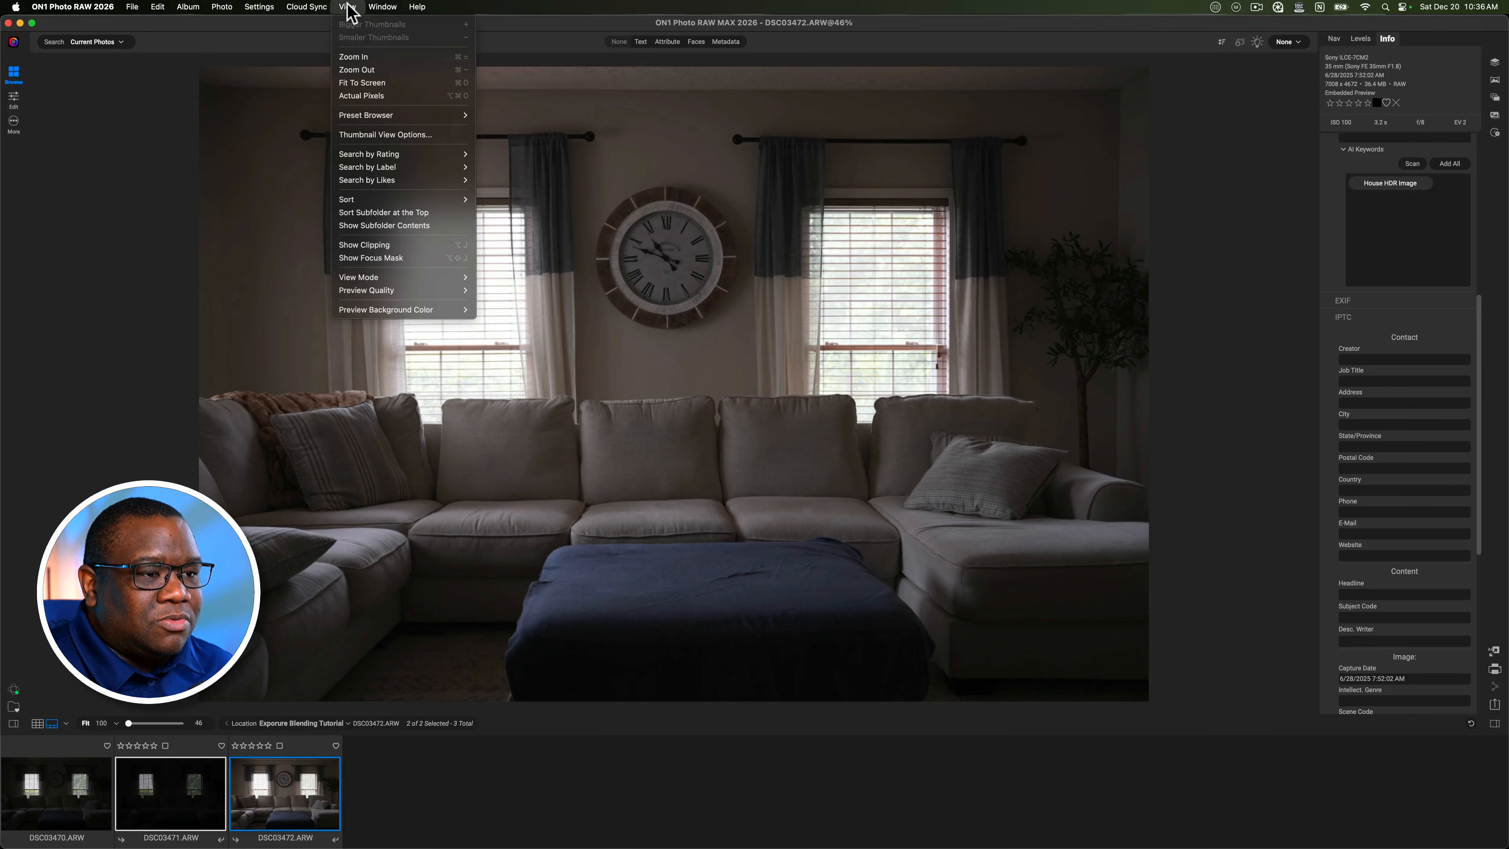
{"action": "left_click", "coordinate": [382, 7]}
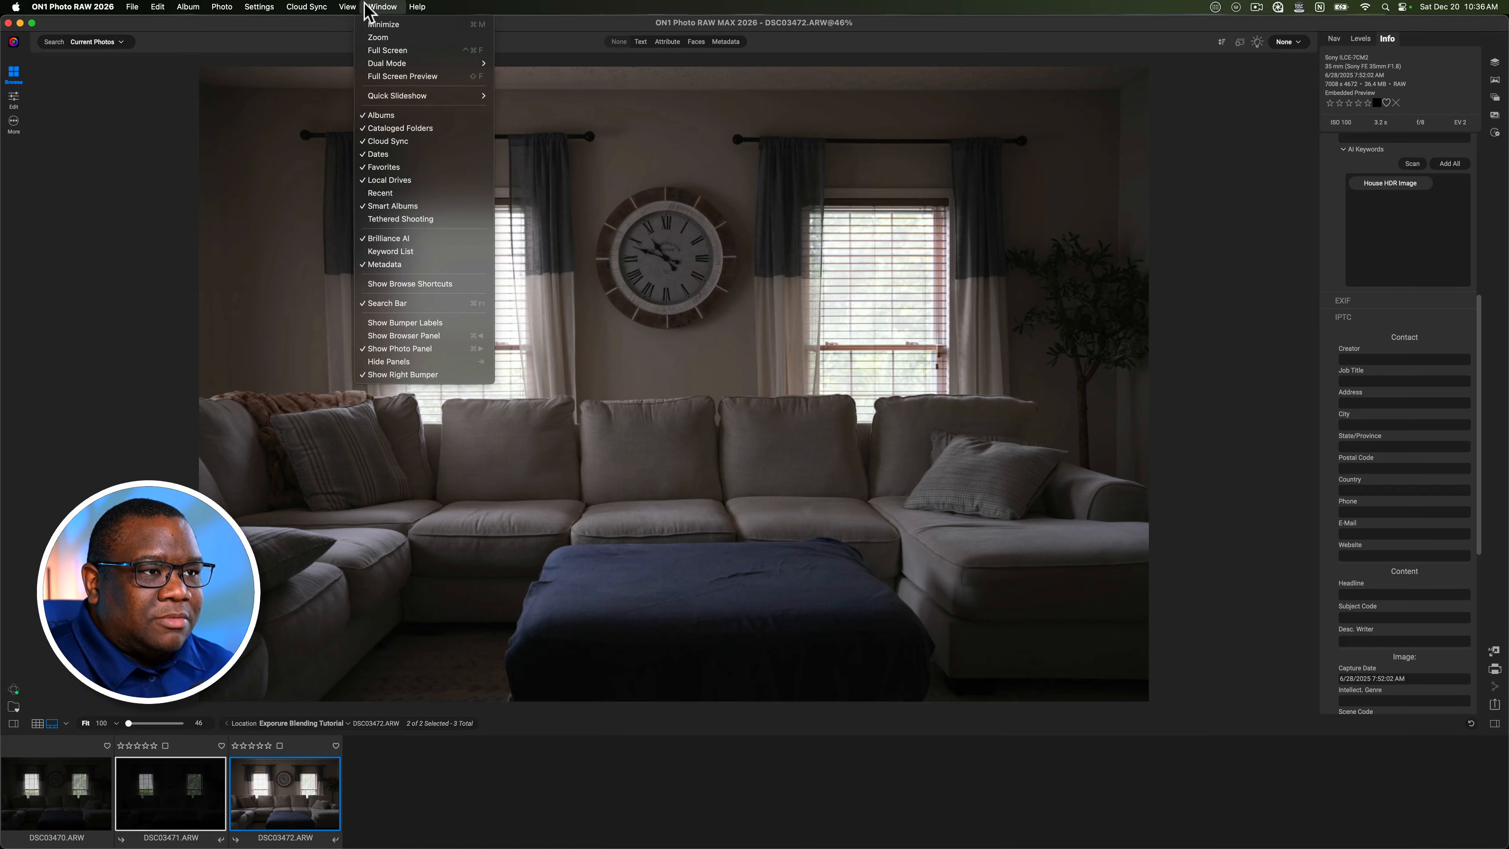
{"action": "mouse_move", "coordinate": [419, 387]}
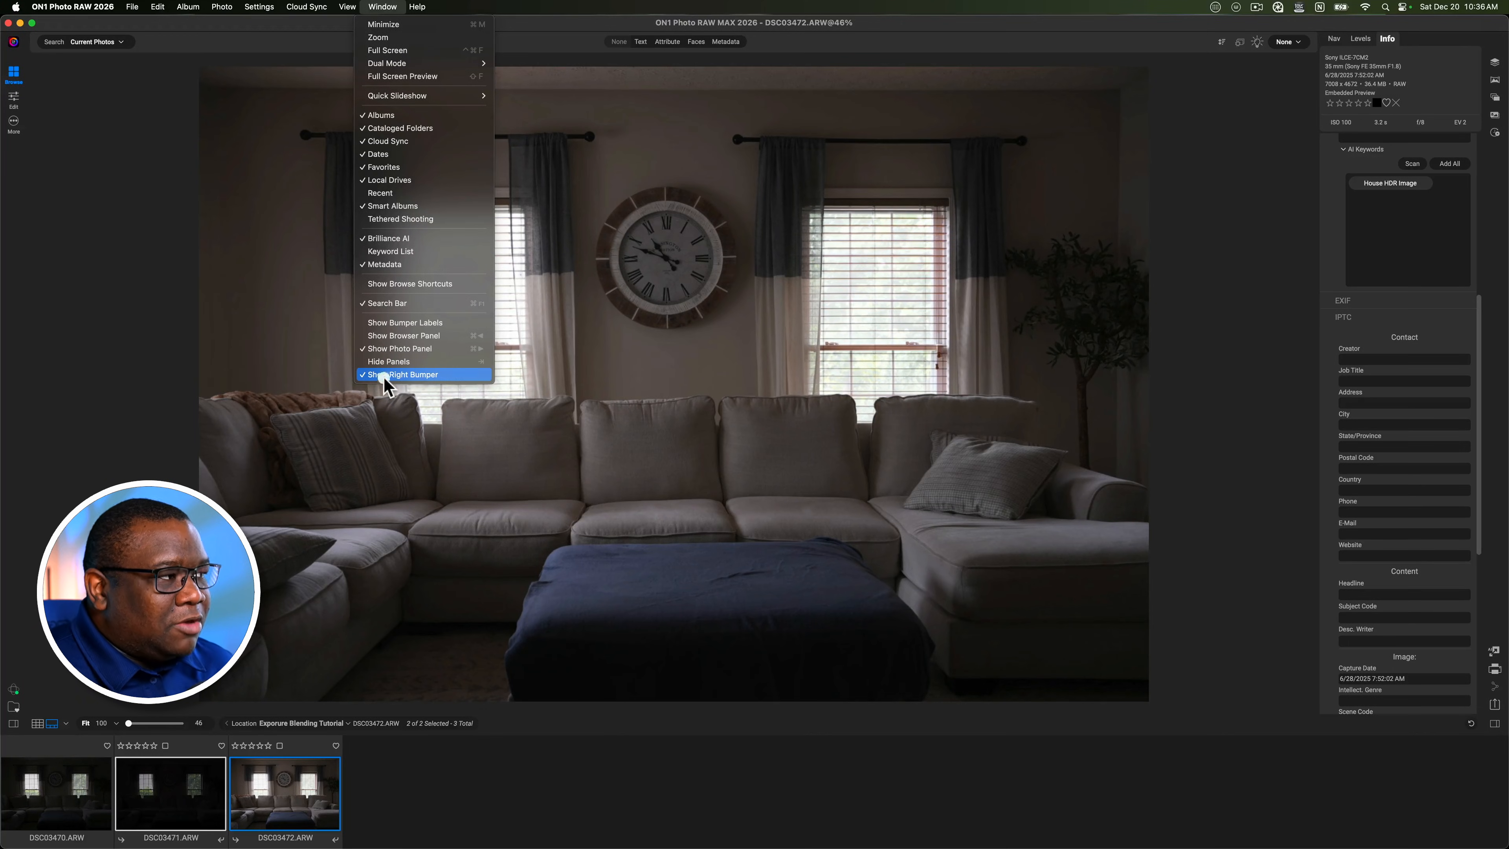
{"action": "left_click", "coordinate": [402, 374]}
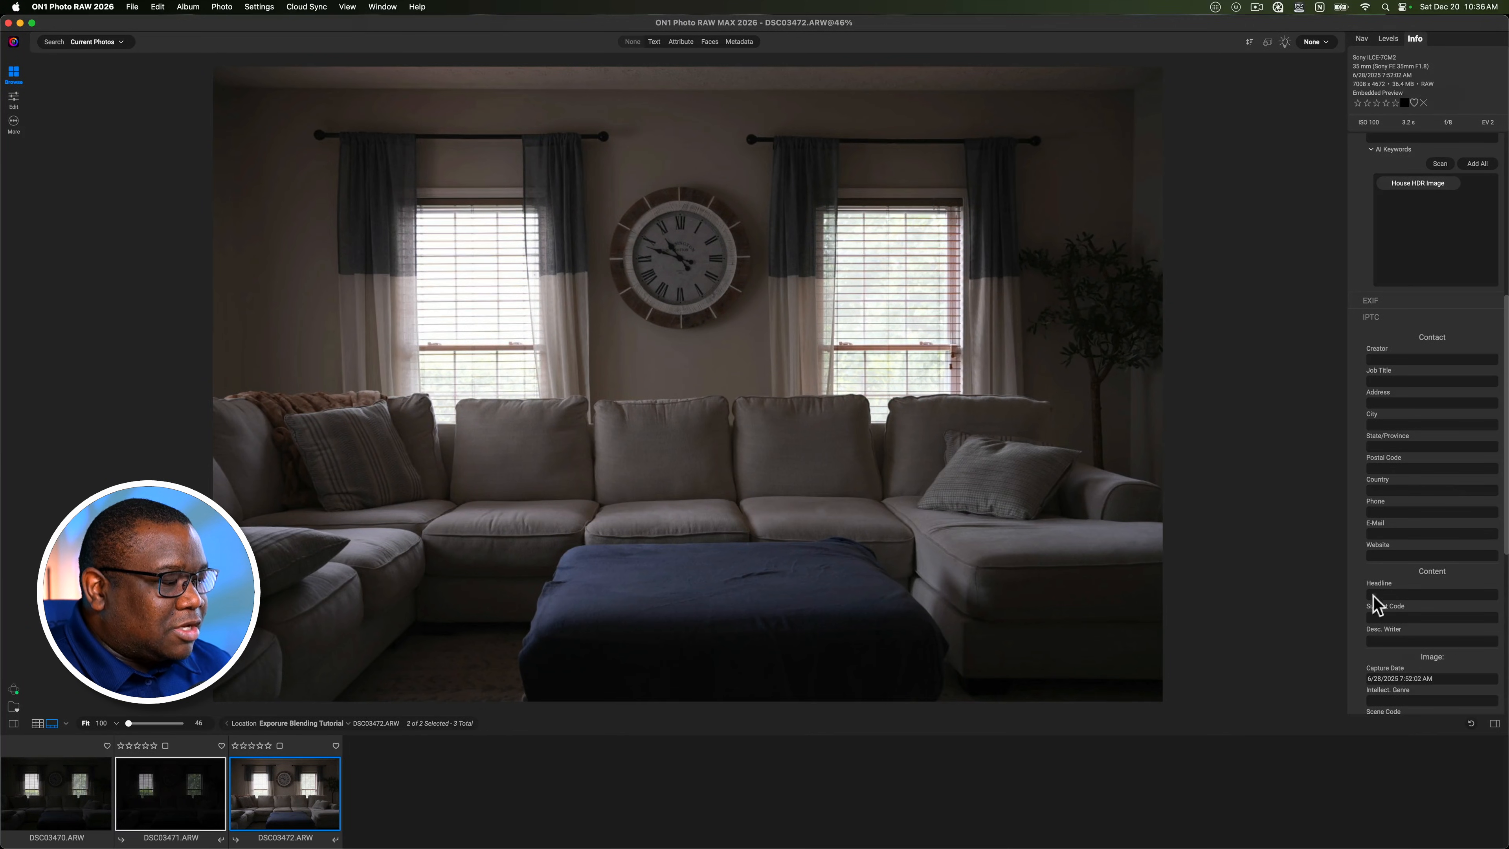
{"action": "left_click", "coordinate": [382, 7]}
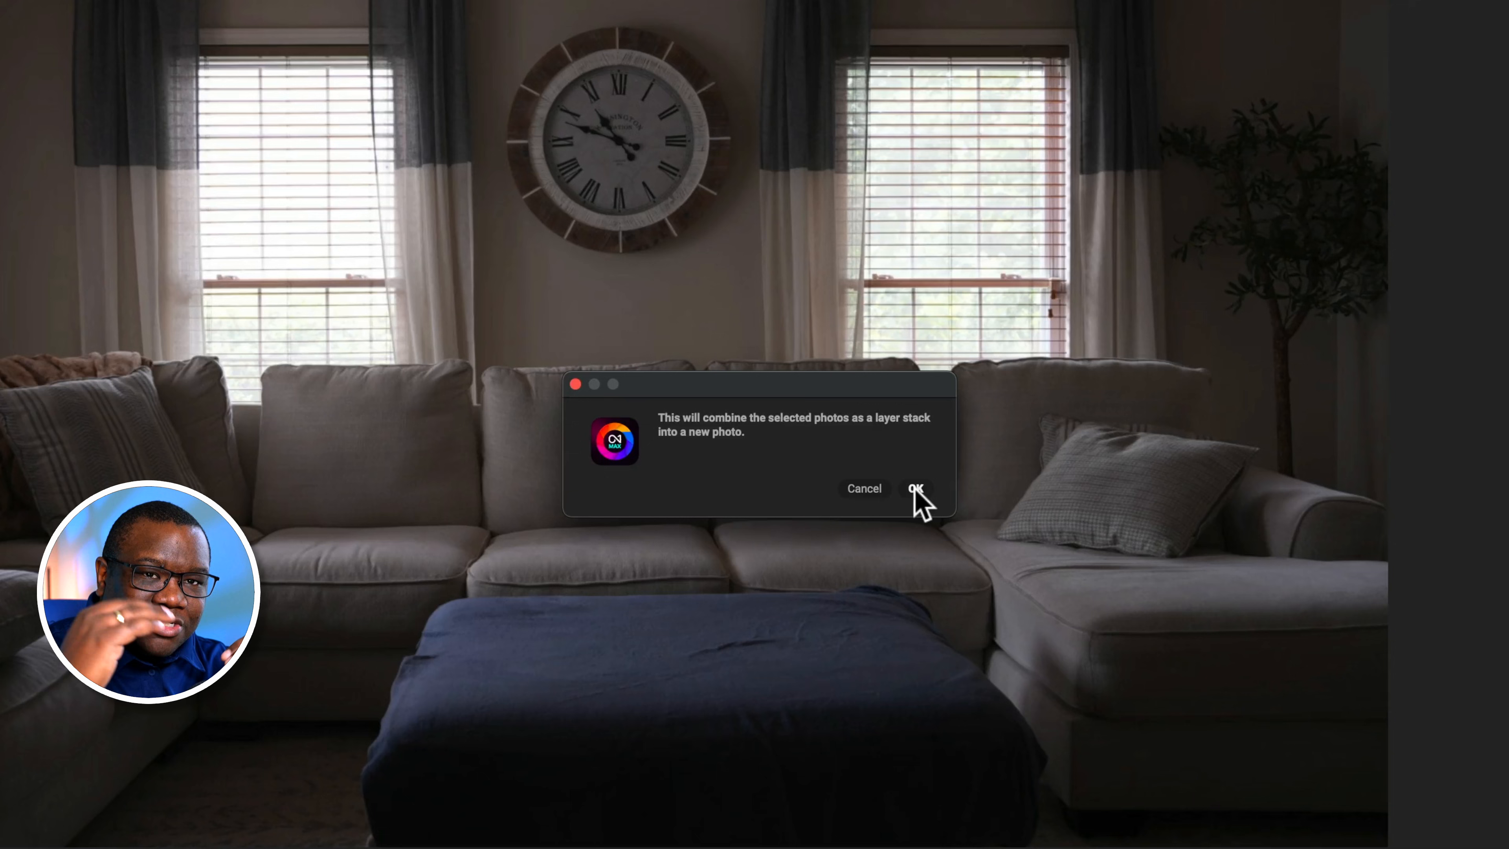
Confirm Create Layers so the two exposures become one layered photo.
{"action": "left_click", "coordinate": [918, 489]}
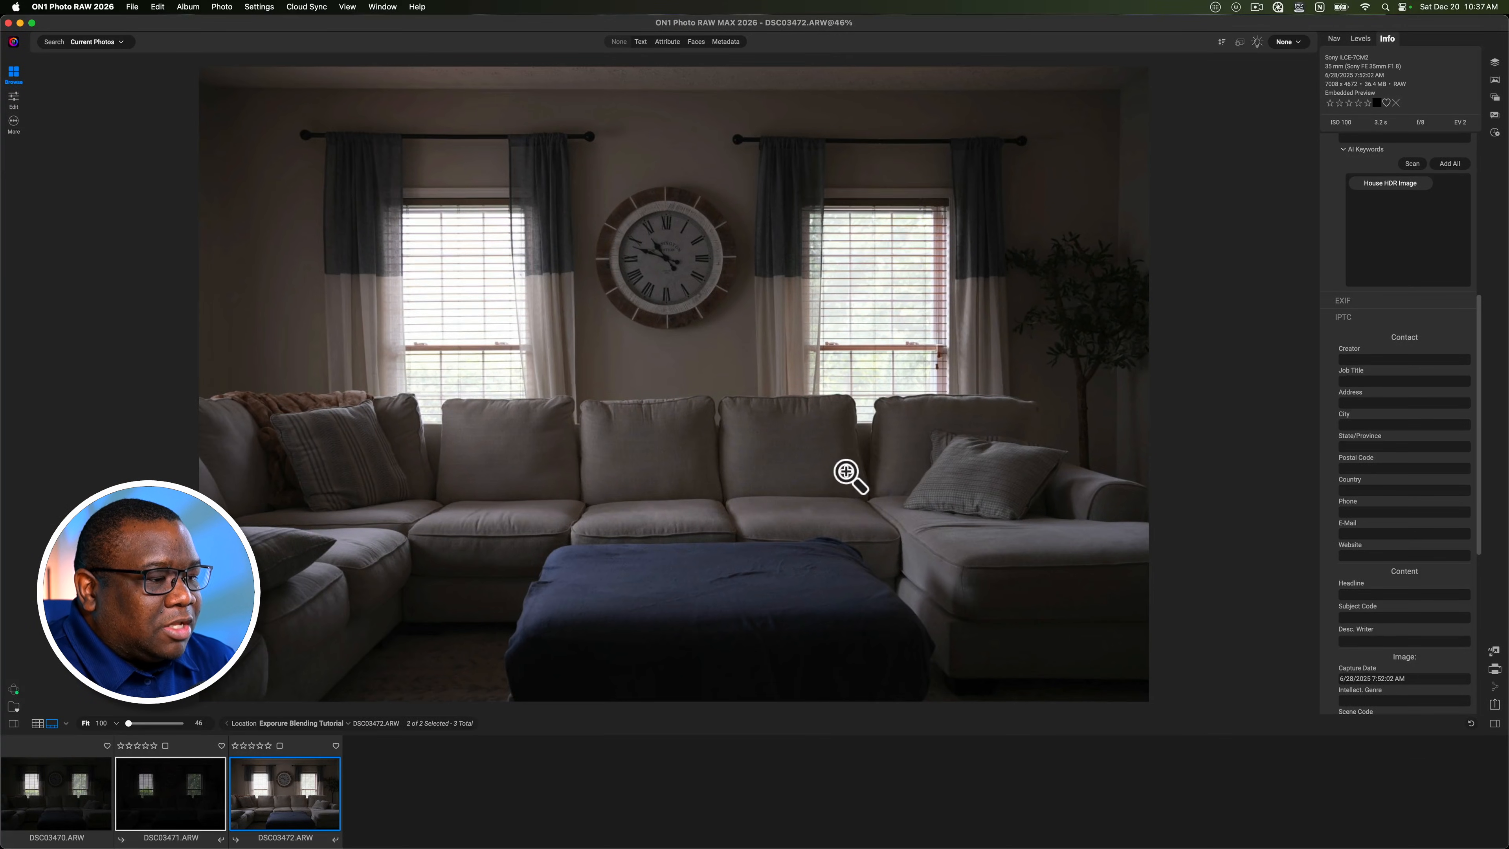
{"action": "left_click", "coordinate": [14, 96]}
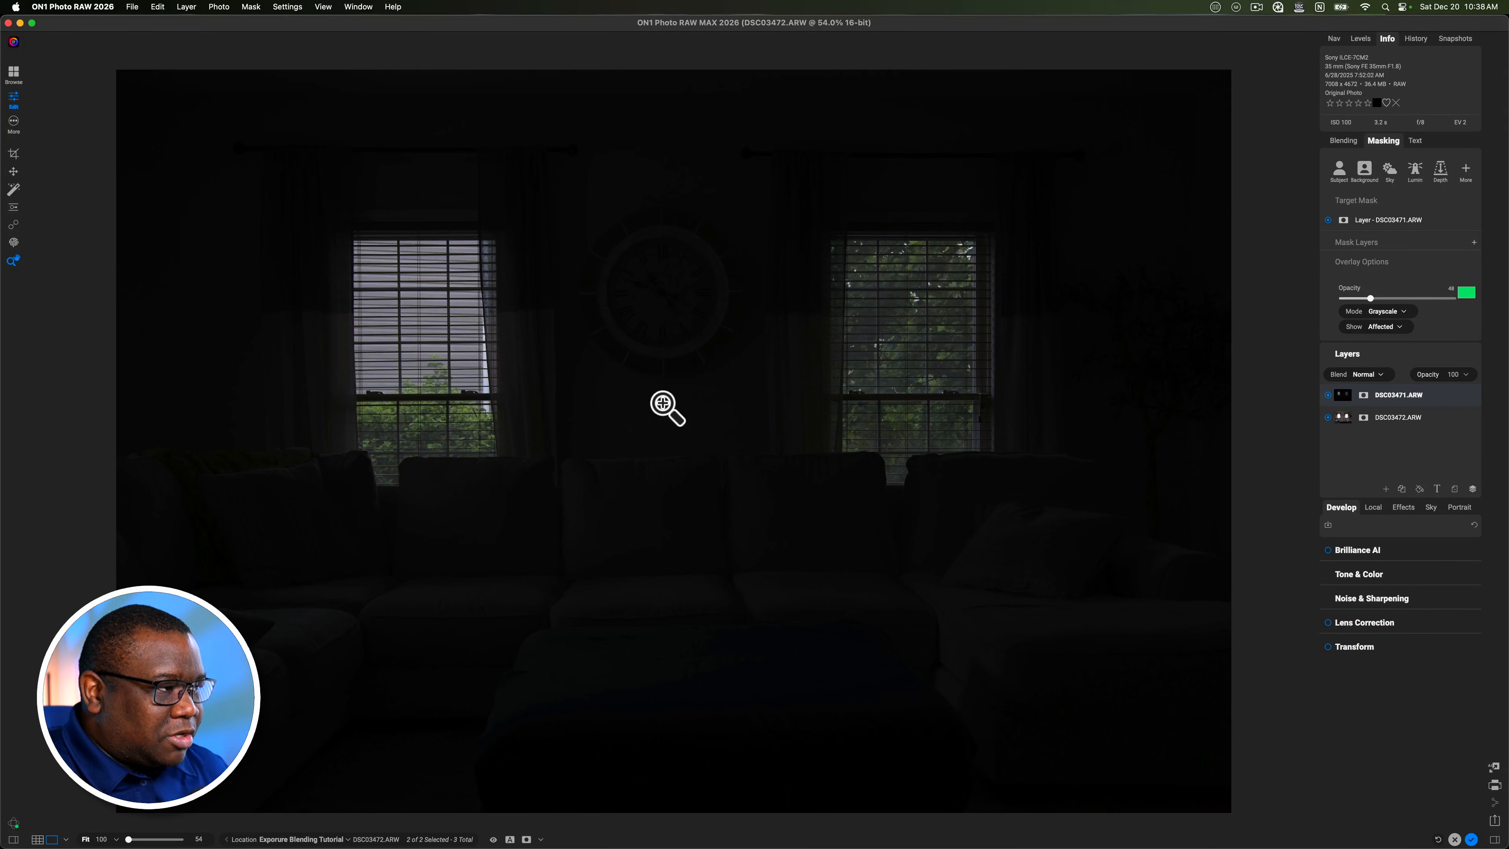
{"action": "mouse_move", "coordinate": [1133, 472]}
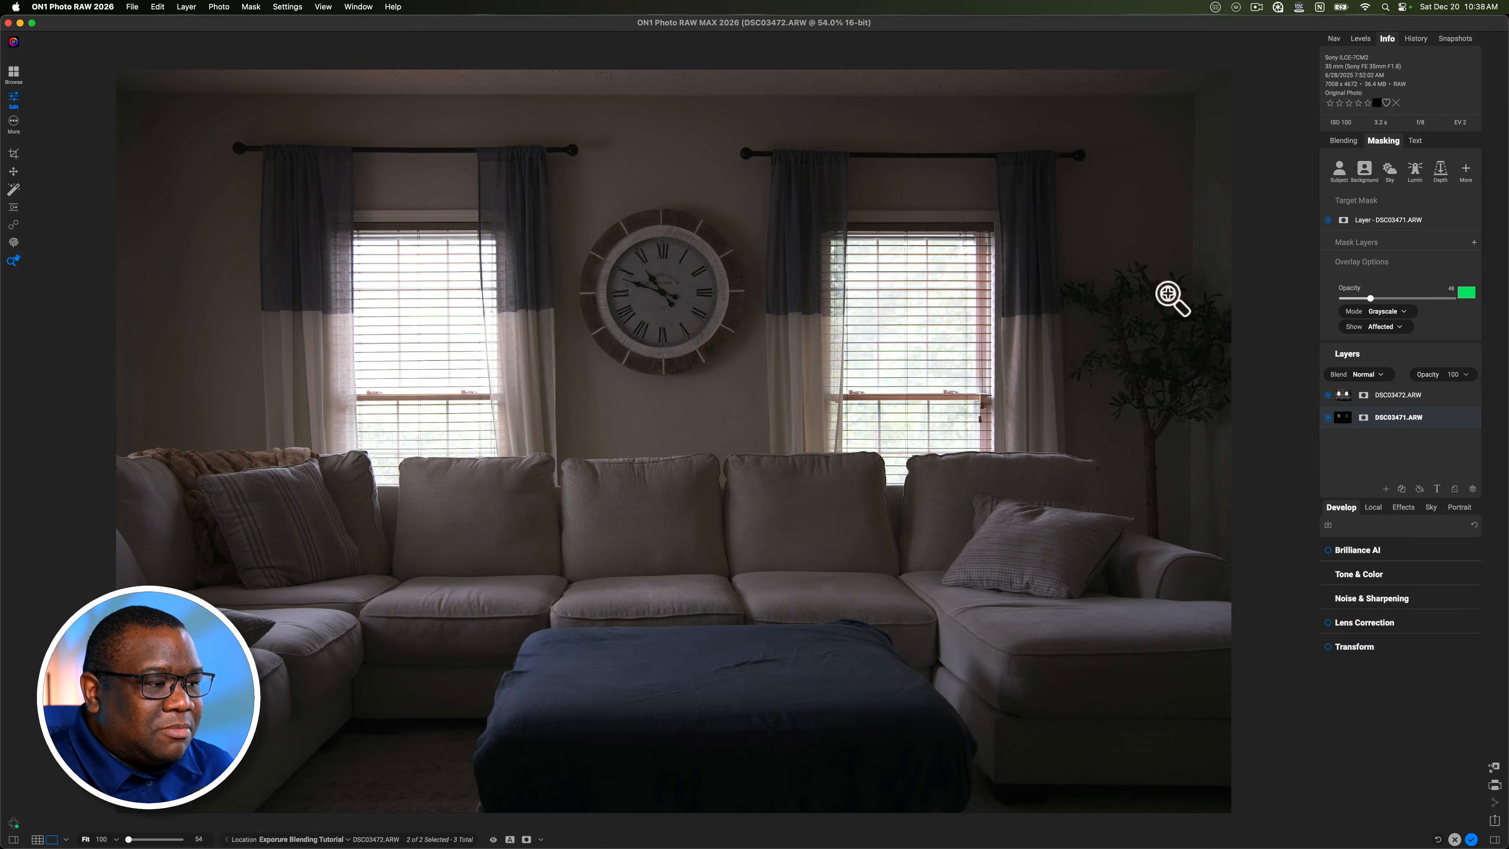
{"action": "mouse_move", "coordinate": [343, 505]}
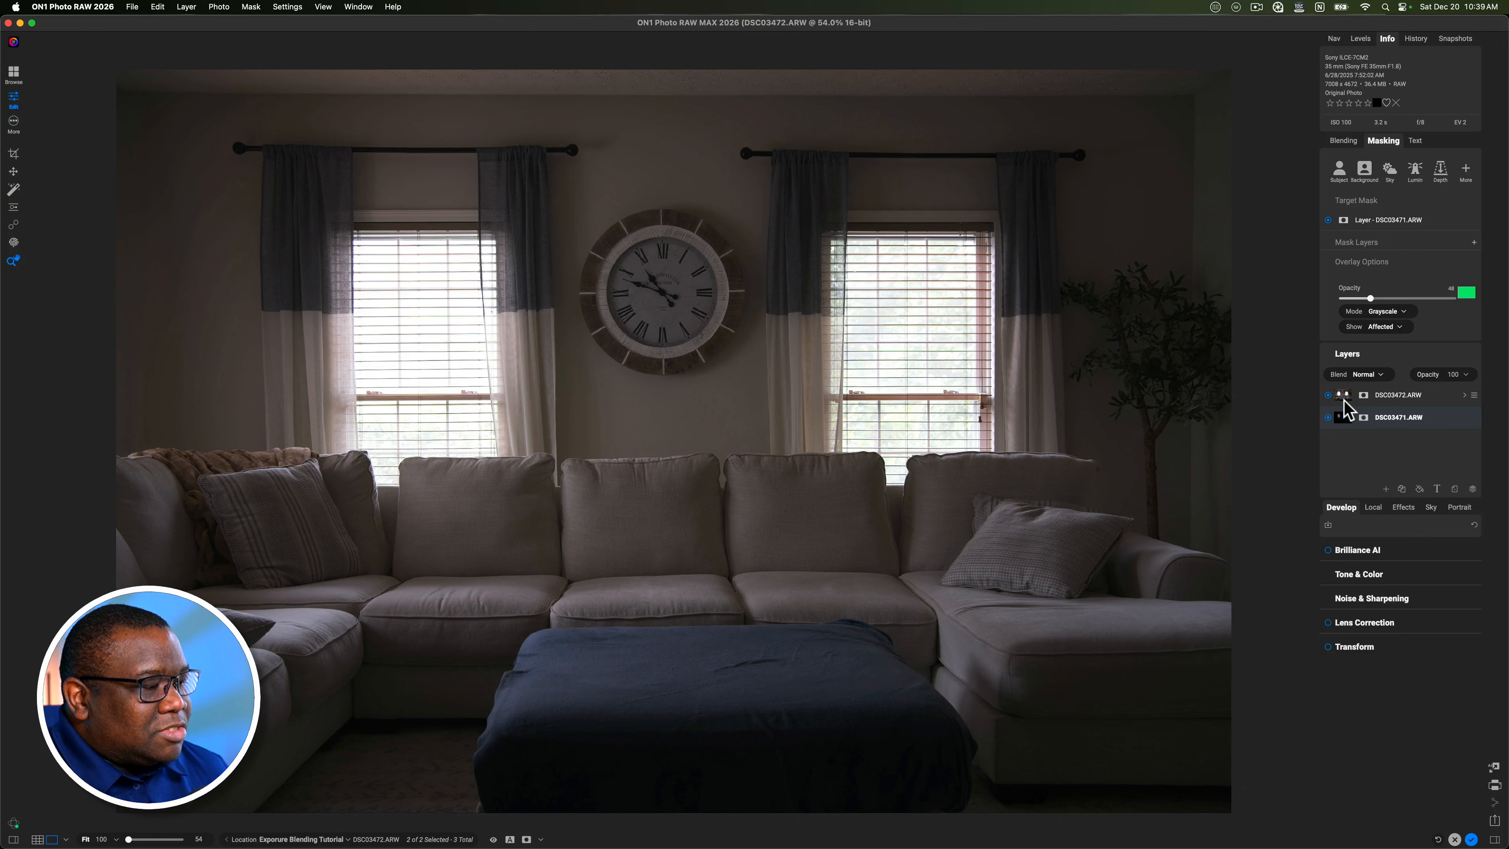
Toggle the top layer's visibility off and on to compare it with the layer beneath.
{"action": "left_click", "coordinate": [1329, 394]}
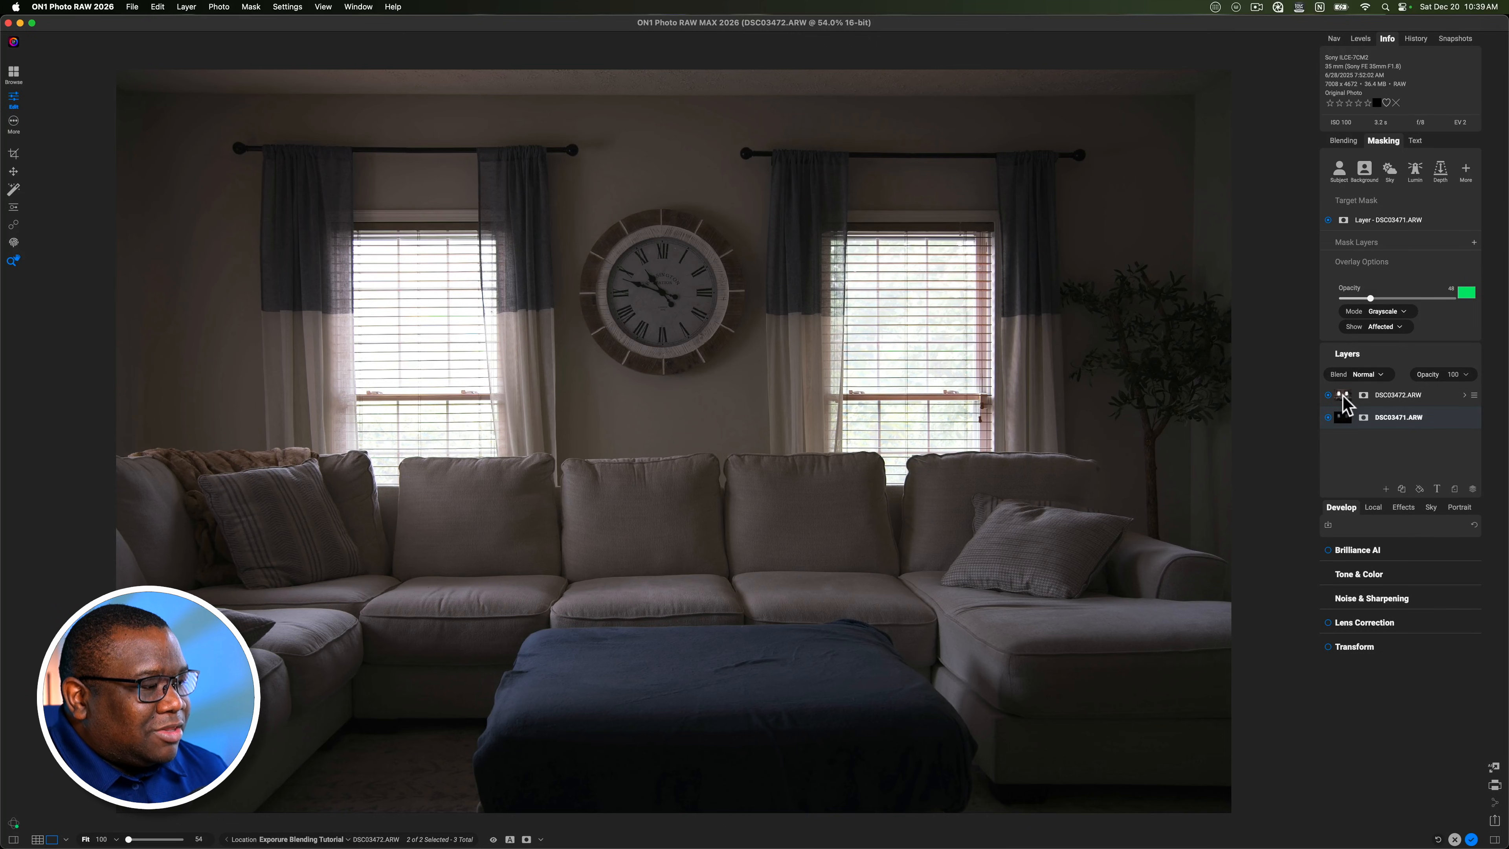
{"action": "left_click", "coordinate": [1398, 395]}
{"action": "type", "text": "Interior"}
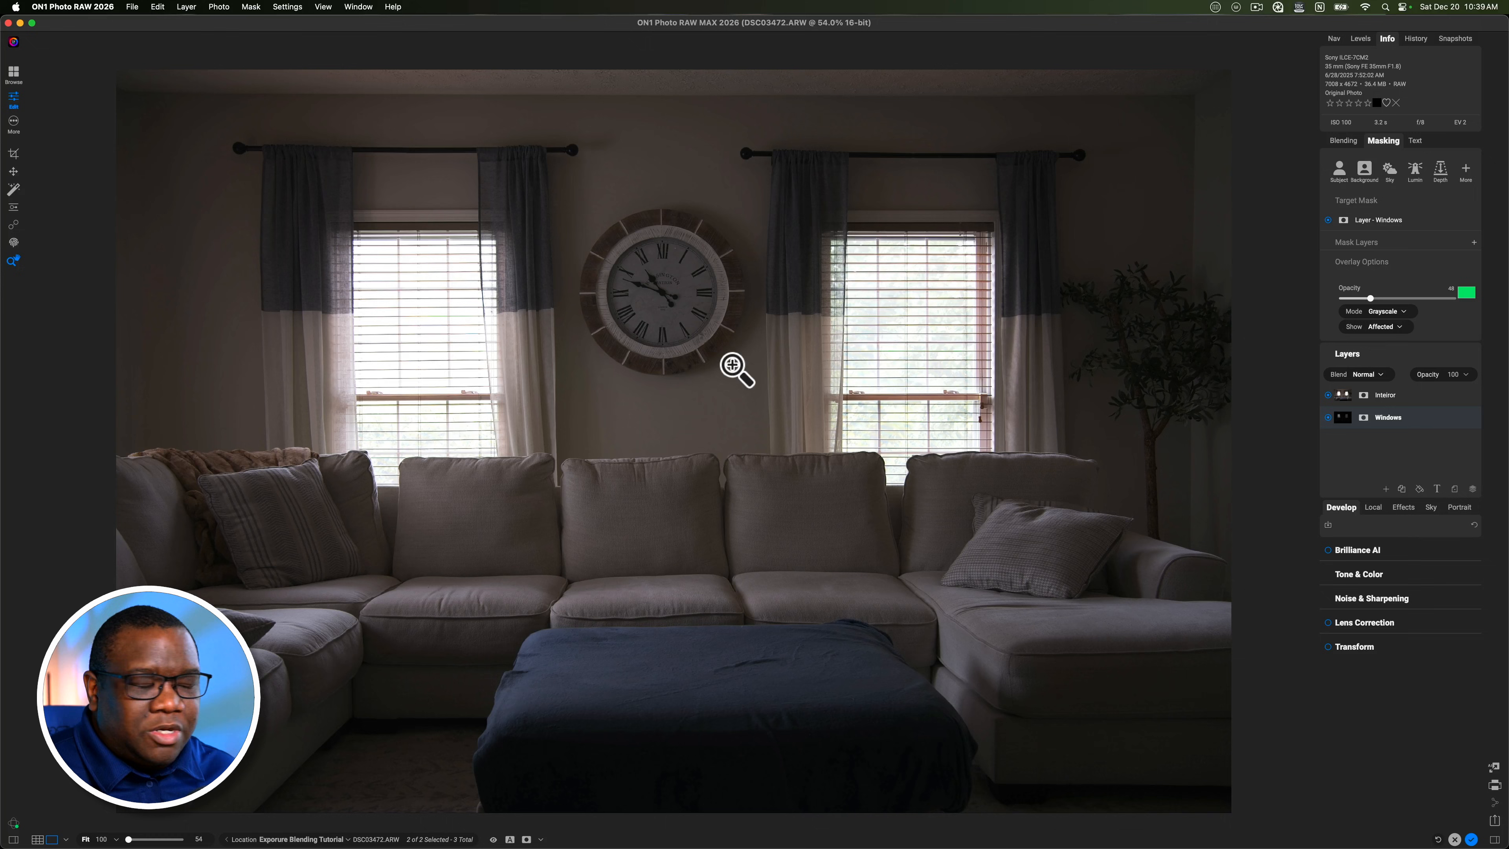
{"action": "mouse_move", "coordinate": [1396, 395]}
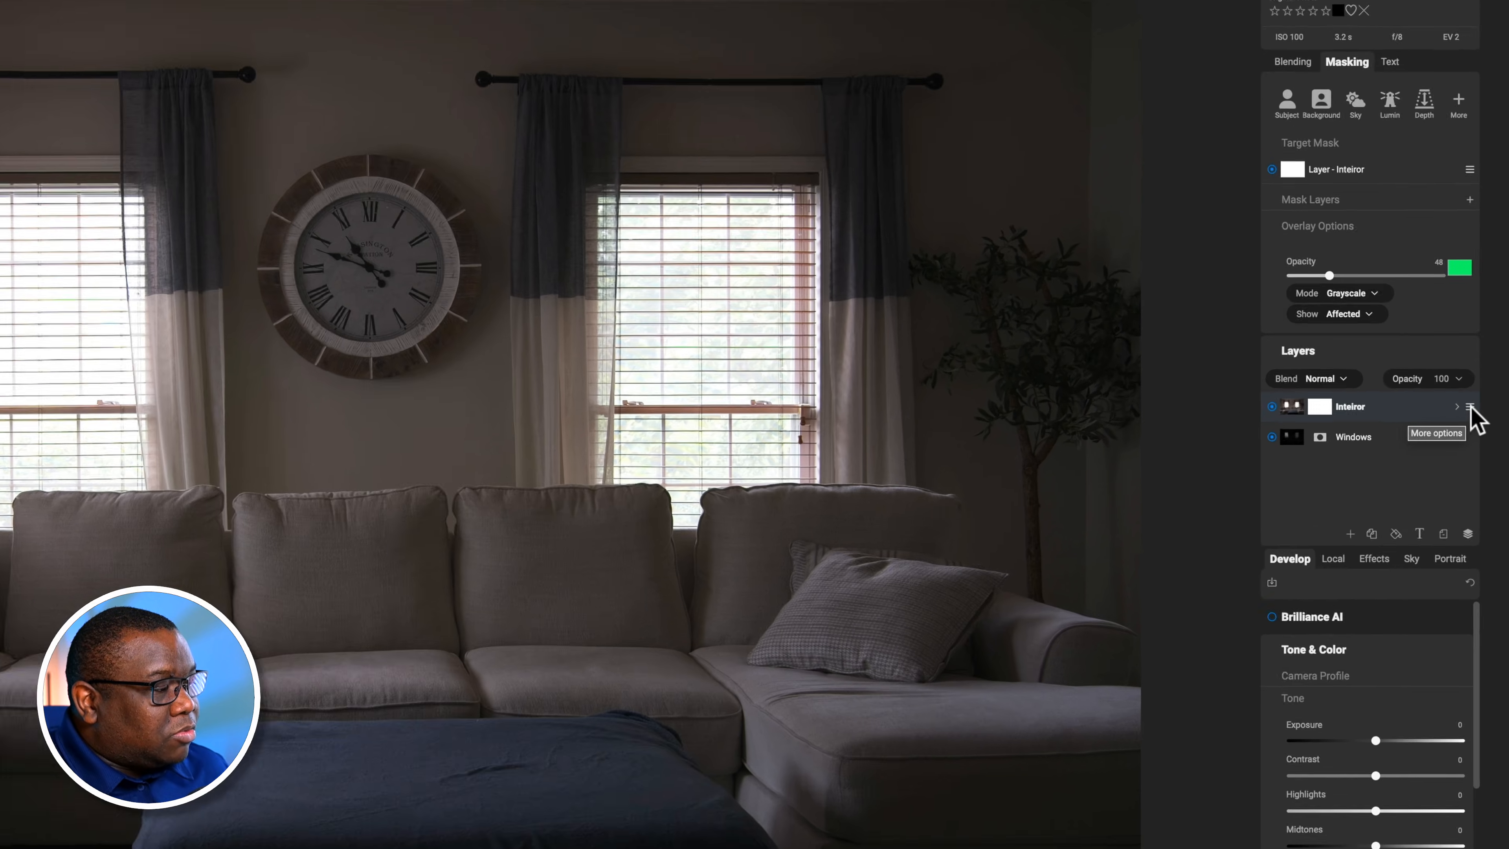
Start a Line mask on the Interior layer, tracing the right window's top and right side.
{"action": "left_click", "coordinate": [1469, 405]}
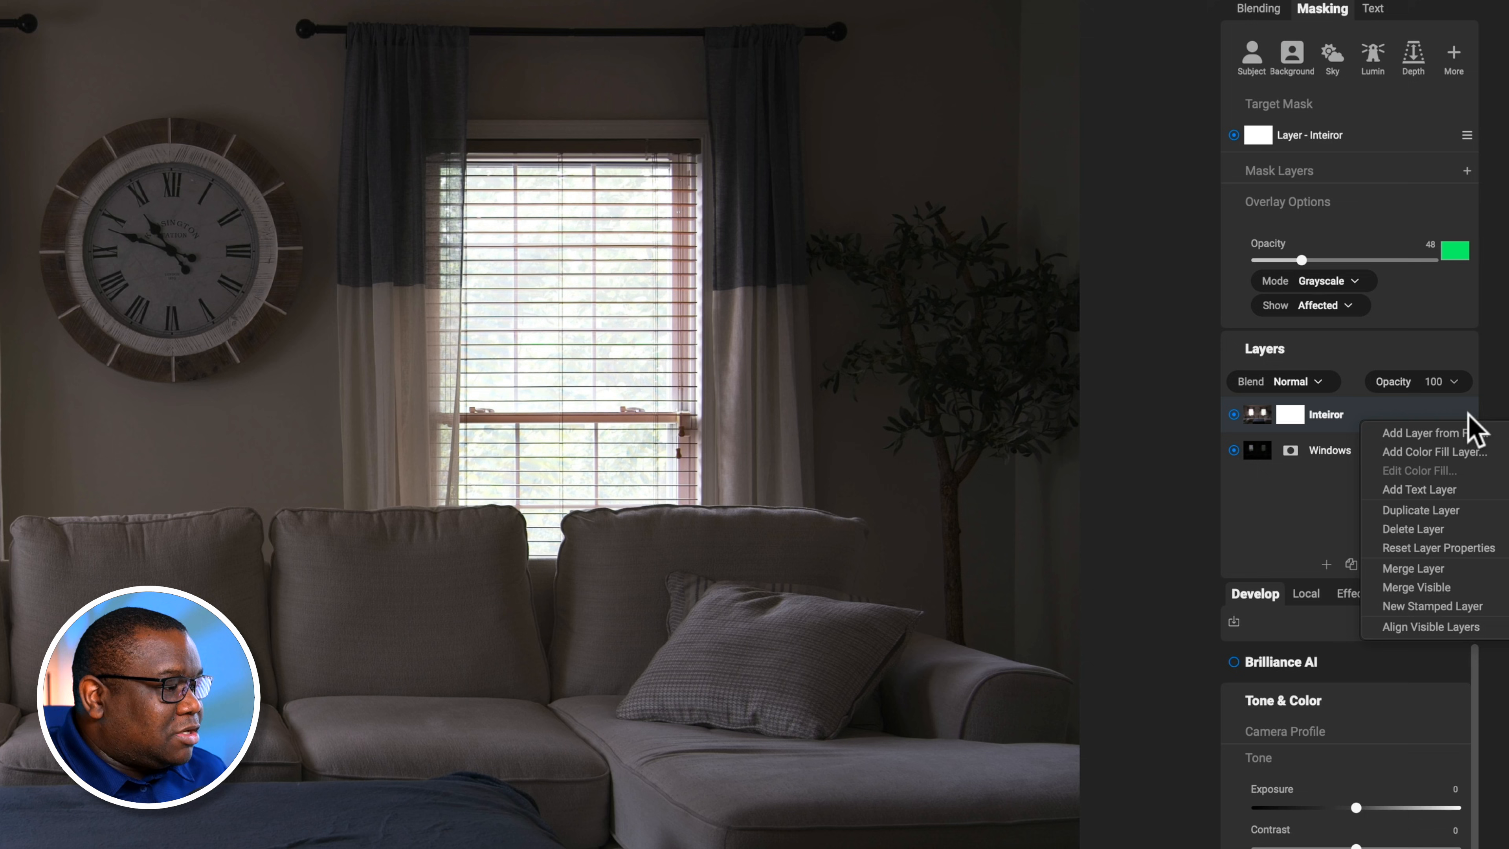
{"action": "mouse_move", "coordinate": [1456, 643]}
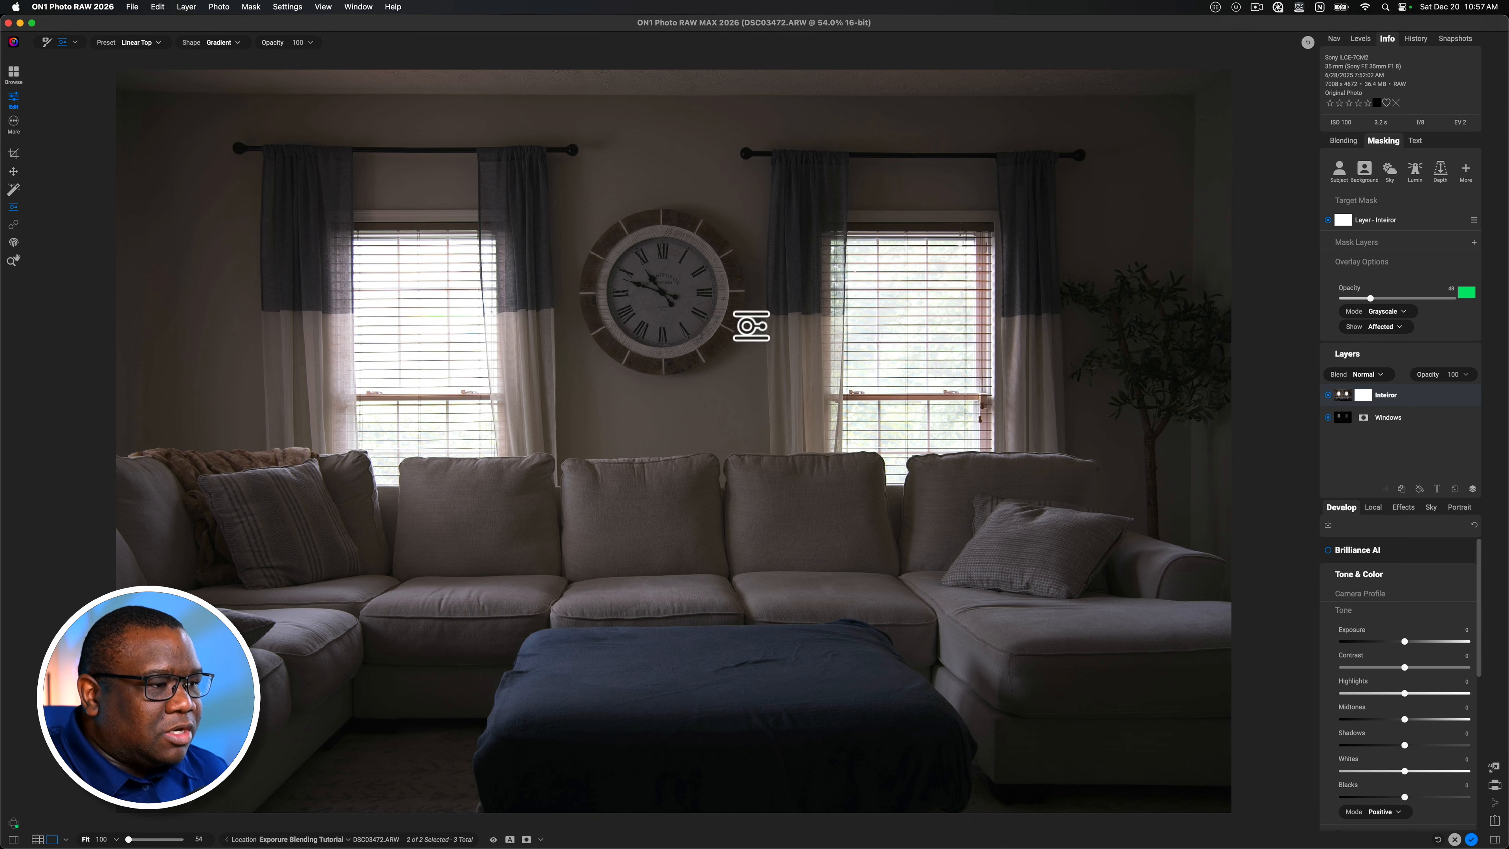
{"action": "mouse_move", "coordinate": [1405, 459]}
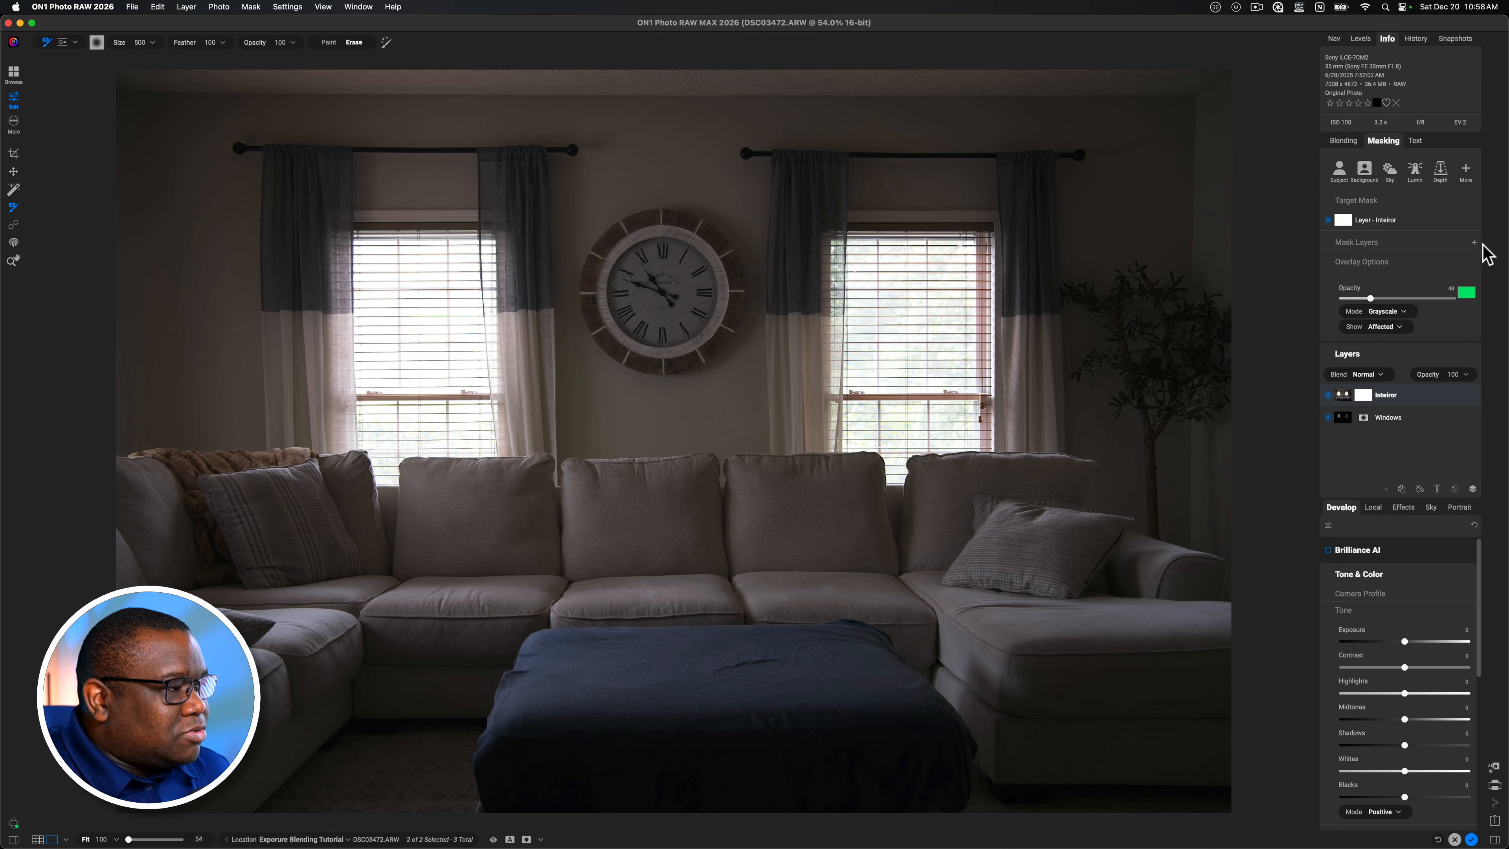
{"action": "left_click", "coordinate": [1472, 242]}
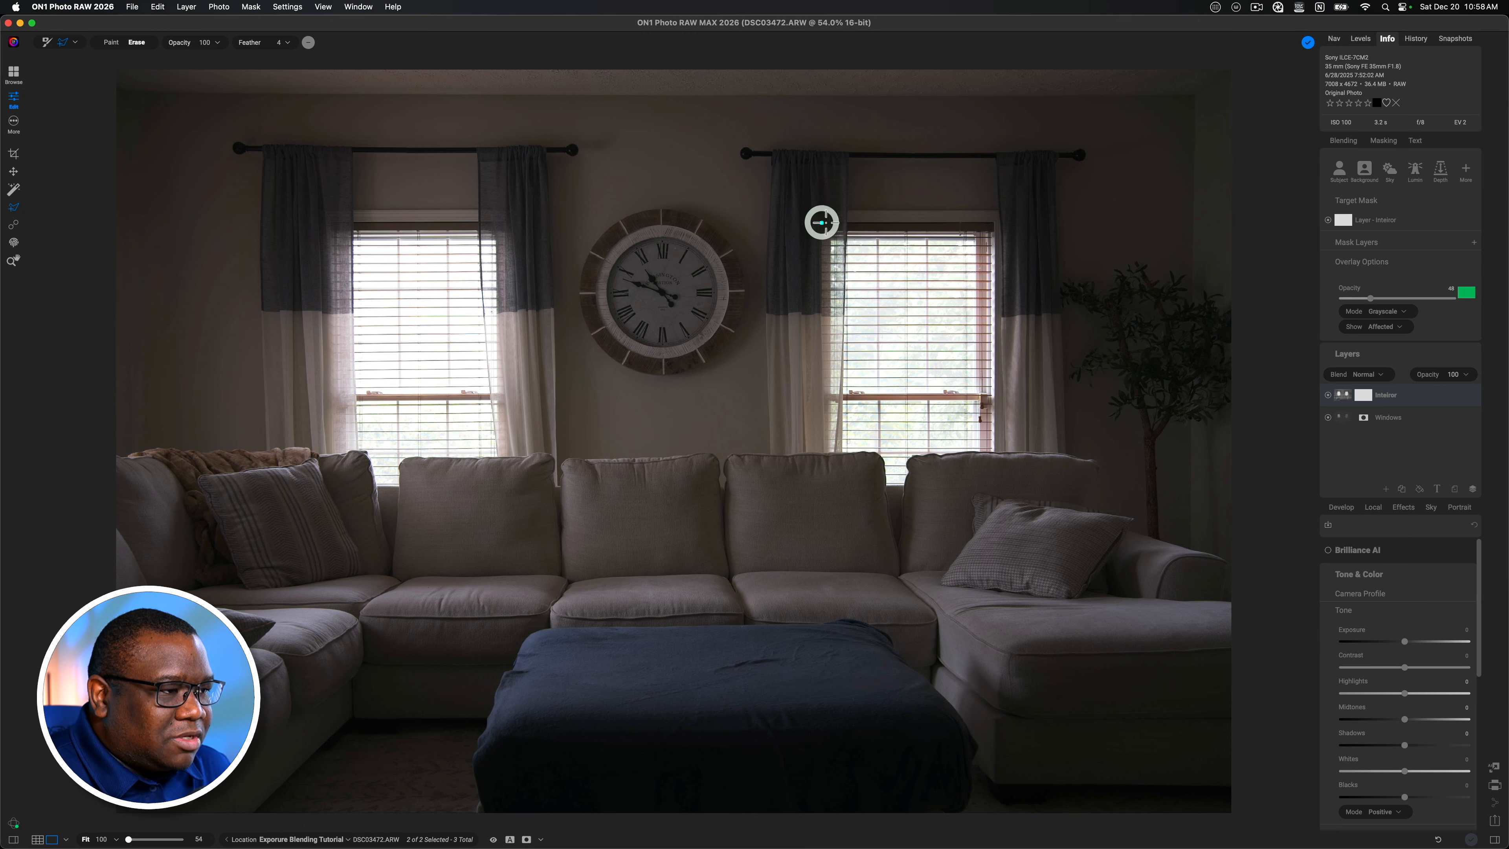
{"action": "left_click_drag", "start_coordinate": [821, 223], "coordinate": [992, 222]}
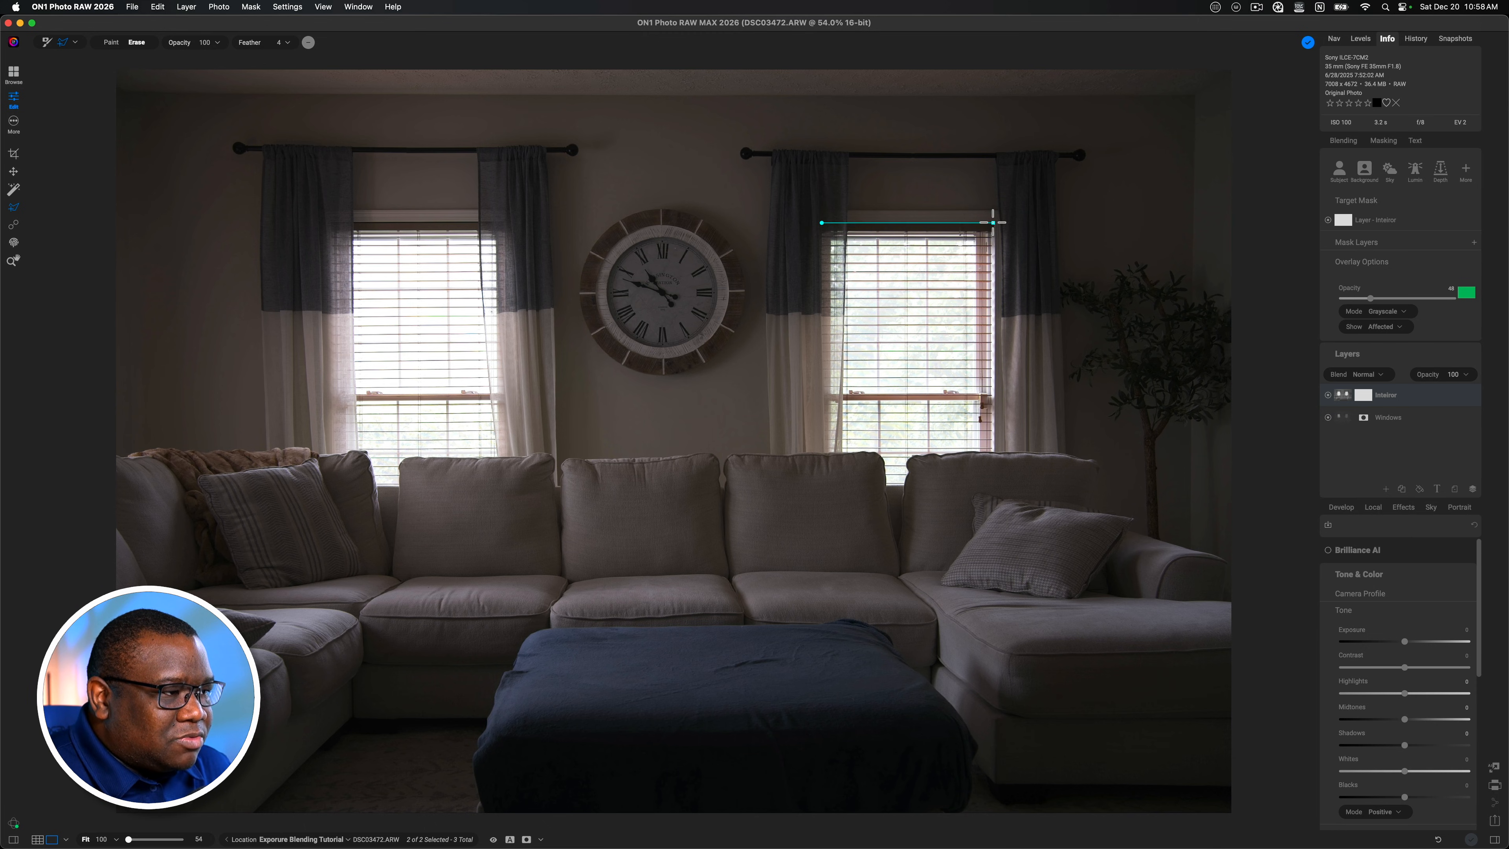
{"action": "left_click_drag", "start_coordinate": [991, 222], "coordinate": [992, 314]}
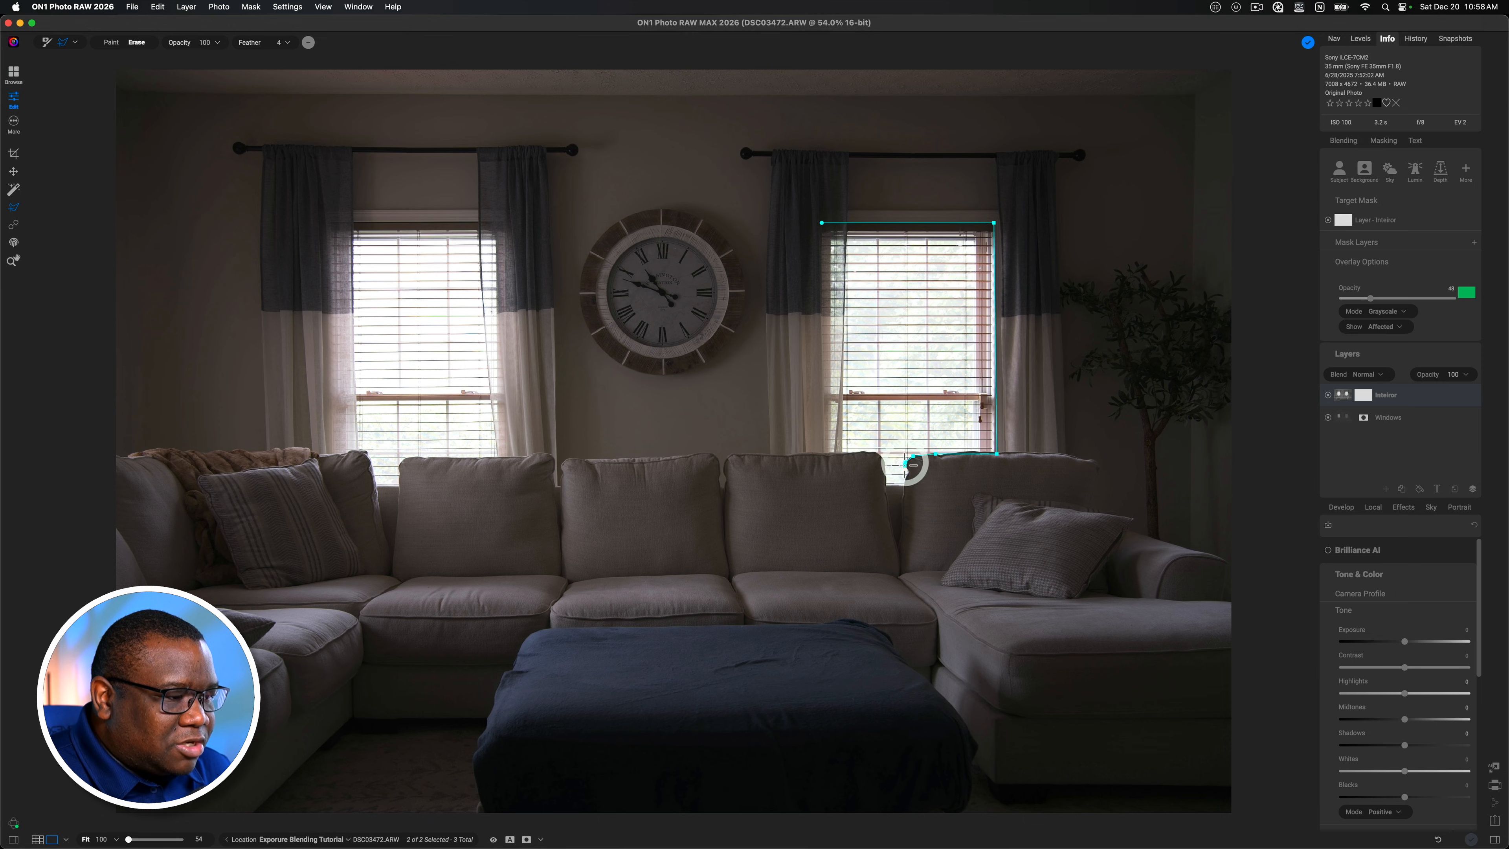
{"action": "mouse_move", "coordinate": [905, 479]}
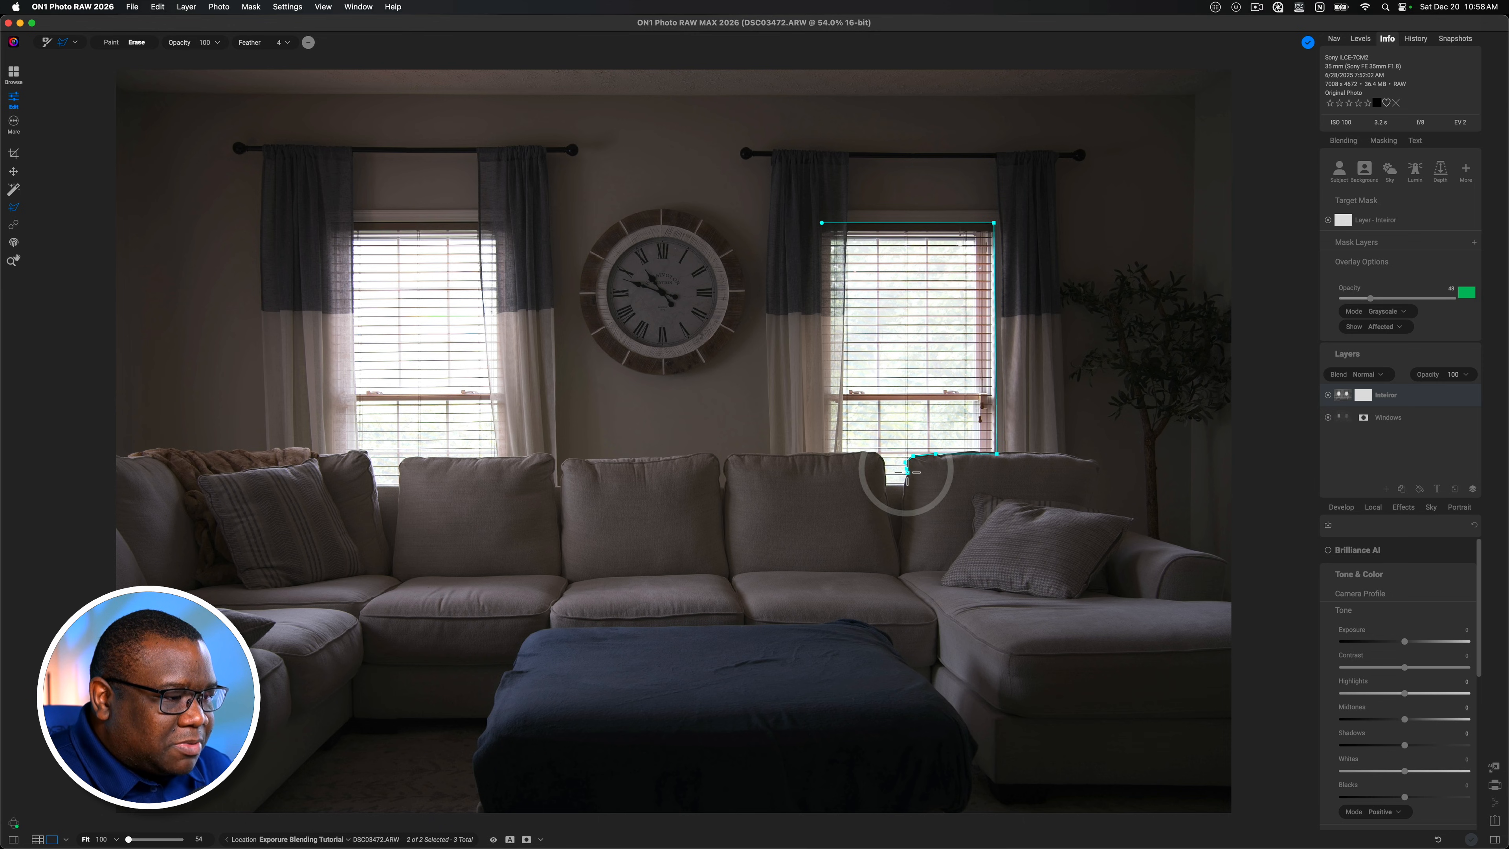
{"action": "mouse_move", "coordinate": [904, 485]}
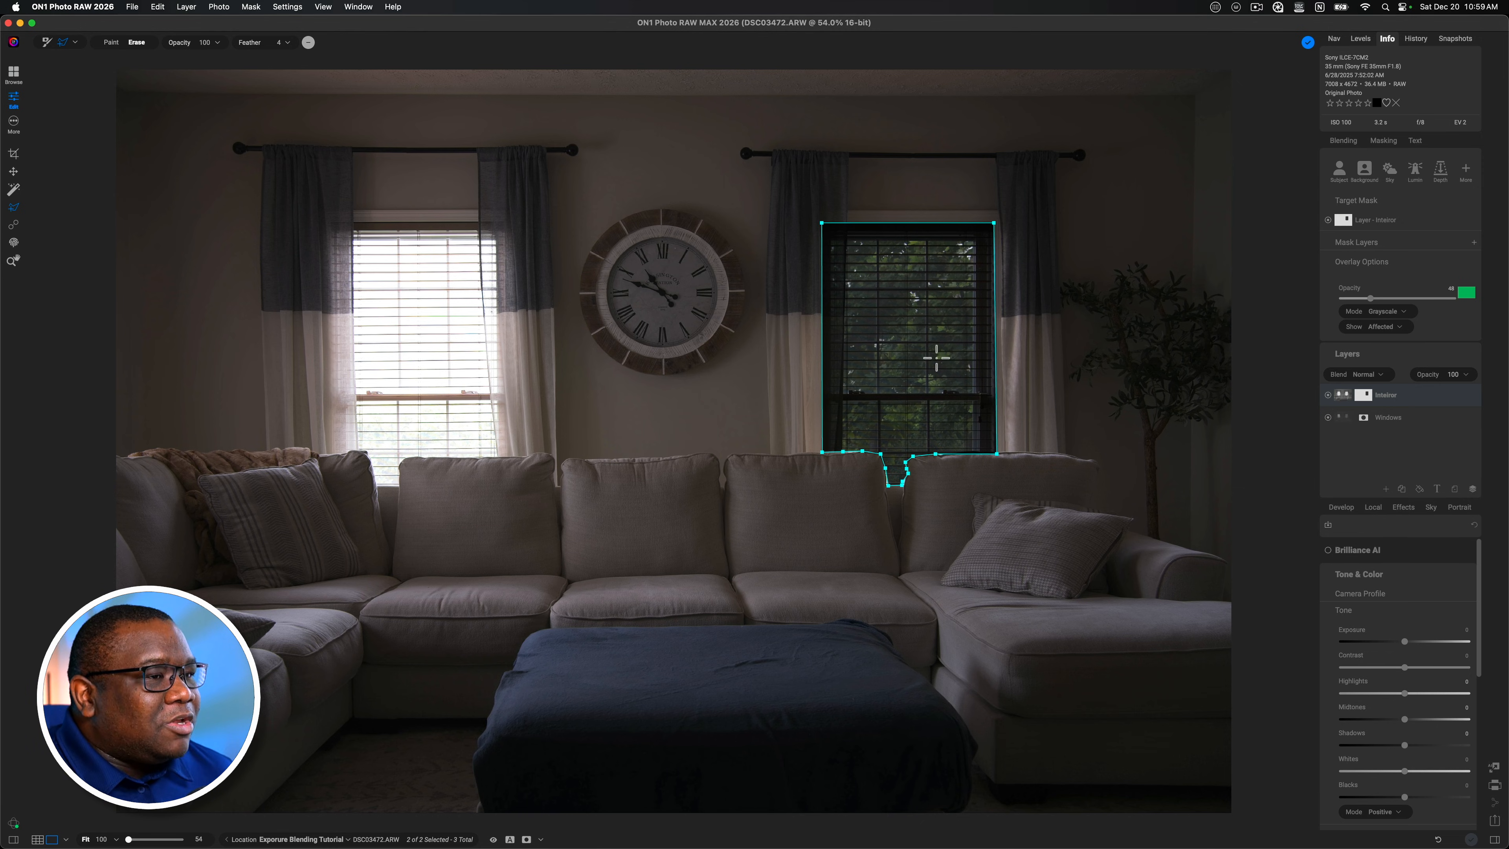
{"action": "mouse_move", "coordinate": [972, 327]}
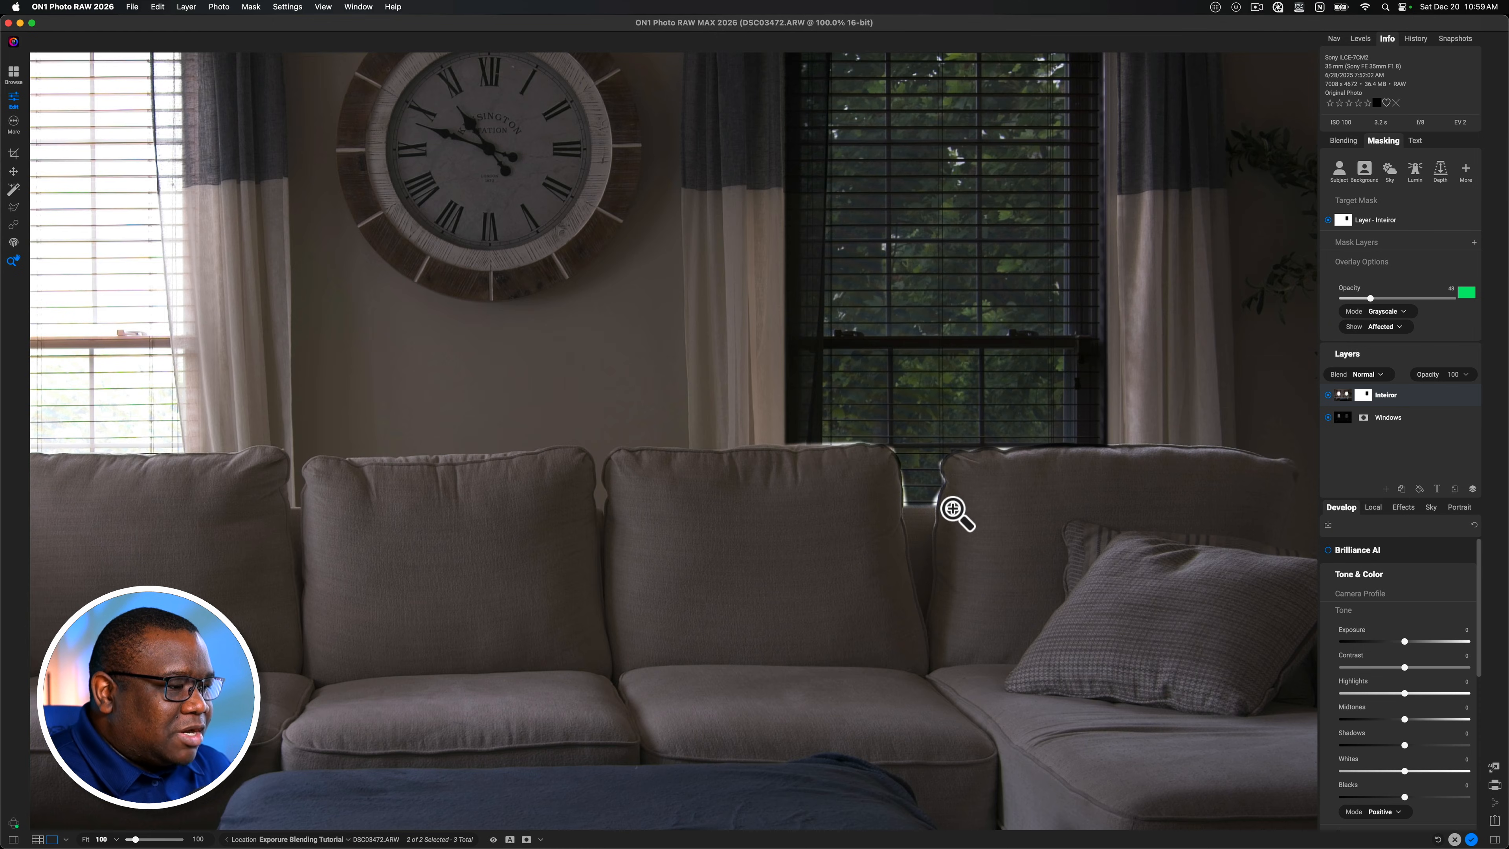
{"action": "mouse_move", "coordinate": [840, 453]}
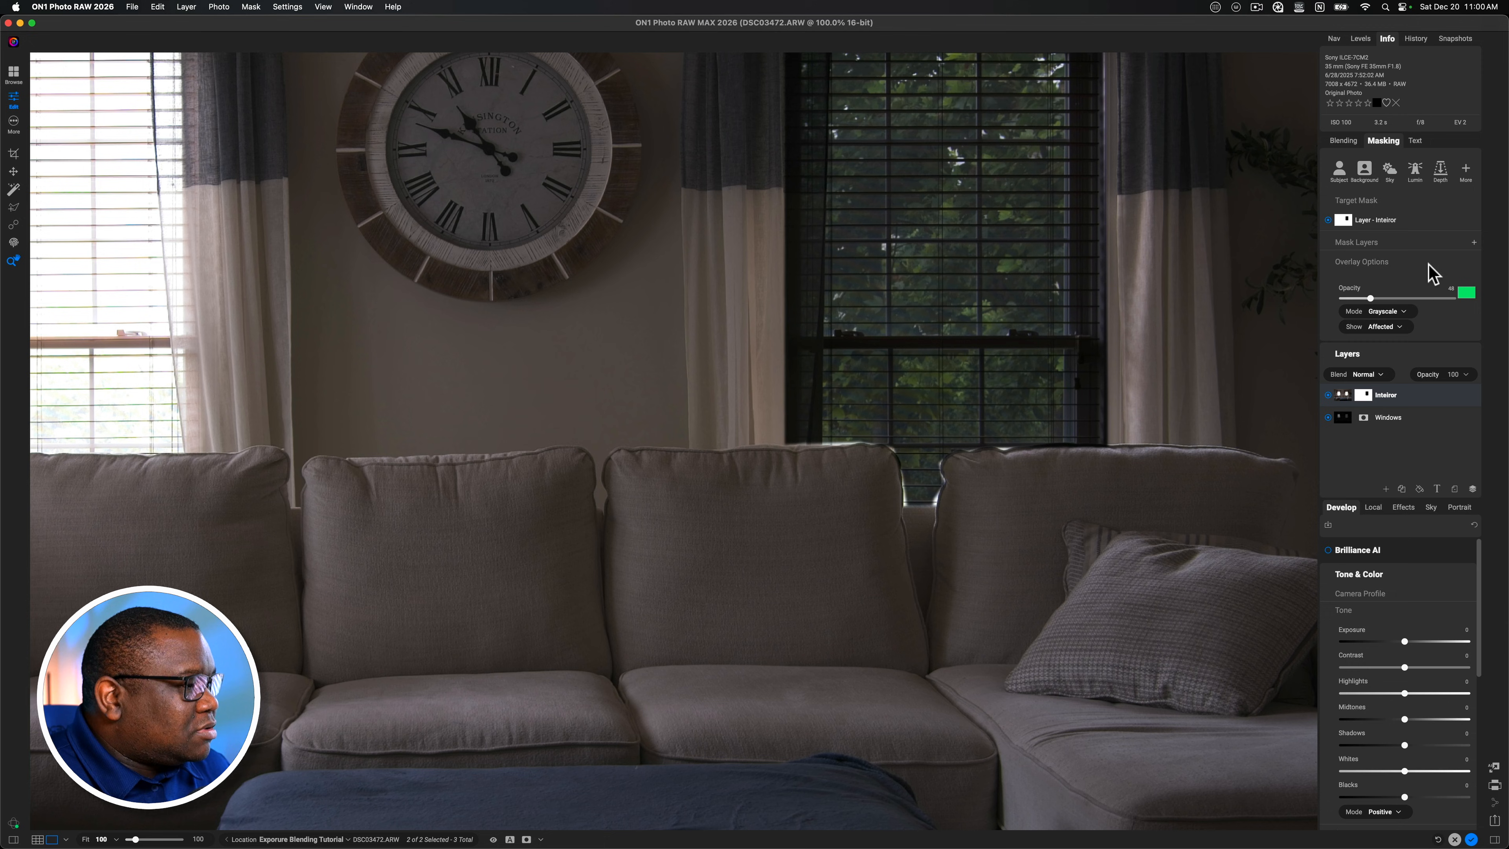
Add a Brush mask layer and paint along the cushion tops below the right window.
{"action": "left_click", "coordinate": [1472, 242]}
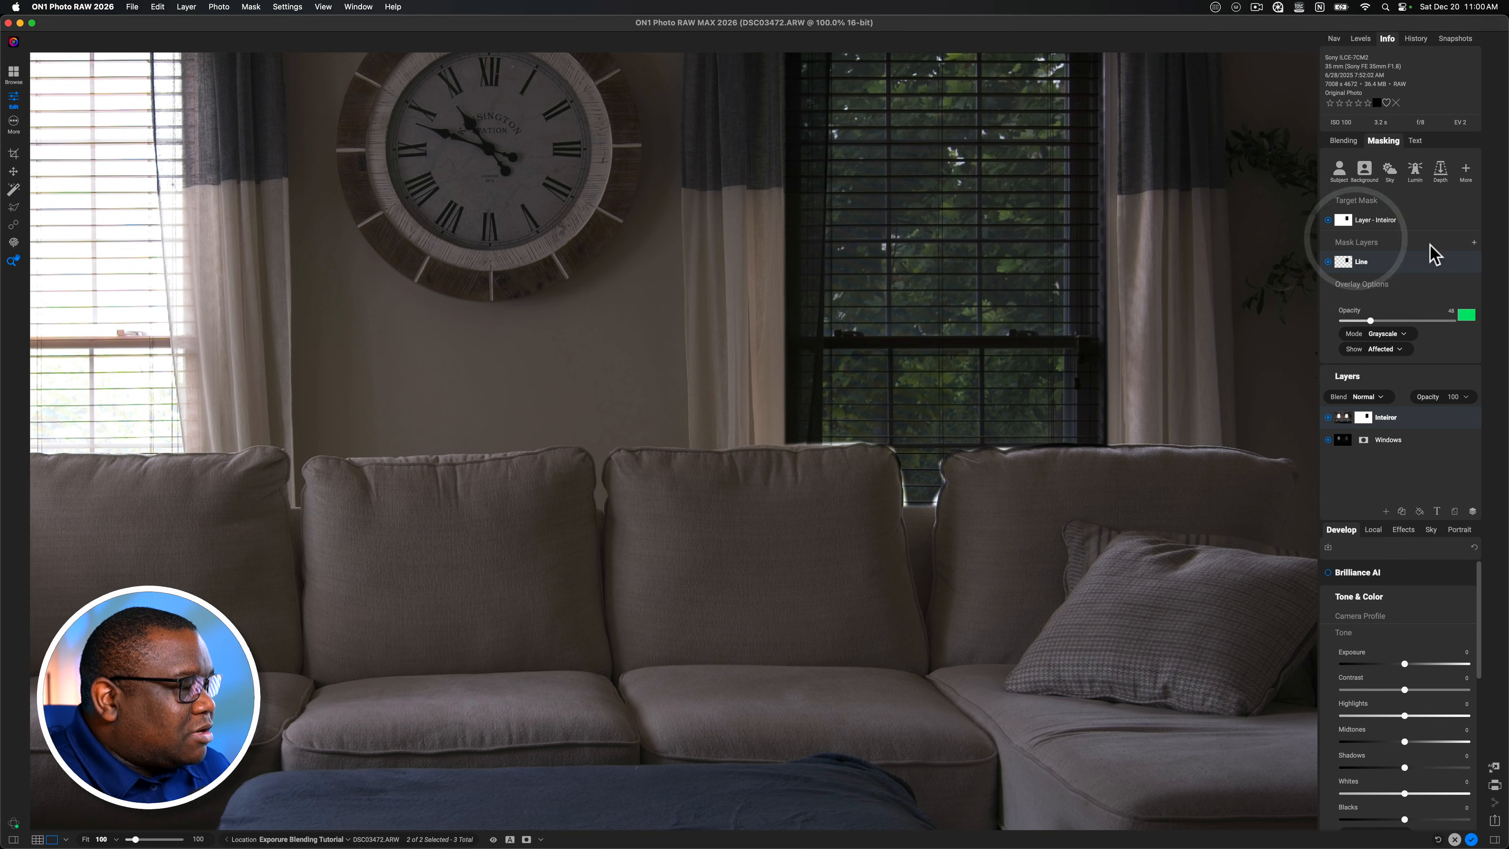
{"action": "left_click", "coordinate": [1473, 241]}
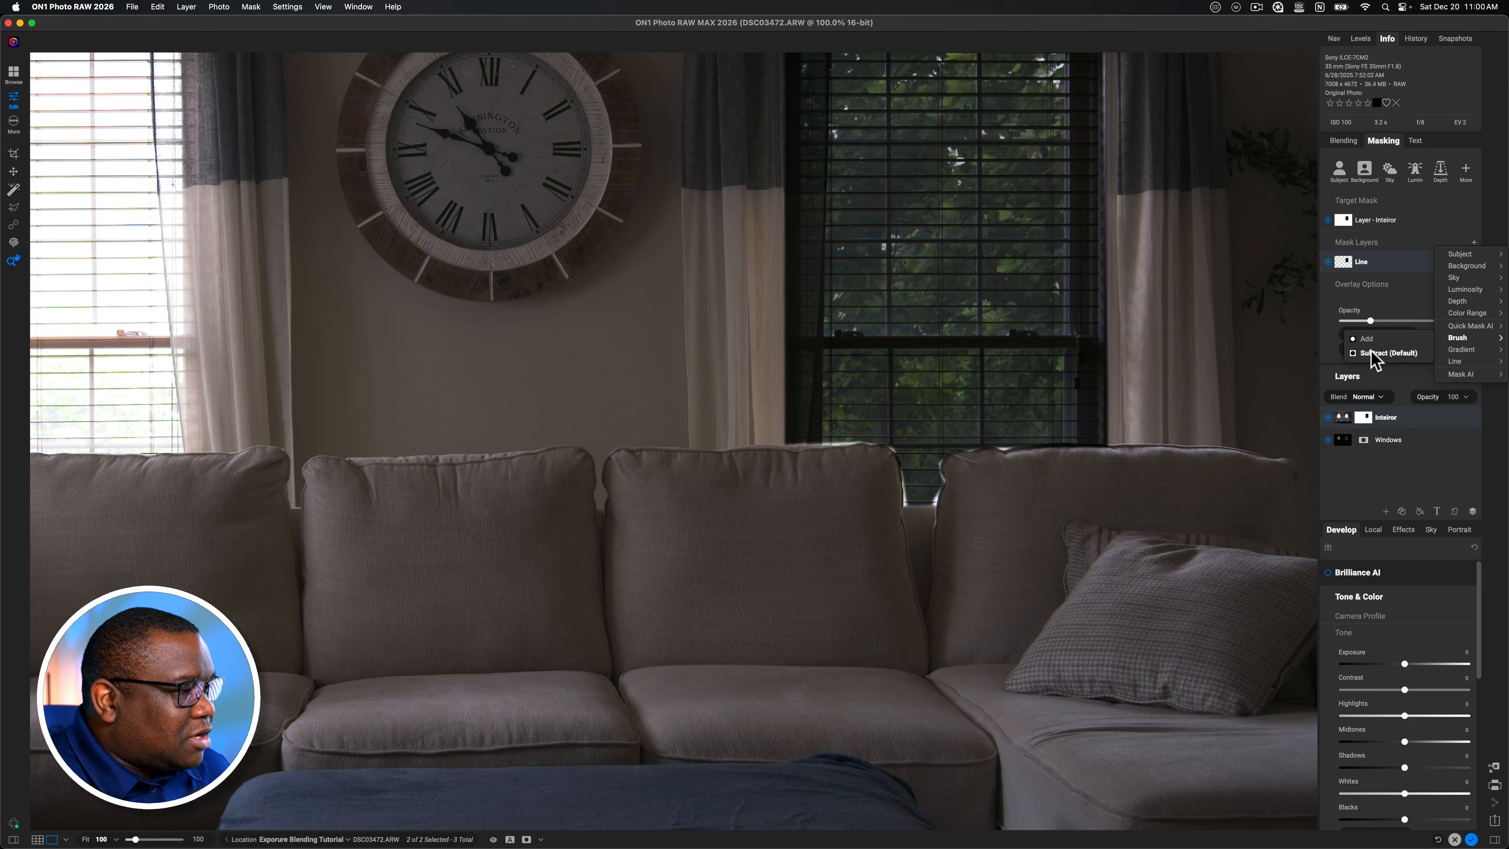
{"action": "left_click", "coordinate": [1458, 337]}
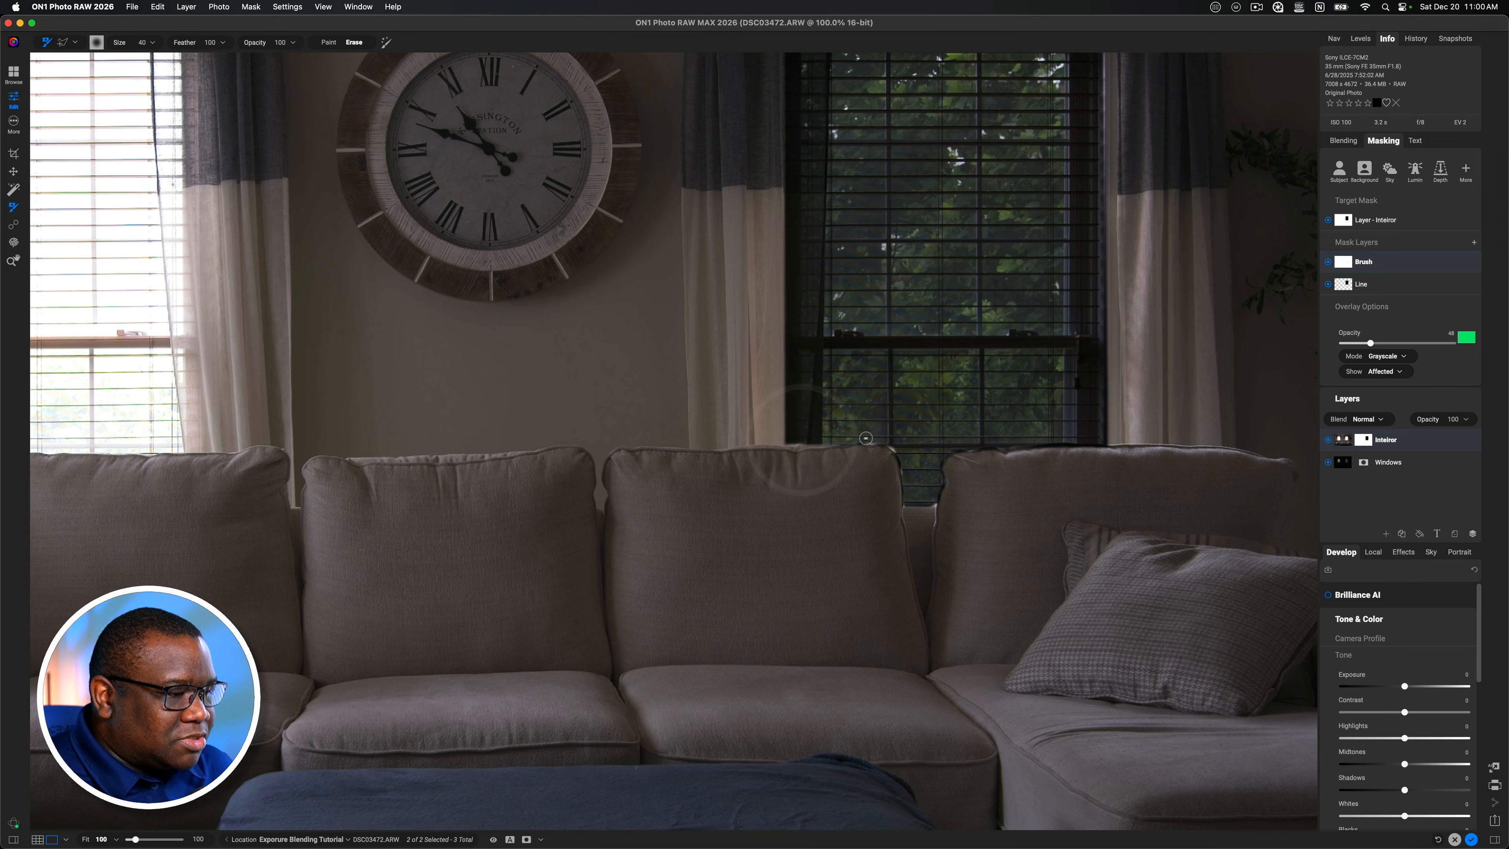
{"action": "mouse_move", "coordinate": [901, 460]}
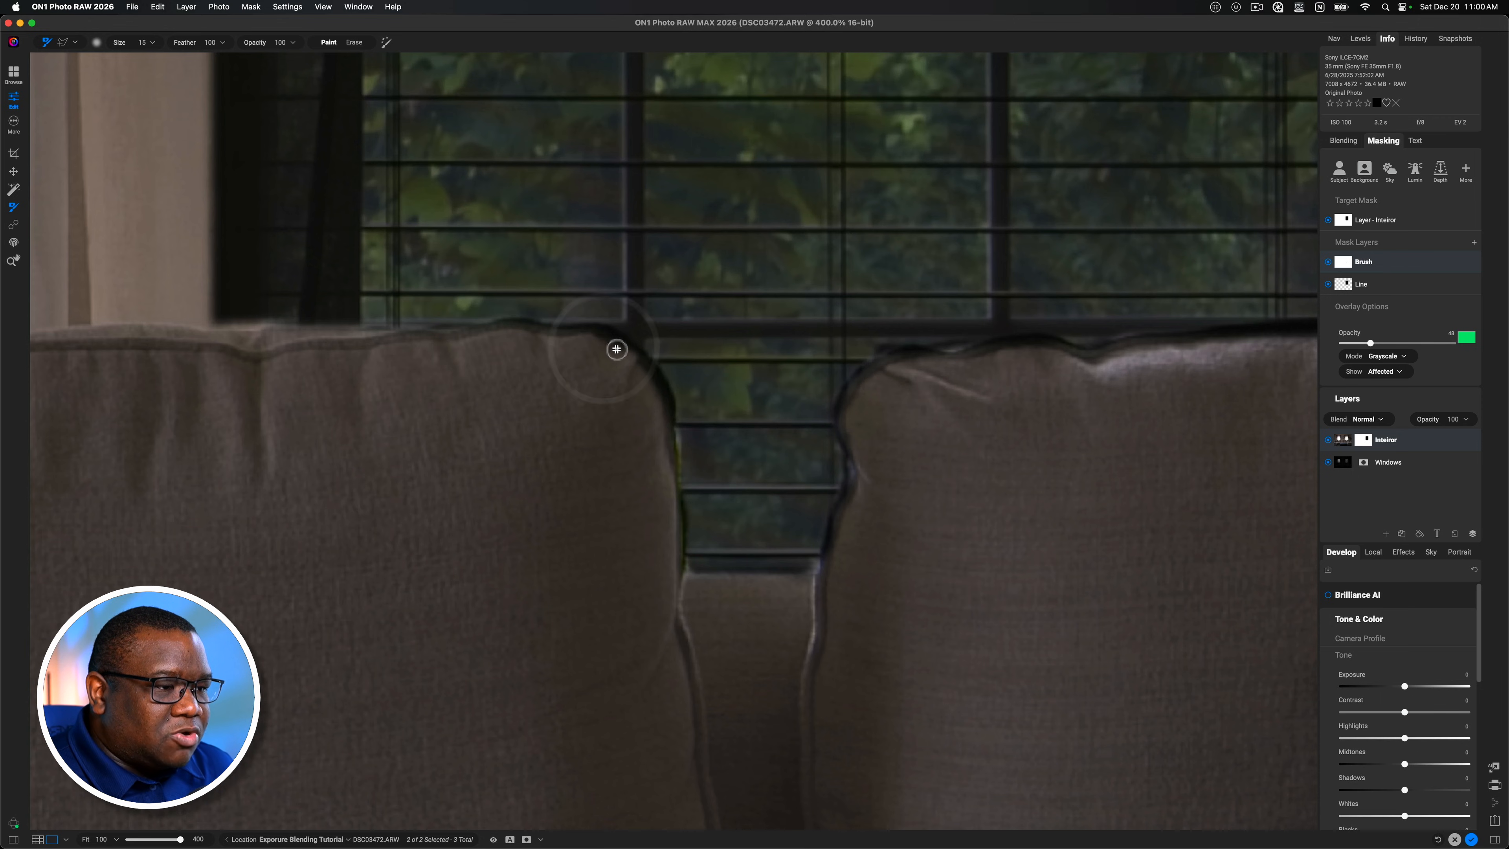
{"action": "mouse_move", "coordinate": [528, 340]}
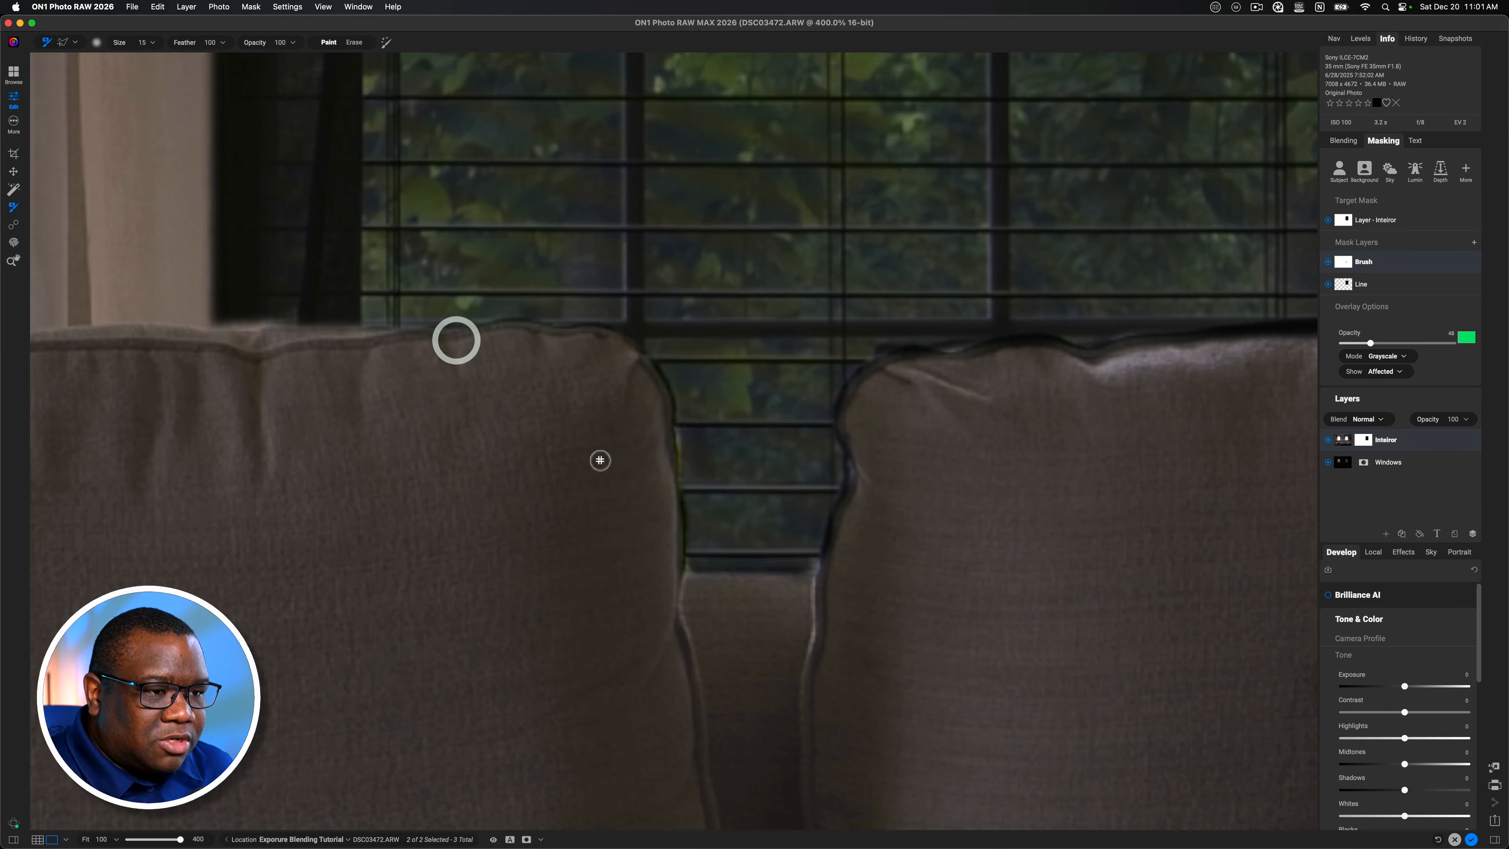
{"action": "mouse_move", "coordinate": [671, 541]}
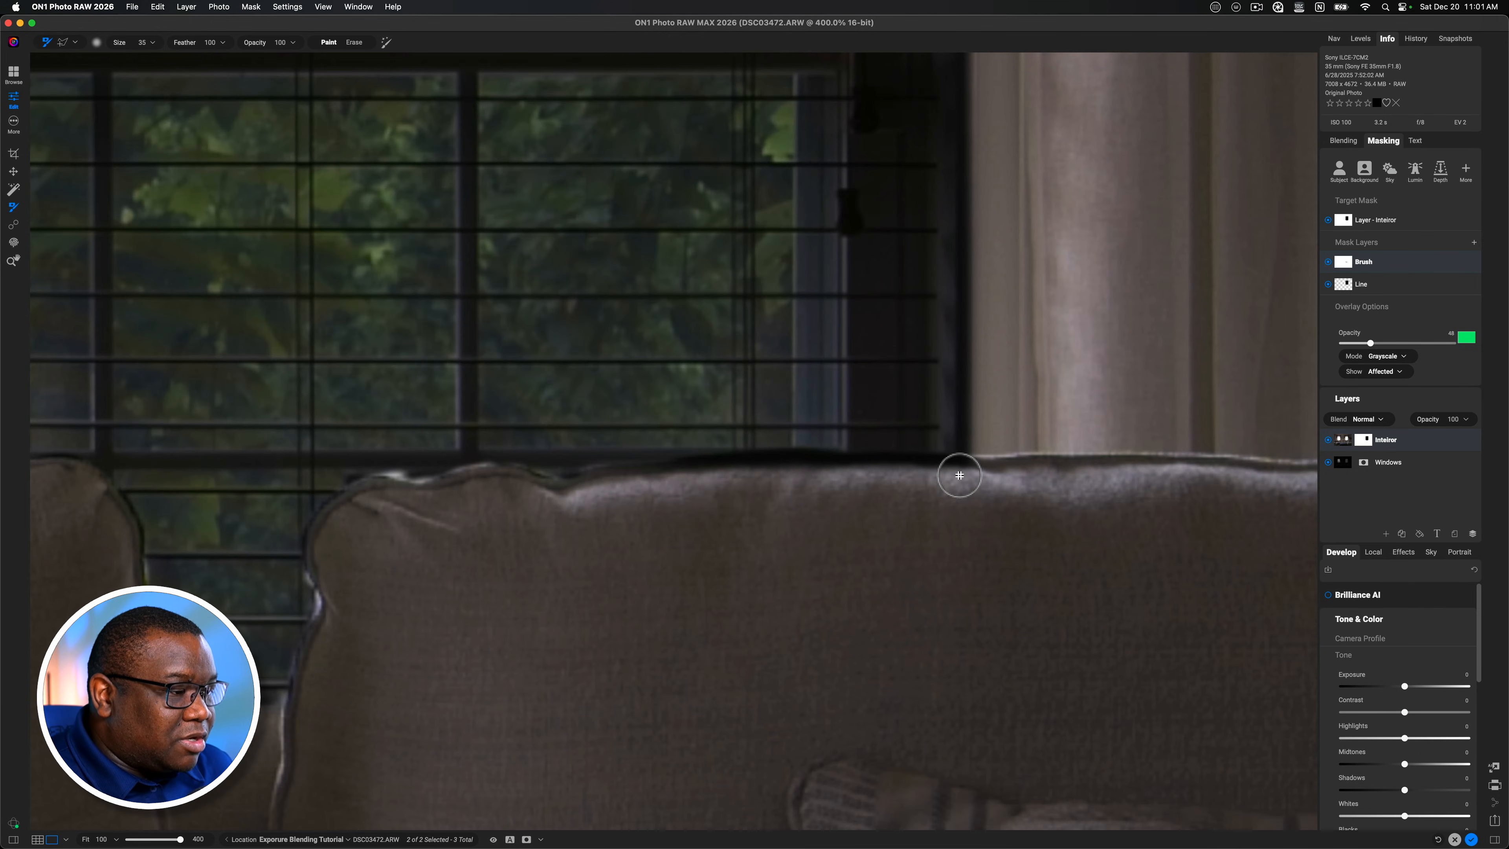
{"action": "left_click_drag", "start_coordinate": [960, 475], "coordinate": [591, 492]}
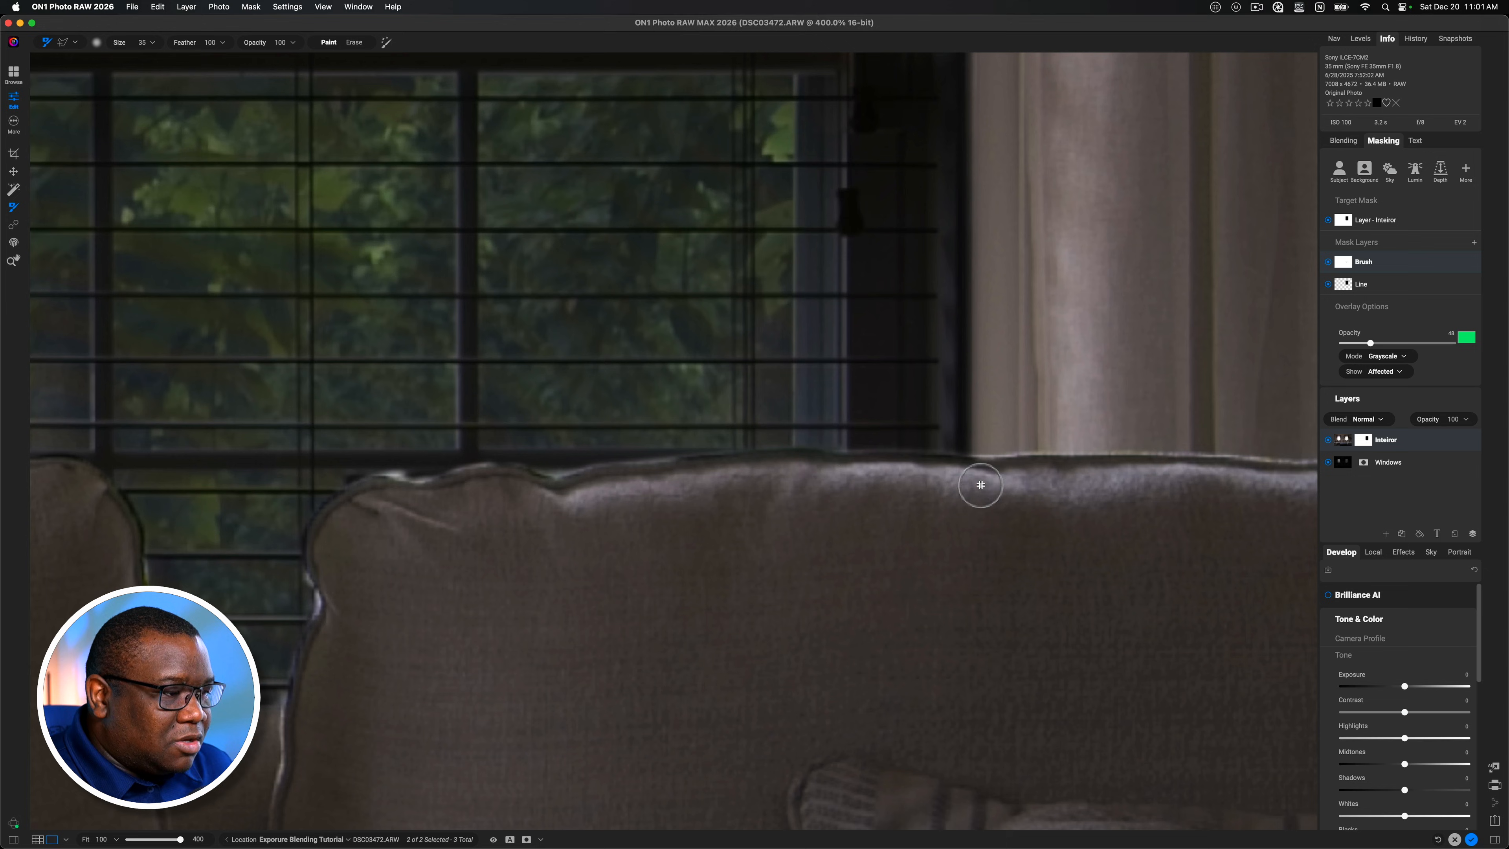
{"action": "mouse_move", "coordinate": [535, 506]}
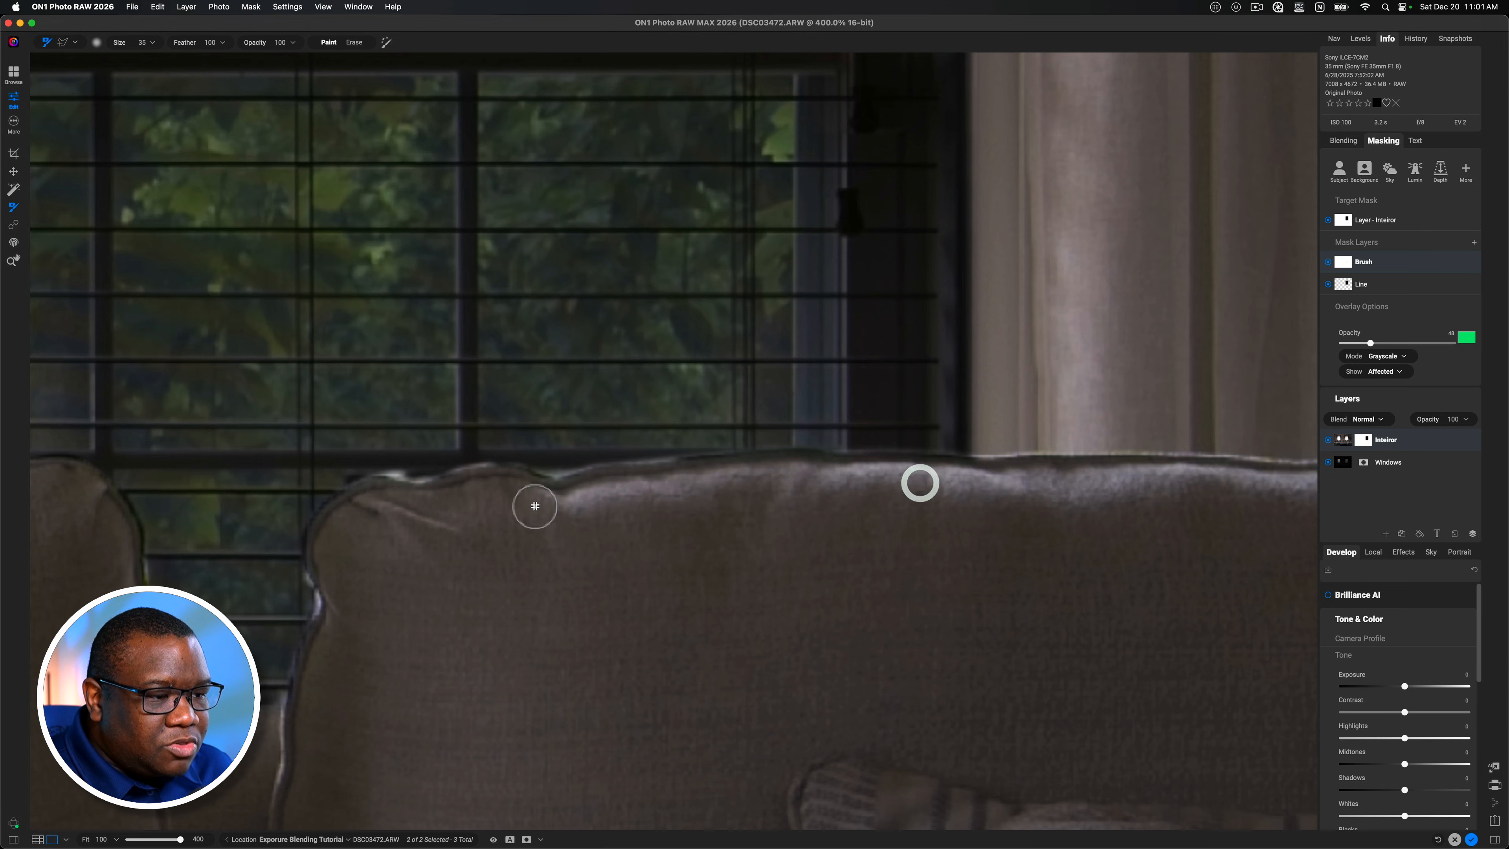
{"action": "mouse_move", "coordinate": [334, 535]}
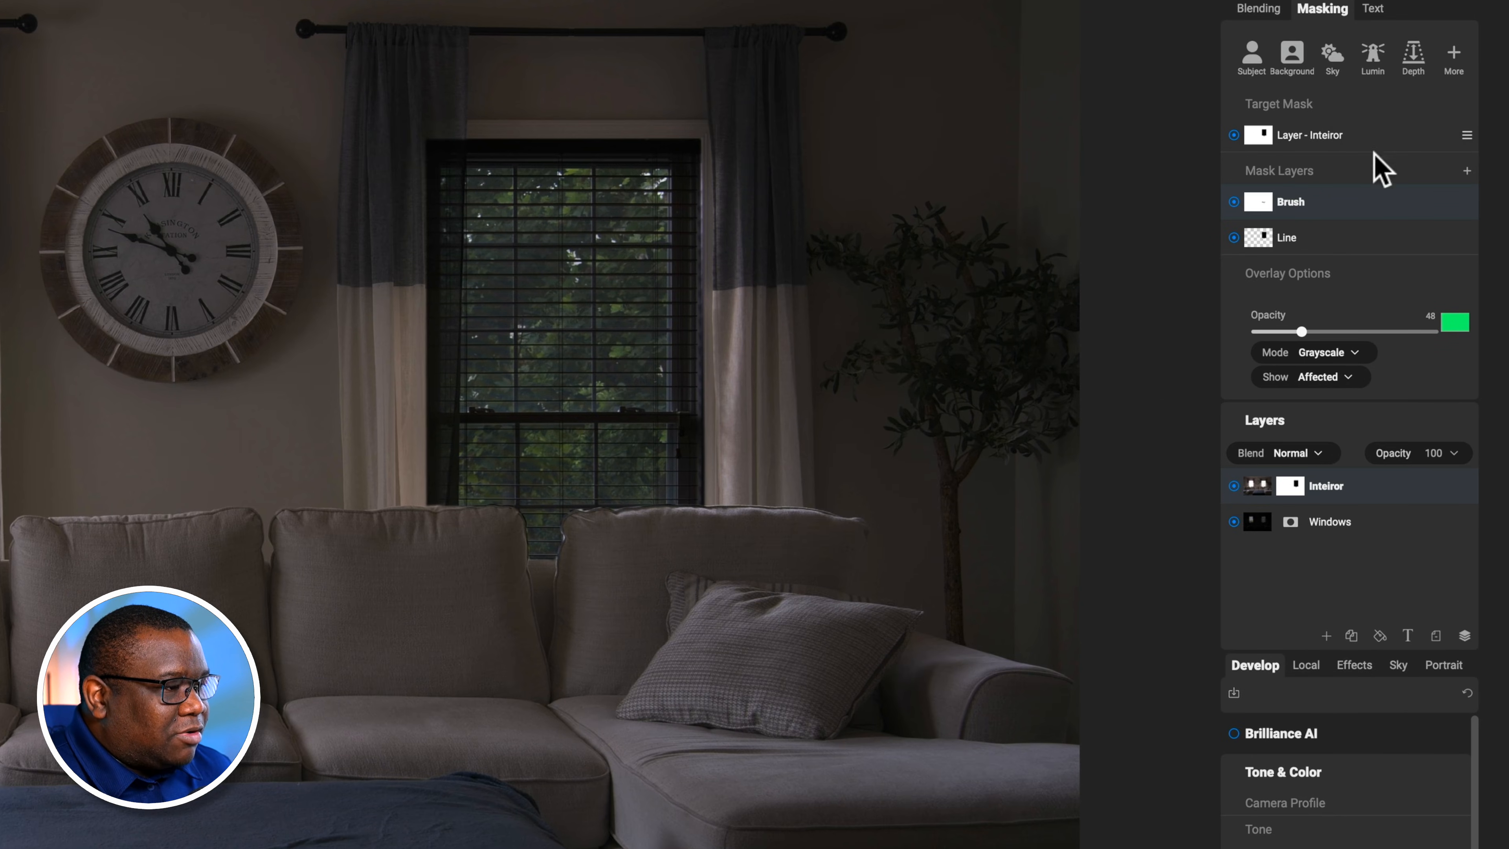
{"action": "mouse_move", "coordinate": [1467, 134]}
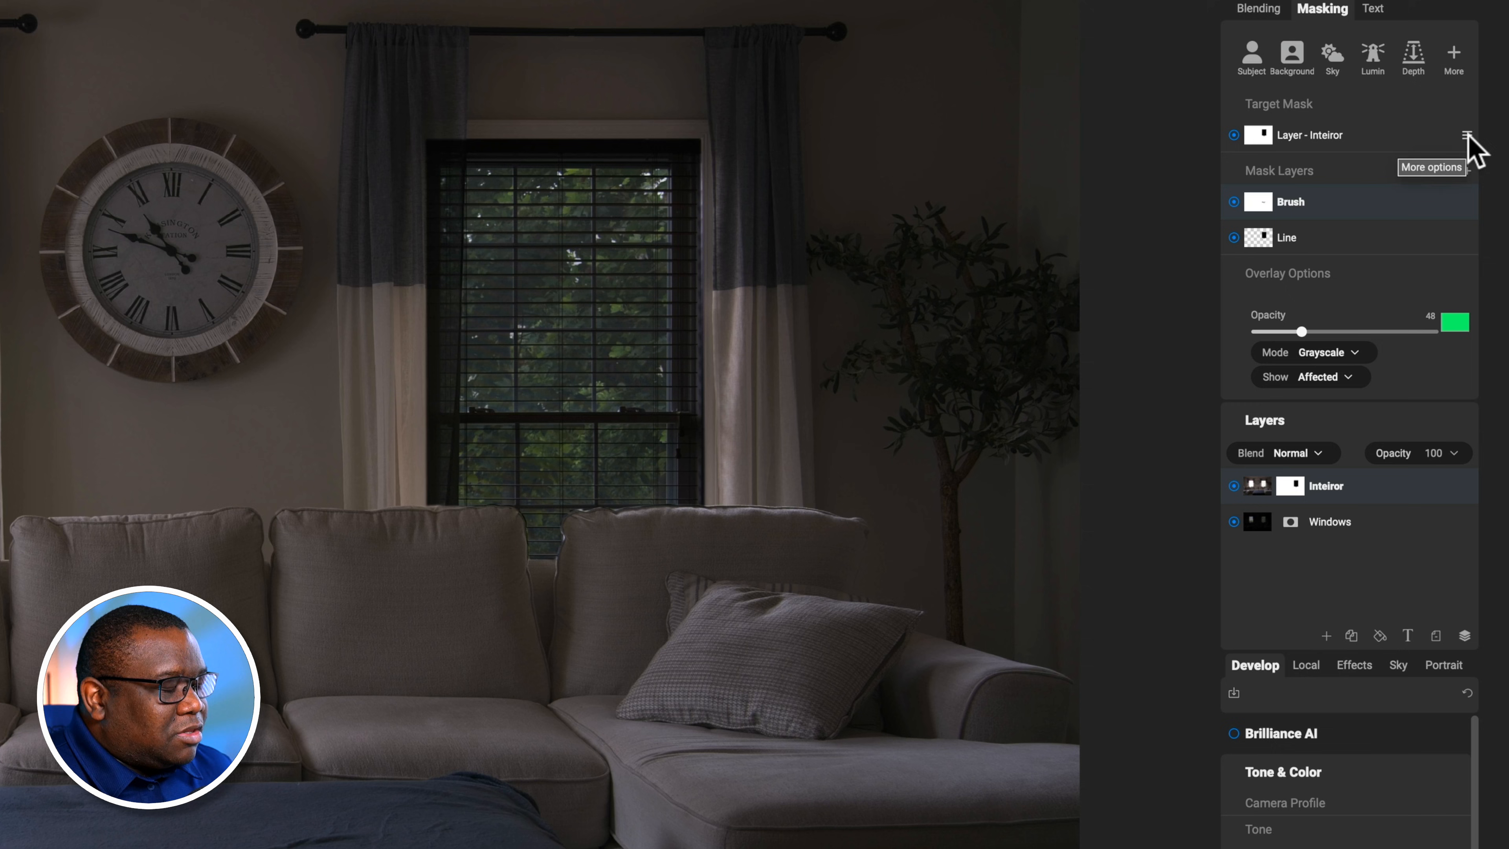
In Refine Mask, sweep the density from 100 to 0 and back, settling around 92.
{"action": "left_click", "coordinate": [1466, 134]}
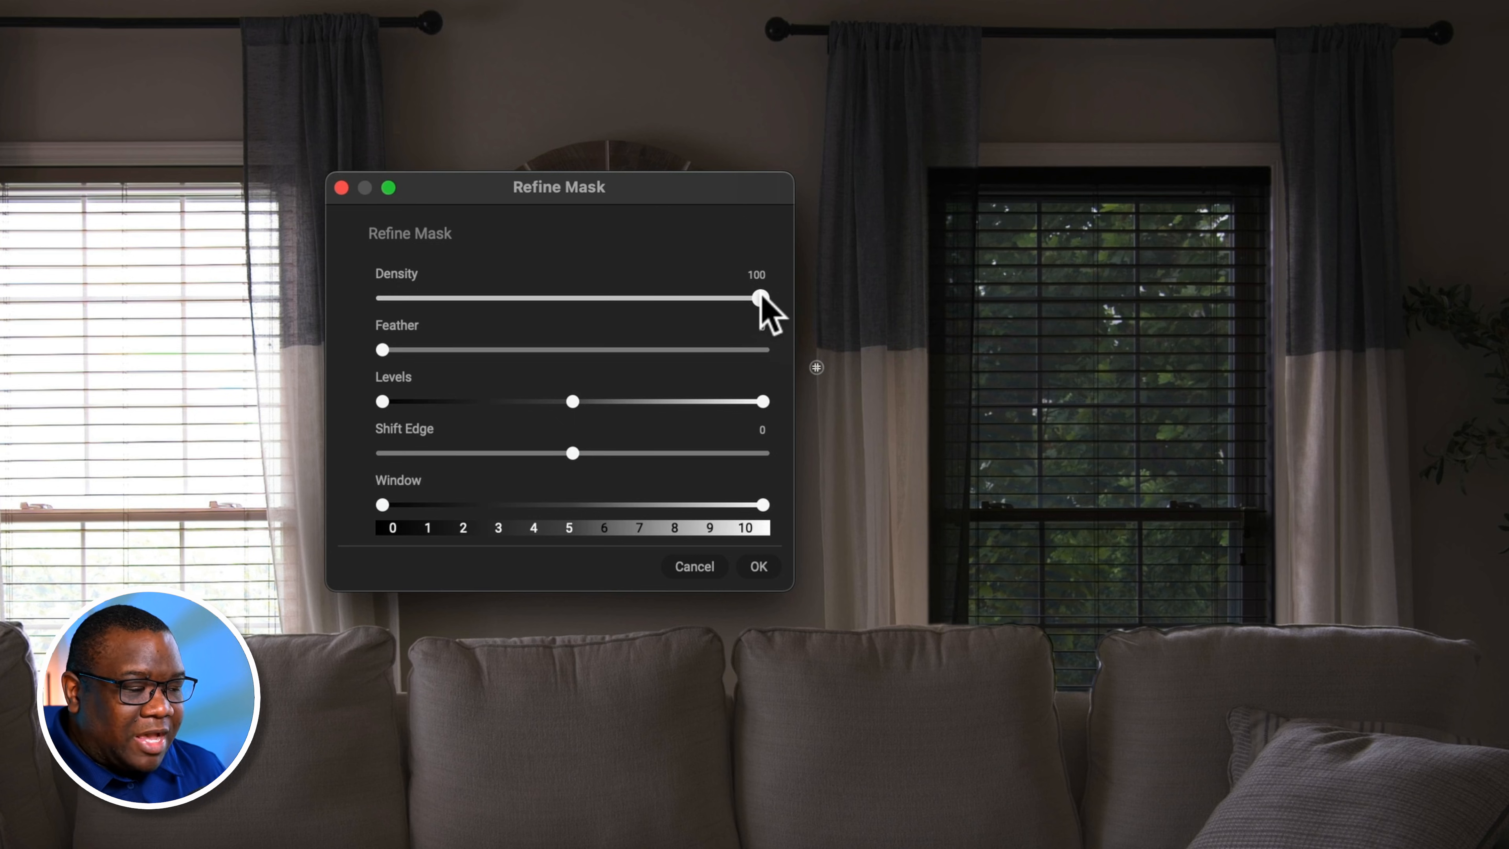
{"action": "left_click_drag", "start_coordinate": [762, 297], "coordinate": [707, 297]}
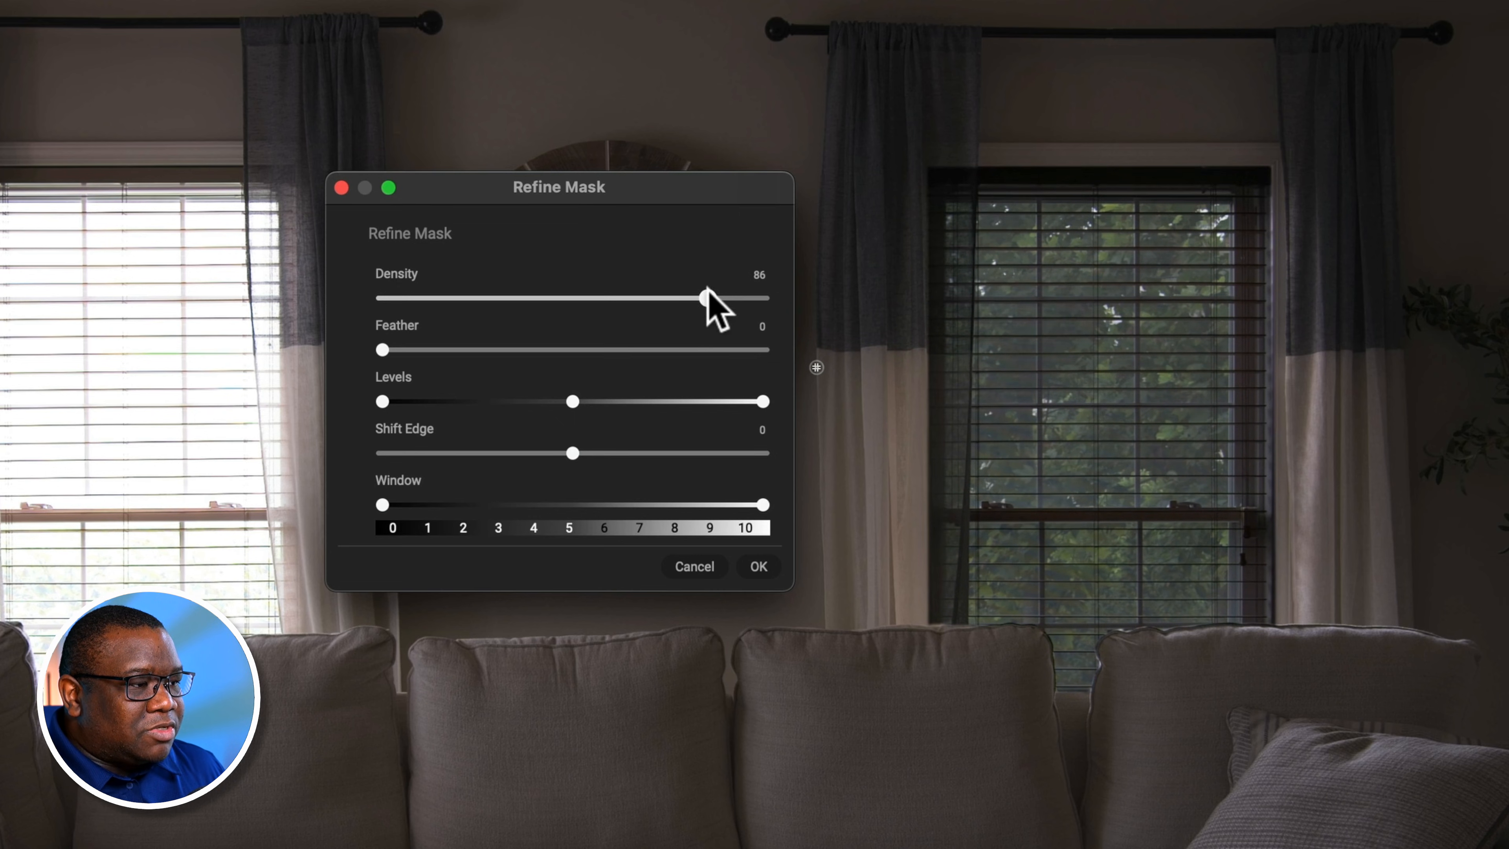
{"action": "left_click_drag", "start_coordinate": [709, 296], "coordinate": [695, 297]}
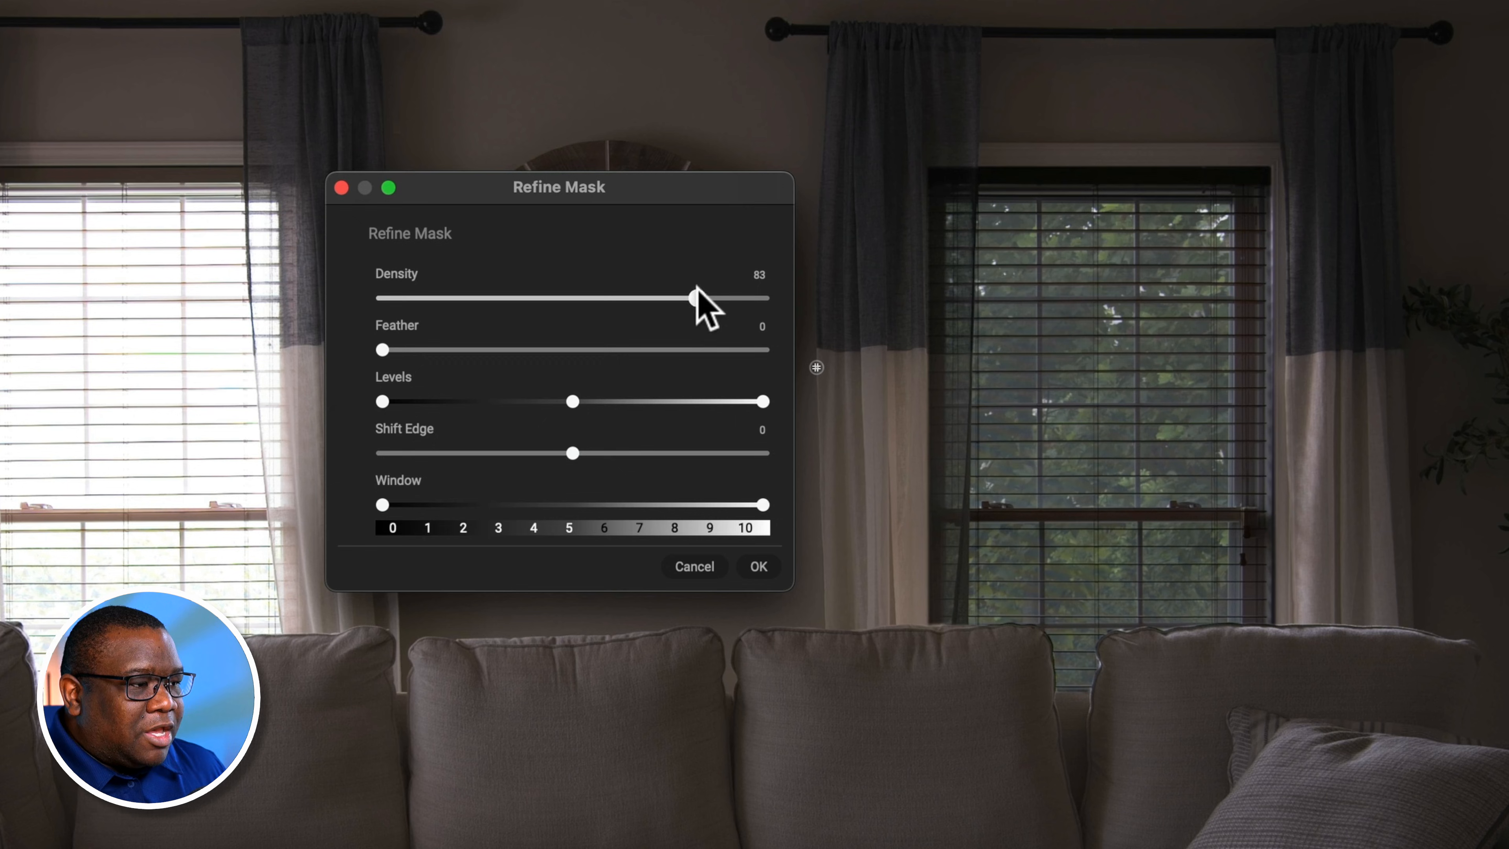
{"action": "left_click_drag", "start_coordinate": [695, 297], "coordinate": [707, 297]}
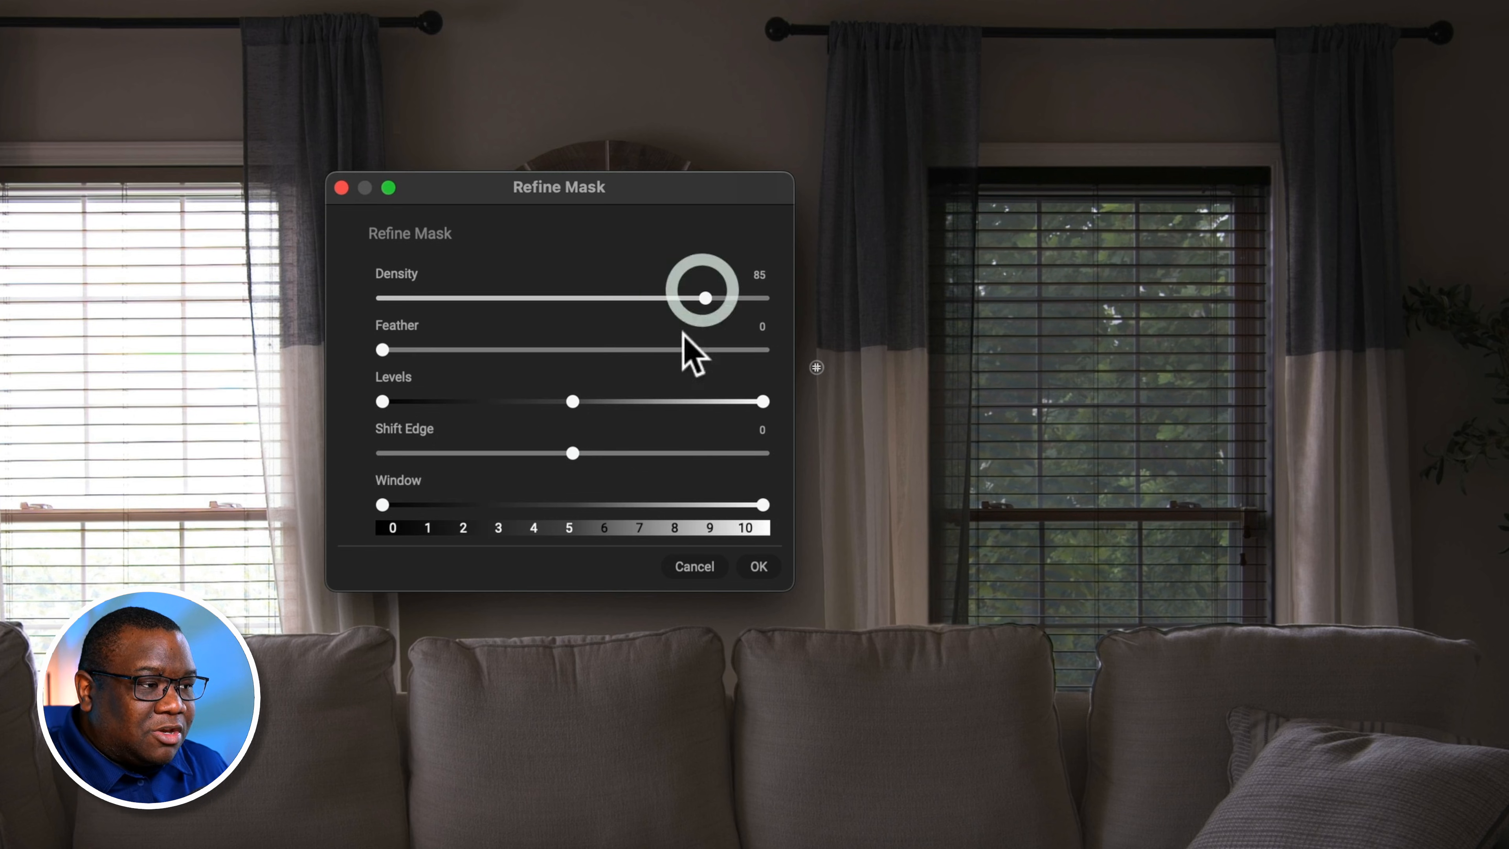
{"action": "mouse_move", "coordinate": [1003, 745]}
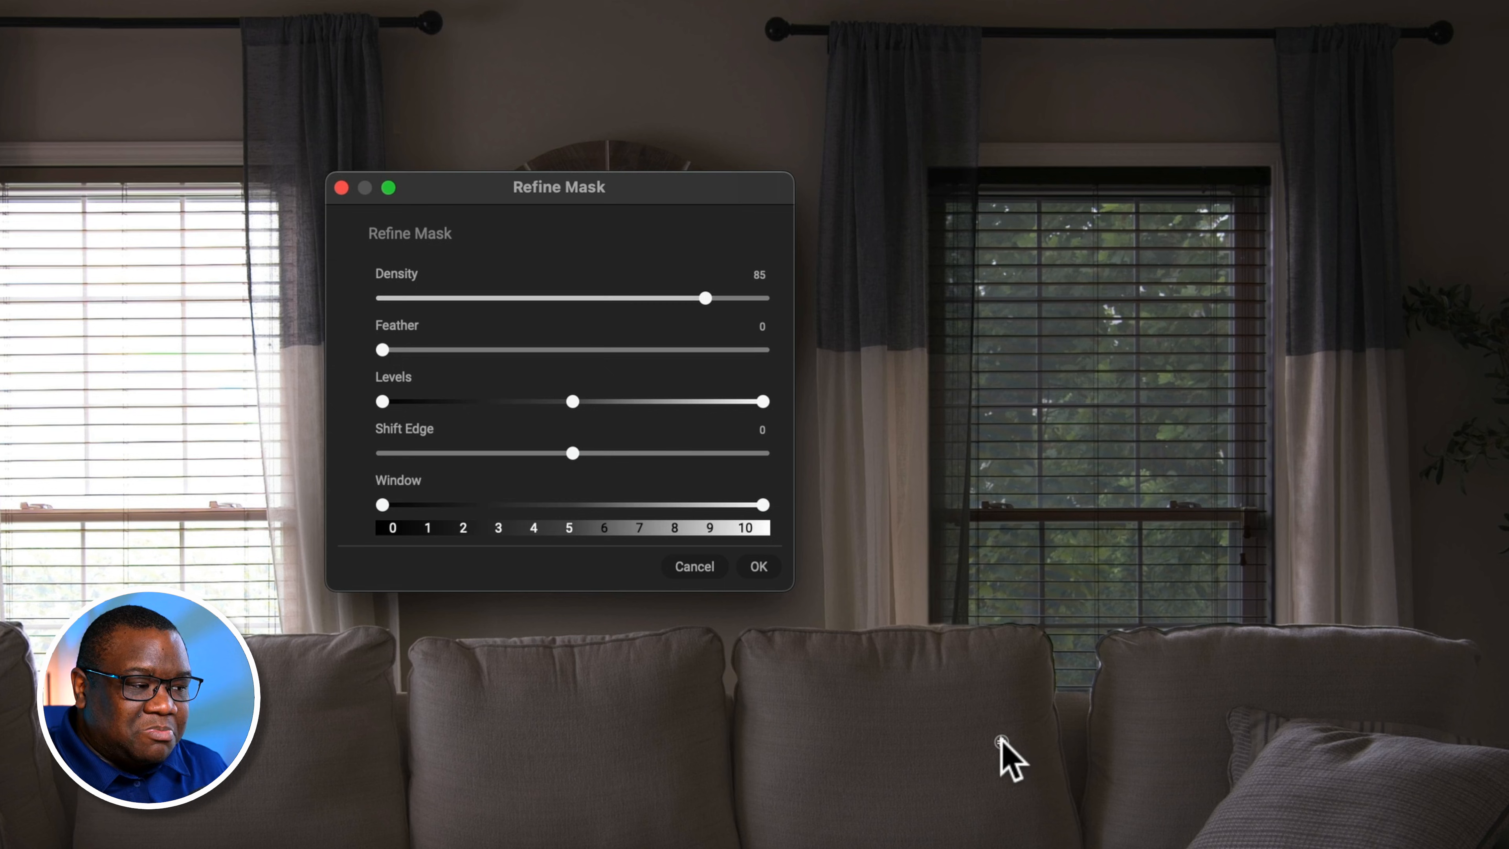
{"action": "mouse_move", "coordinate": [755, 361]}
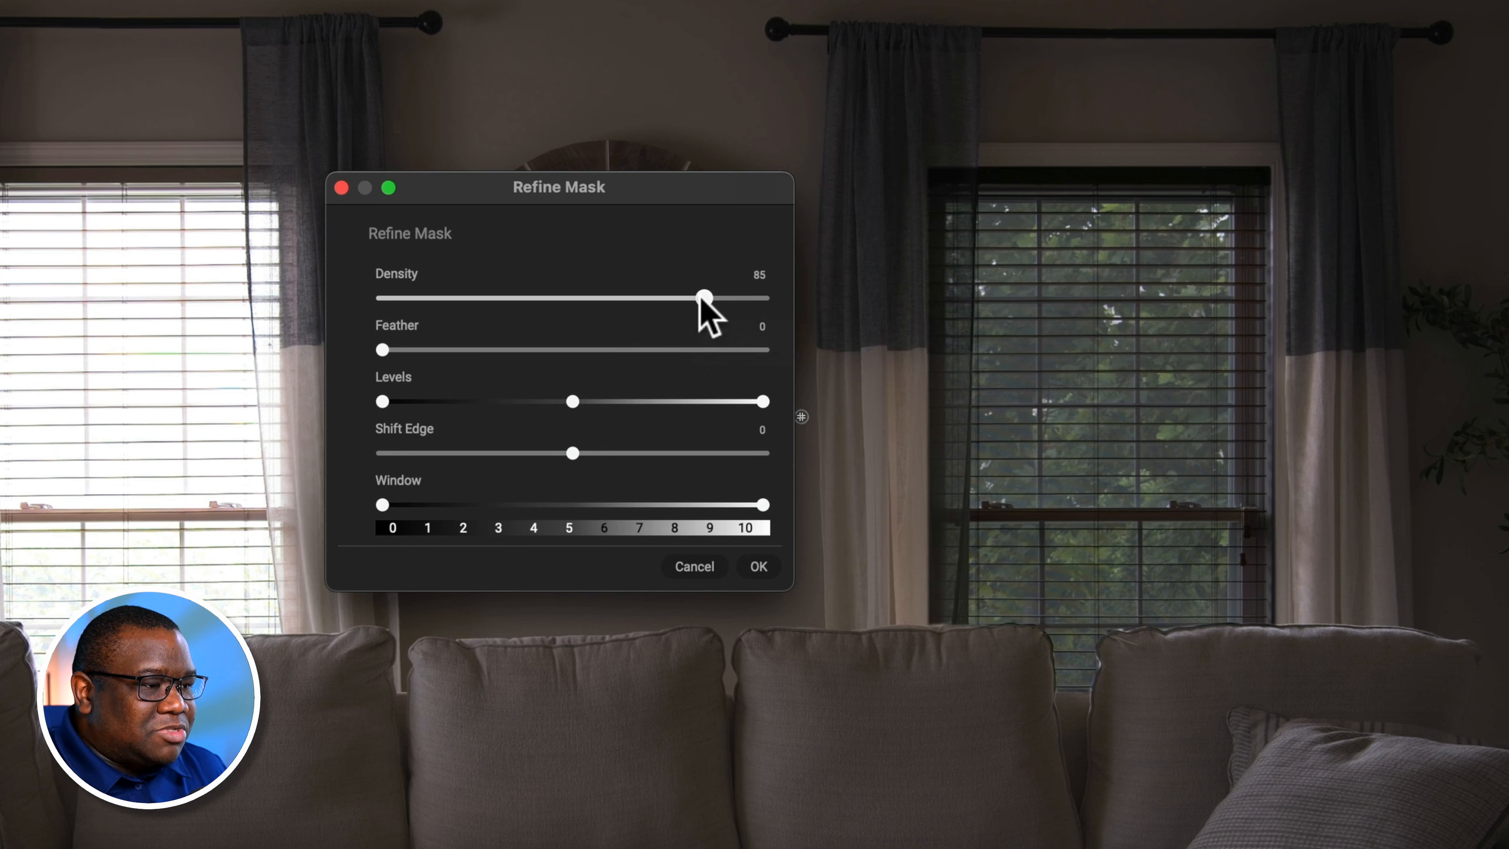
{"action": "left_click_drag", "start_coordinate": [700, 296], "coordinate": [421, 297]}
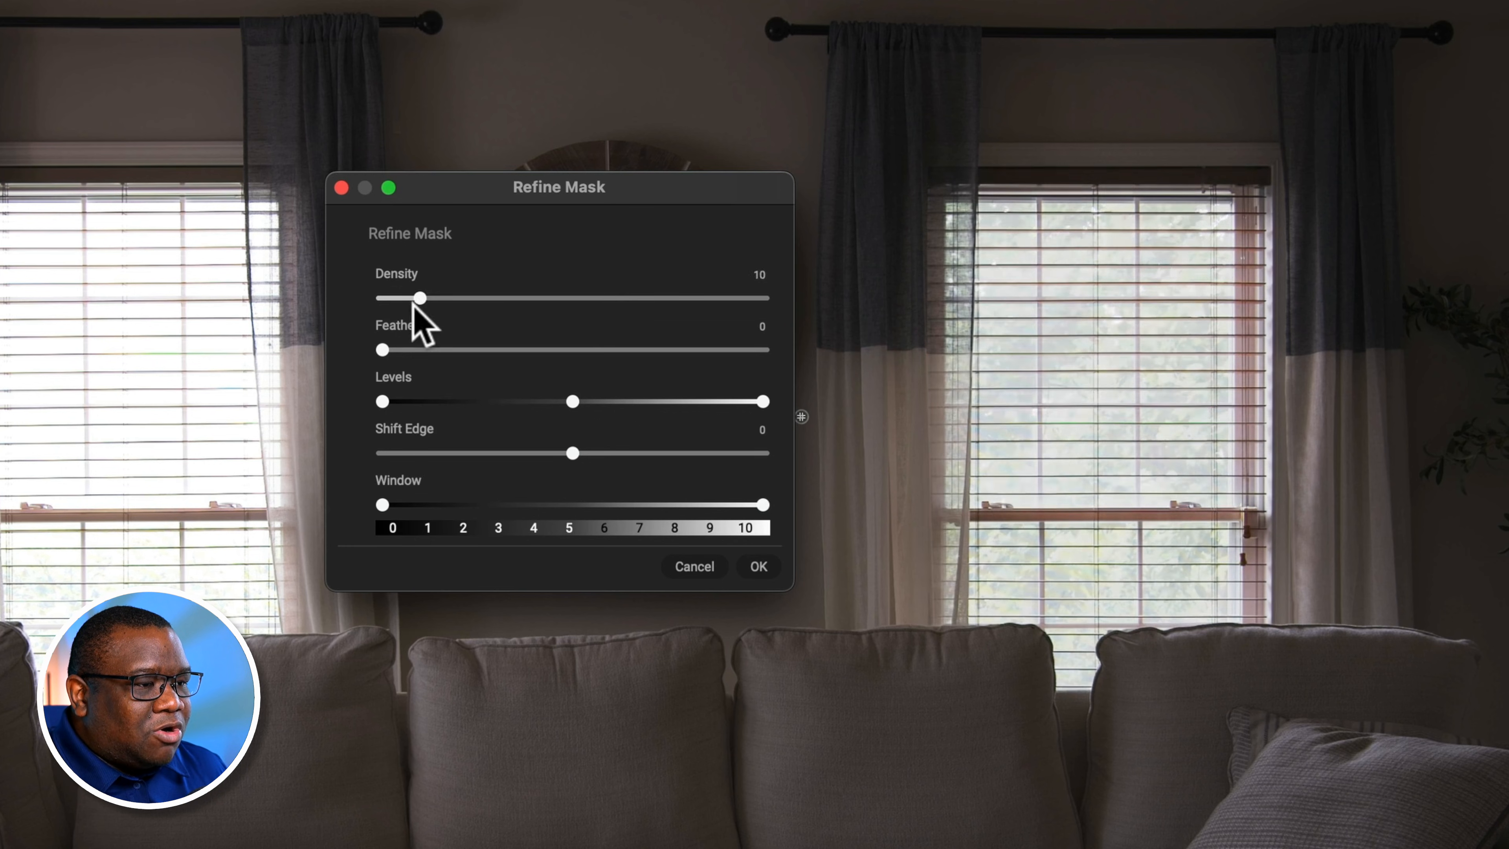
{"action": "left_click_drag", "start_coordinate": [421, 297], "coordinate": [382, 298]}
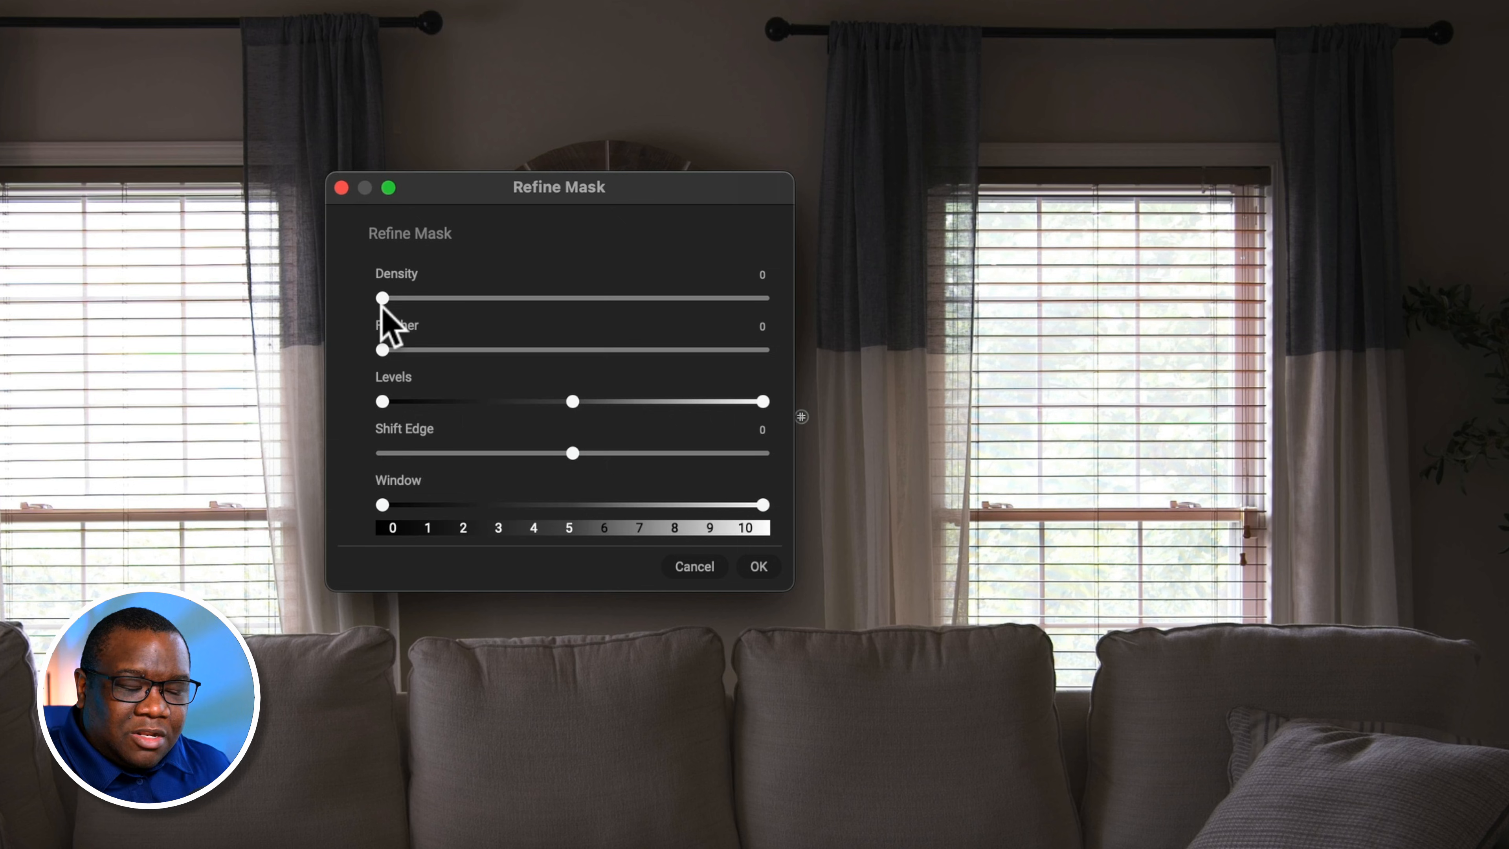
{"action": "left_click_drag", "start_coordinate": [382, 297], "coordinate": [540, 297]}
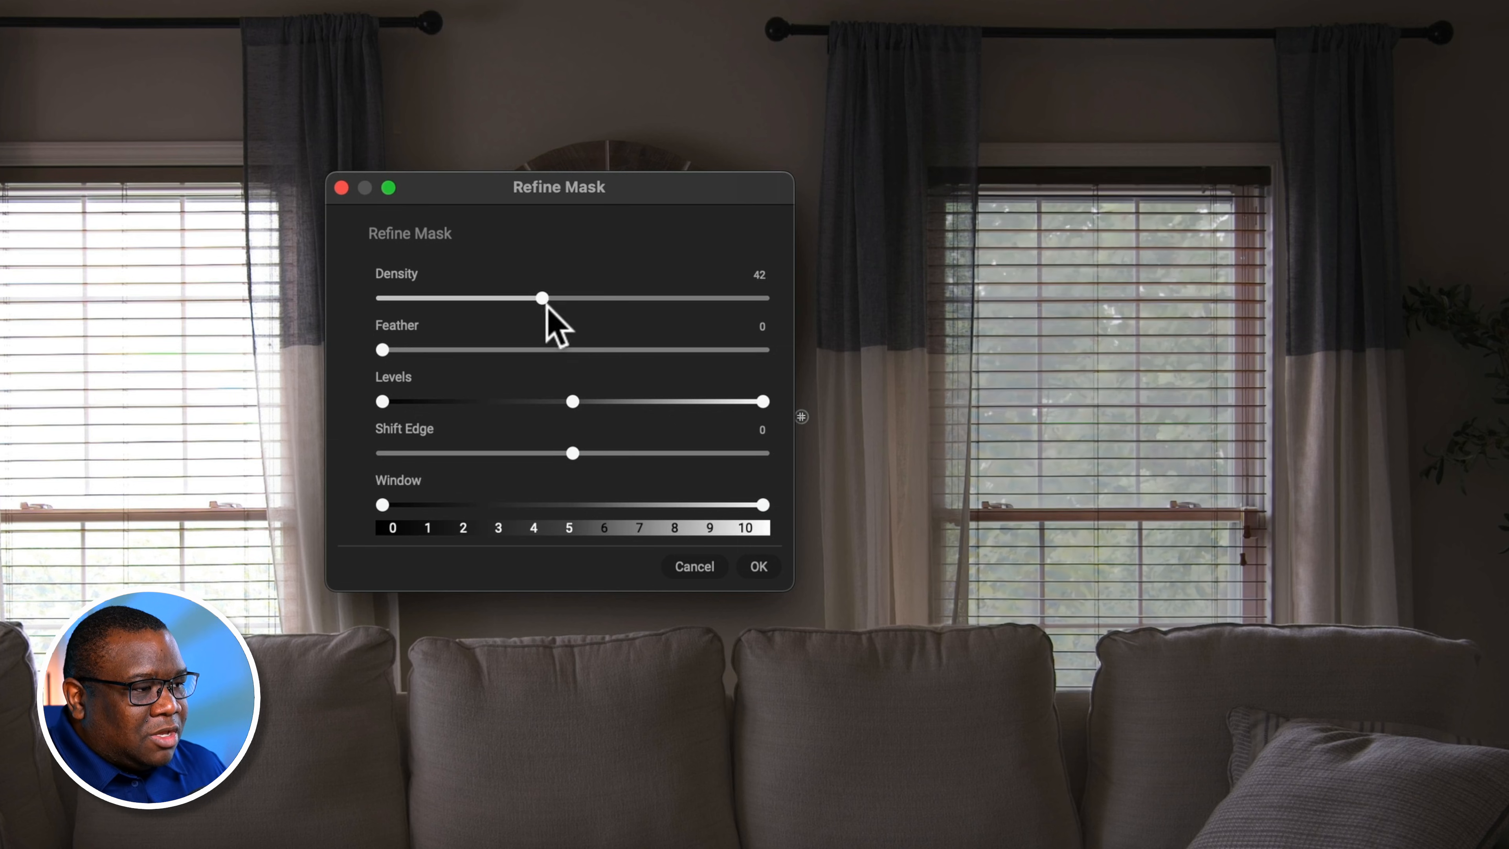
{"action": "left_click_drag", "start_coordinate": [541, 297], "coordinate": [710, 297]}
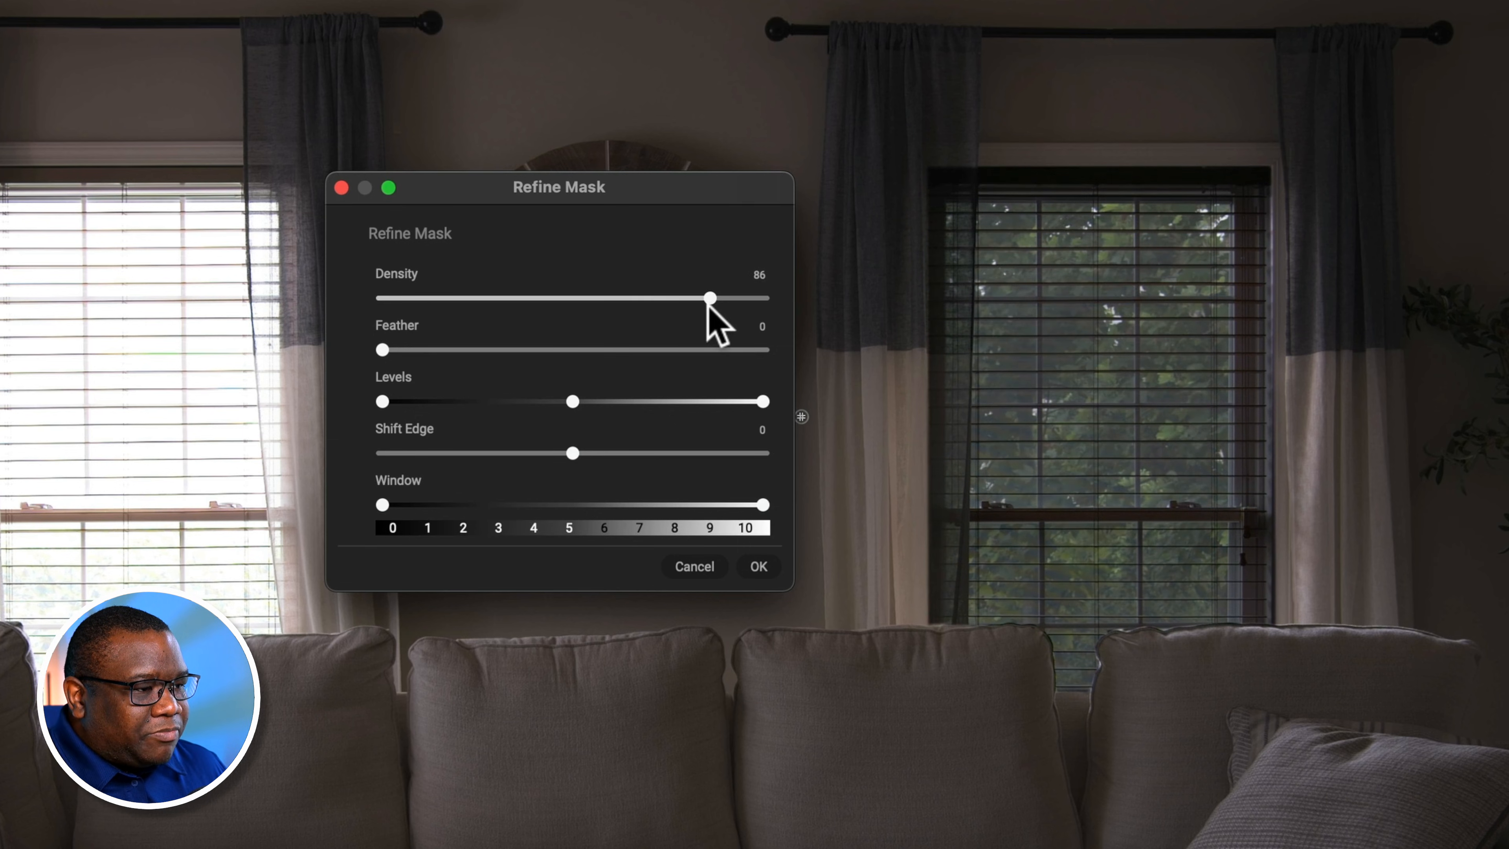
{"action": "left_click_drag", "start_coordinate": [710, 297], "coordinate": [765, 297]}
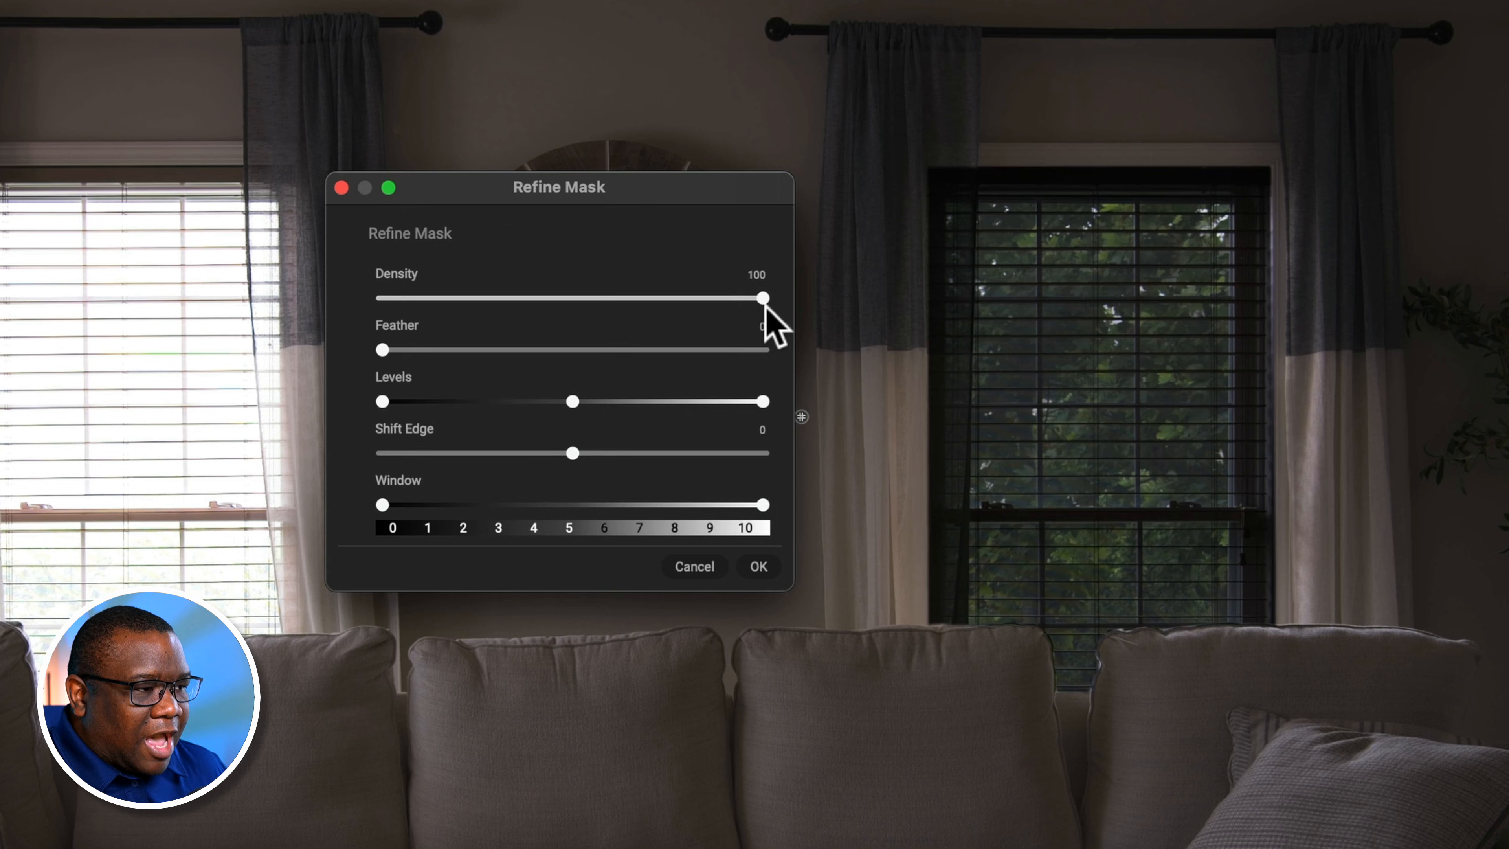
{"action": "left_click_drag", "start_coordinate": [763, 297], "coordinate": [749, 297]}
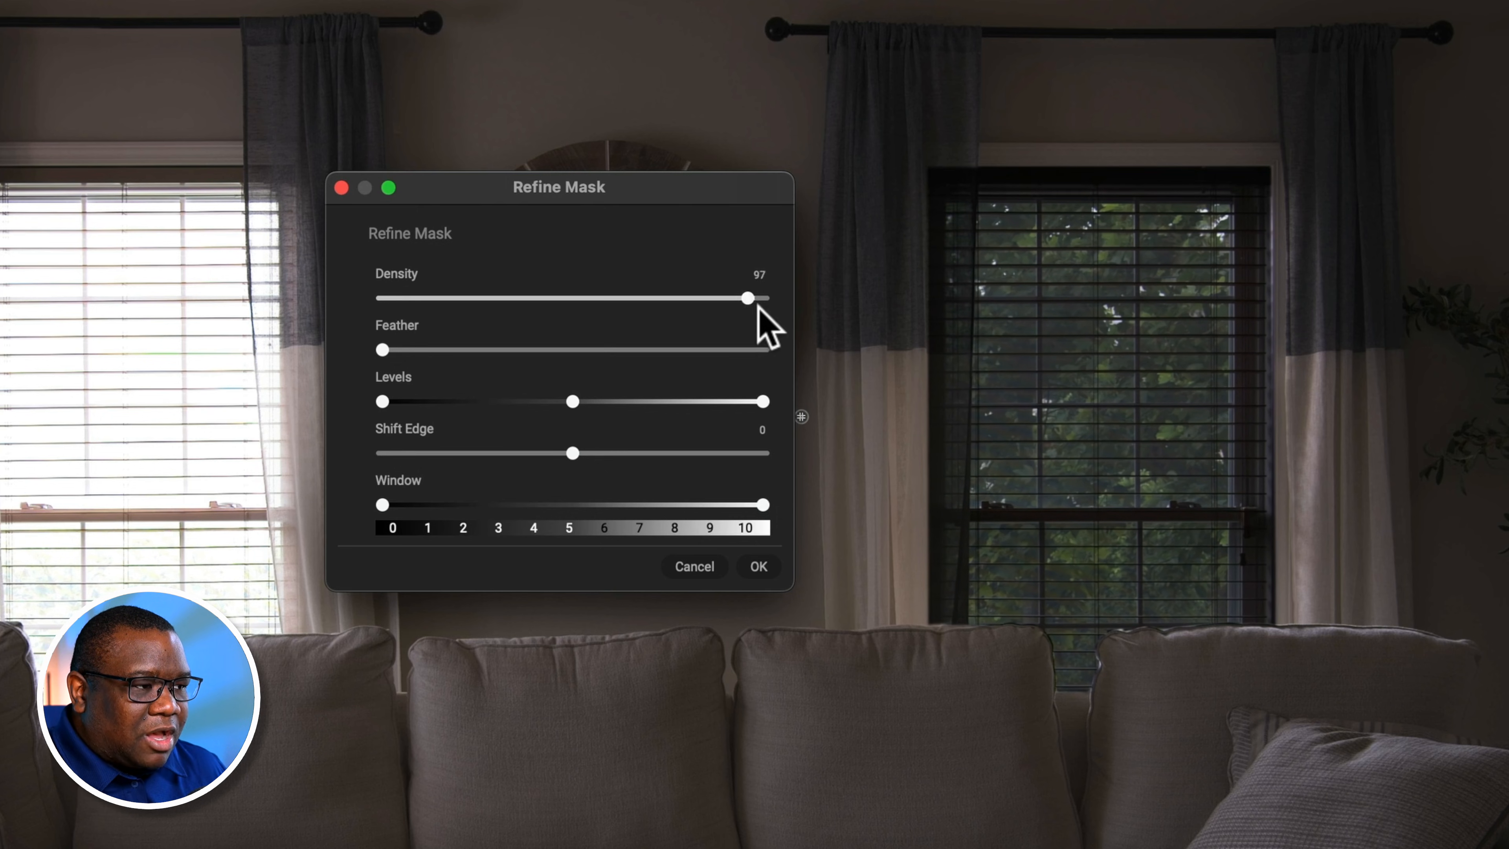
{"action": "left_click_drag", "start_coordinate": [750, 297], "coordinate": [737, 297]}
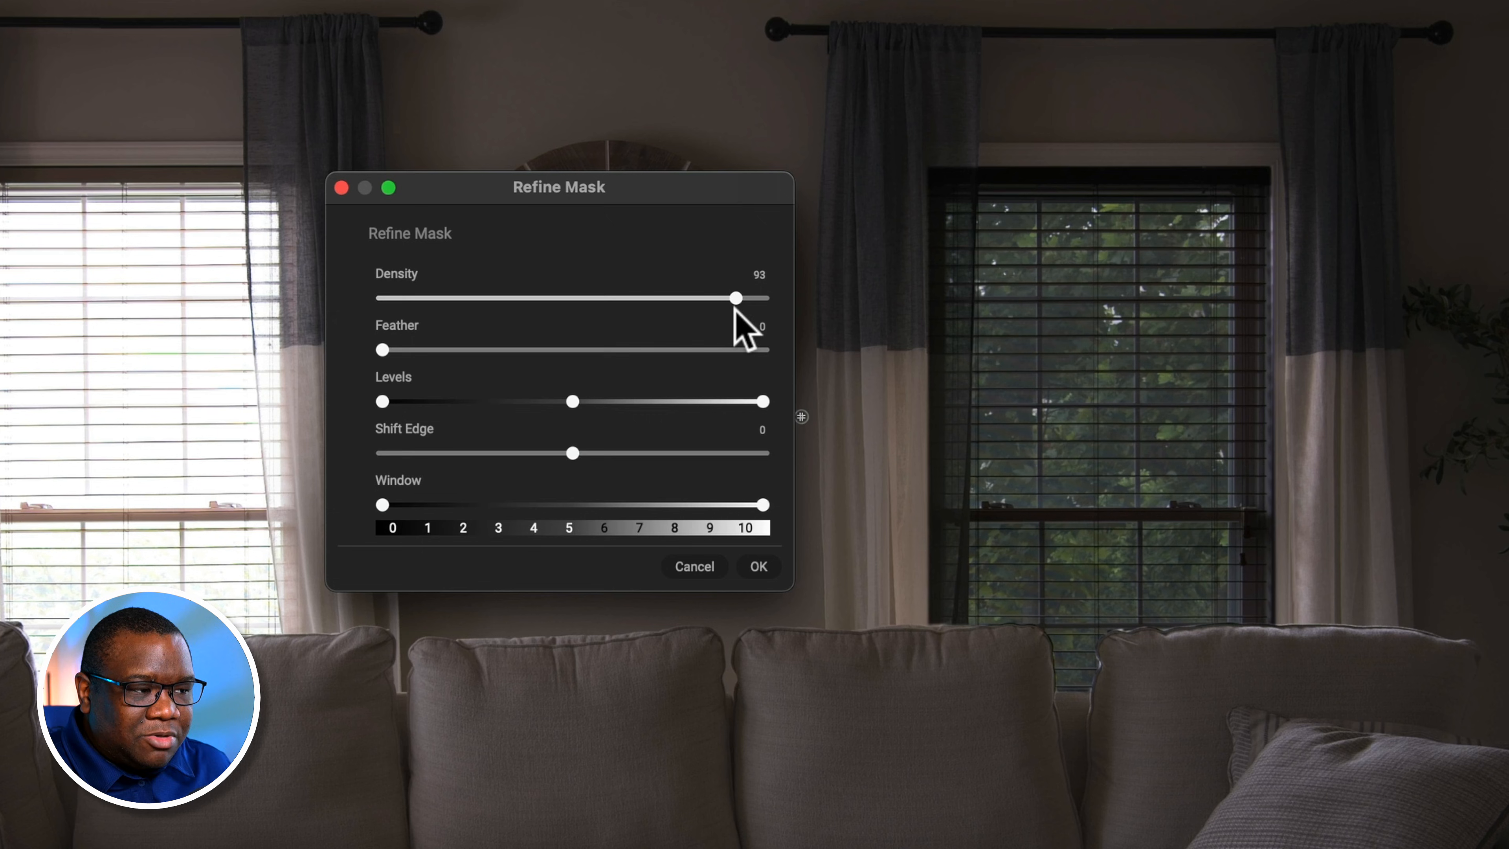
{"action": "left_click_drag", "start_coordinate": [737, 297], "coordinate": [714, 297]}
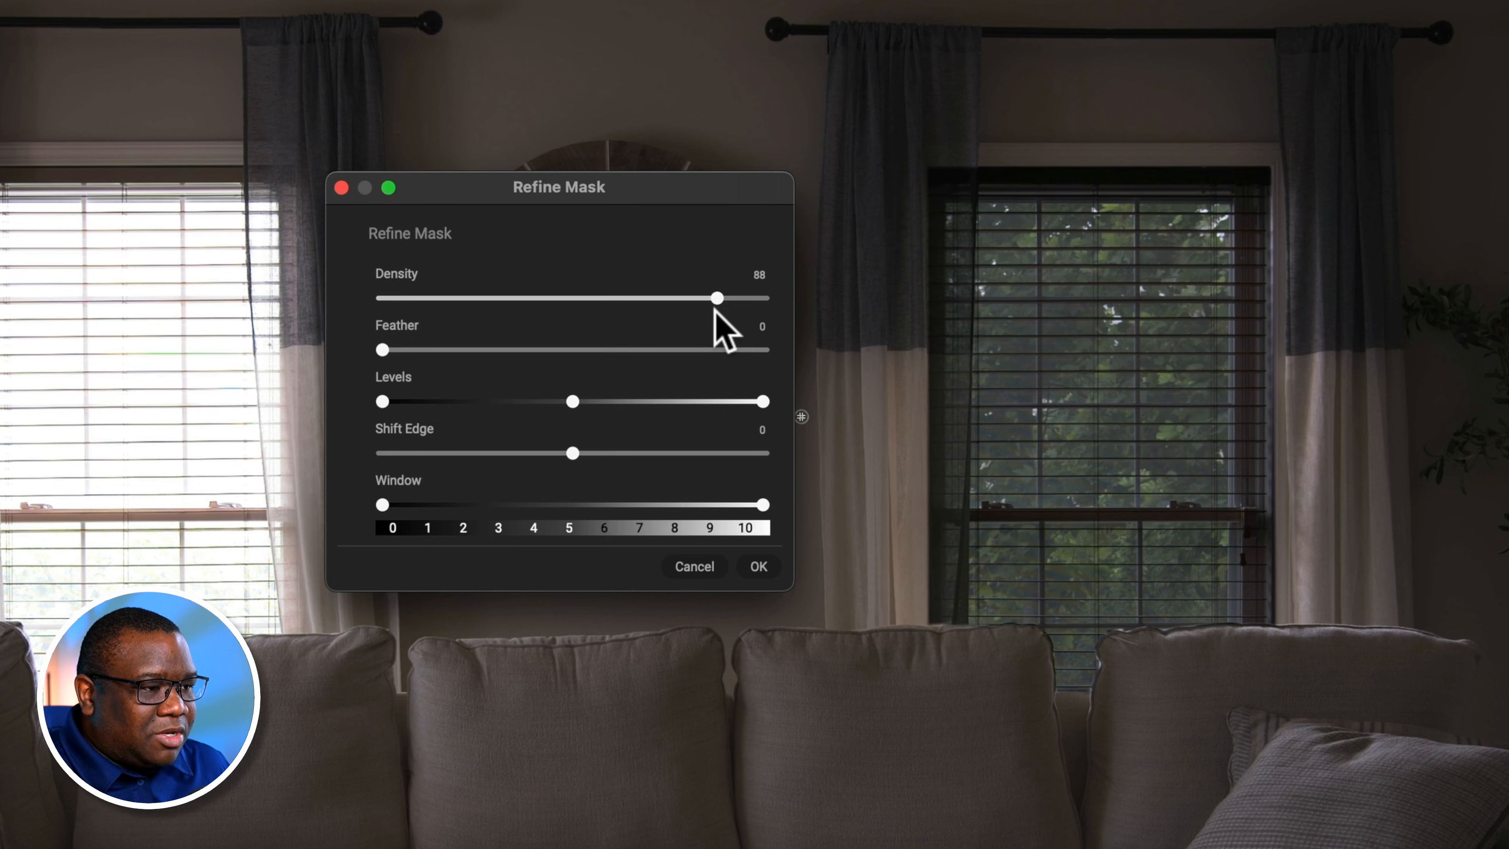
{"action": "left_click_drag", "start_coordinate": [715, 297], "coordinate": [733, 297]}
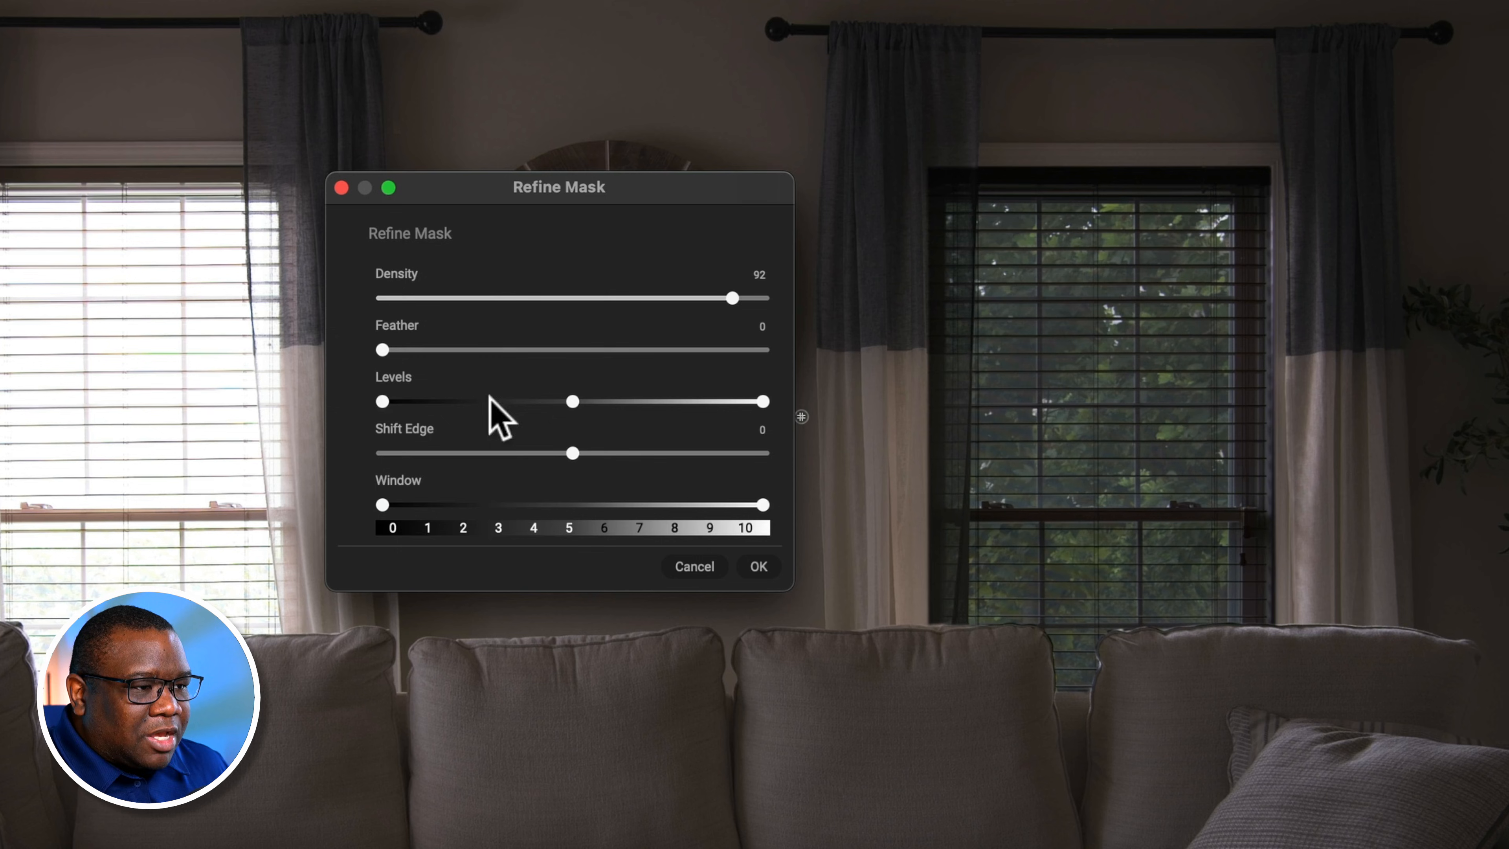
{"action": "mouse_move", "coordinate": [561, 505]}
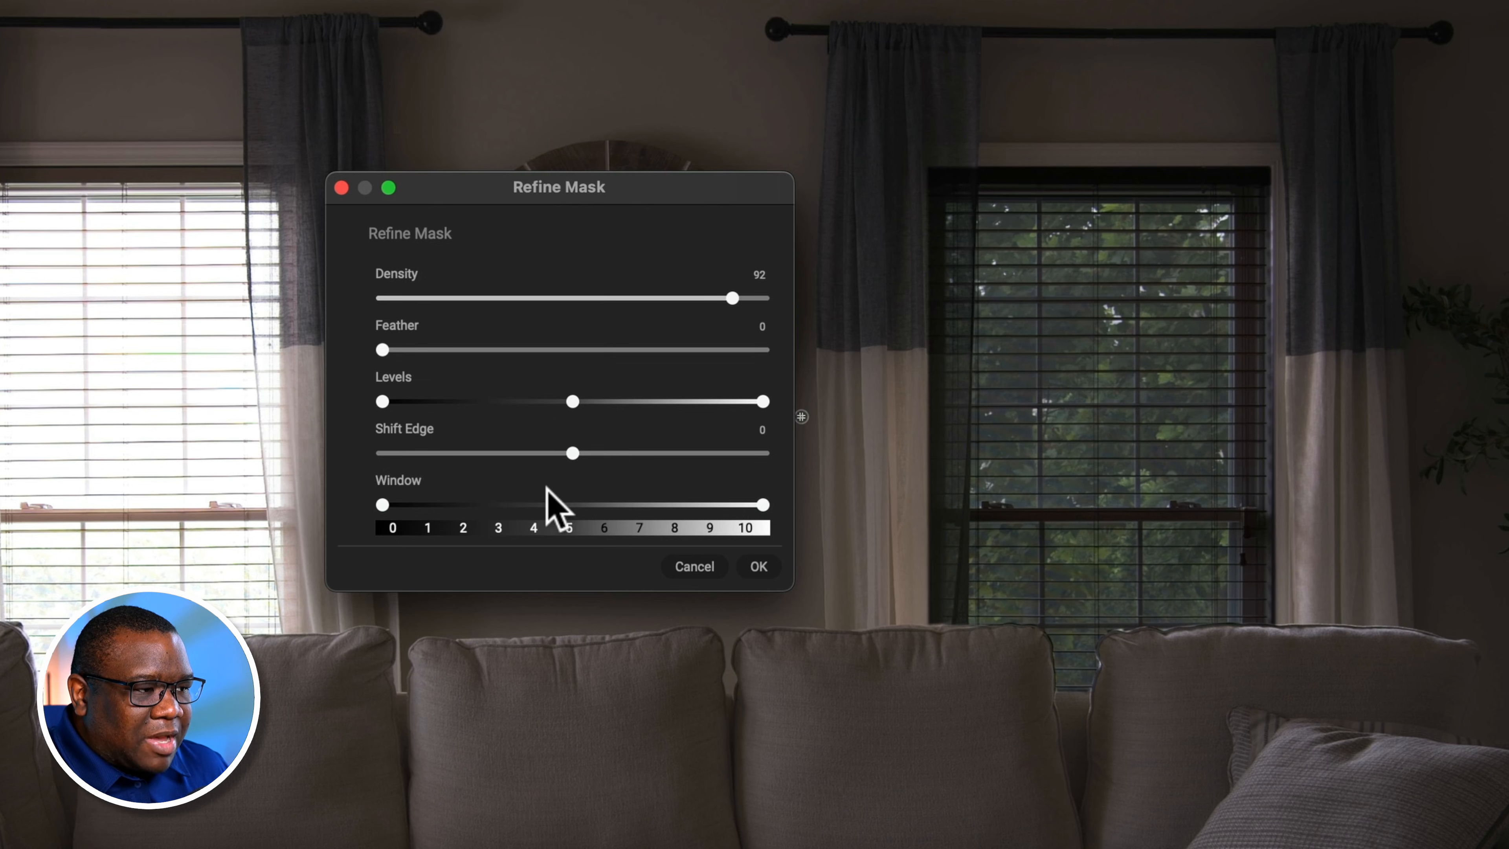
{"action": "mouse_move", "coordinate": [578, 438]}
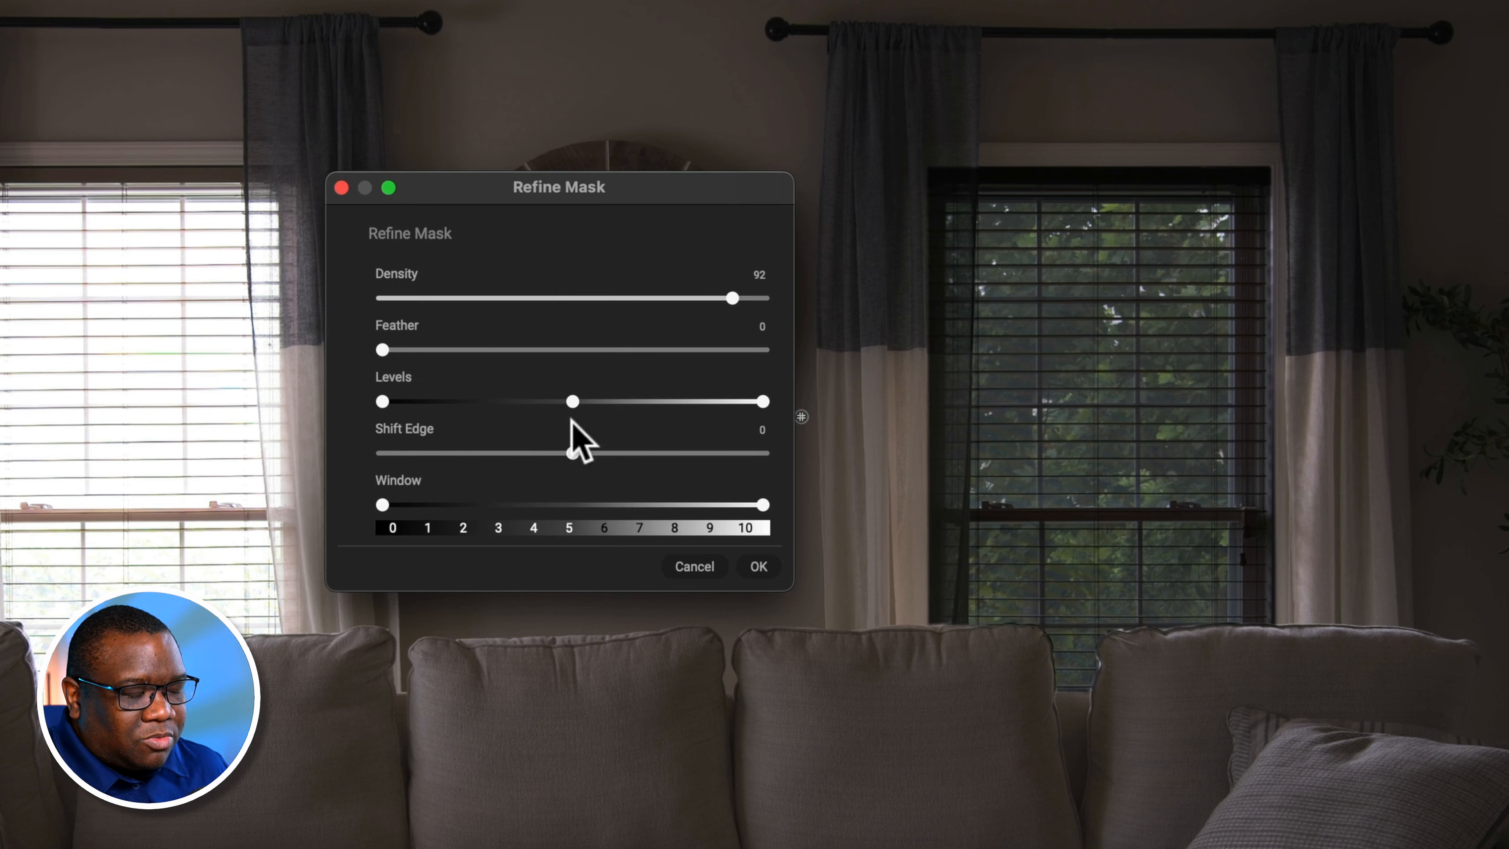
{"action": "mouse_move", "coordinate": [572, 452]}
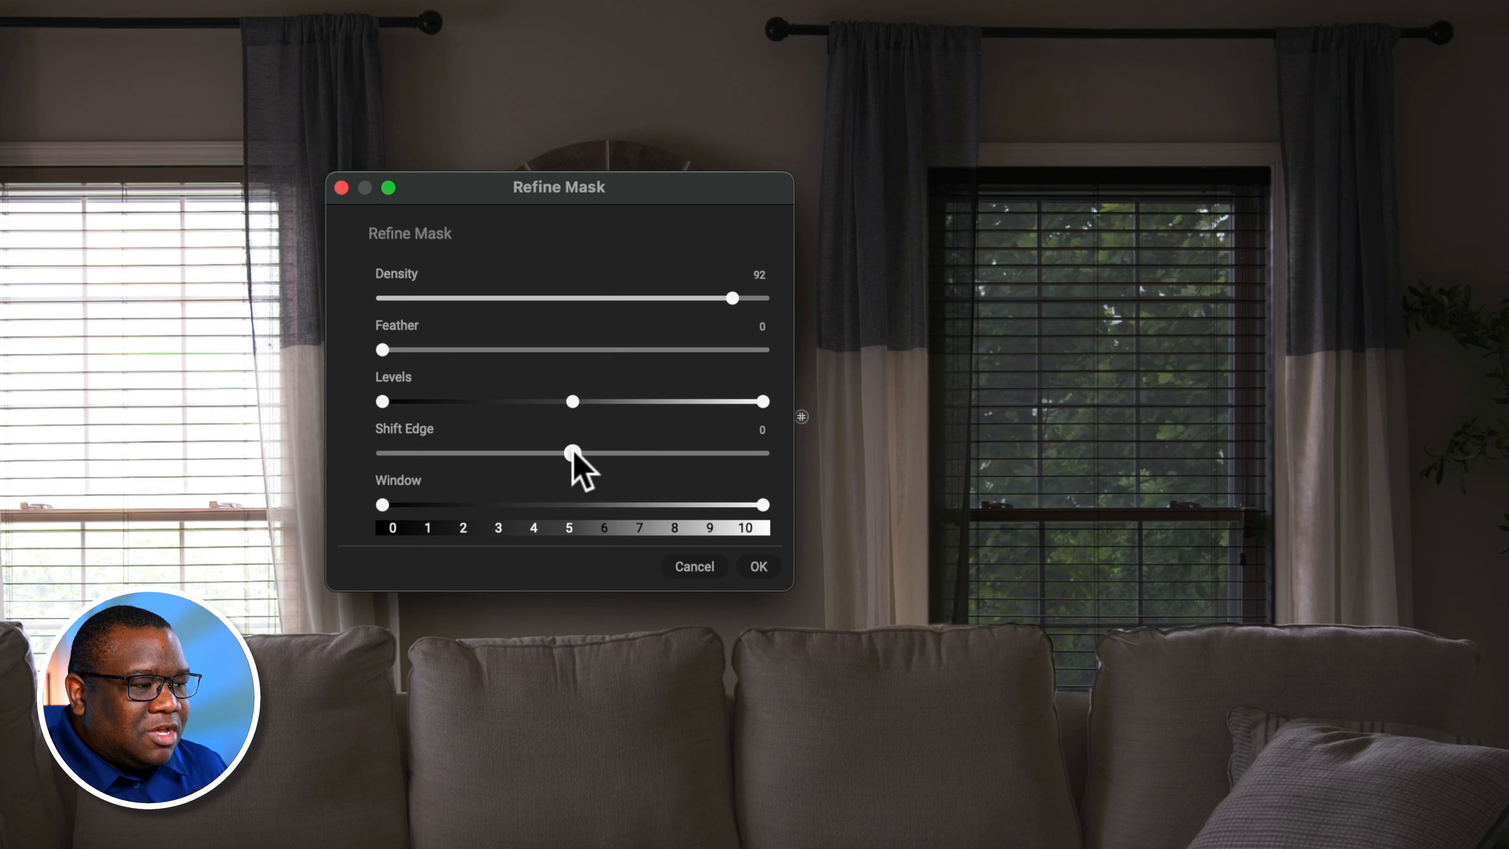
Try Shift Edge across its full range and some Feather, leaving Shift Edge slightly positive and Feather at 0.
{"action": "left_click_drag", "start_coordinate": [573, 452], "coordinate": [575, 453]}
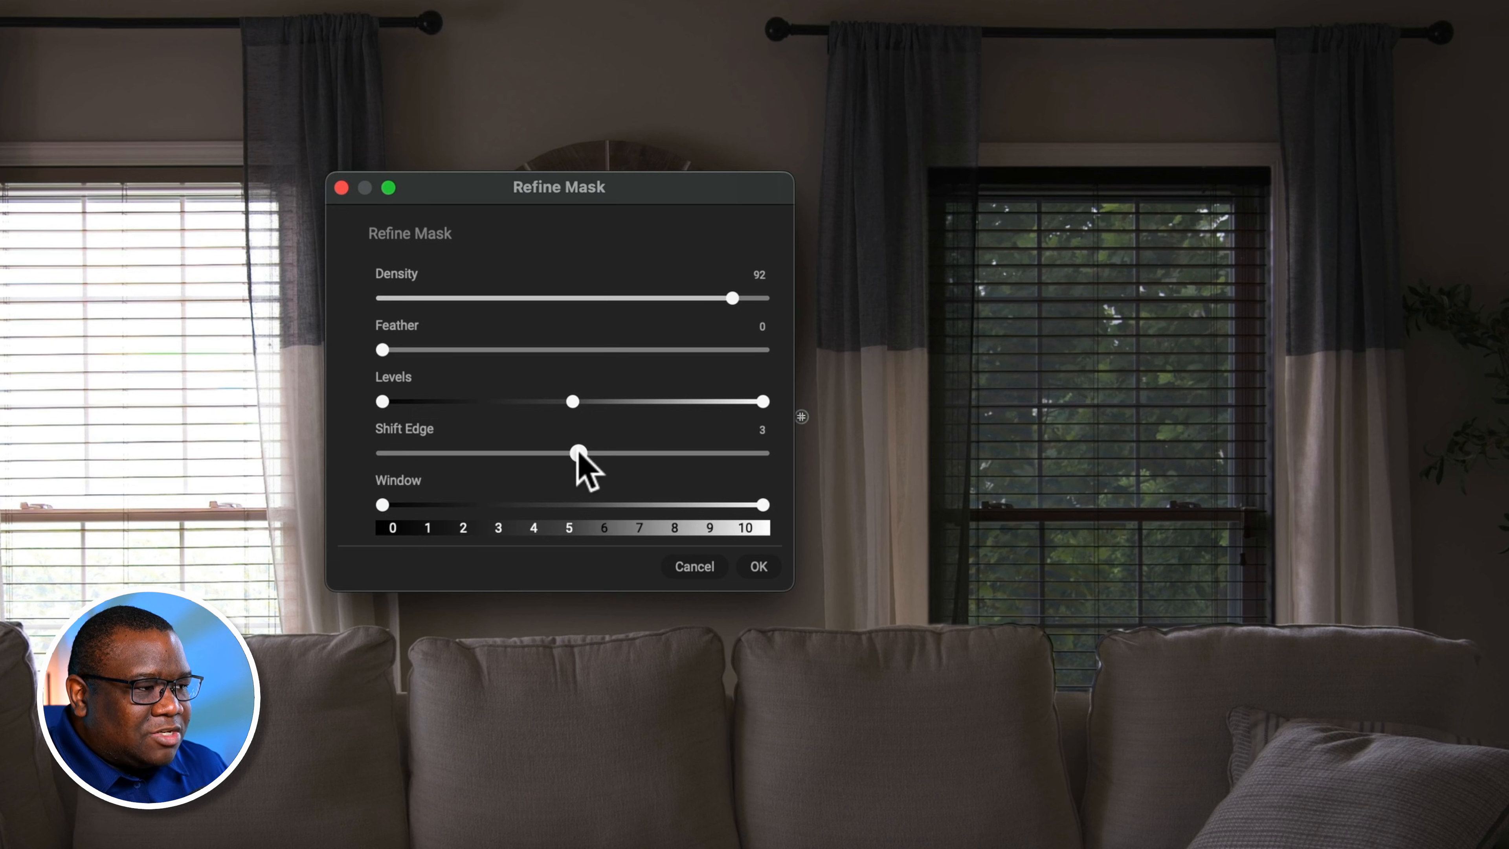
{"action": "left_click_drag", "start_coordinate": [576, 453], "coordinate": [701, 453]}
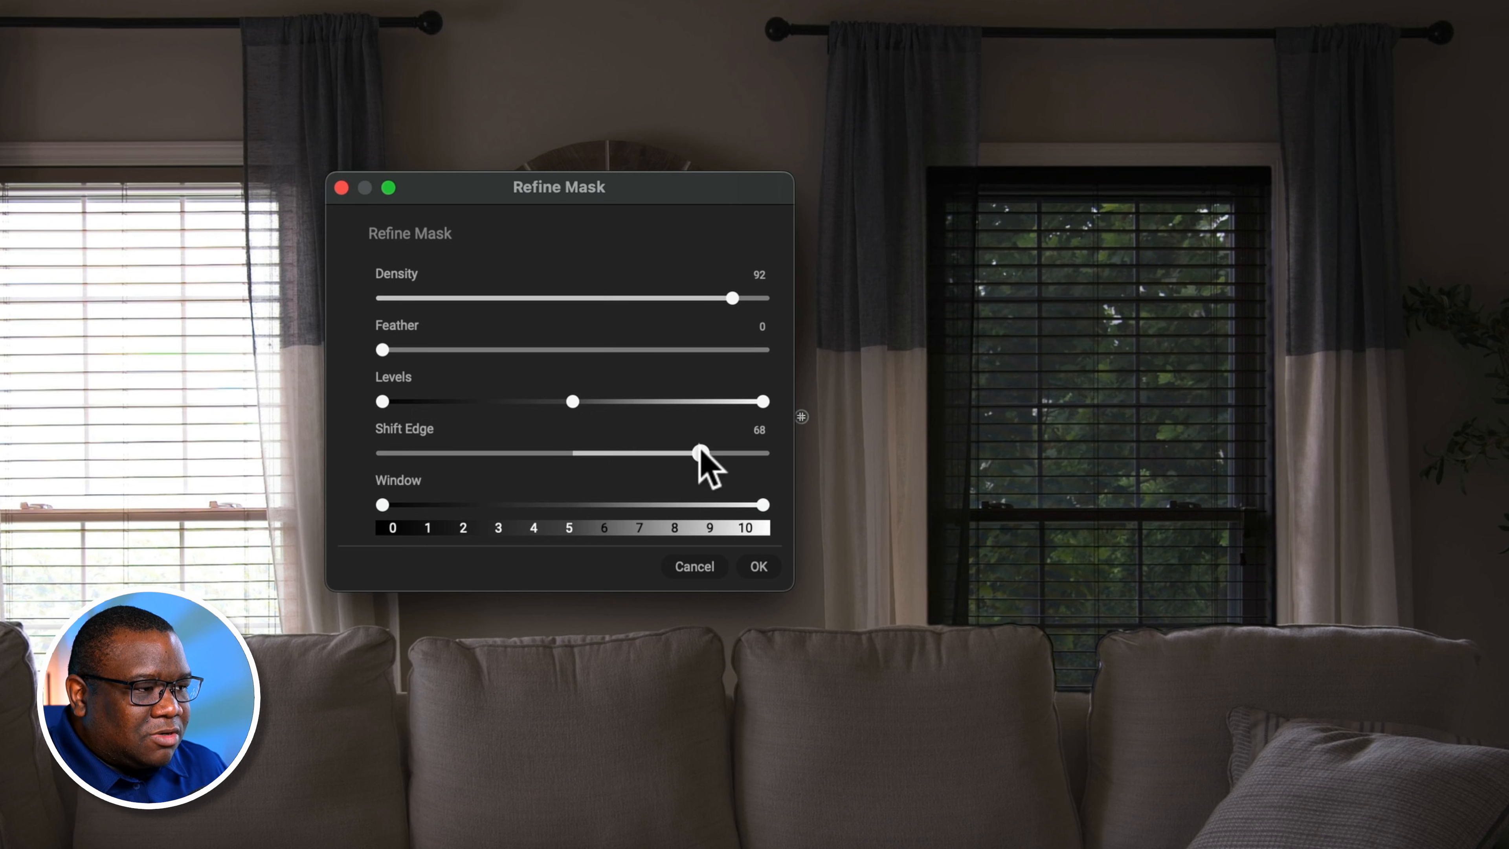
{"action": "left_click_drag", "start_coordinate": [700, 454], "coordinate": [412, 454]}
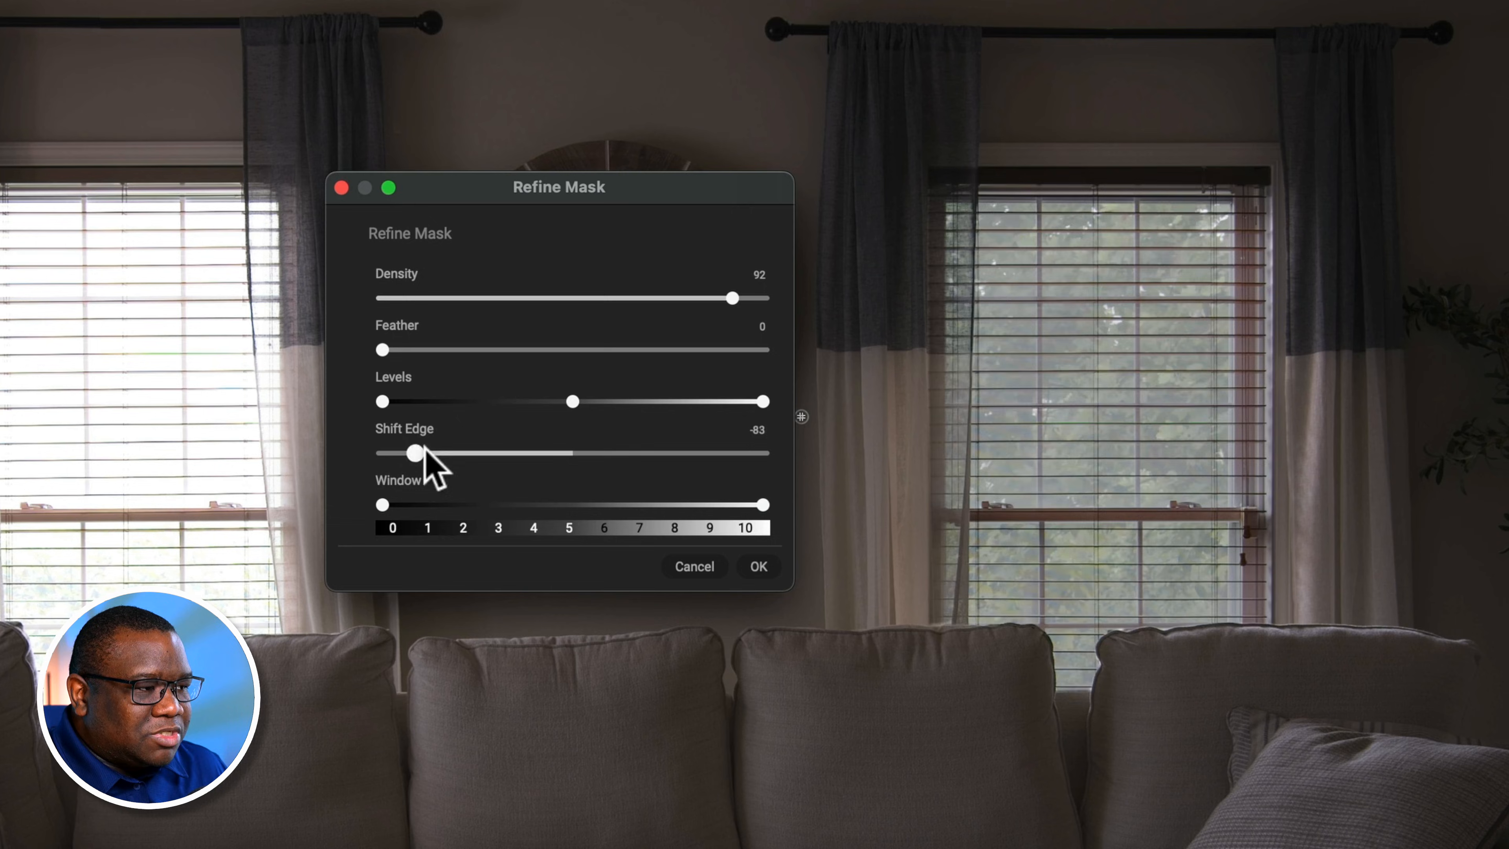
{"action": "left_click_drag", "start_coordinate": [412, 454], "coordinate": [520, 454]}
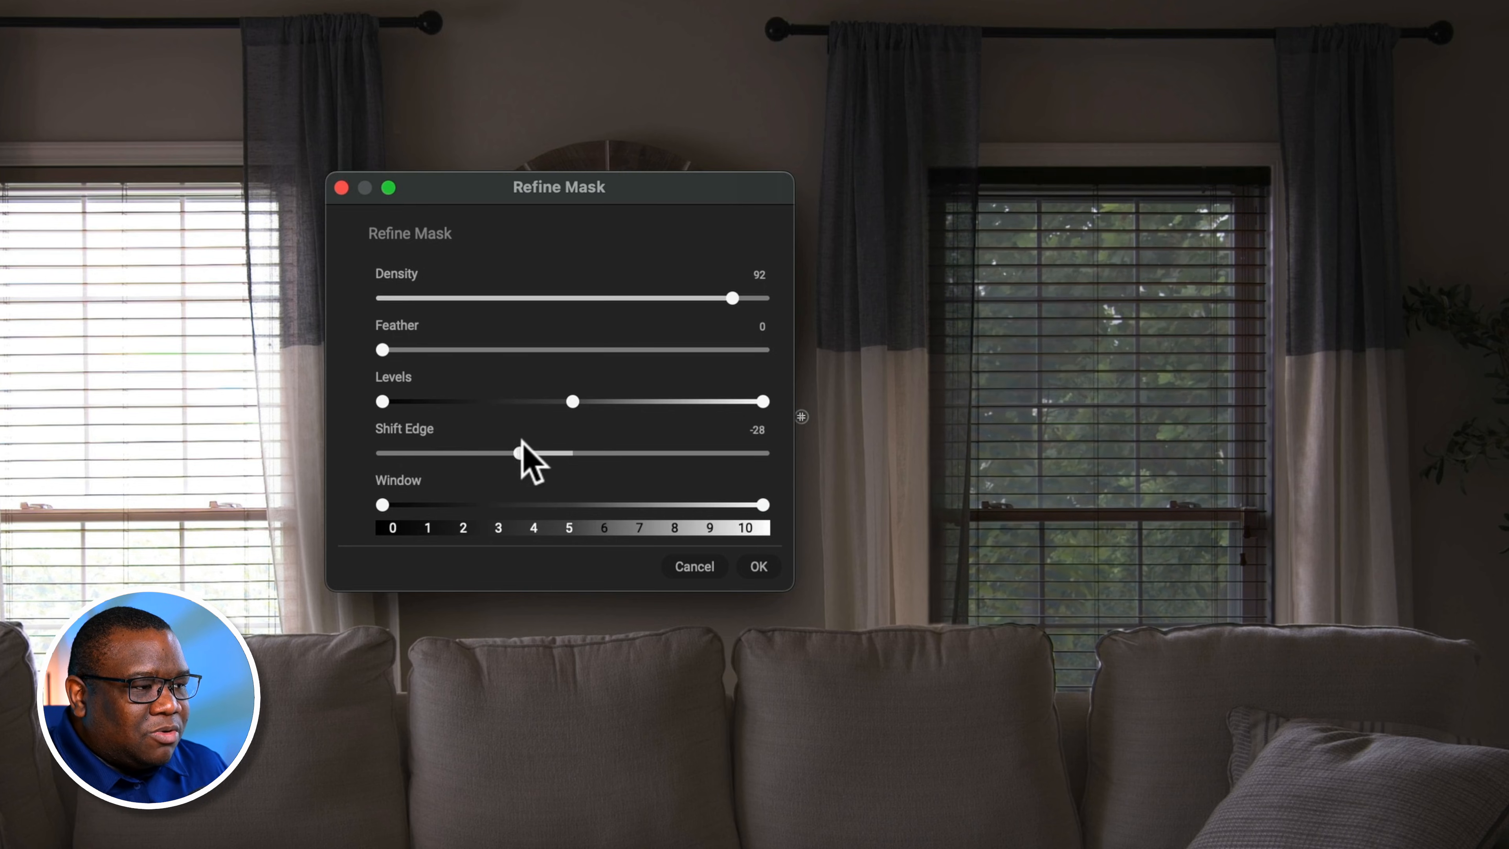
{"action": "left_click_drag", "start_coordinate": [518, 453], "coordinate": [553, 453]}
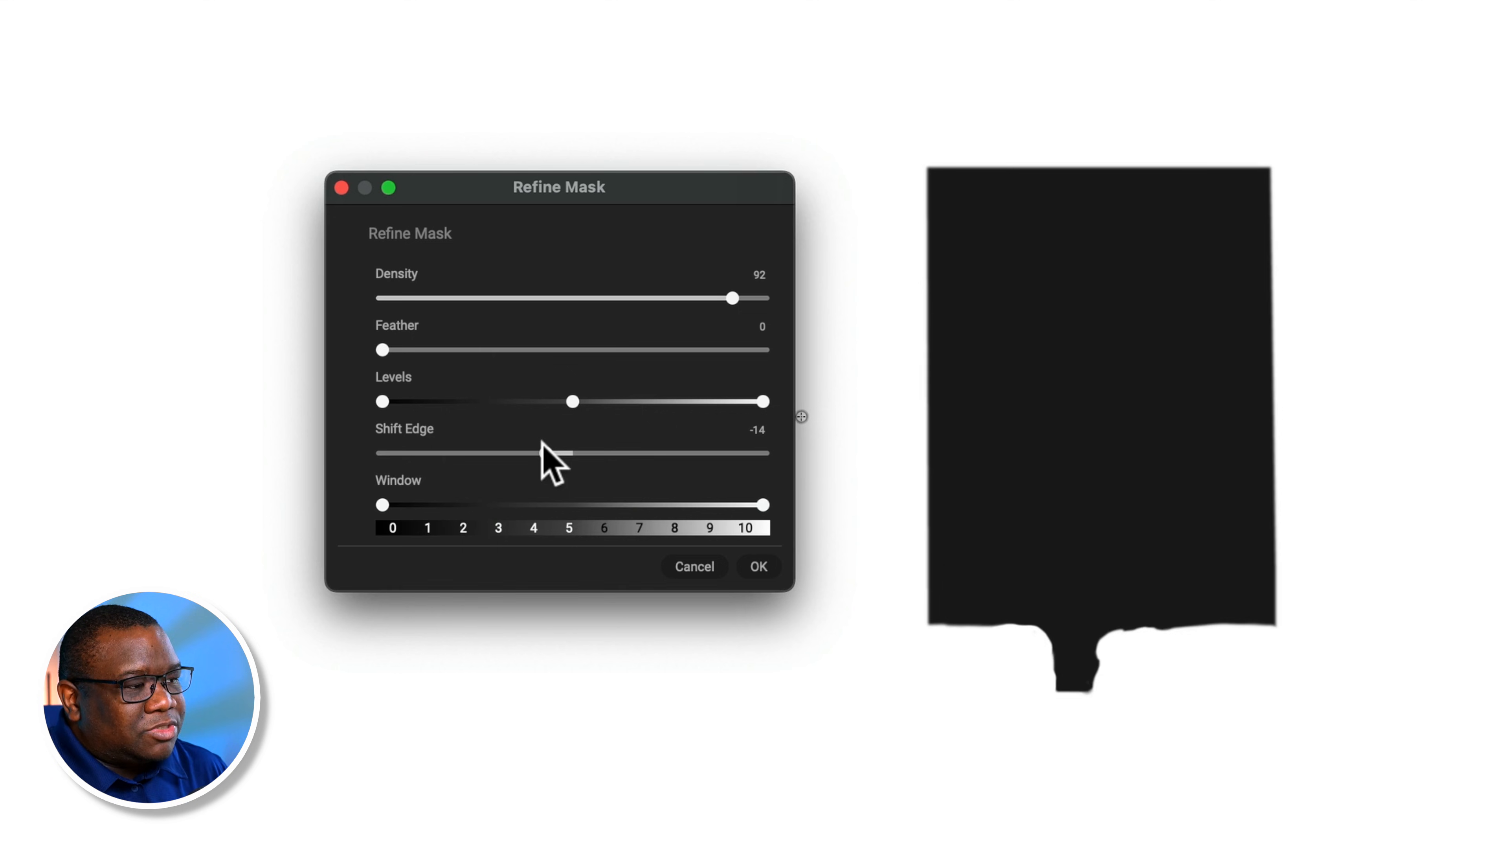
{"action": "left_click_drag", "start_coordinate": [566, 454], "coordinate": [419, 453]}
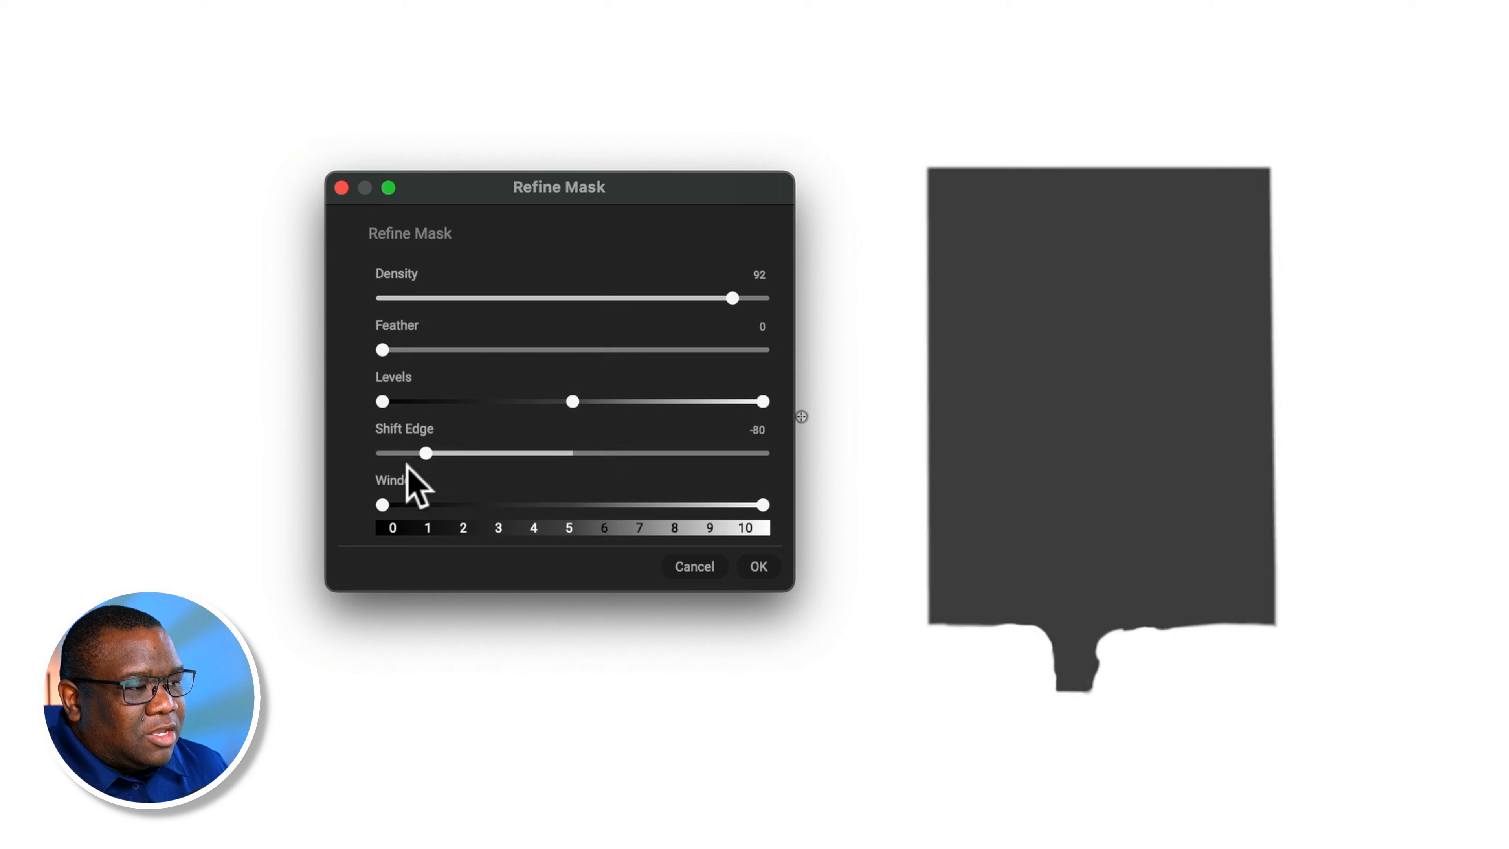
{"action": "left_click_drag", "start_coordinate": [424, 453], "coordinate": [375, 453]}
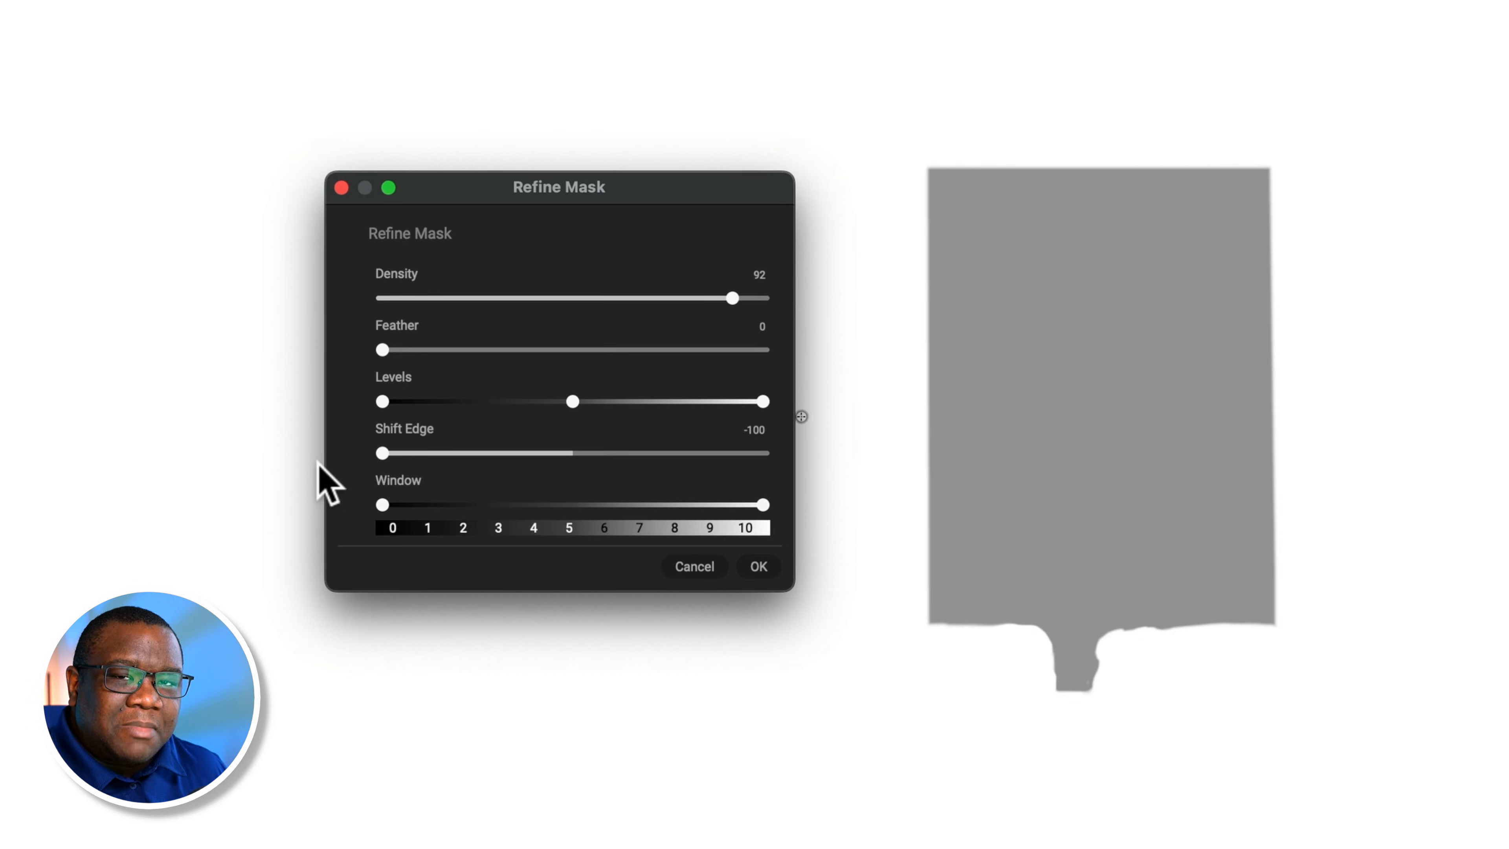
{"action": "left_click_drag", "start_coordinate": [378, 452], "coordinate": [767, 452]}
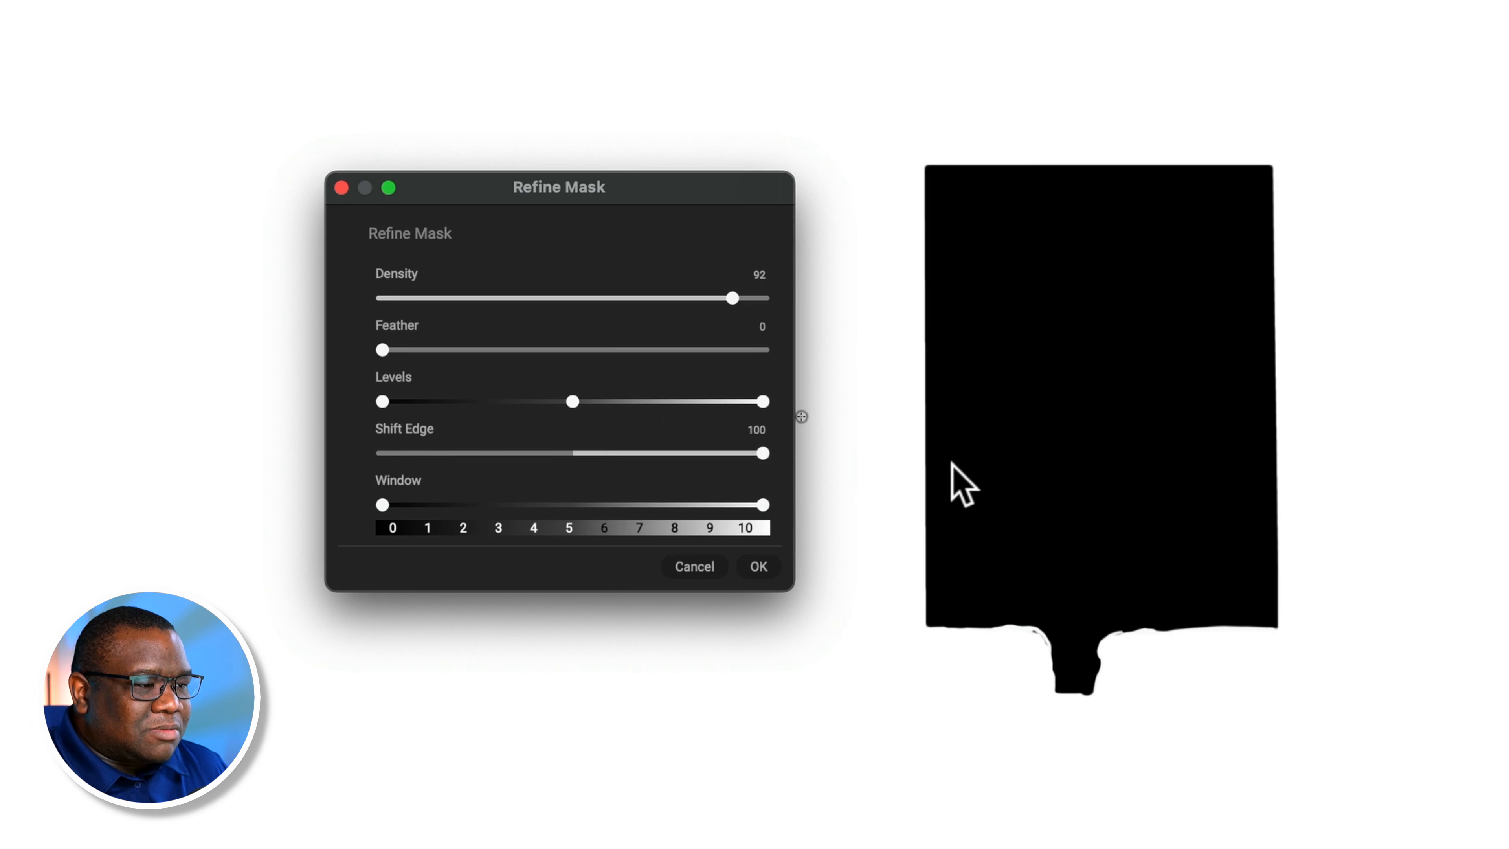
{"action": "left_click_drag", "start_coordinate": [765, 453], "coordinate": [622, 453]}
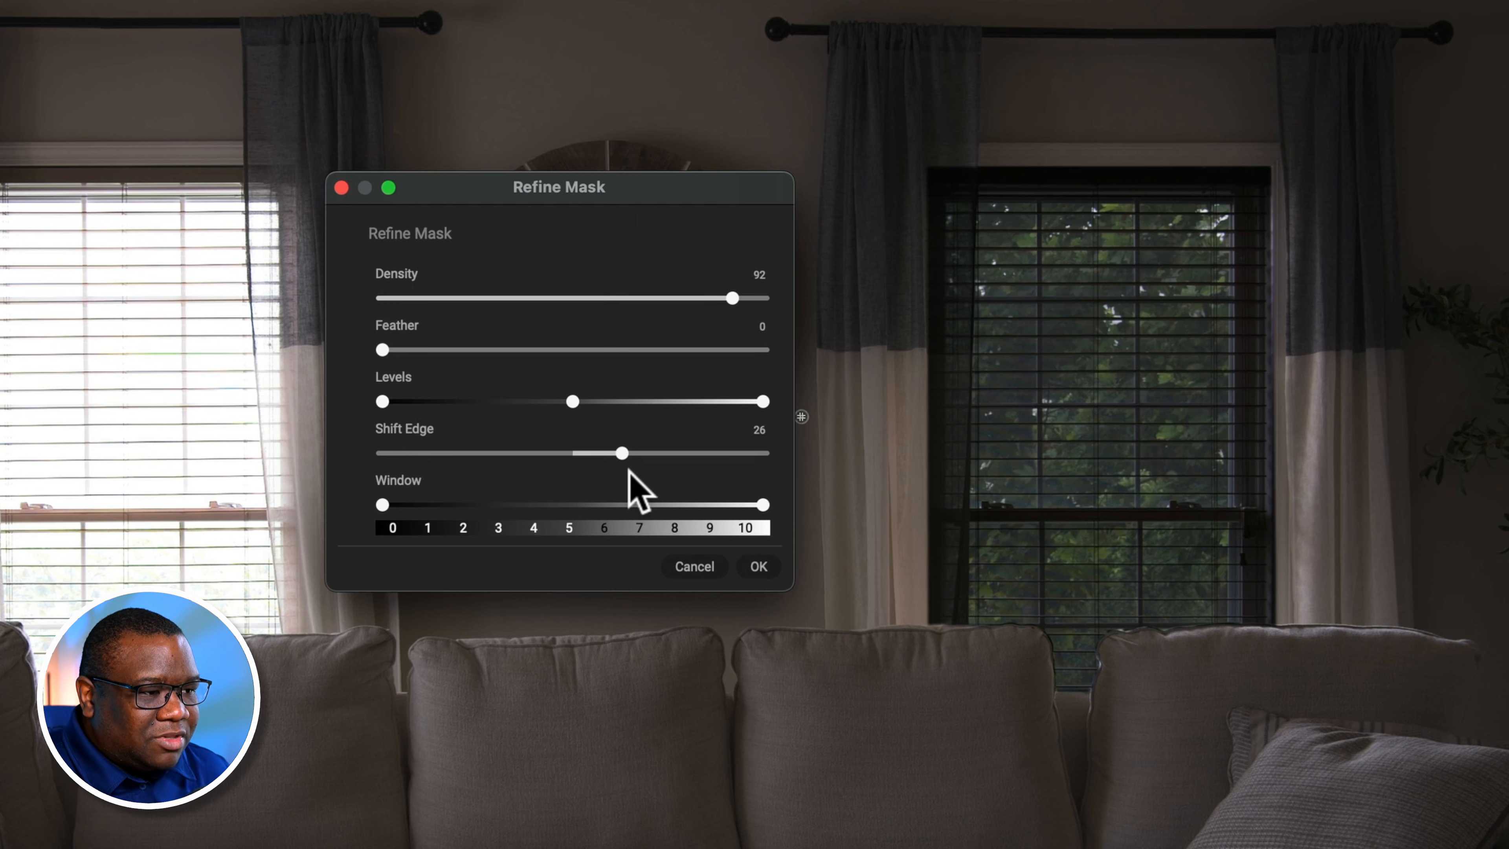
{"action": "left_click_drag", "start_coordinate": [621, 452], "coordinate": [547, 452]}
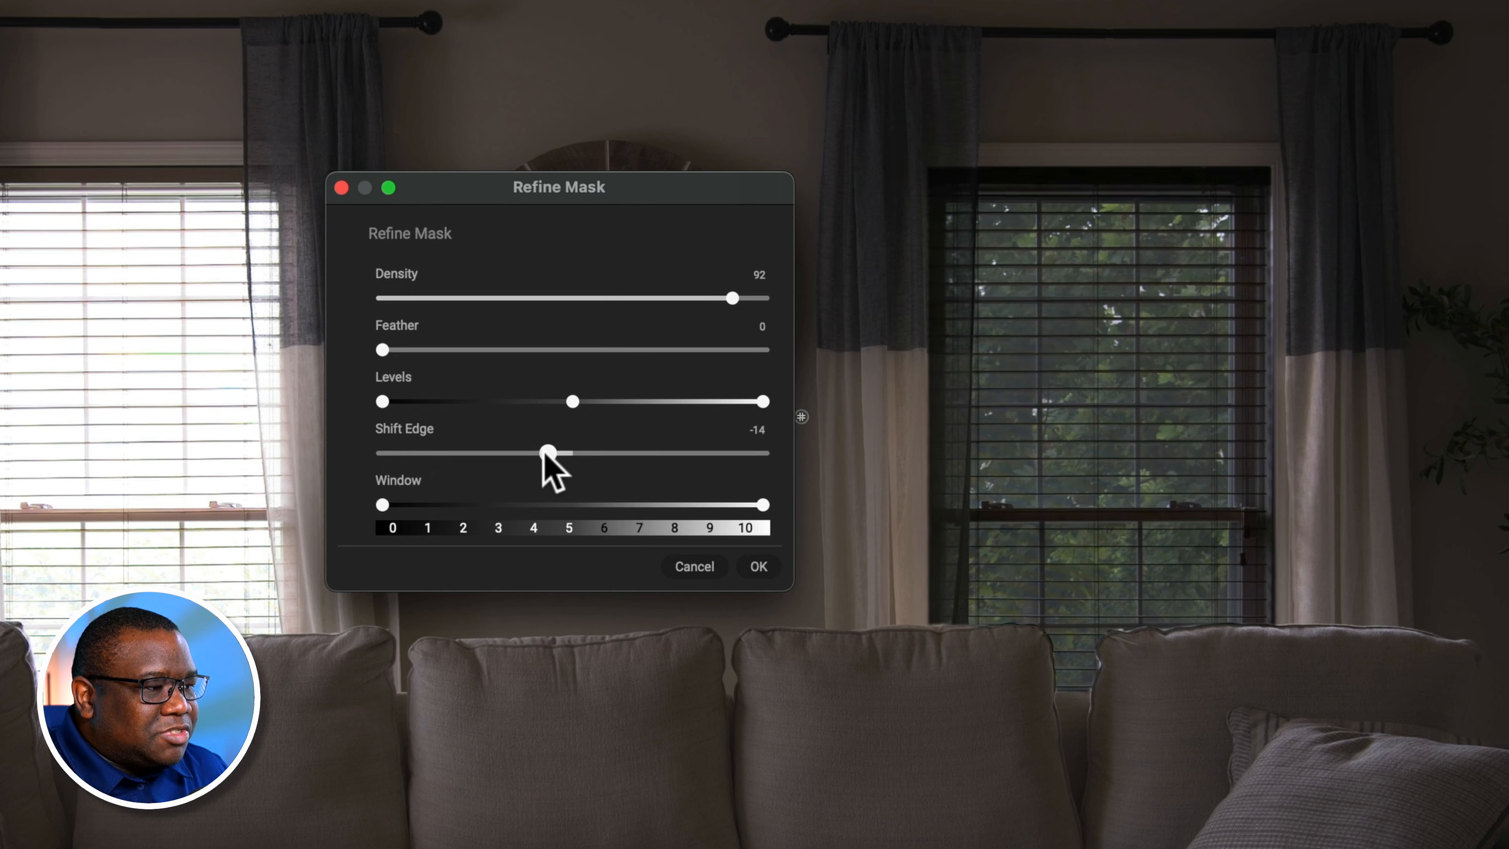
{"action": "left_click_drag", "start_coordinate": [547, 452], "coordinate": [600, 452]}
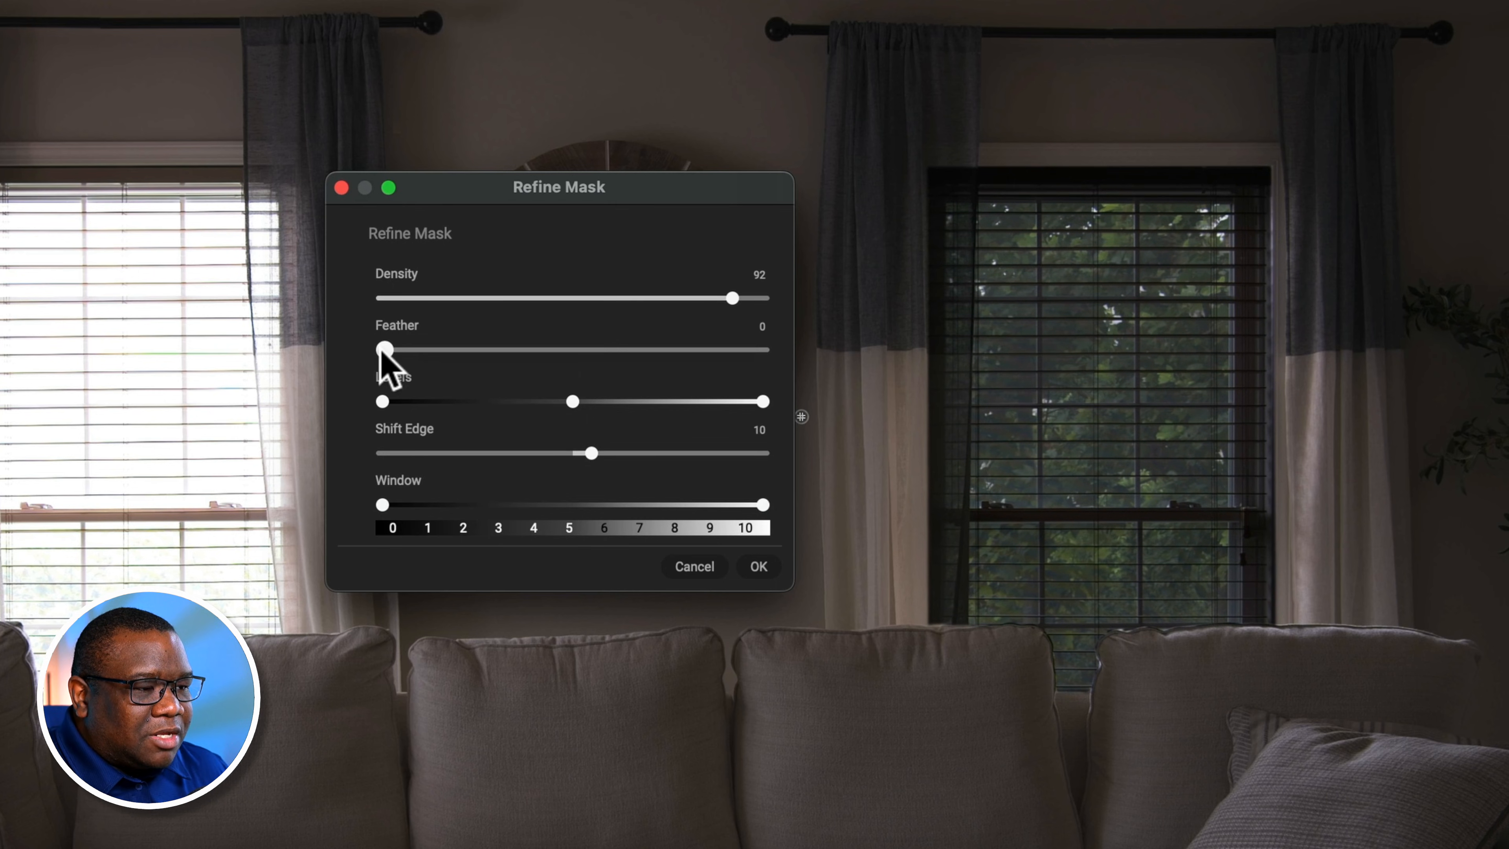
{"action": "left_click_drag", "start_coordinate": [383, 349], "coordinate": [510, 349]}
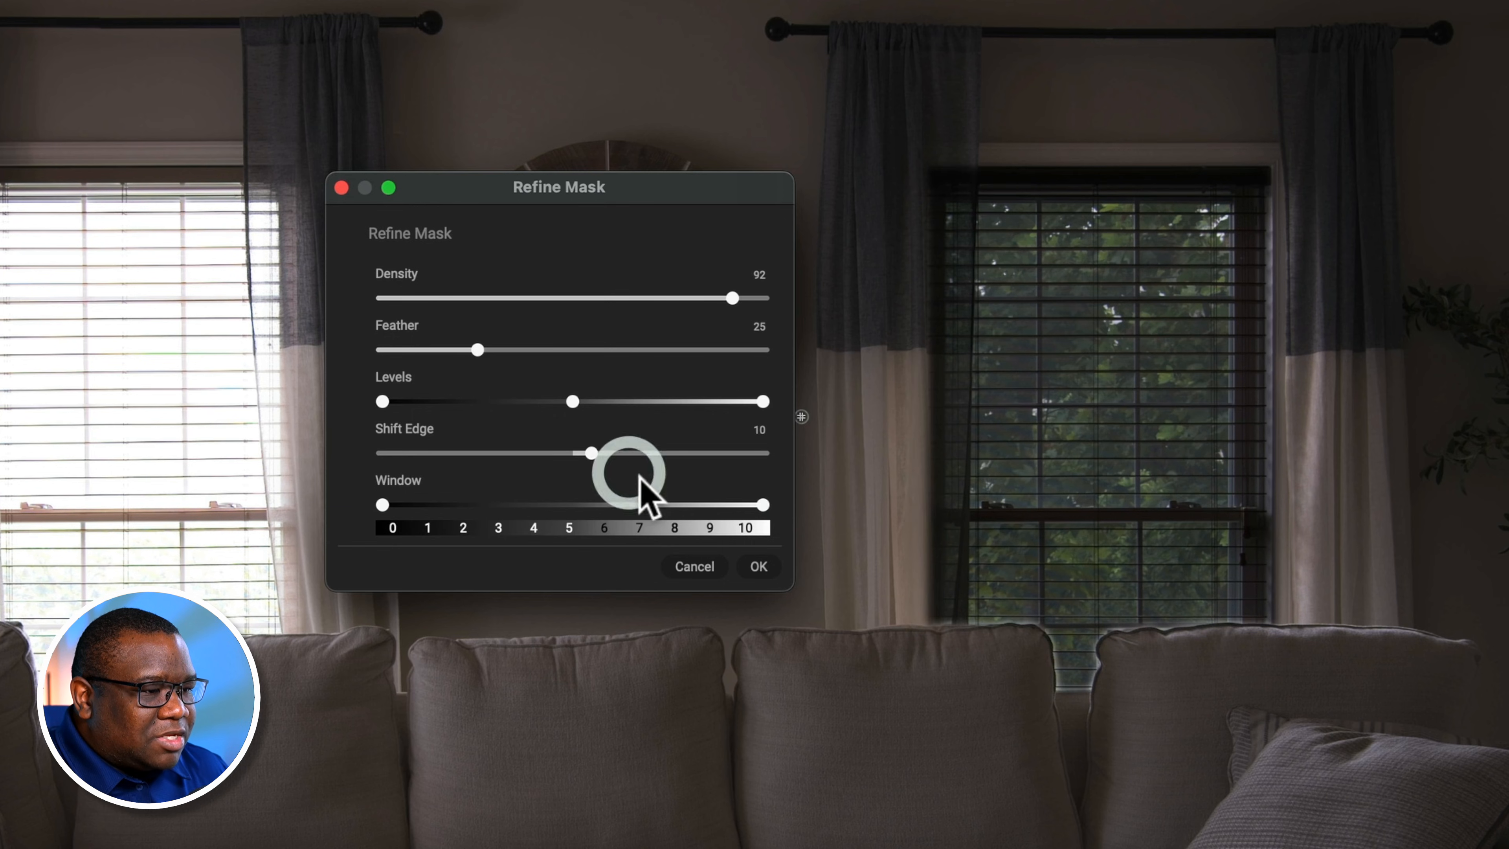
{"action": "left_click_drag", "start_coordinate": [588, 453], "coordinate": [640, 452]}
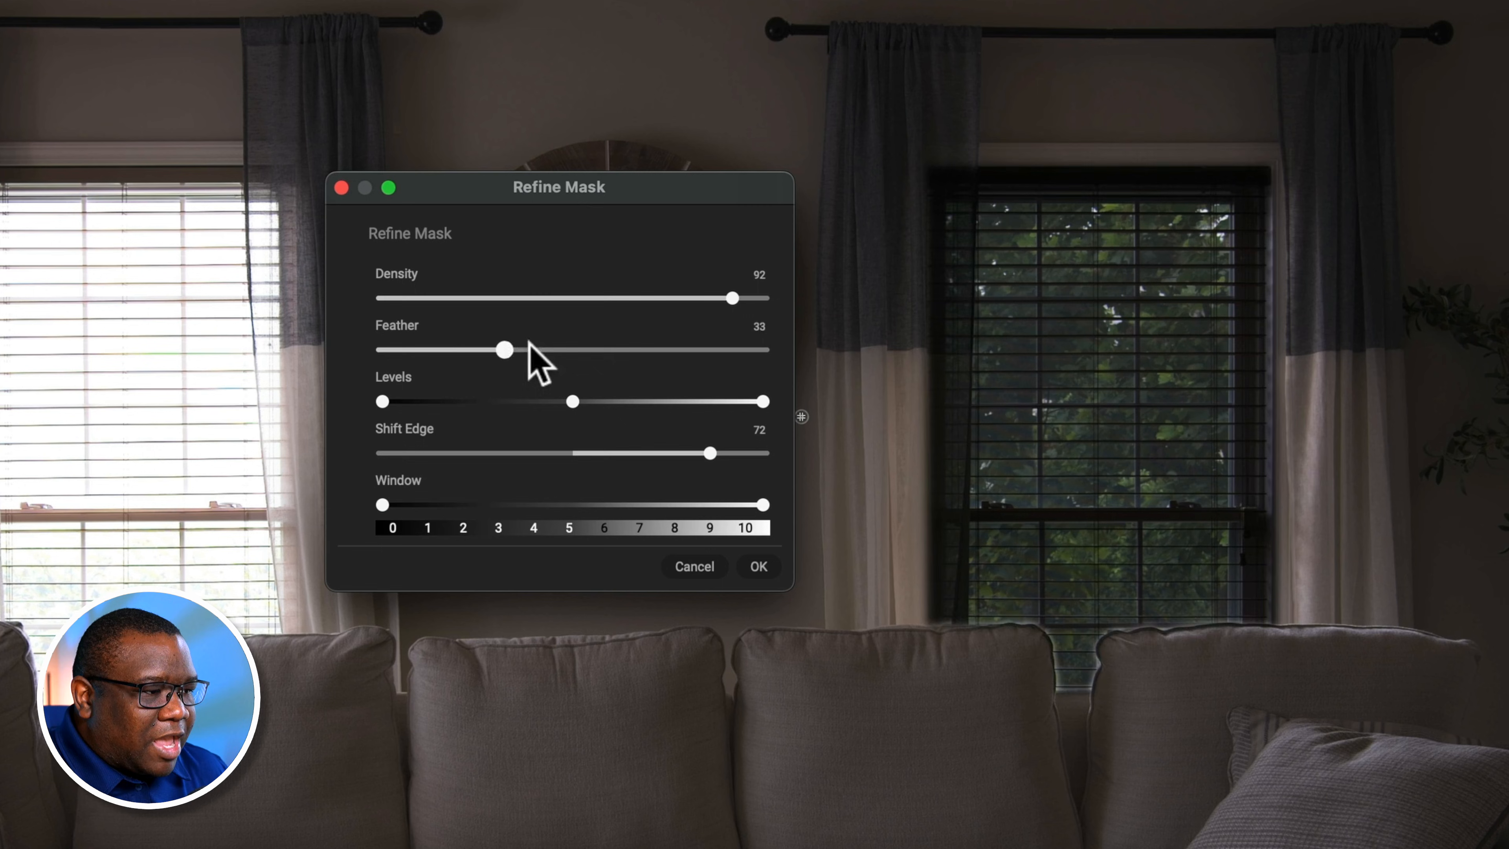
{"action": "left_click_drag", "start_coordinate": [497, 349], "coordinate": [381, 349]}
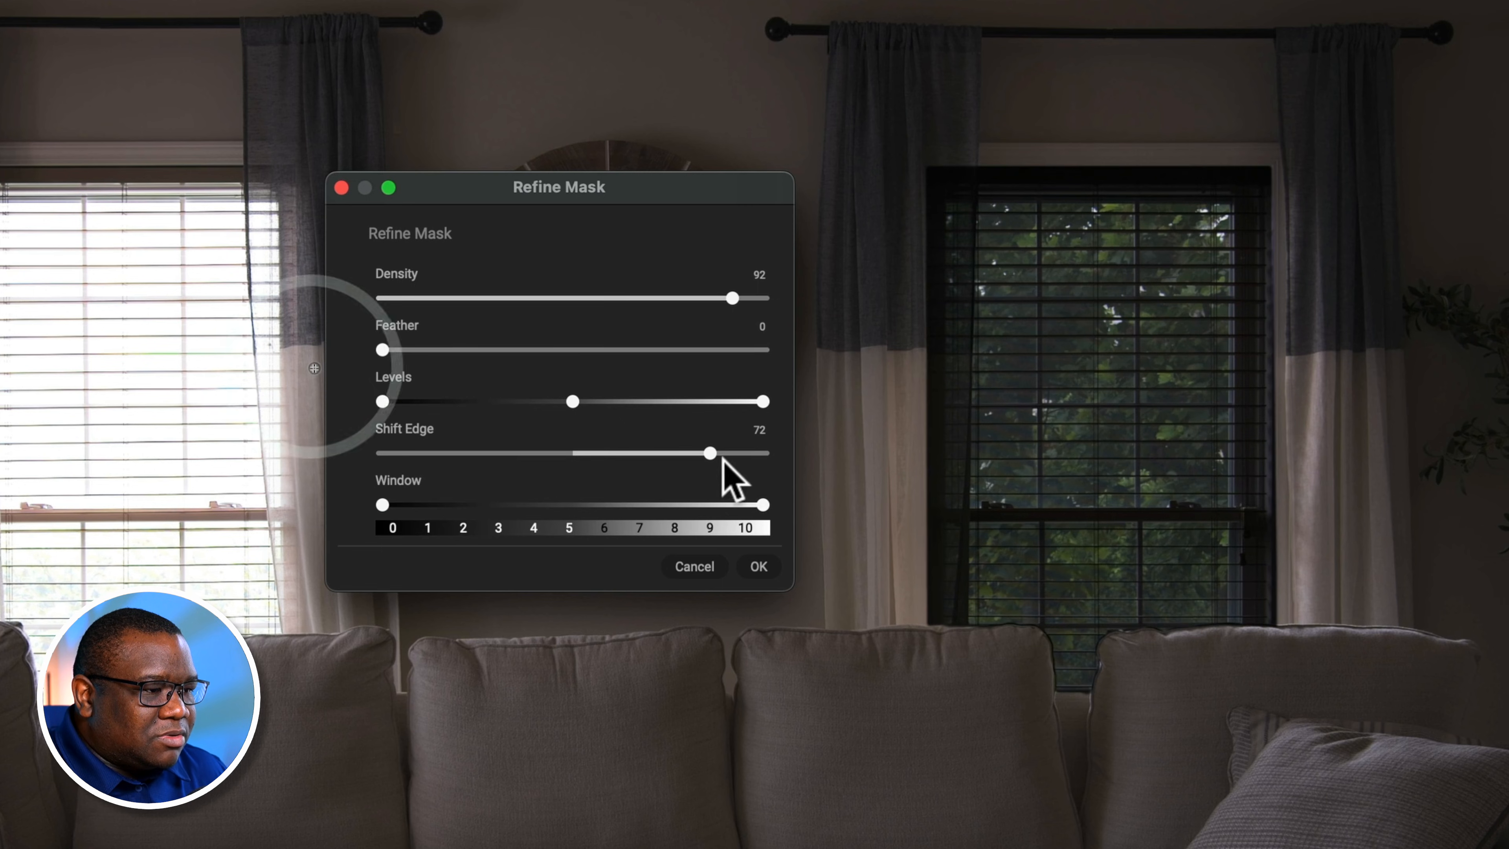
{"action": "left_click_drag", "start_coordinate": [709, 453], "coordinate": [596, 452]}
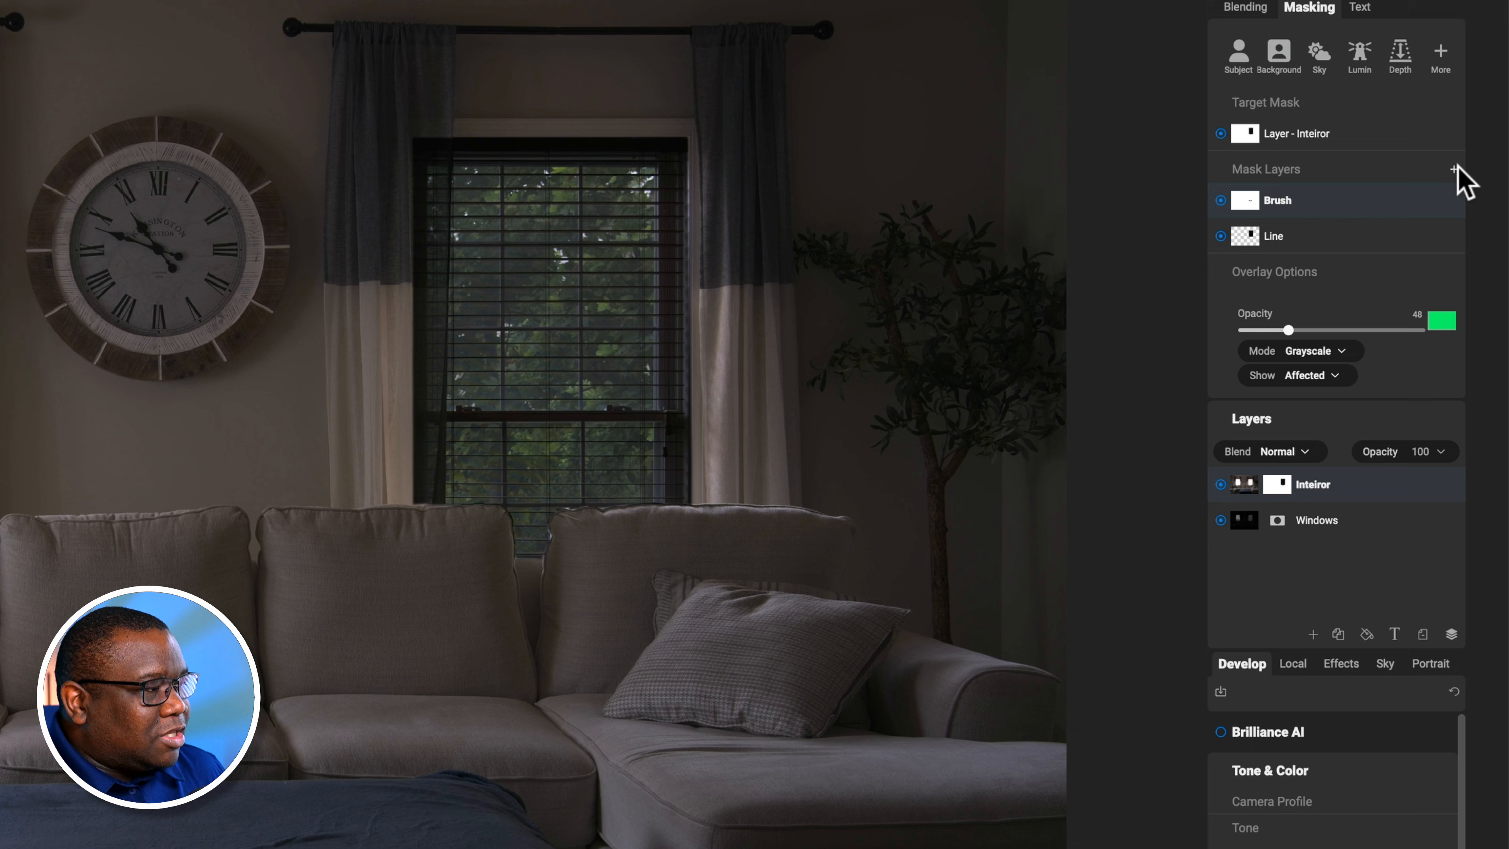
Add a Gradient mask layer in Subtract mode and set its shape to Reflected Gradient.
{"action": "left_click", "coordinate": [1455, 170]}
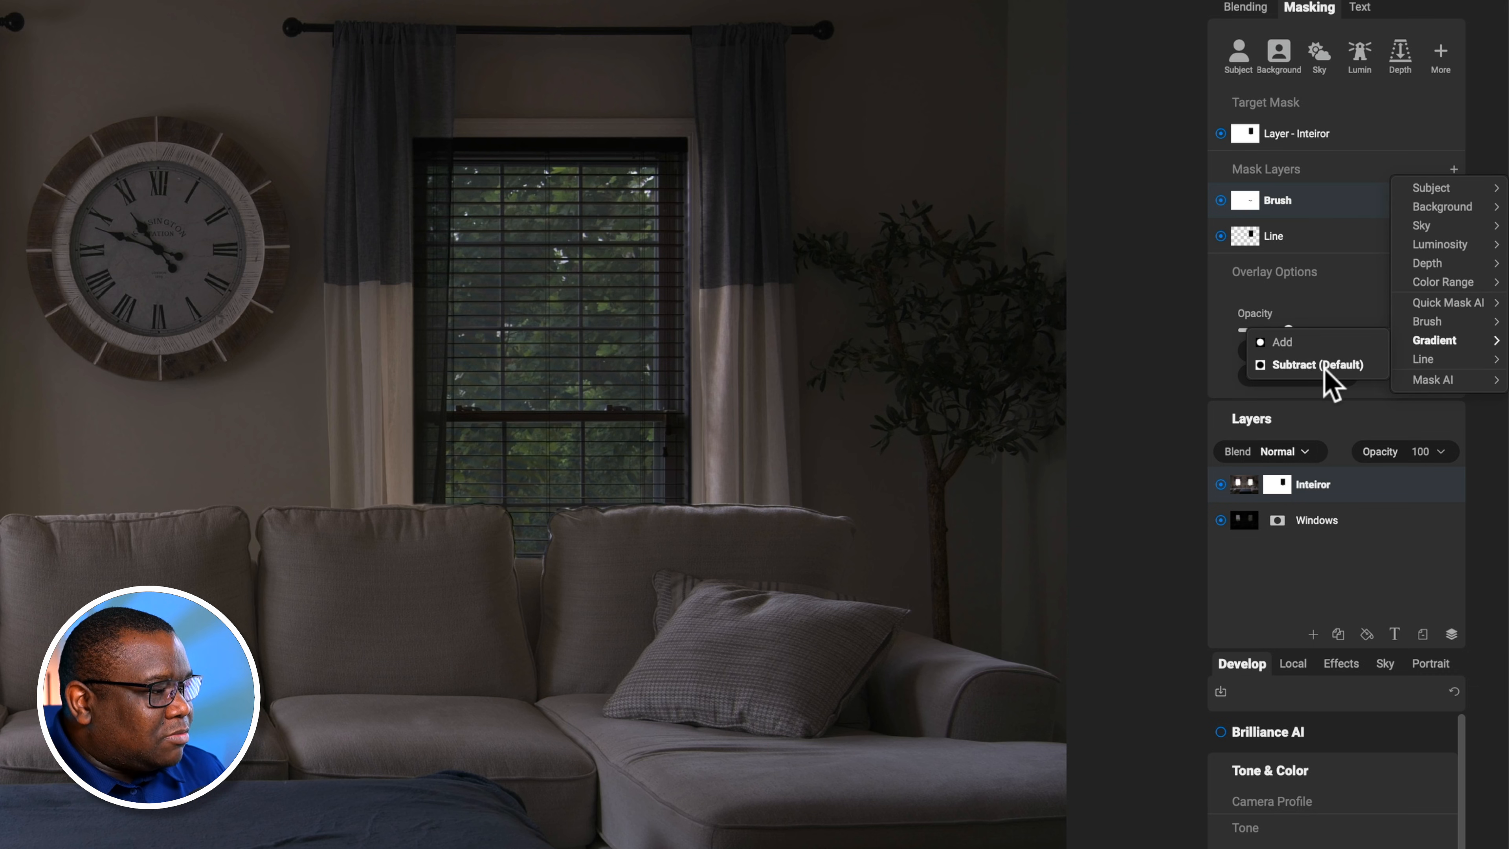
{"action": "left_click", "coordinate": [1435, 340]}
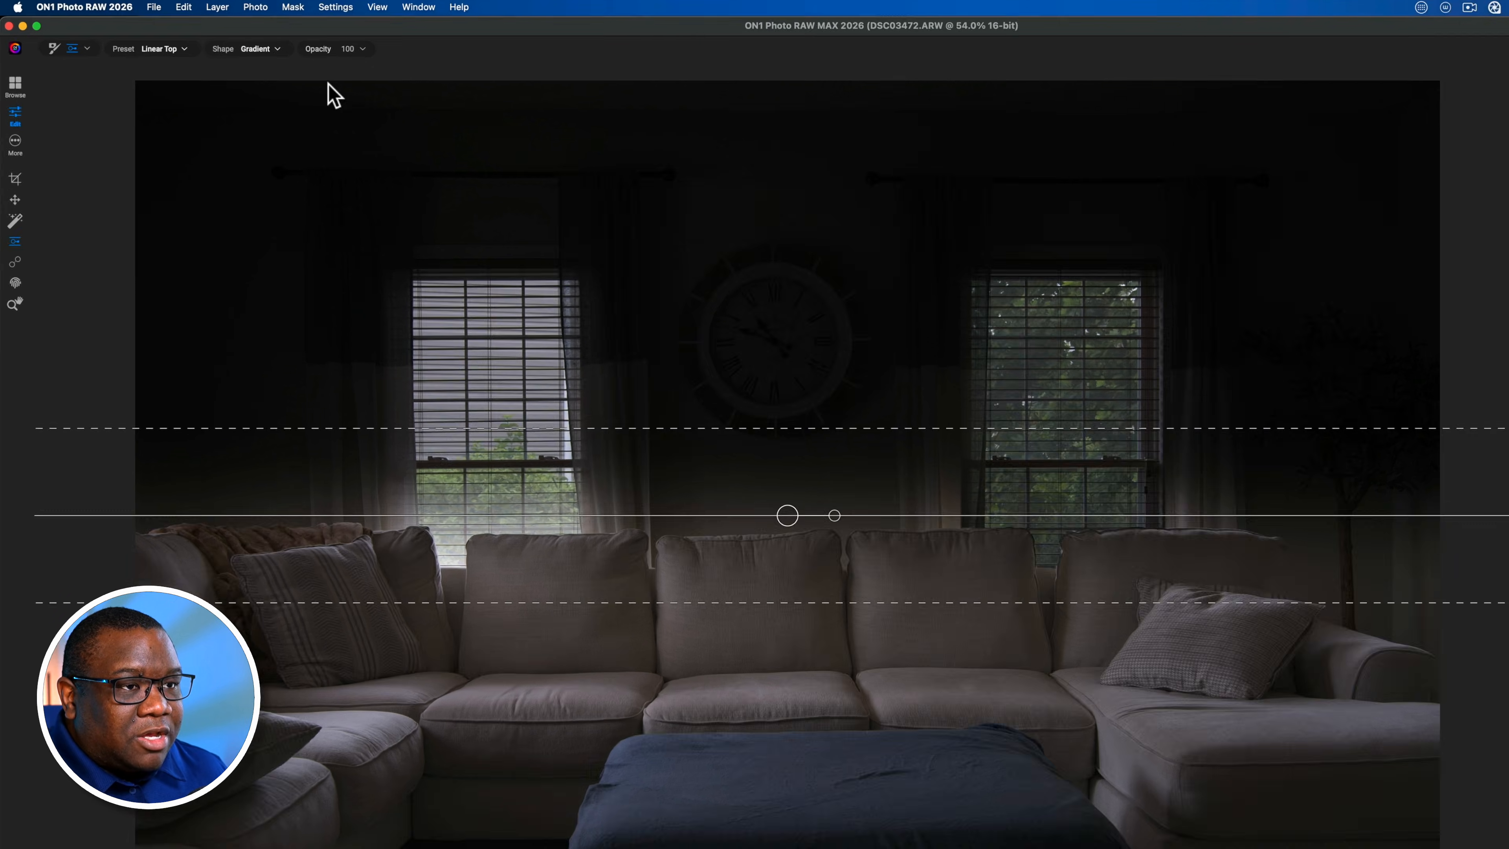
{"action": "left_click", "coordinate": [253, 49]}
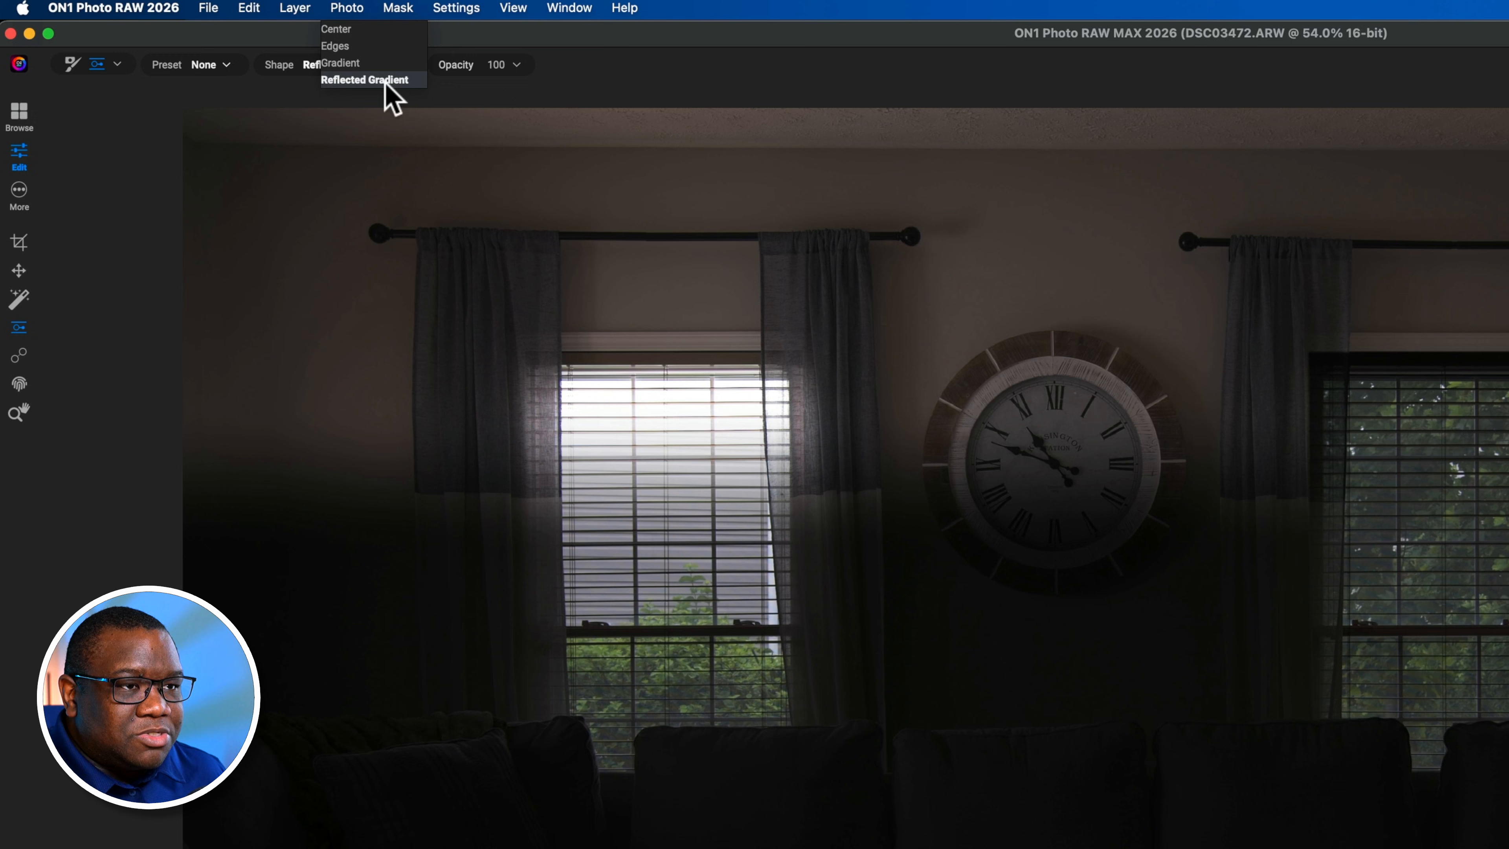
{"action": "left_click", "coordinate": [364, 79]}
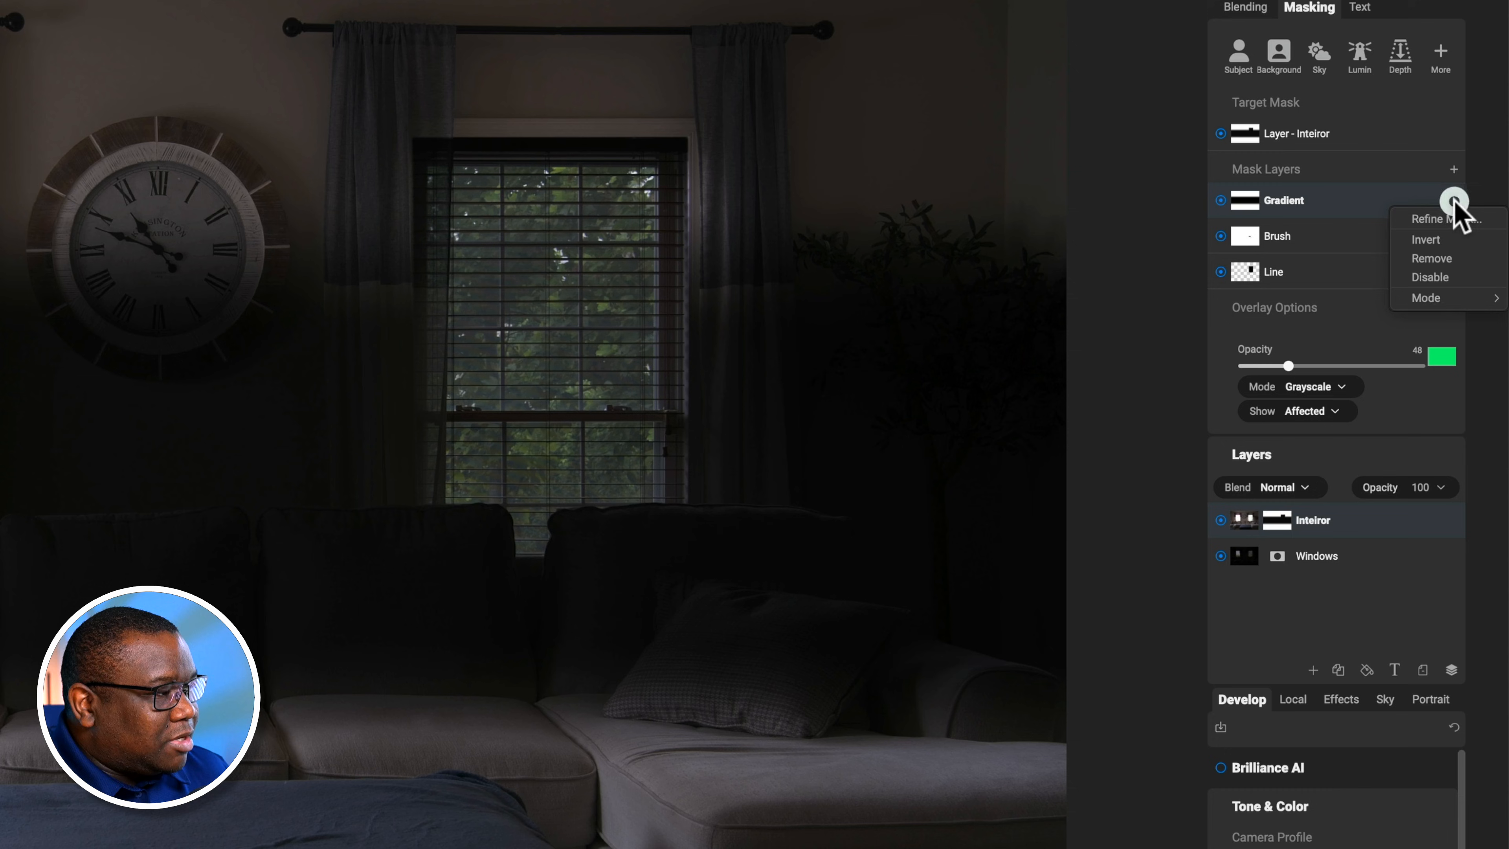
{"action": "mouse_move", "coordinate": [1458, 302]}
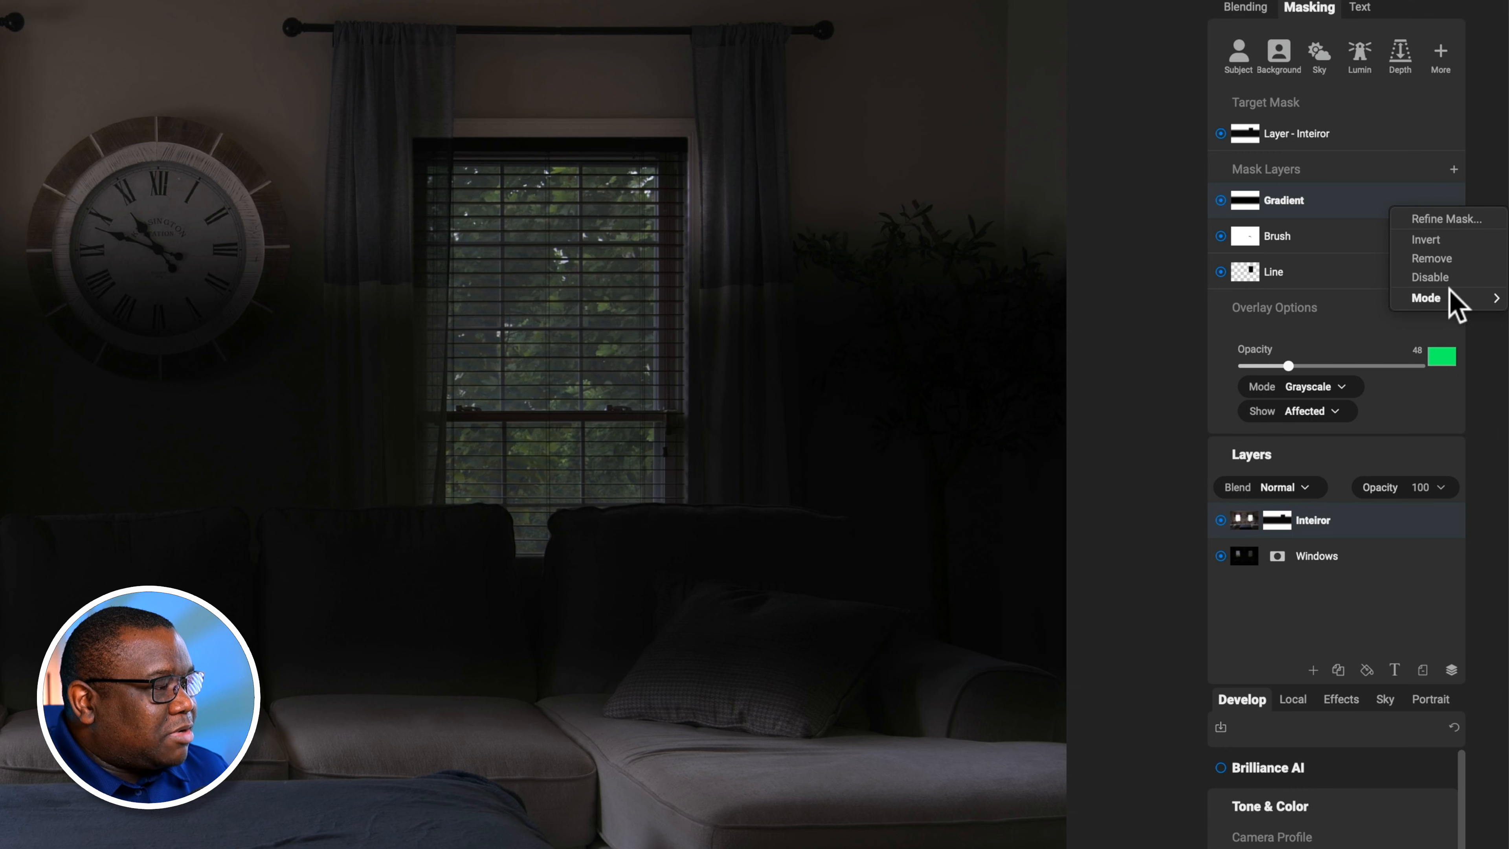
Set the gradient mask layer's Mode to combine with the other mask layers.
{"action": "left_click", "coordinate": [1428, 297]}
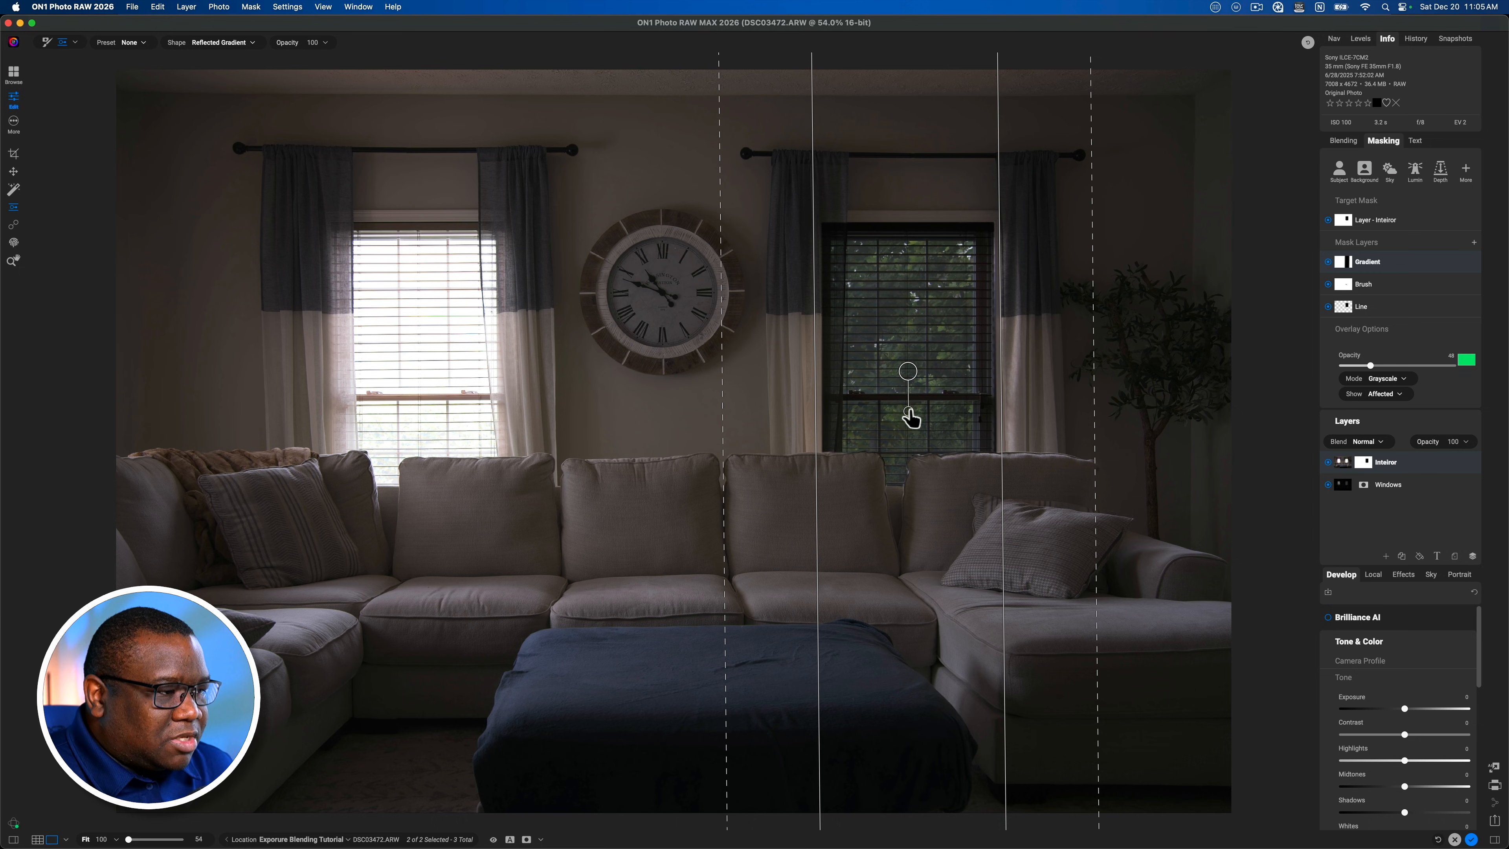
Centre the reflected gradient on the right window and tighten its left falloff to the frame.
{"action": "left_click_drag", "start_coordinate": [908, 419], "coordinate": [913, 361]}
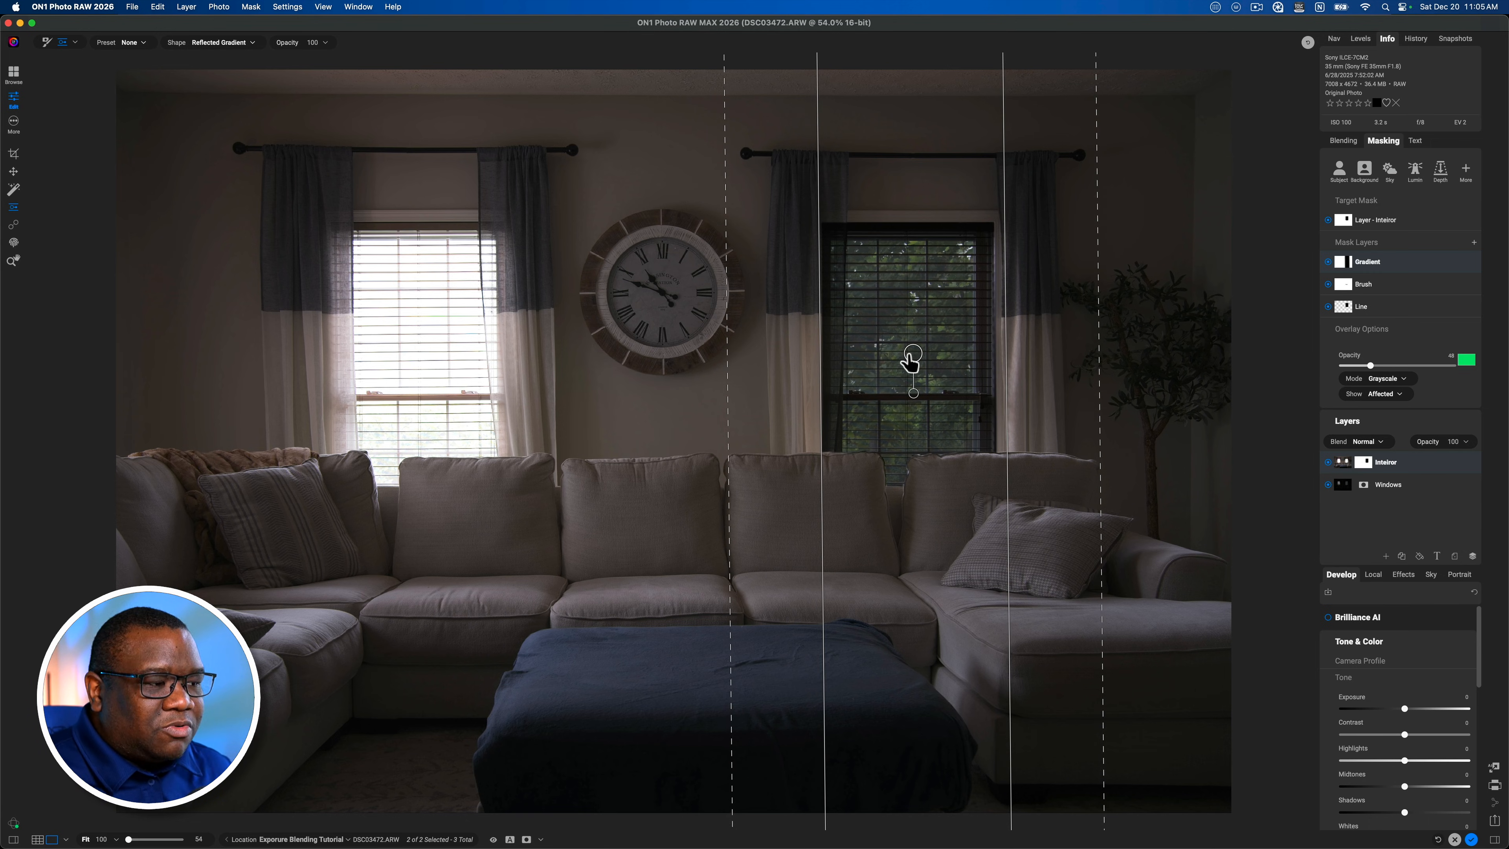
{"action": "mouse_move", "coordinate": [826, 368]}
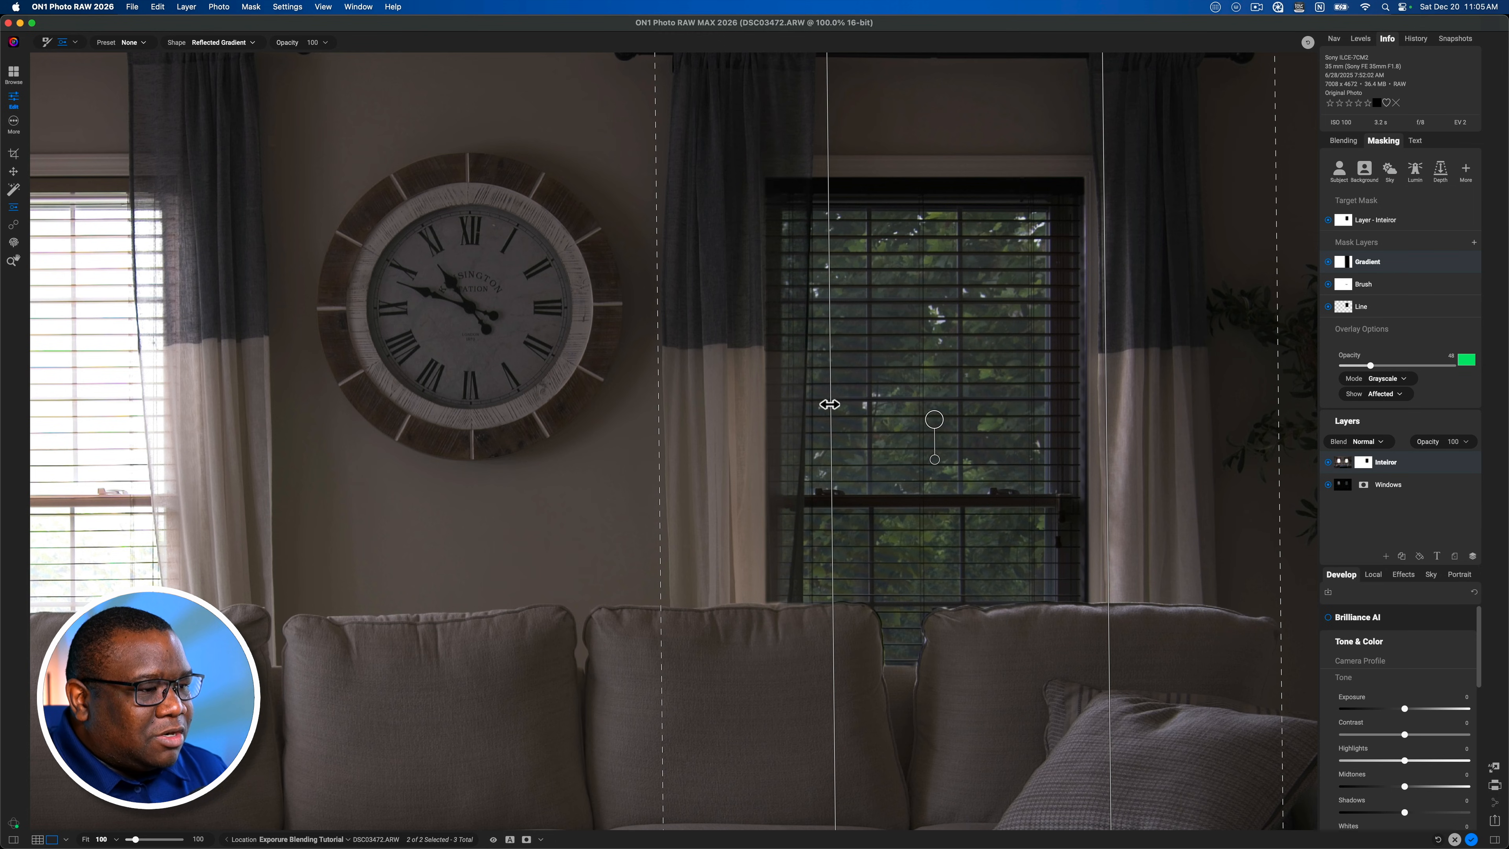
{"action": "left_click_drag", "start_coordinate": [830, 404], "coordinate": [714, 395]}
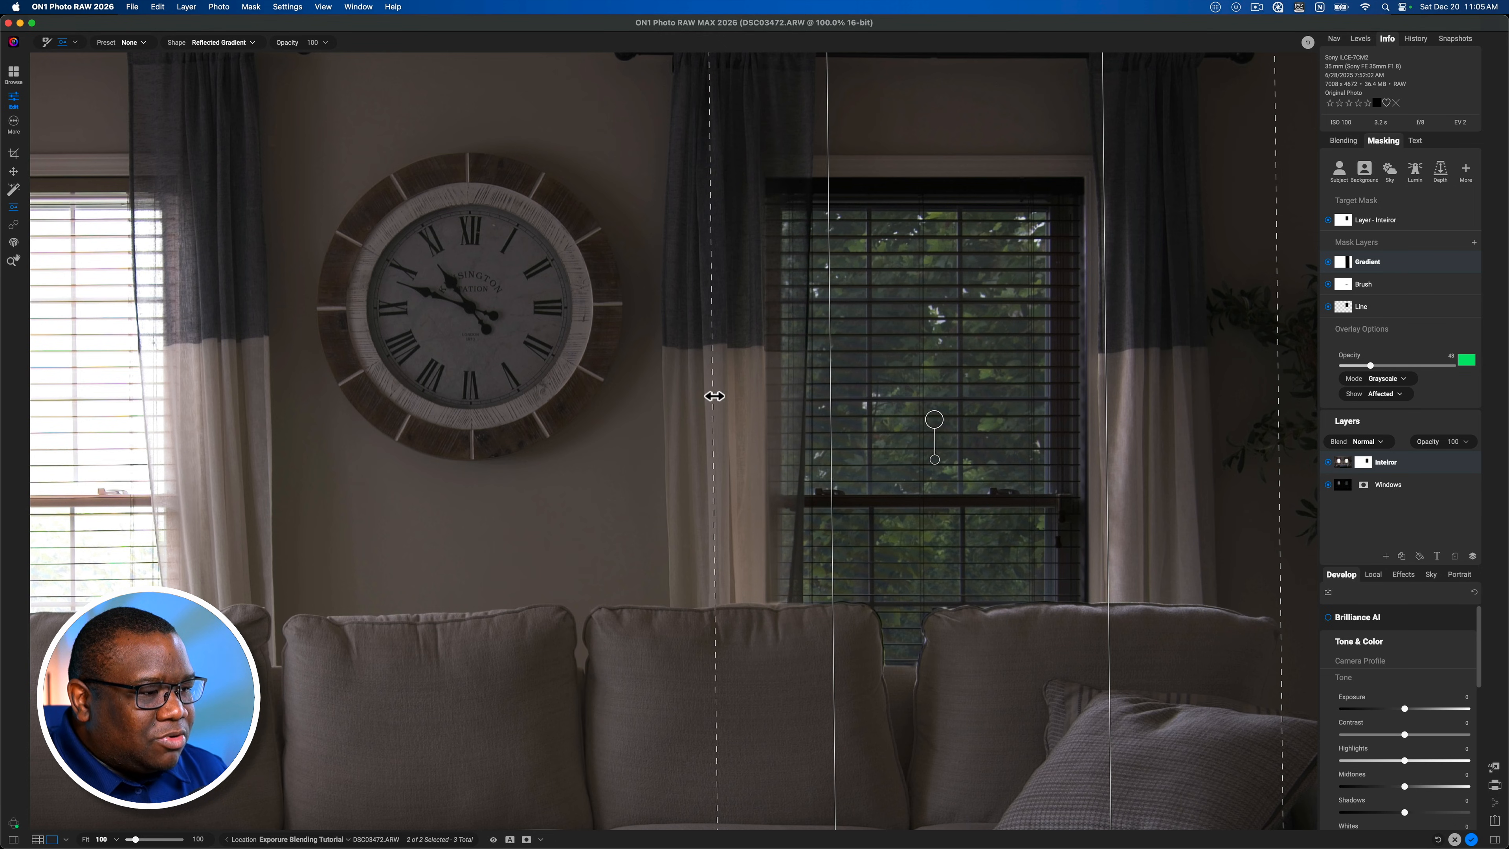
{"action": "left_click_drag", "start_coordinate": [715, 395], "coordinate": [754, 395]}
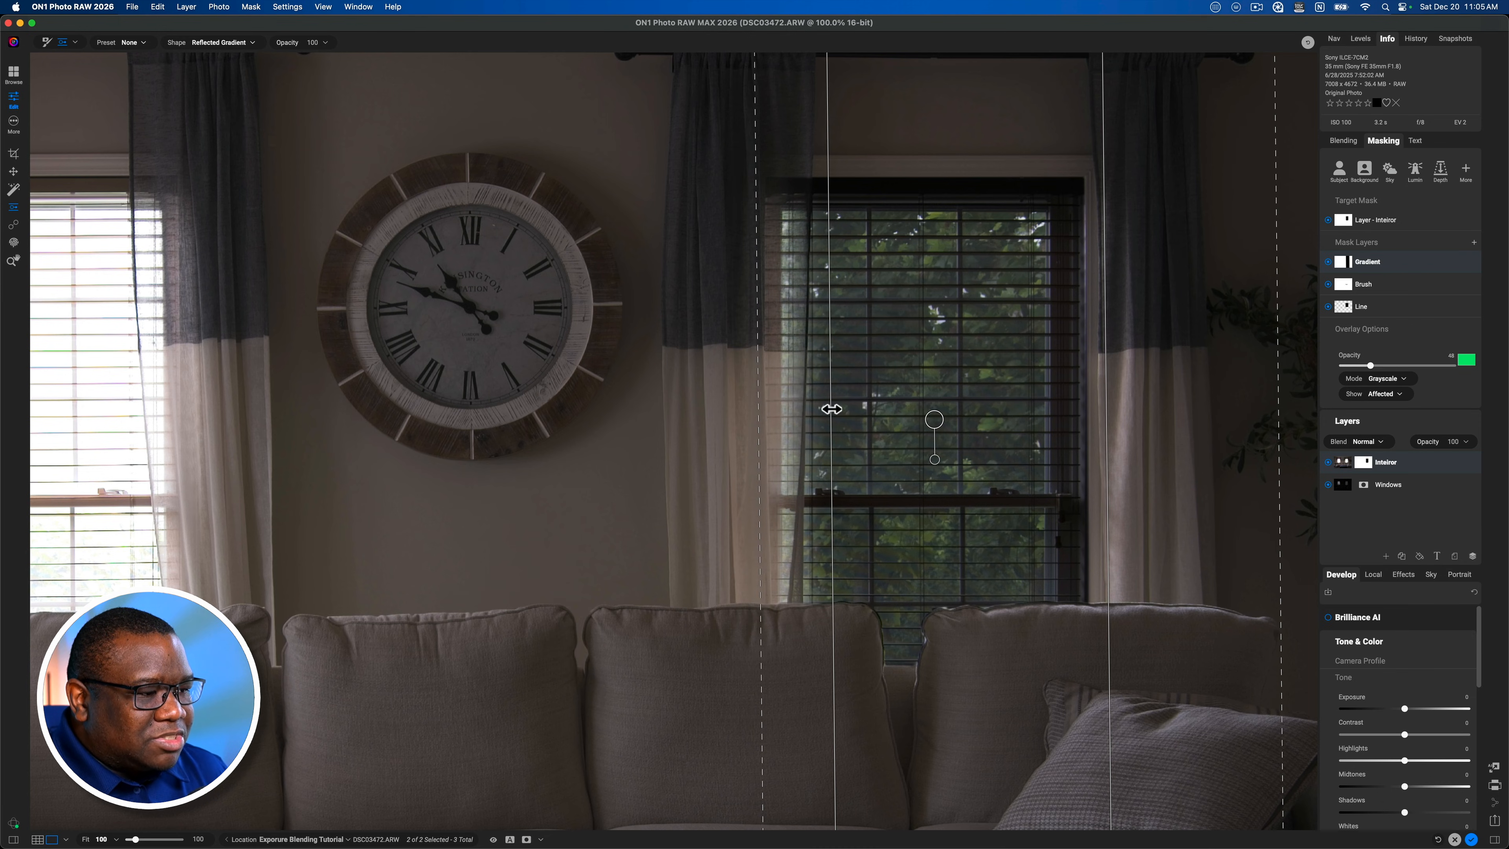
{"action": "left_click_drag", "start_coordinate": [831, 407], "coordinate": [809, 406]}
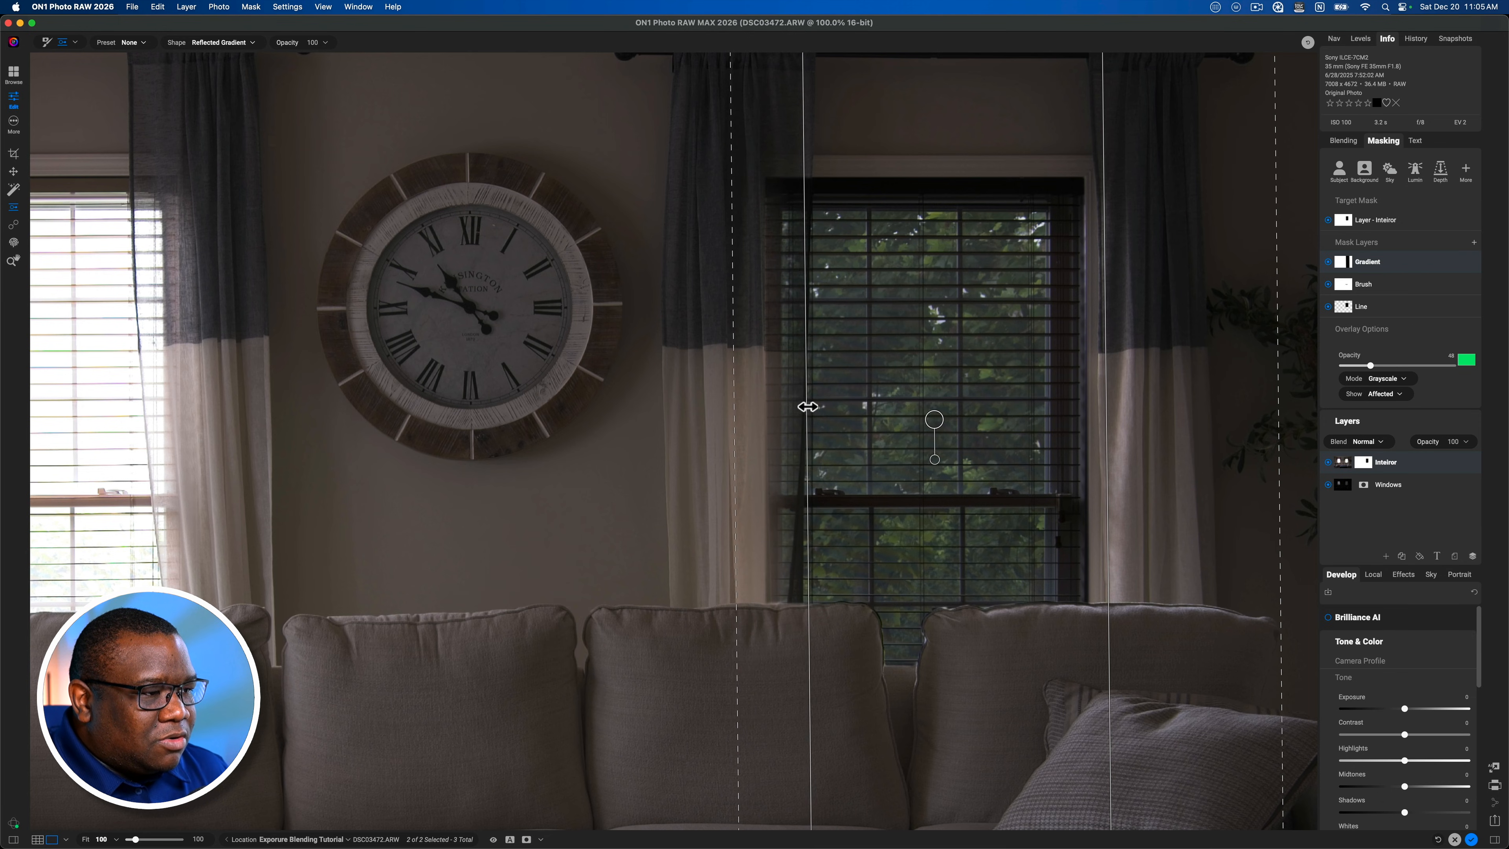
{"action": "left_click_drag", "start_coordinate": [806, 405], "coordinate": [736, 398]}
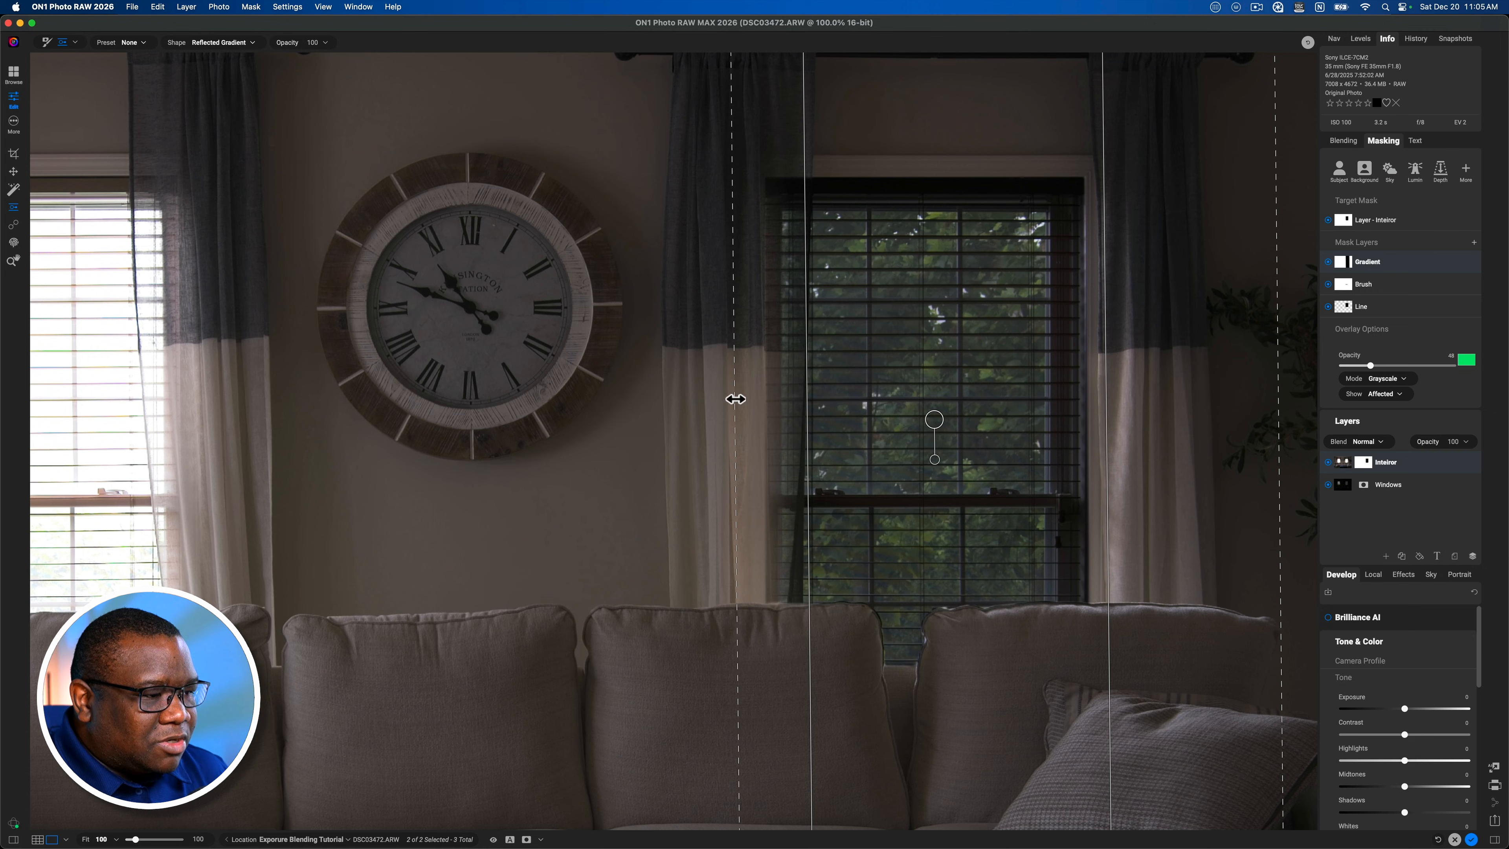
{"action": "left_click_drag", "start_coordinate": [734, 399], "coordinate": [773, 396]}
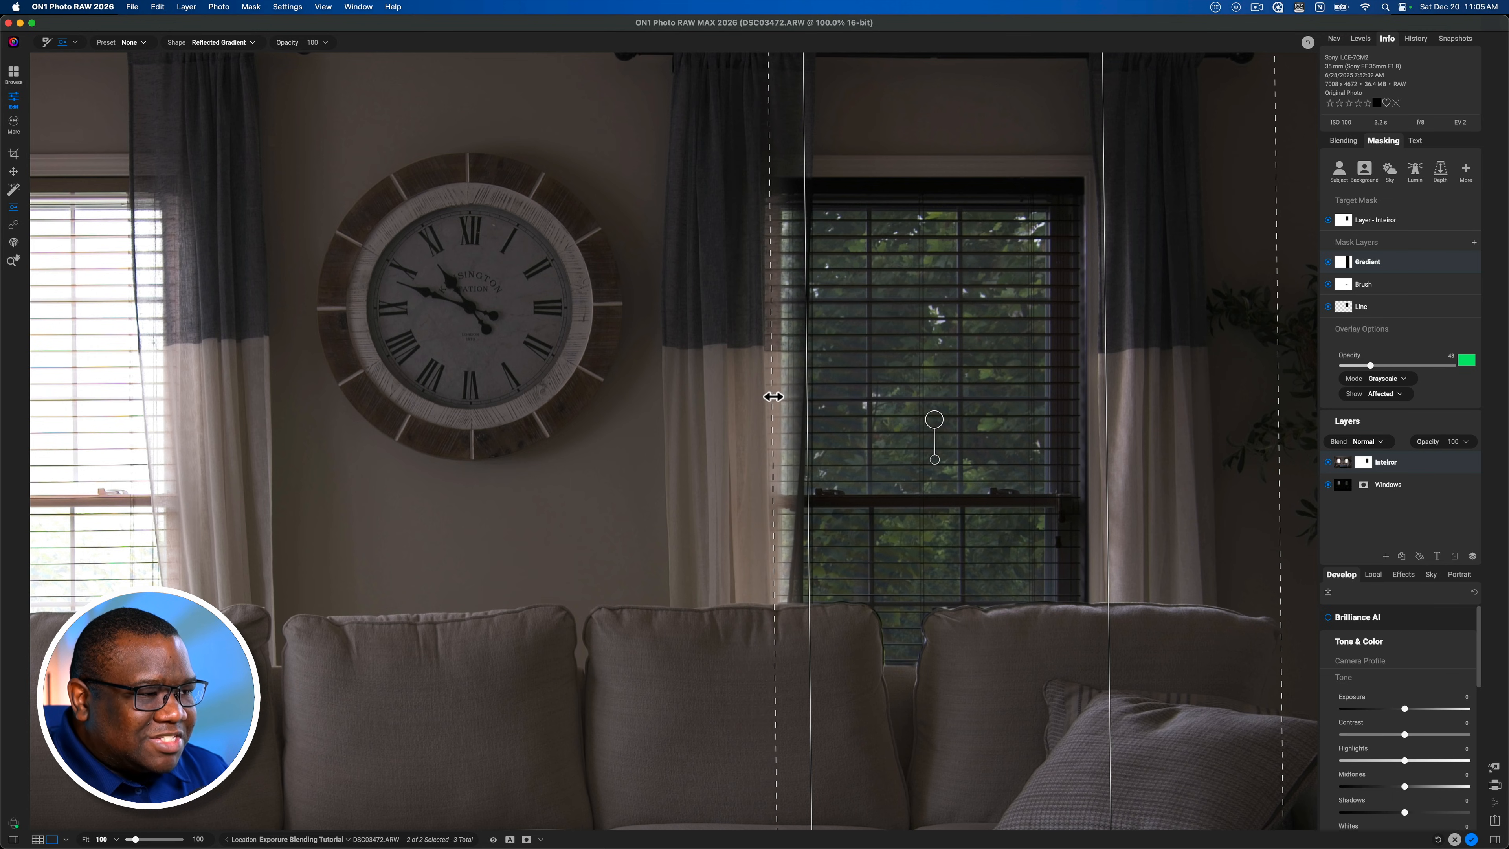
{"action": "mouse_move", "coordinate": [807, 400]}
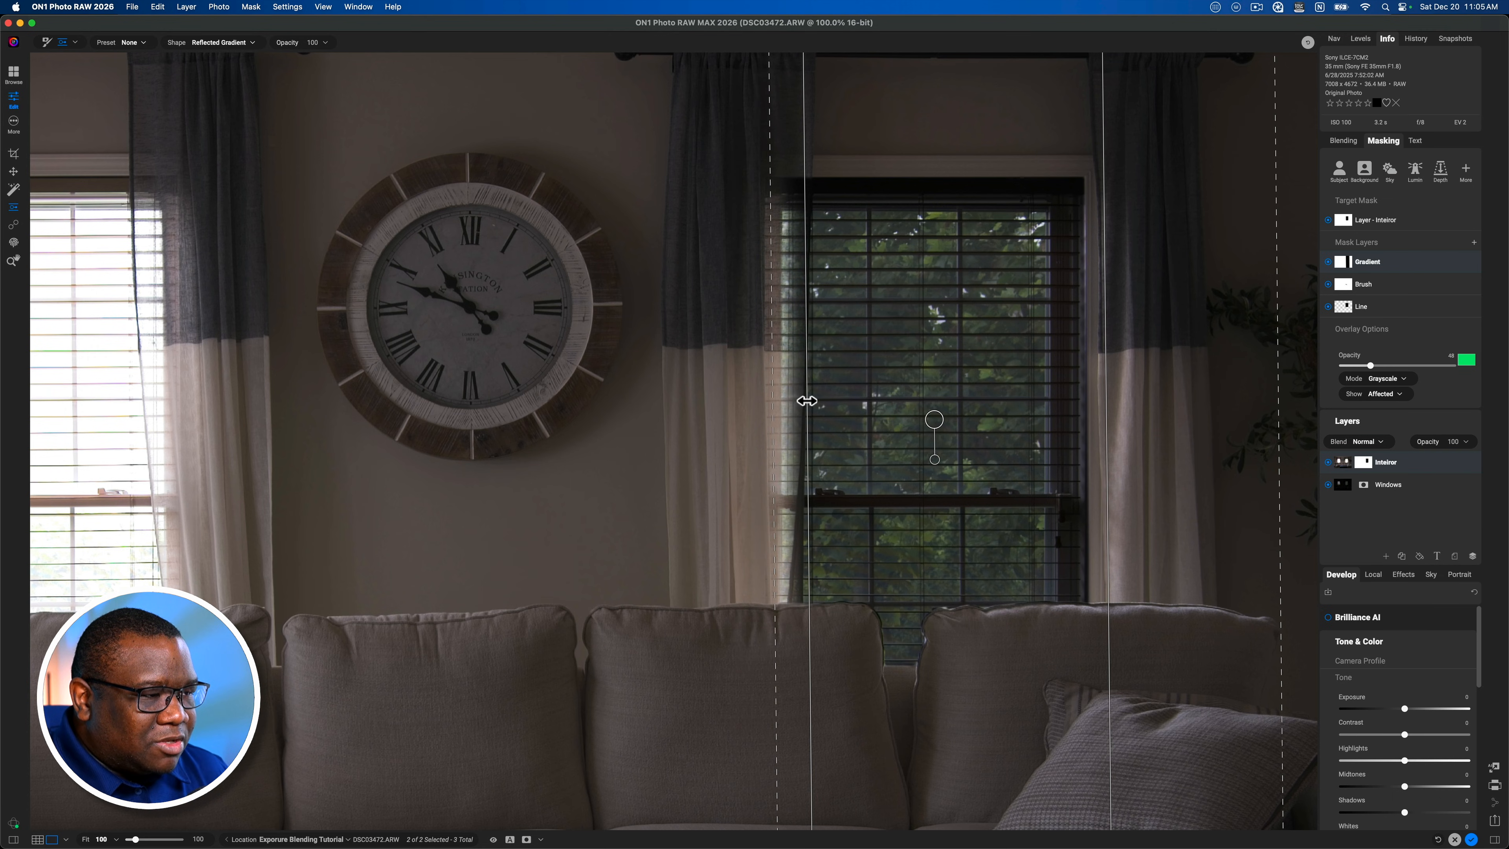
{"action": "left_click_drag", "start_coordinate": [810, 400], "coordinate": [792, 400]}
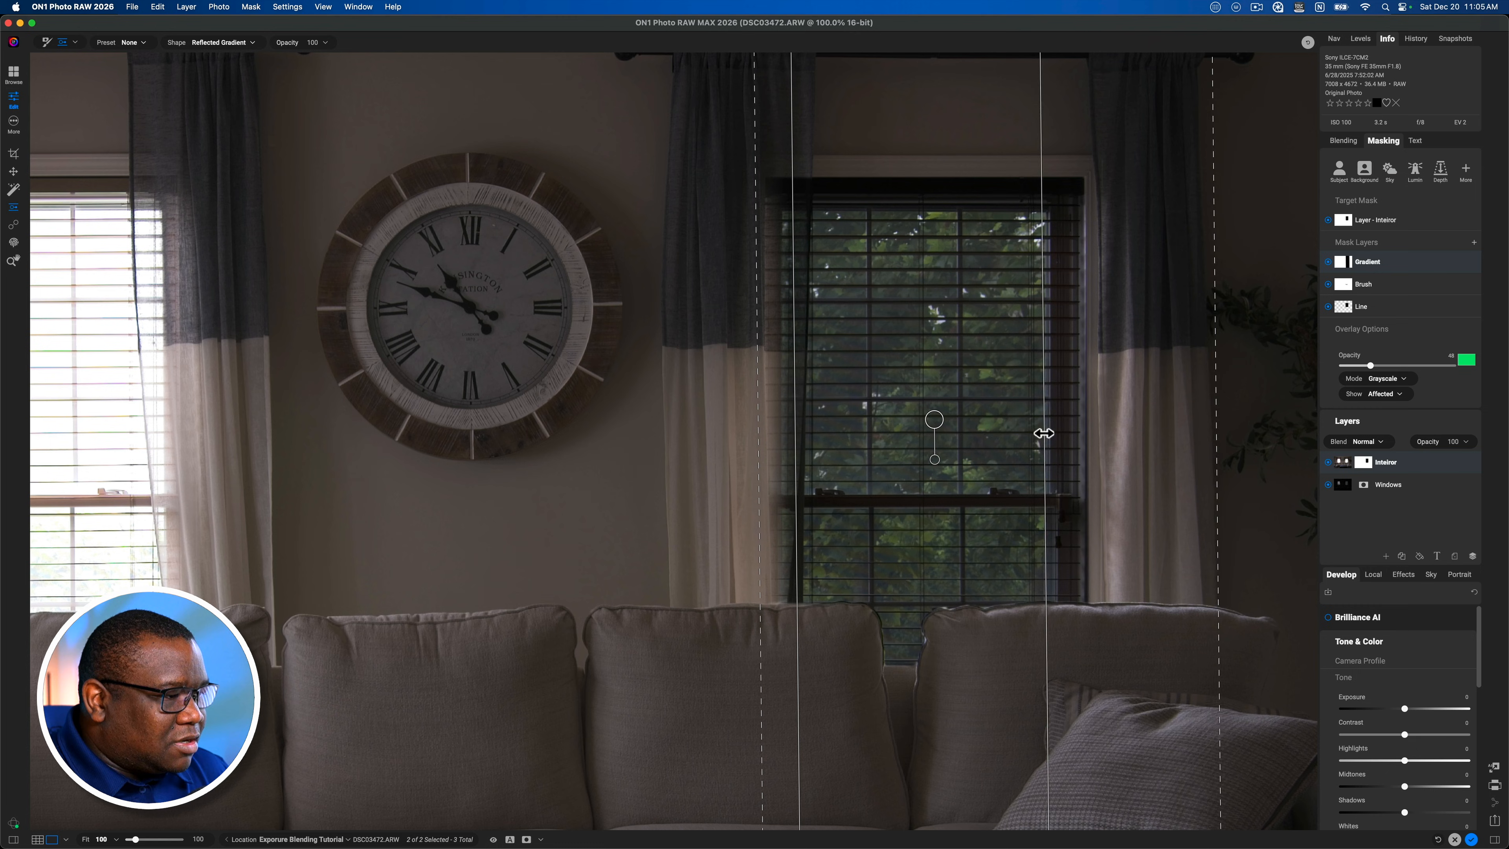
Pull the gradient's right-hand edge in against the window frame and fine-tune it.
{"action": "left_click_drag", "start_coordinate": [1045, 432], "coordinate": [1030, 429]}
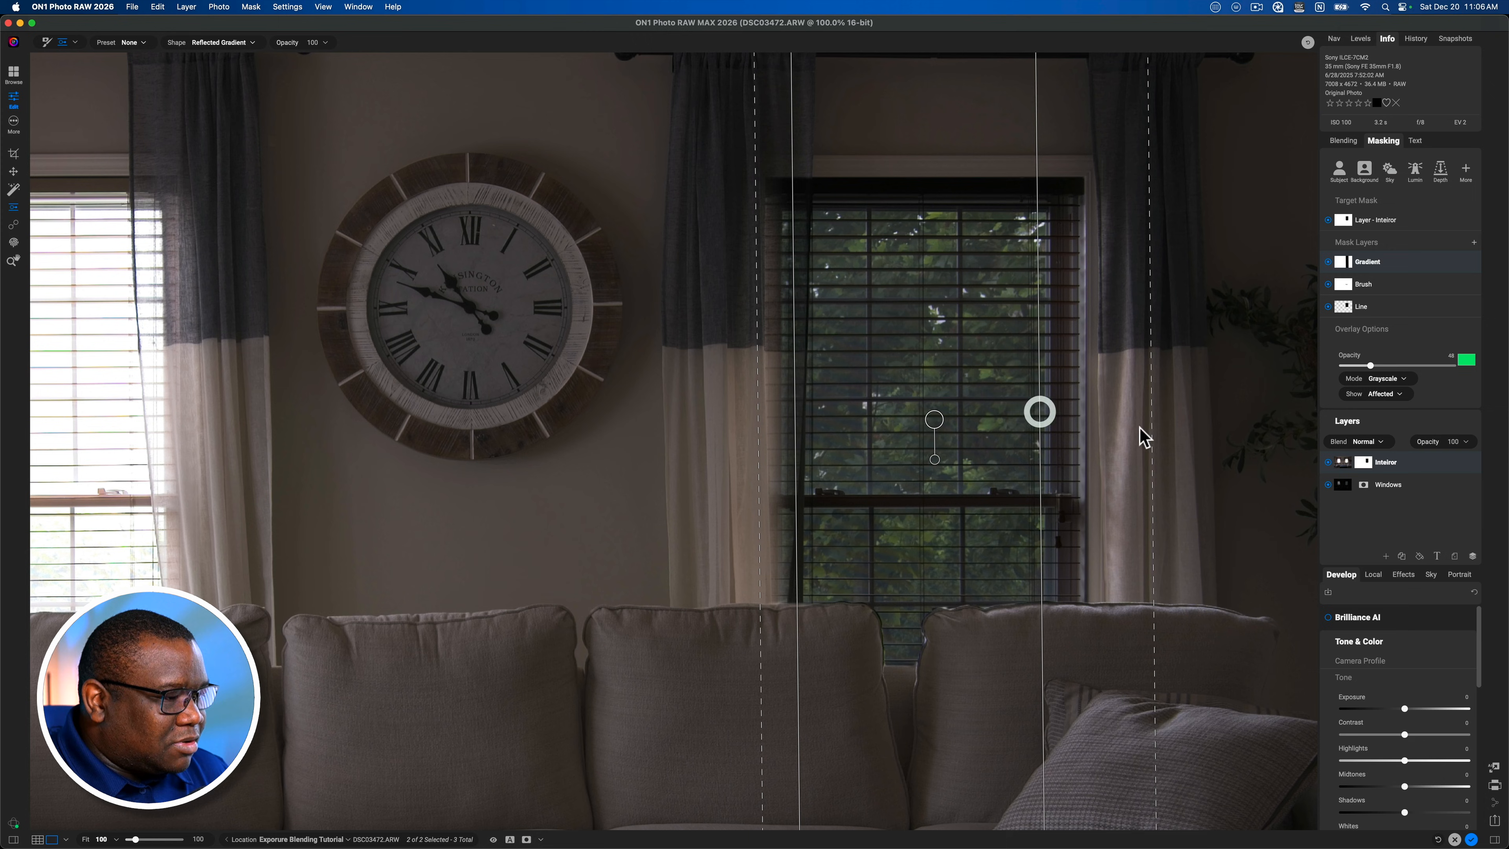
{"action": "left_click_drag", "start_coordinate": [1039, 412], "coordinate": [1140, 428]}
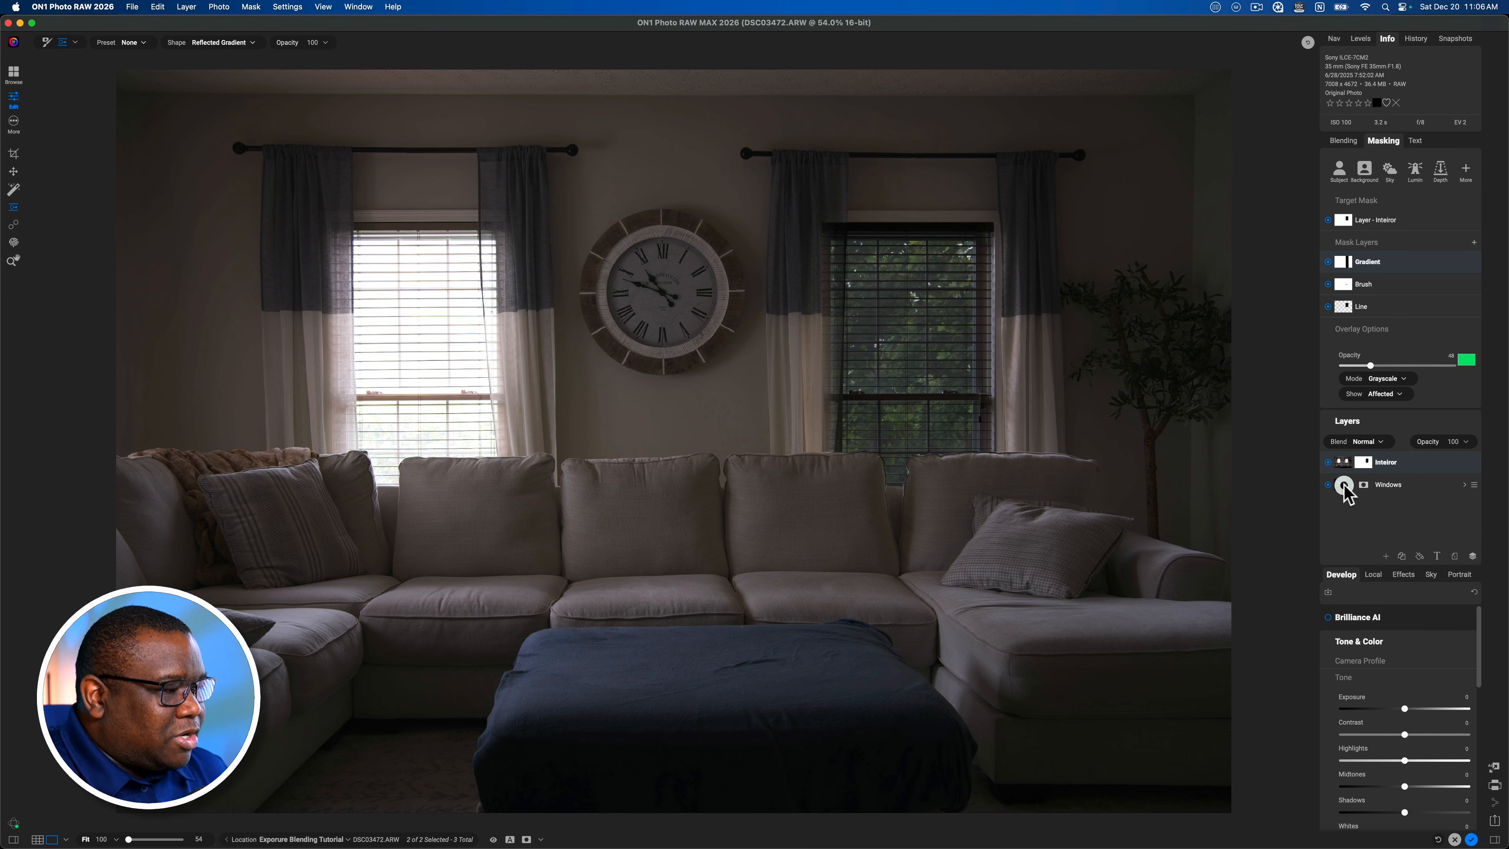
Lift the Windows layer's Exposure to about 1.1 and add a little Contrast.
{"action": "left_click", "coordinate": [1386, 484]}
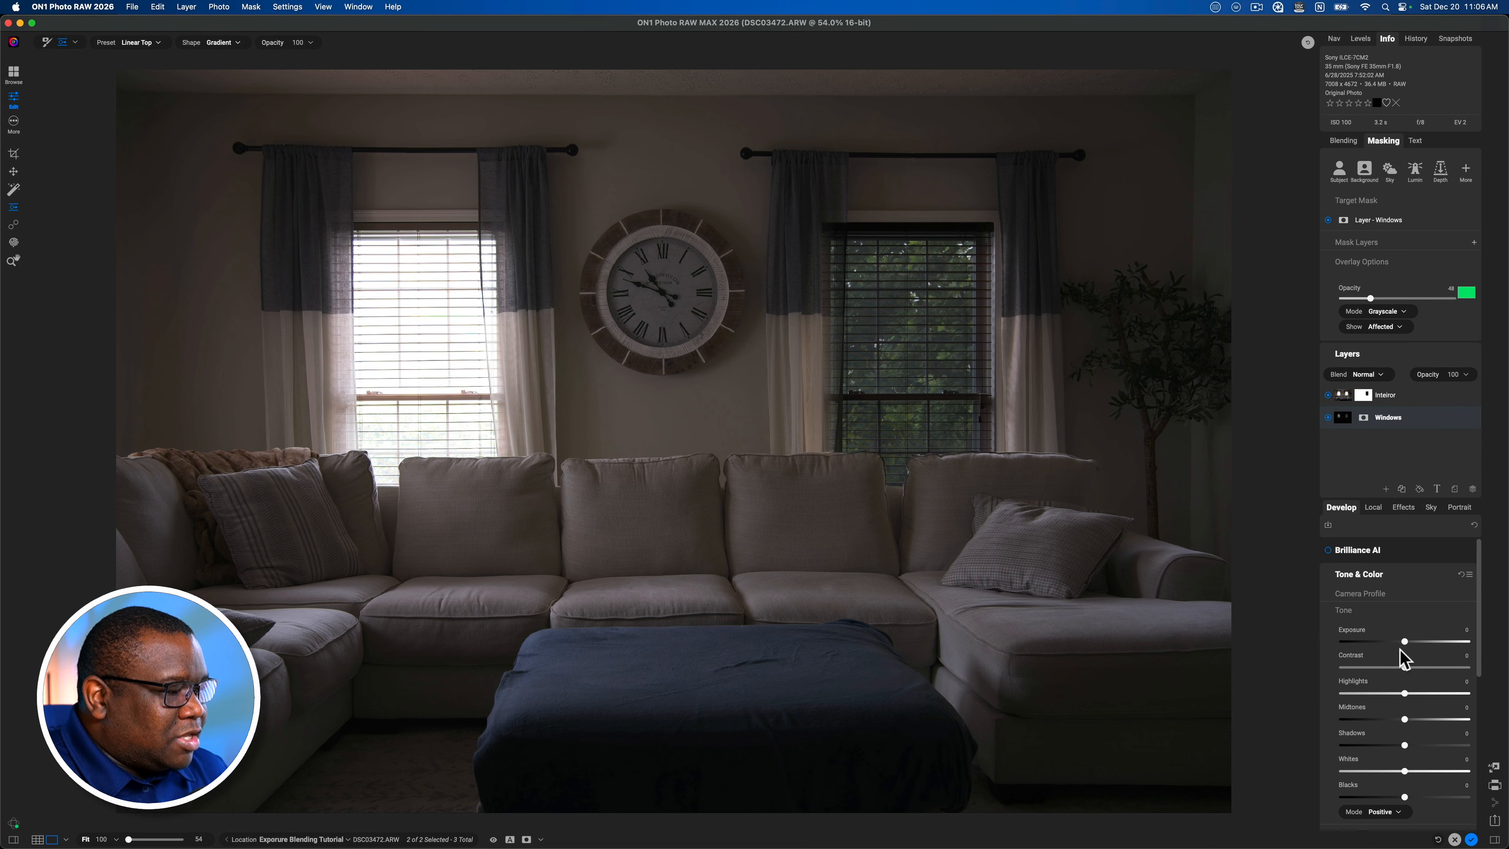
{"action": "left_click_drag", "start_coordinate": [1404, 642], "coordinate": [1408, 642]}
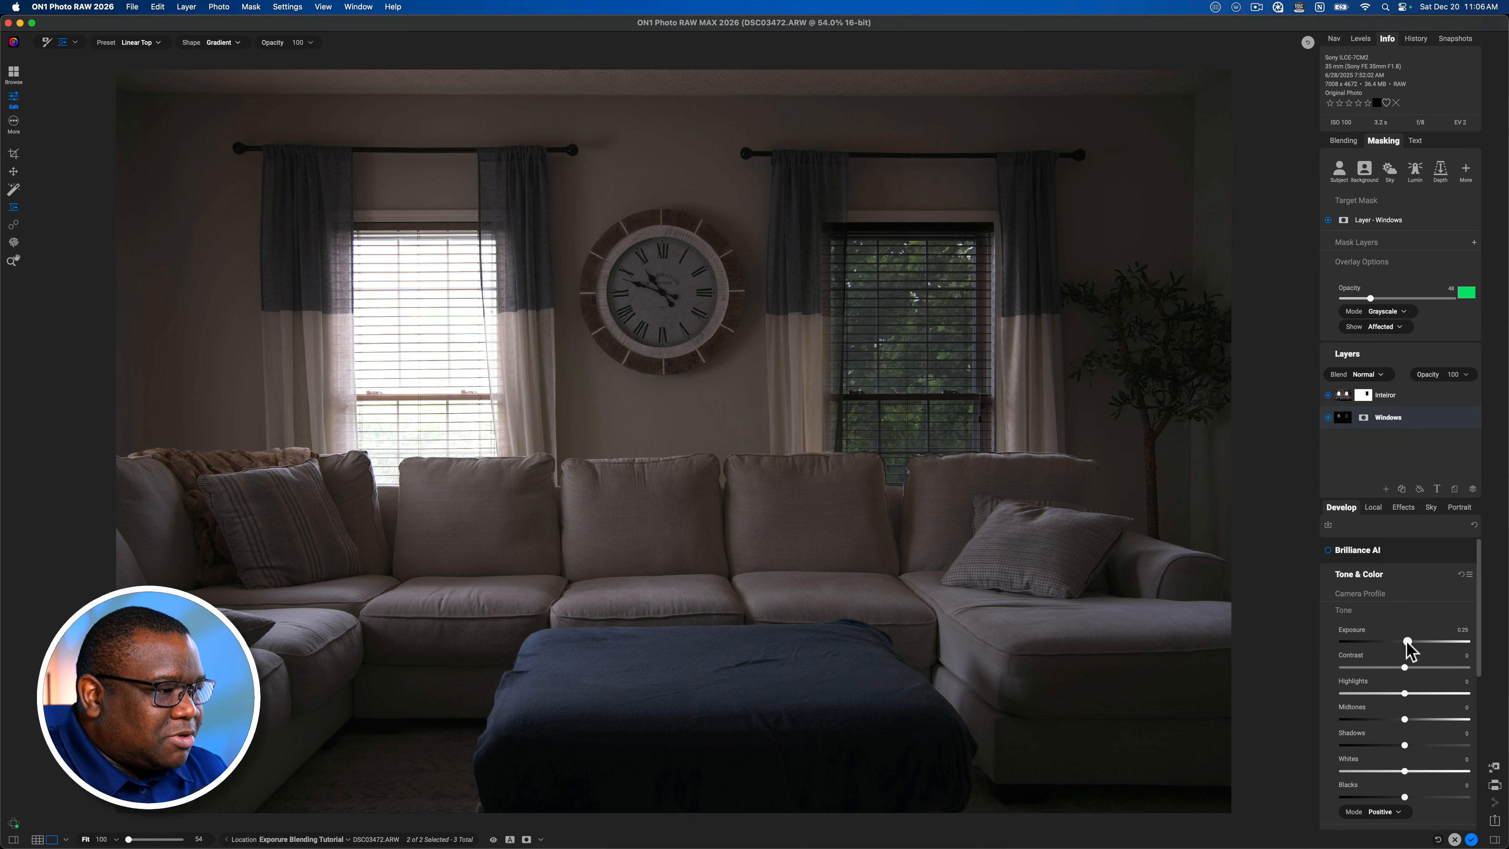
{"action": "left_click_drag", "start_coordinate": [1407, 642], "coordinate": [1417, 642]}
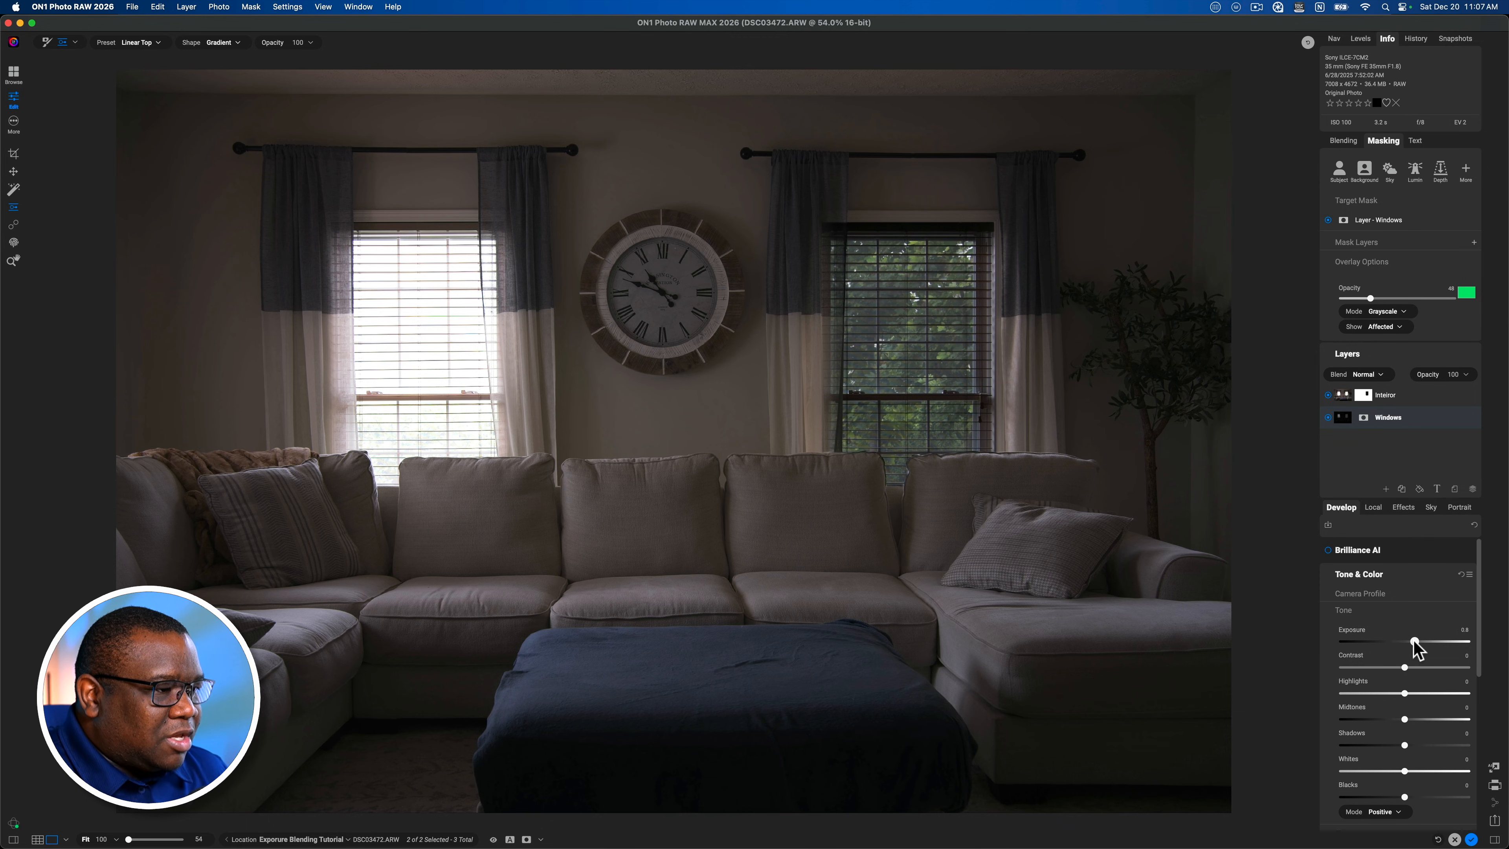
{"action": "left_click_drag", "start_coordinate": [1414, 643], "coordinate": [1424, 643]}
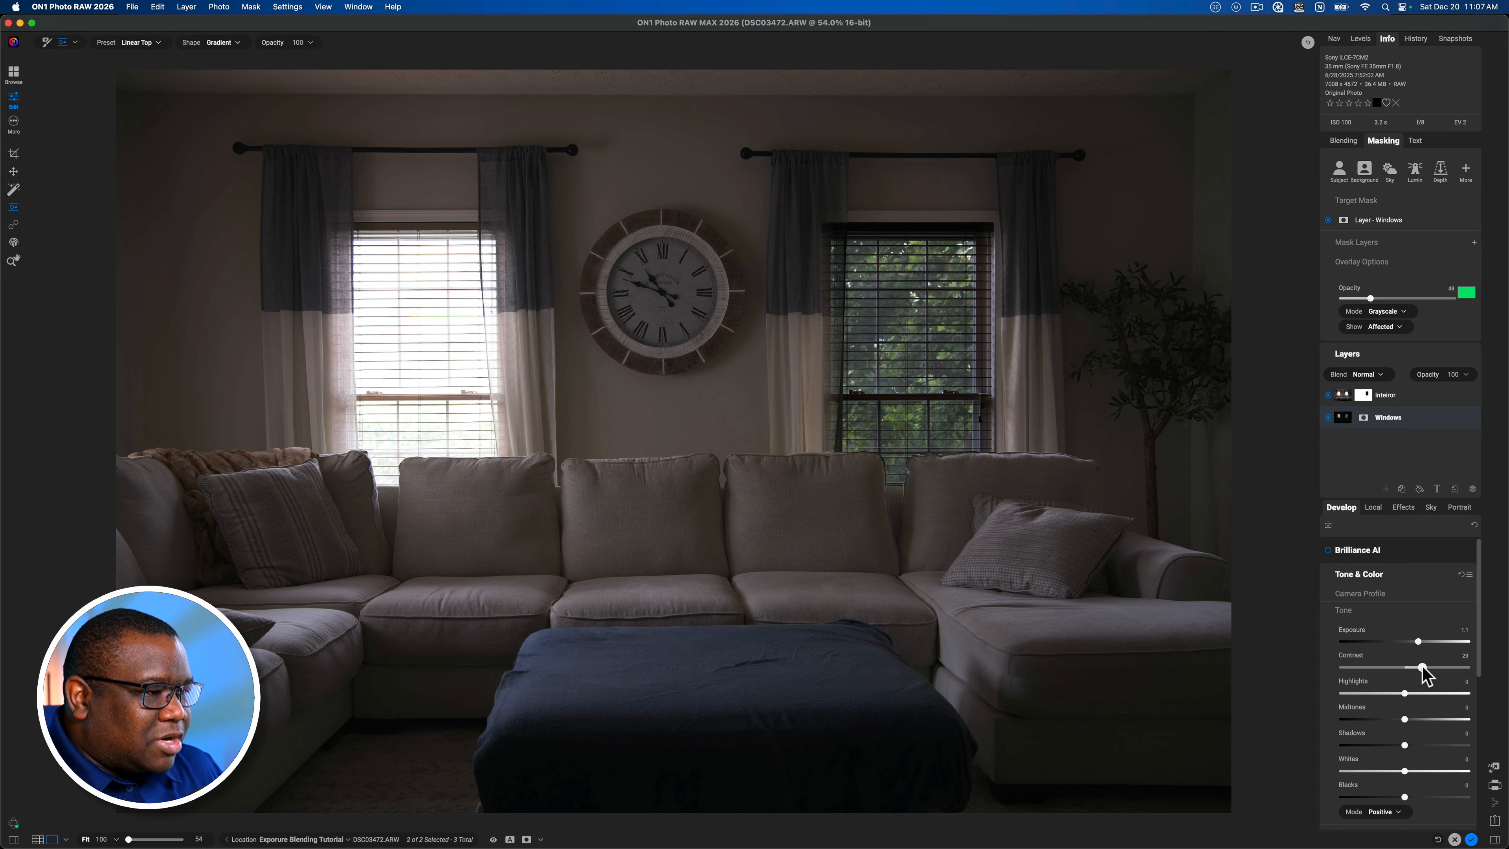
{"action": "left_click_drag", "start_coordinate": [1424, 669], "coordinate": [1414, 668]}
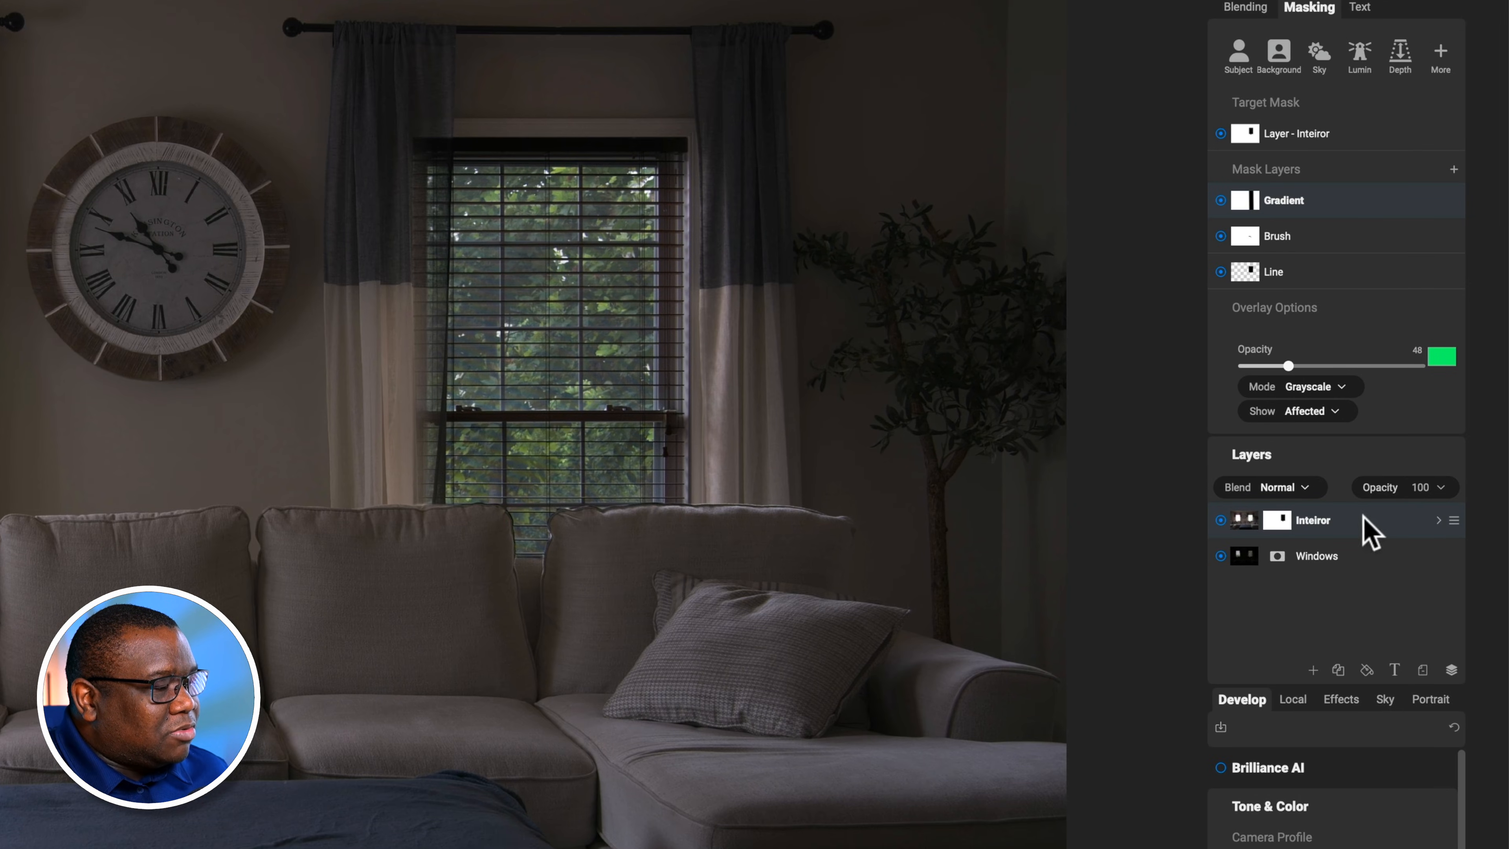
{"action": "mouse_move", "coordinate": [1454, 519]}
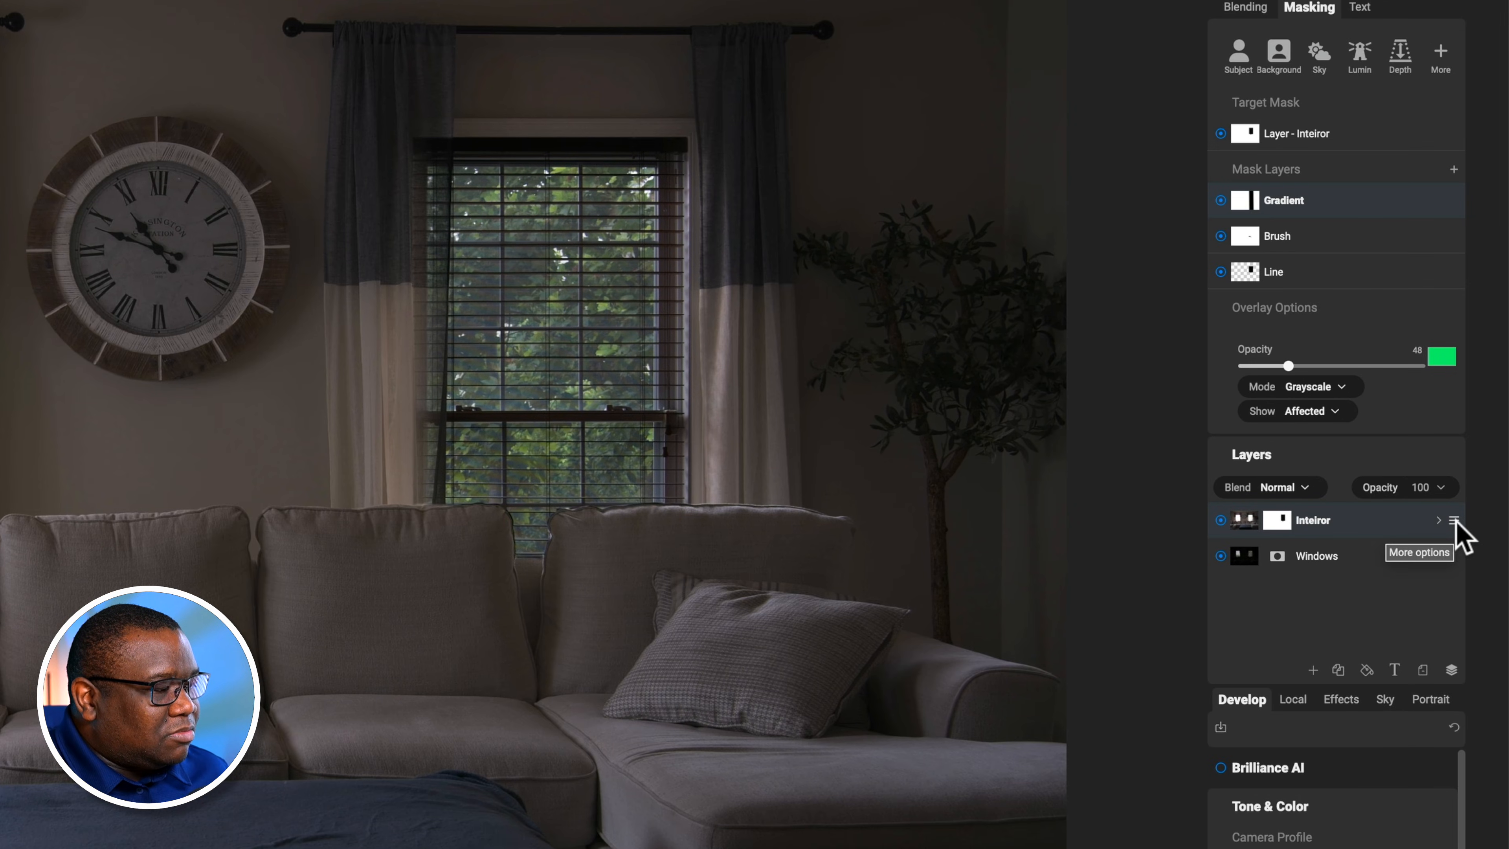
Duplicate the Interior layer and arrange the stack as Interior, Windows, Interior.
{"action": "left_click", "coordinate": [1453, 520]}
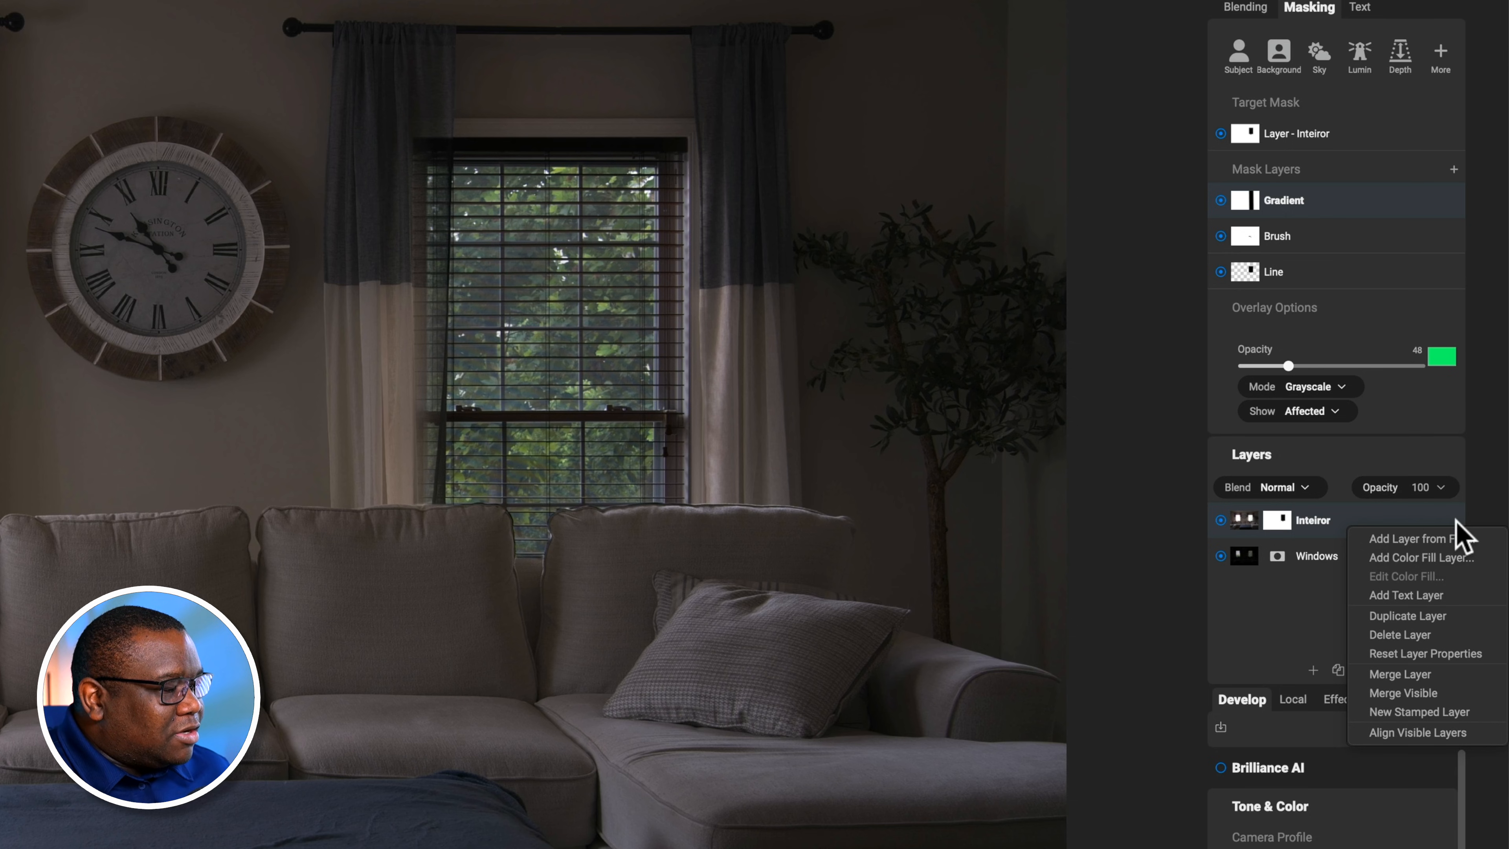
{"action": "mouse_move", "coordinate": [1459, 731]}
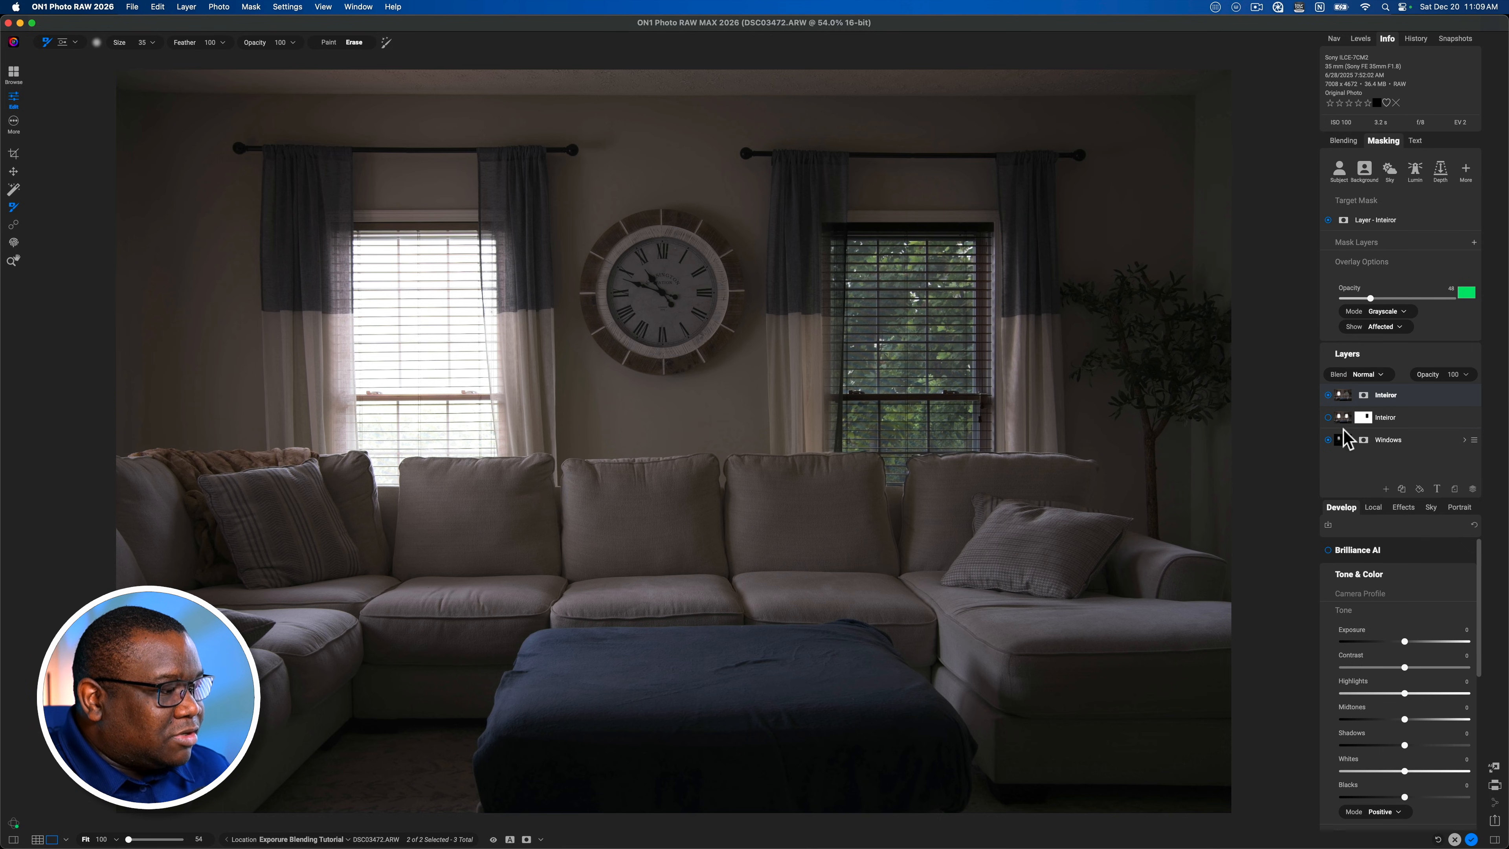
{"action": "left_click", "coordinate": [1389, 417]}
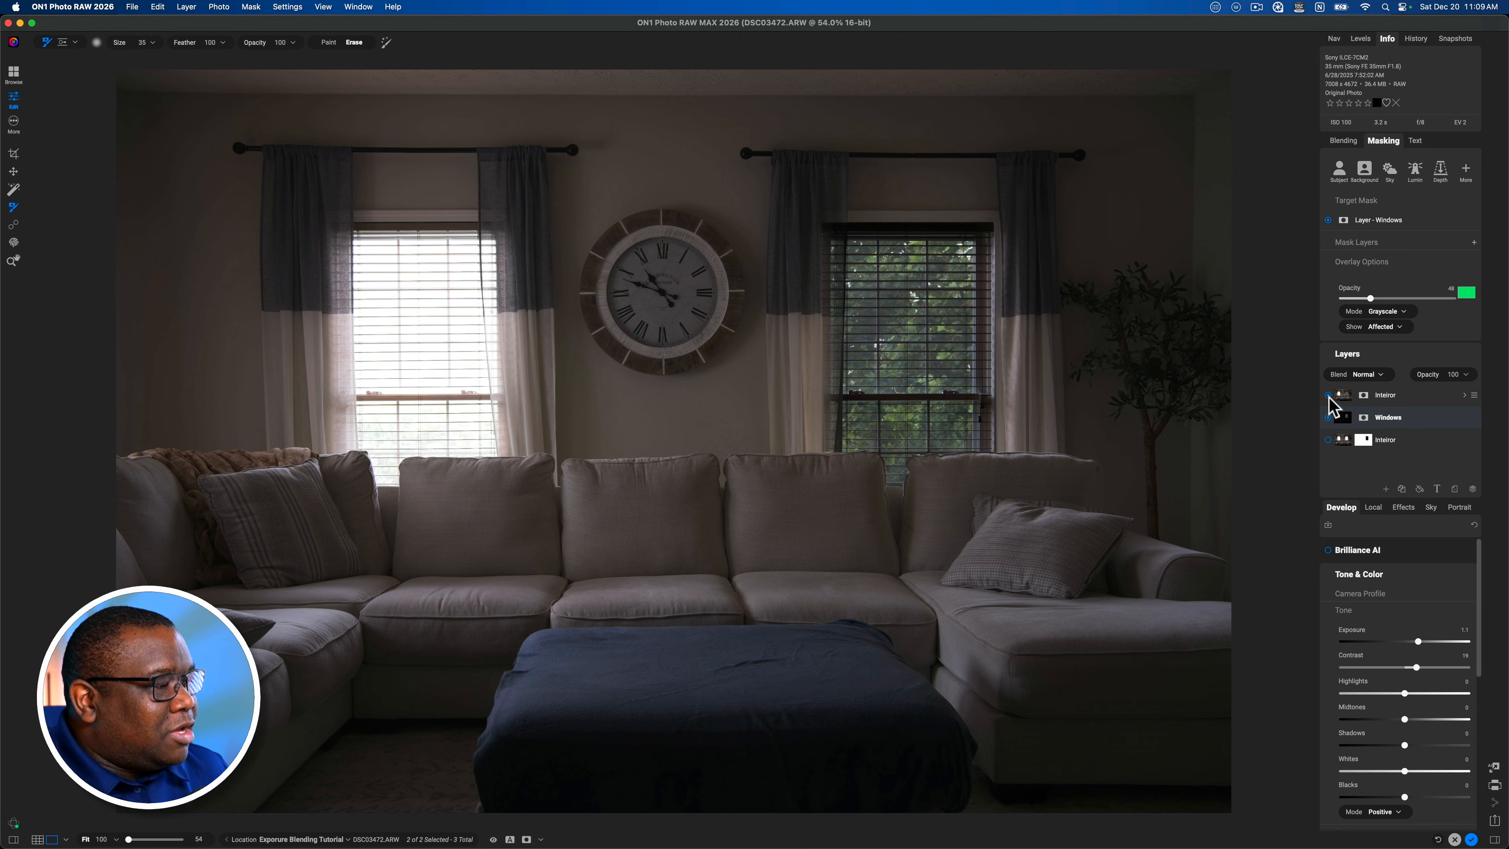
{"action": "left_click", "coordinate": [1385, 394]}
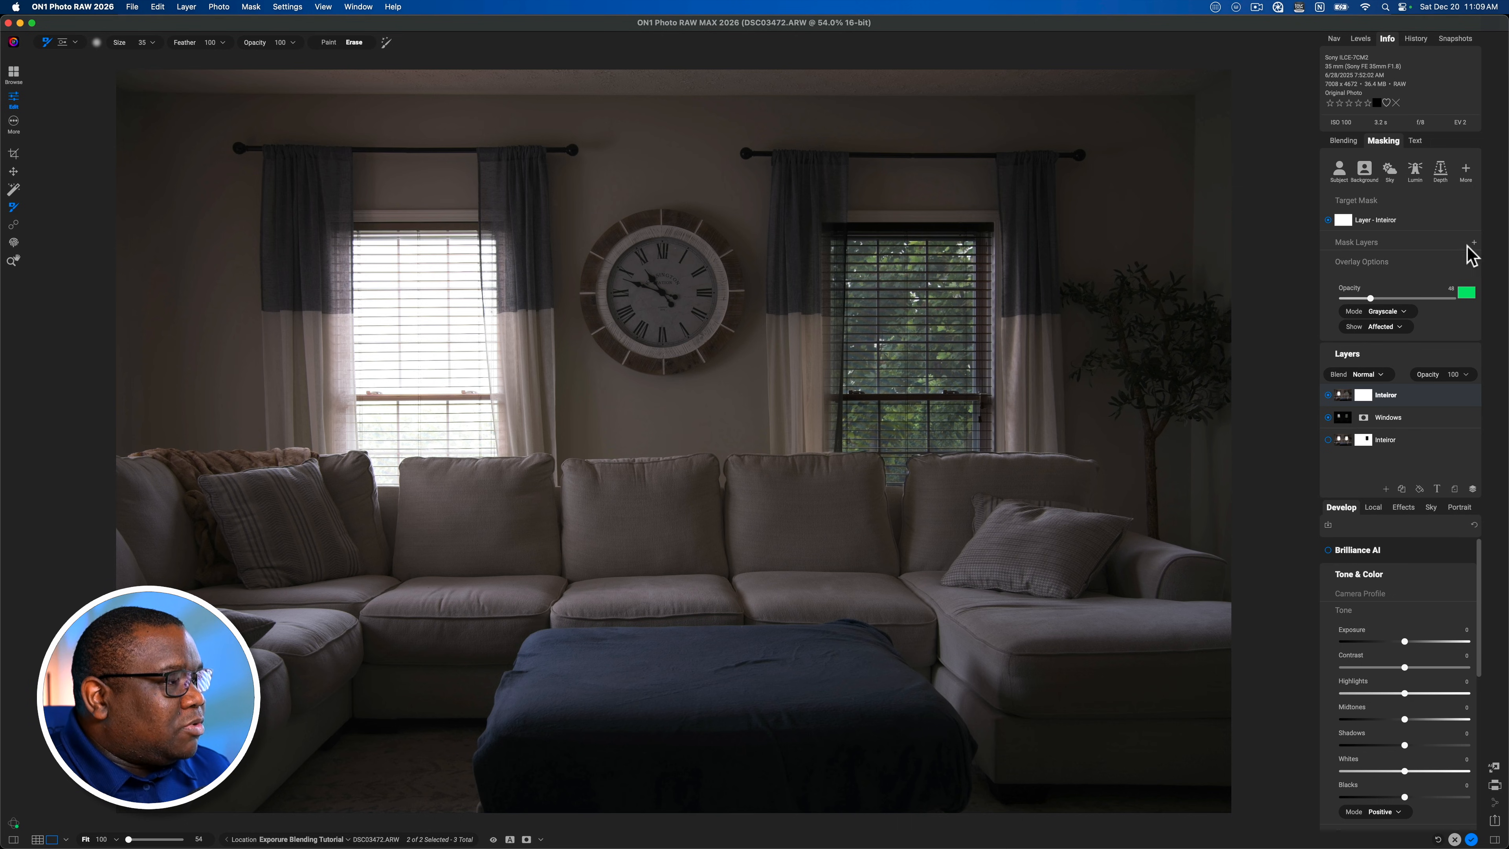
Give the top Interior layer a Line mask across the left window's top and a reflected Gradient mask.
{"action": "left_click", "coordinate": [1471, 242]}
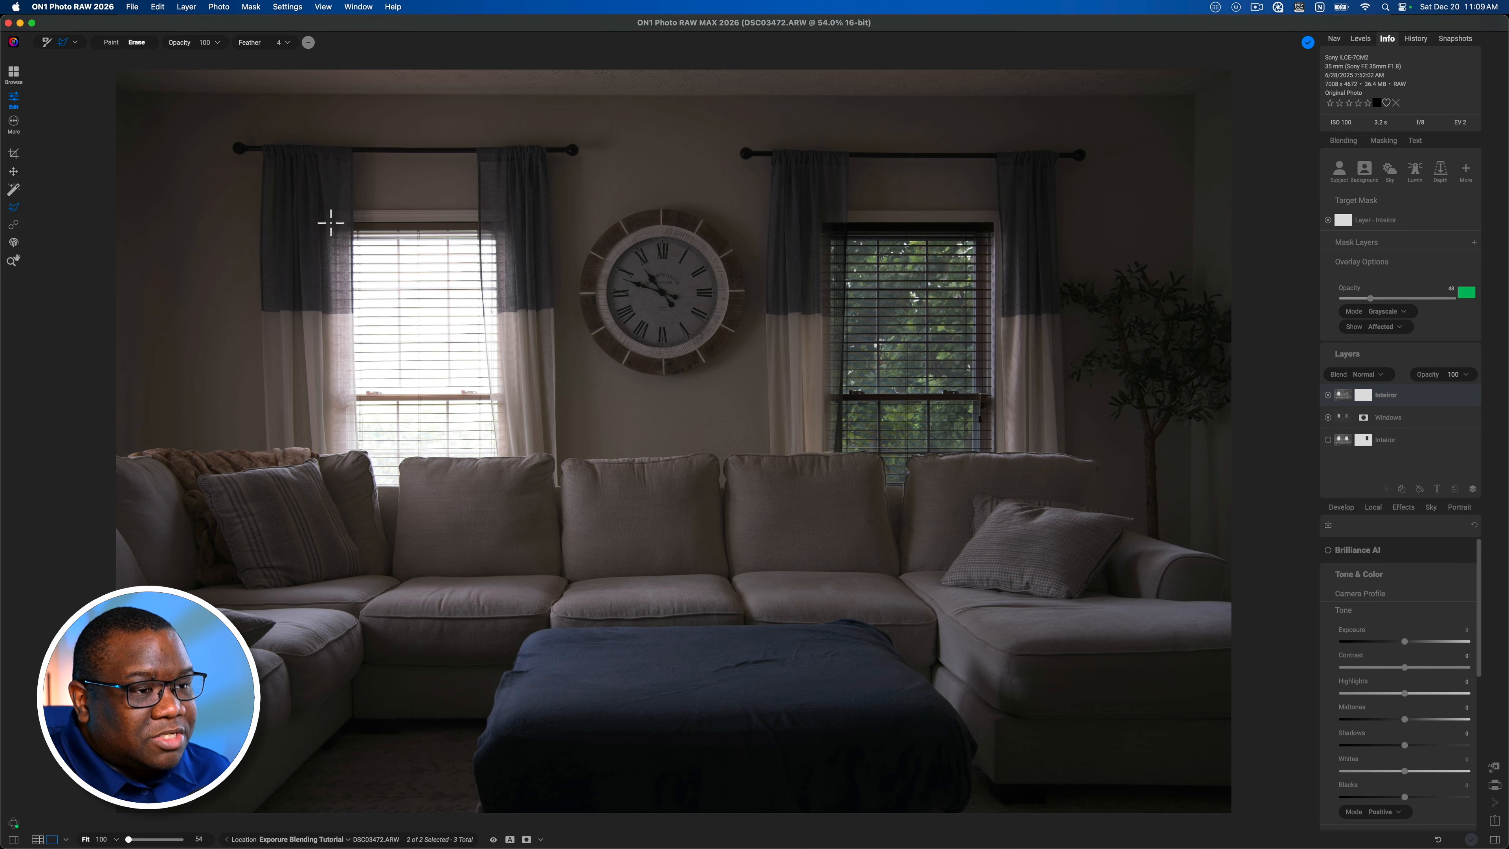
{"action": "left_click_drag", "start_coordinate": [330, 223], "coordinate": [507, 222]}
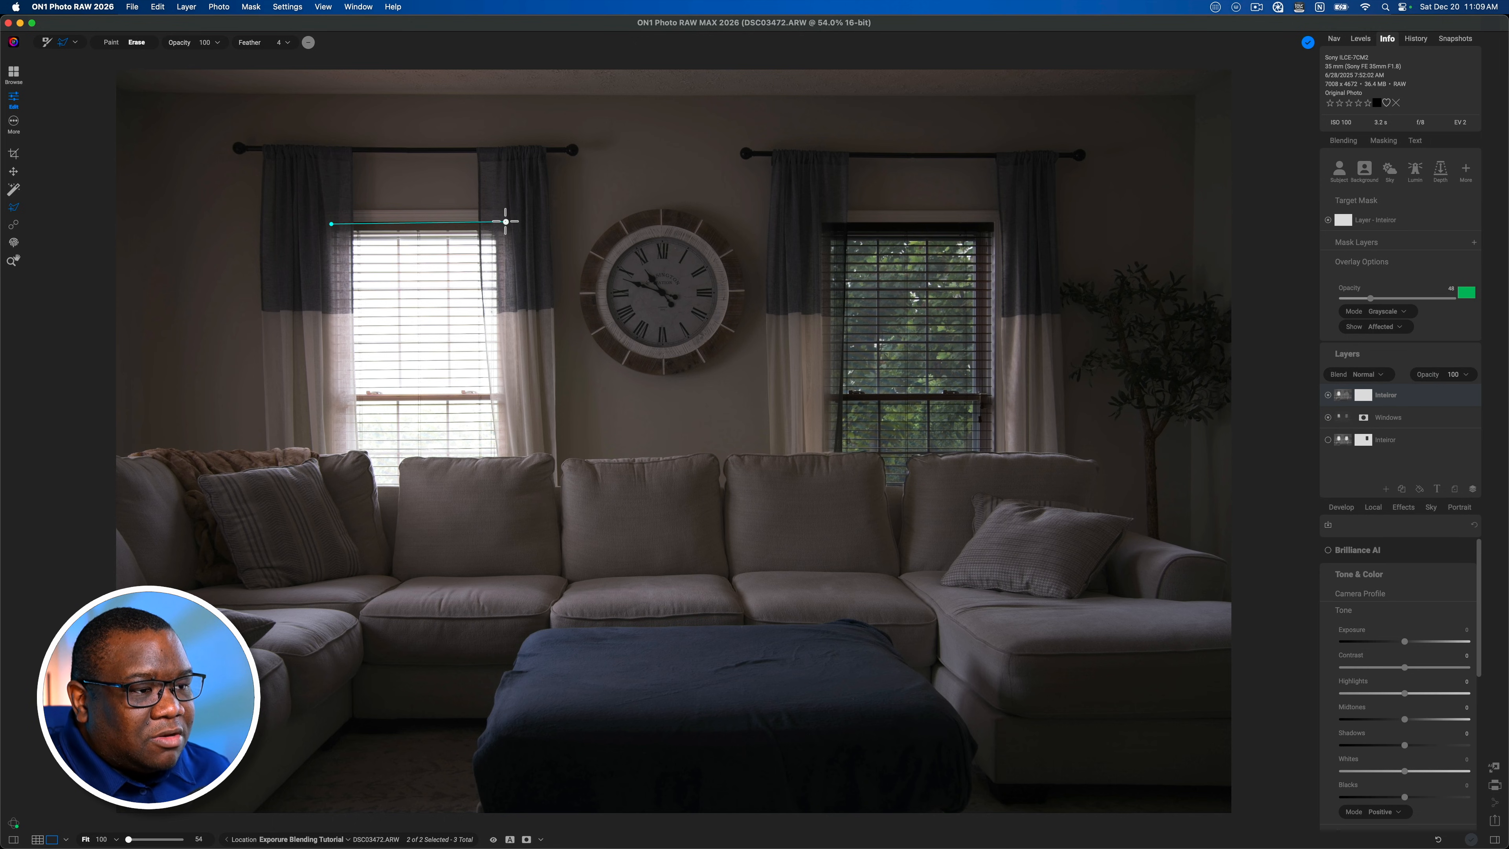
{"action": "left_click_drag", "start_coordinate": [506, 222], "coordinate": [500, 460]}
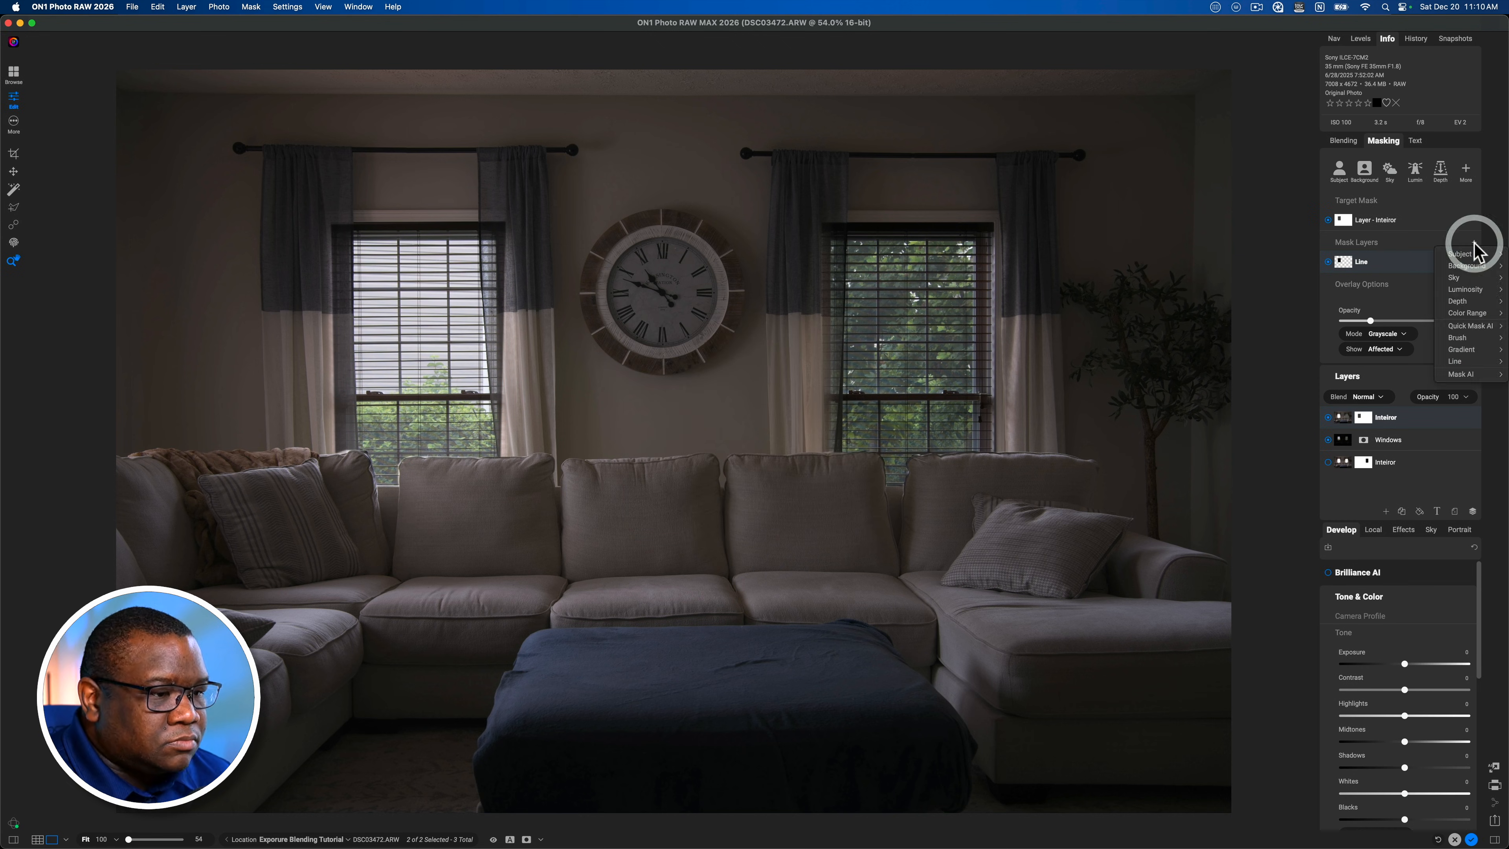
{"action": "left_click", "coordinate": [1462, 349]}
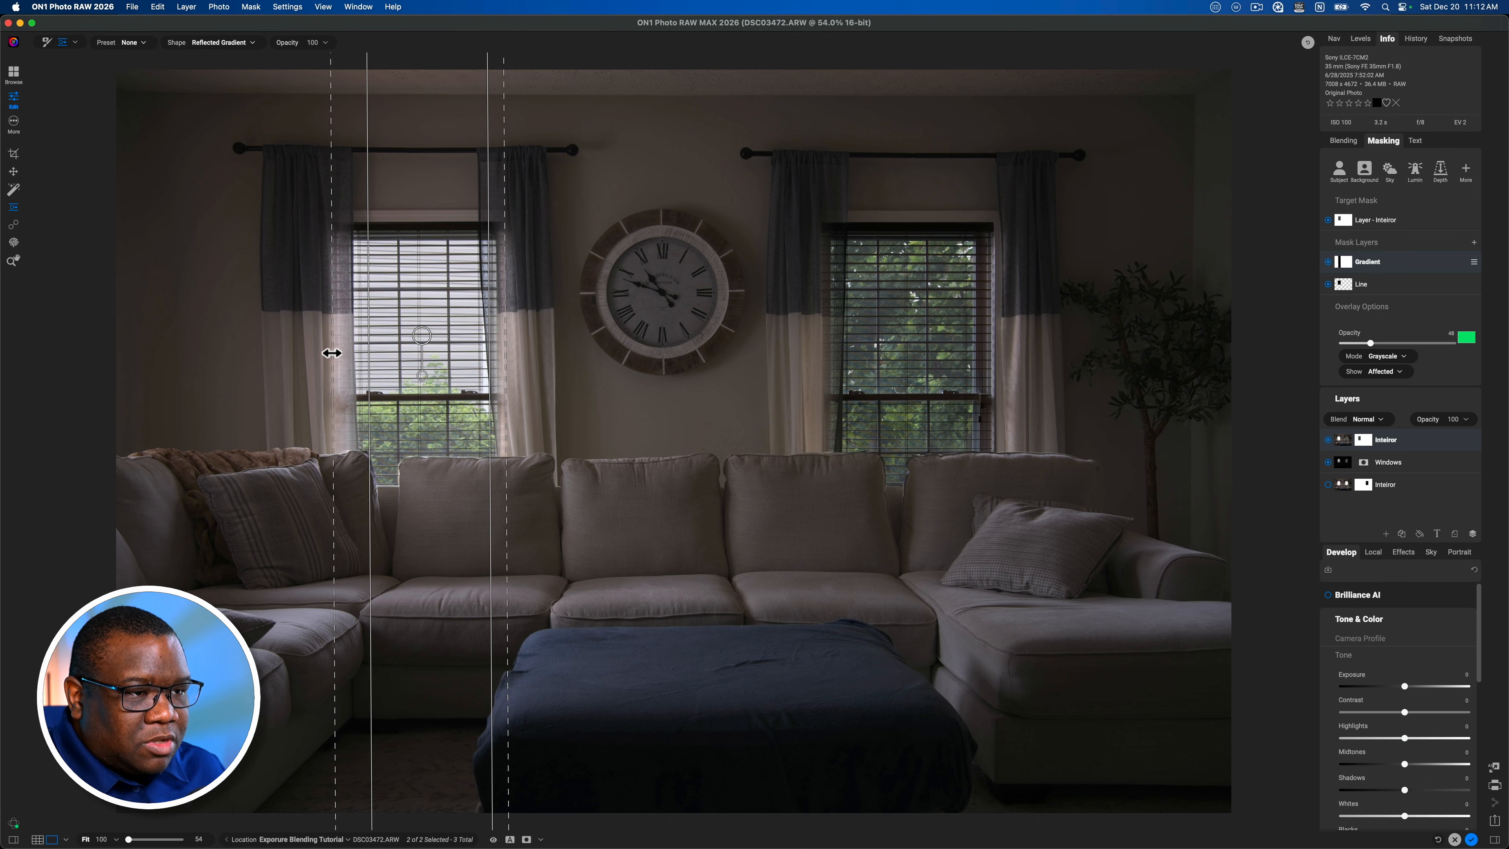
{"action": "mouse_move", "coordinate": [390, 390]}
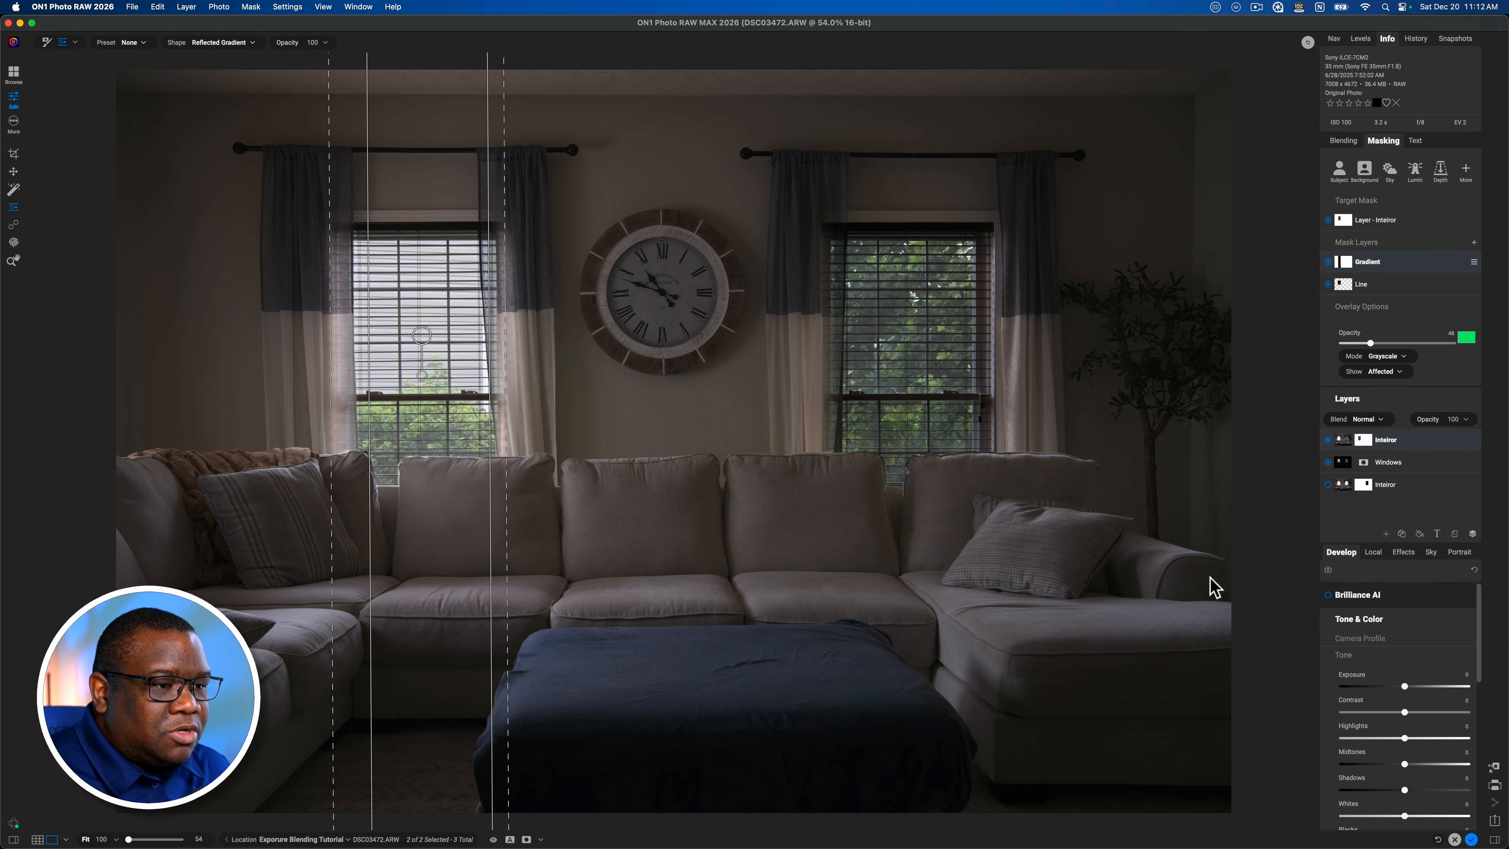
{"action": "mouse_move", "coordinate": [912, 519]}
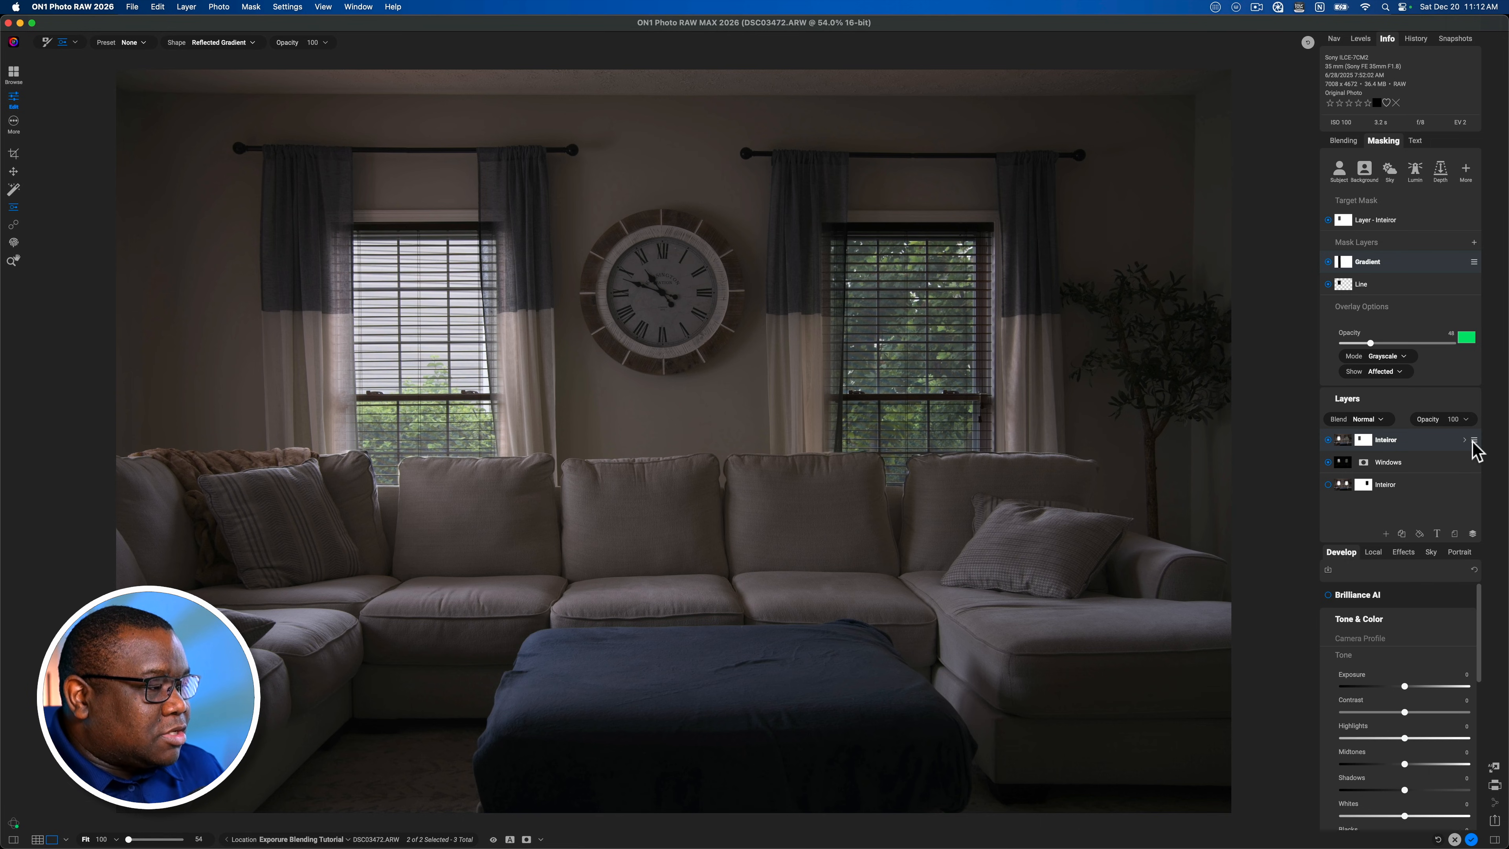
{"action": "mouse_move", "coordinate": [1395, 452]}
{"action": "type", "text": "Stamped "}
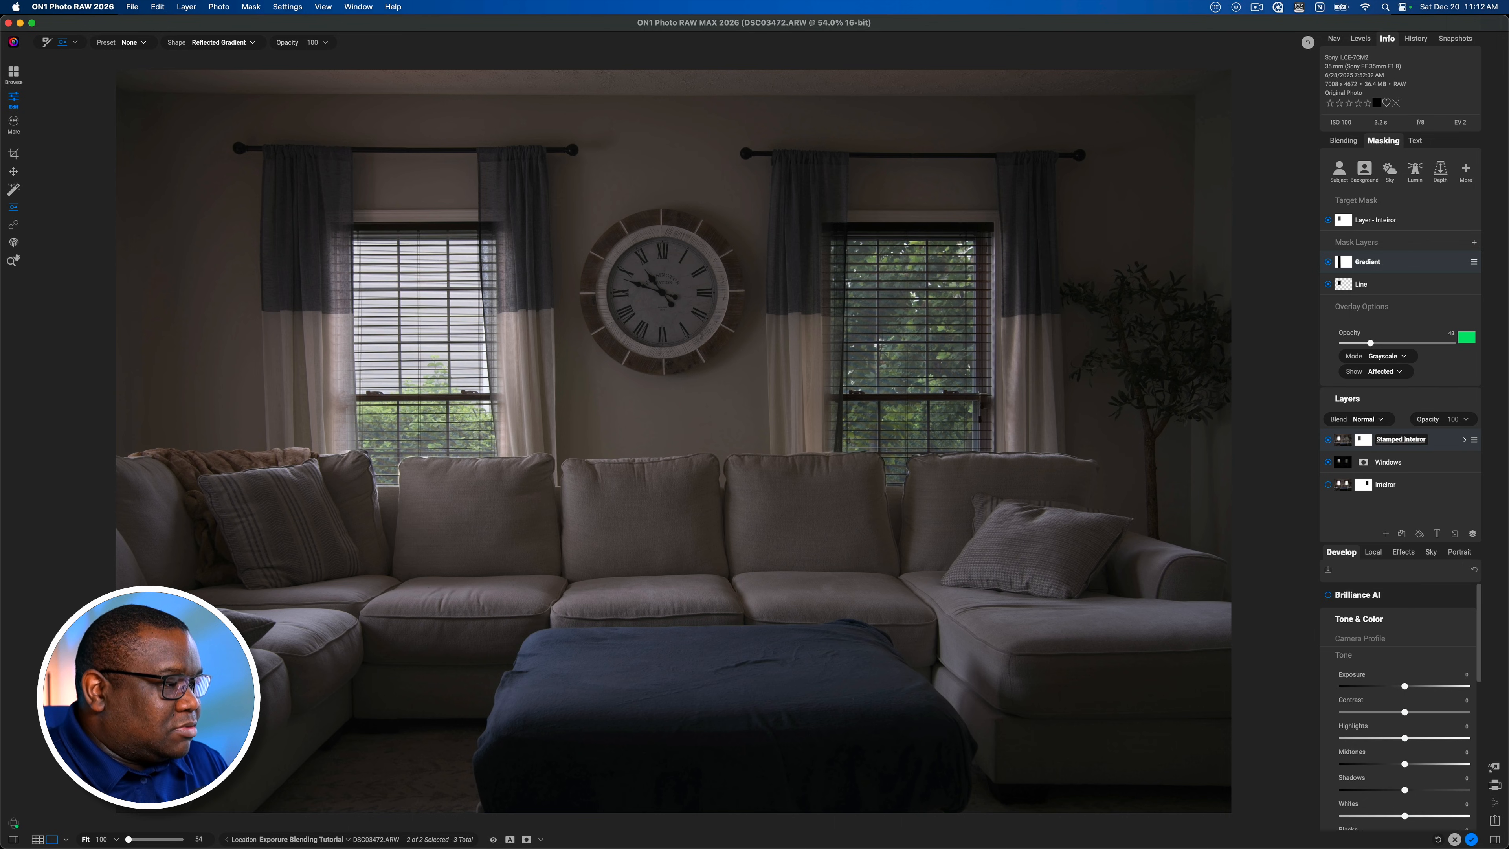
{"action": "mouse_move", "coordinate": [1464, 440]}
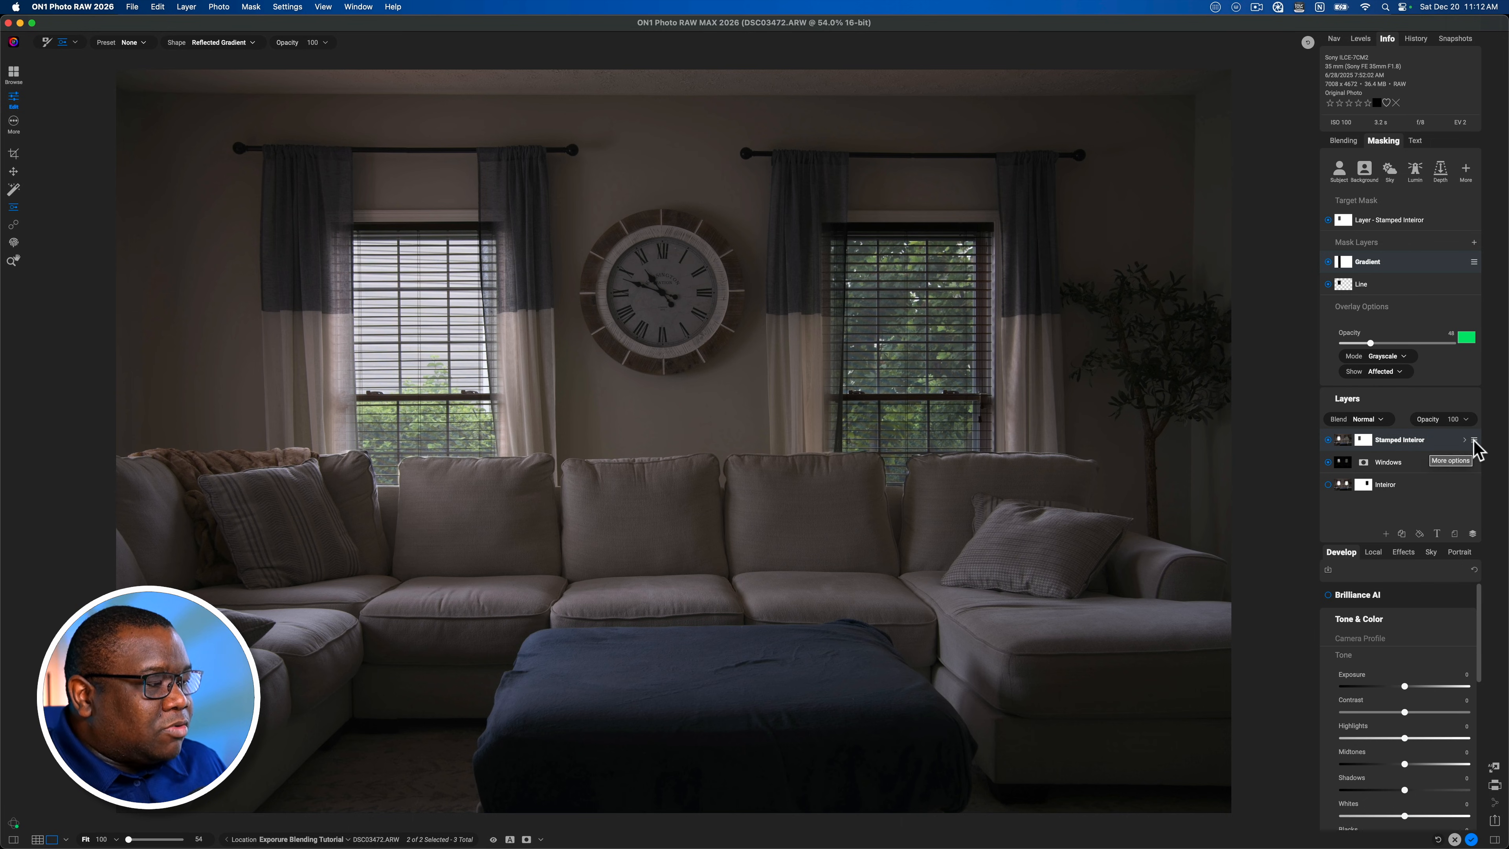
Create a New Stamped Layer from the blended result and rename it 'Final'.
{"action": "left_click", "coordinate": [1472, 440]}
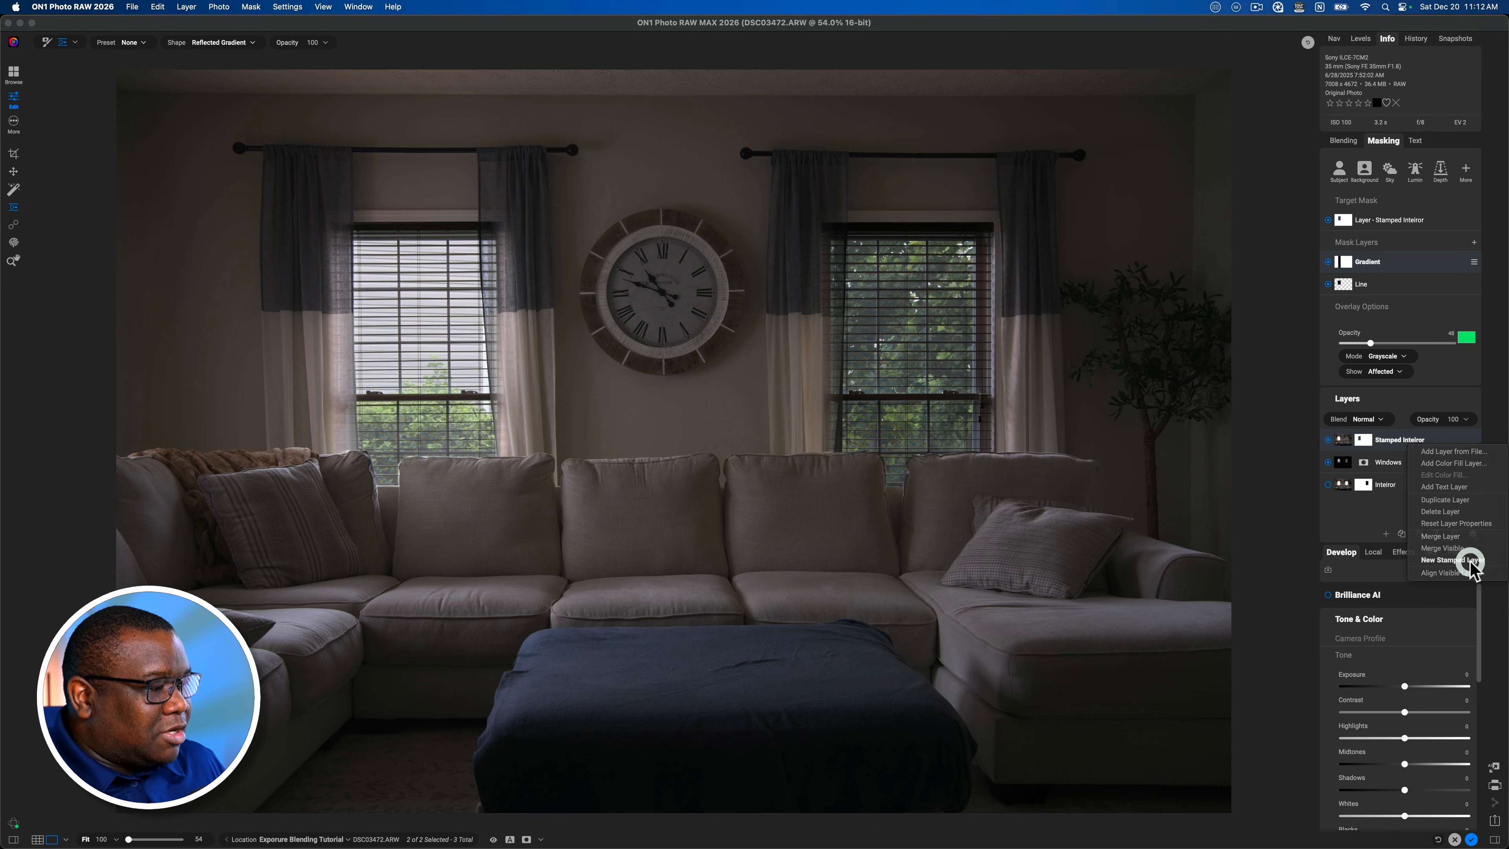
{"action": "left_click", "coordinate": [1449, 560]}
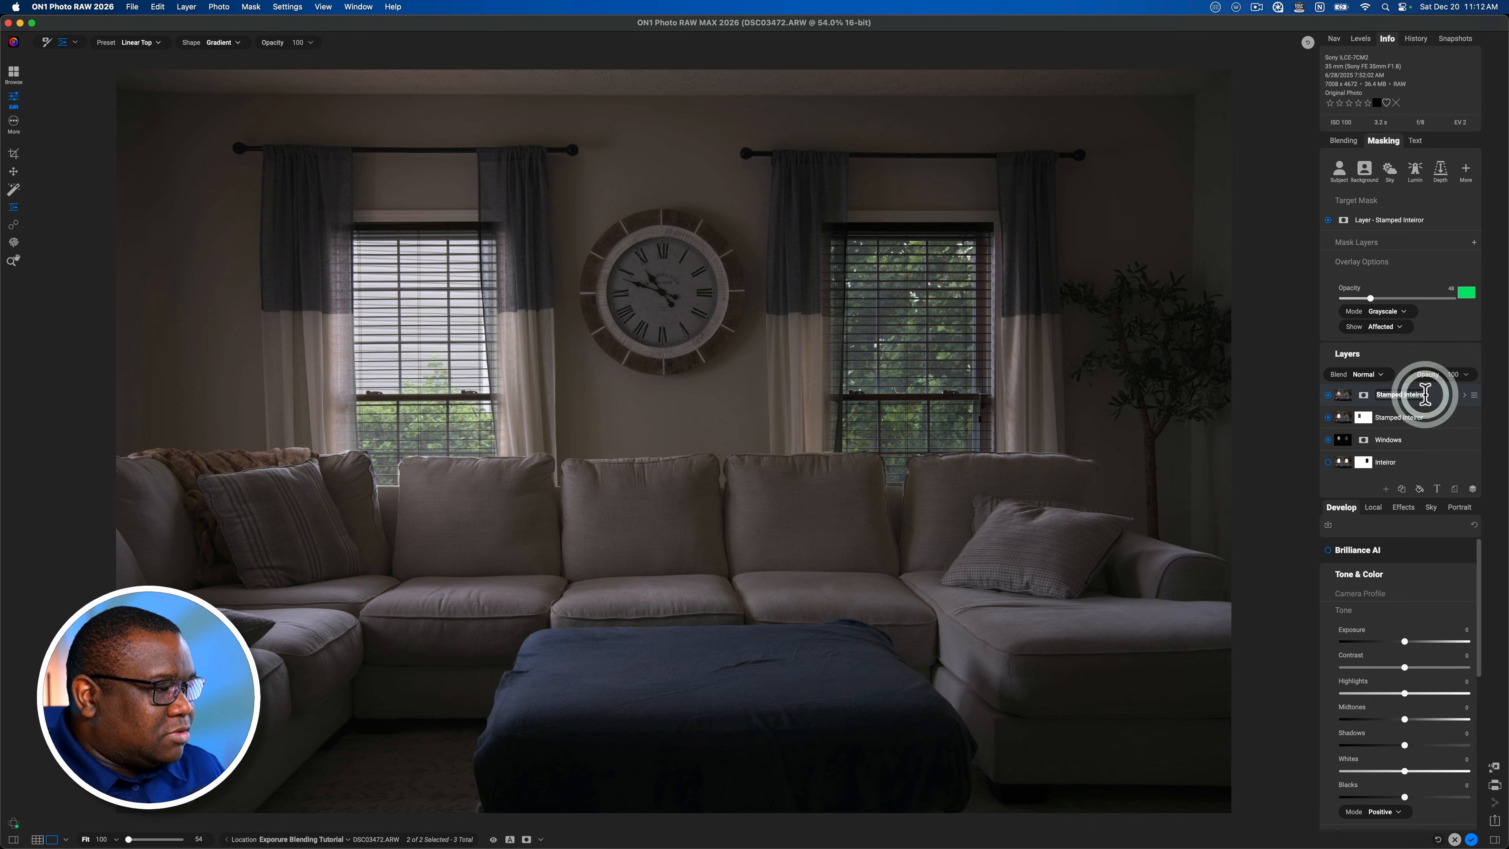
{"action": "double_click", "coordinate": [1400, 395]}
{"action": "type", "text": "Final"}
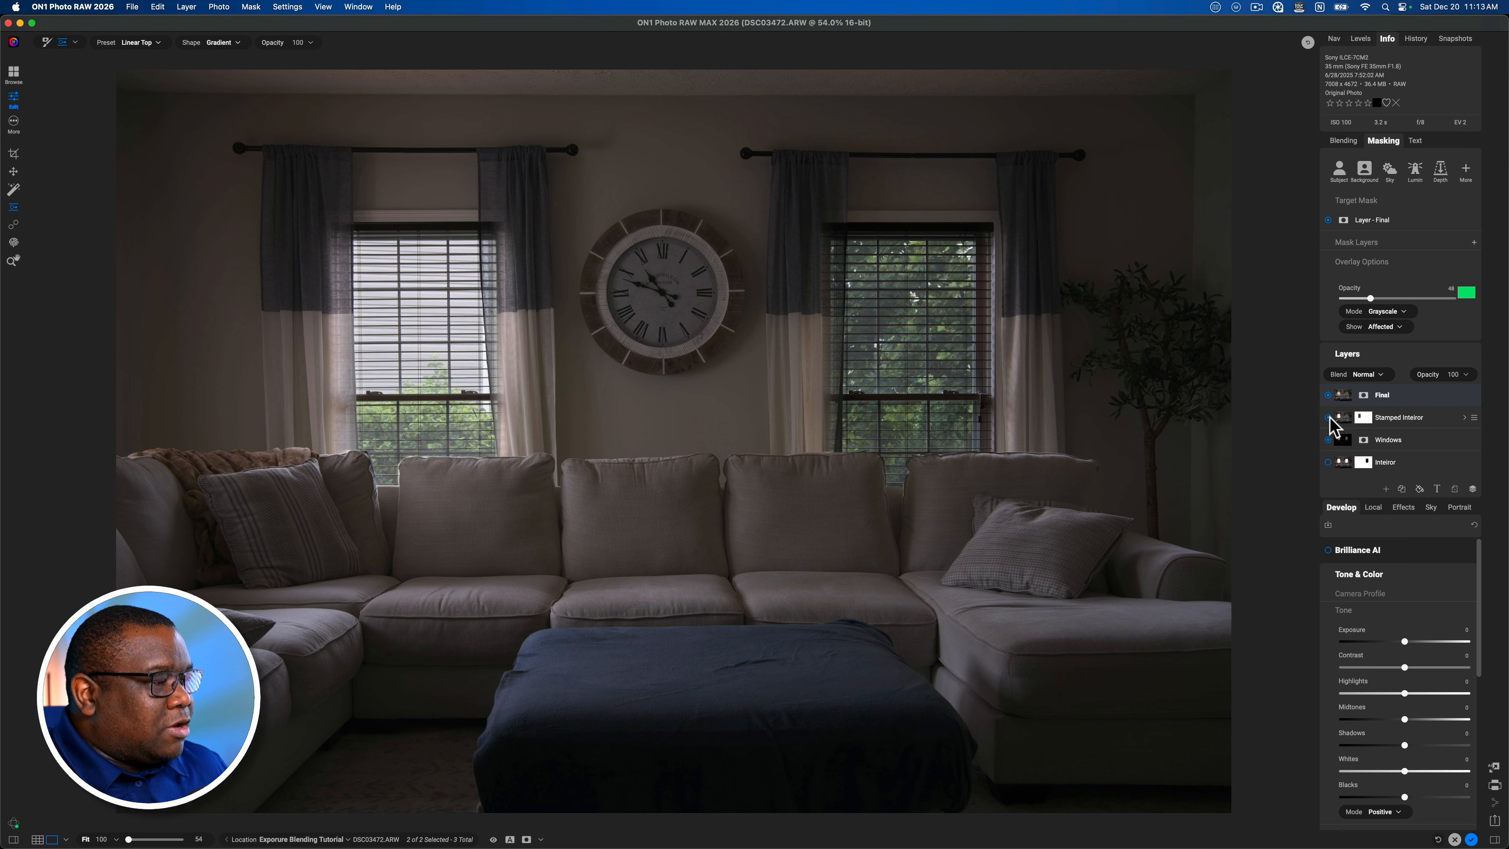
{"action": "left_click", "coordinate": [1380, 395]}
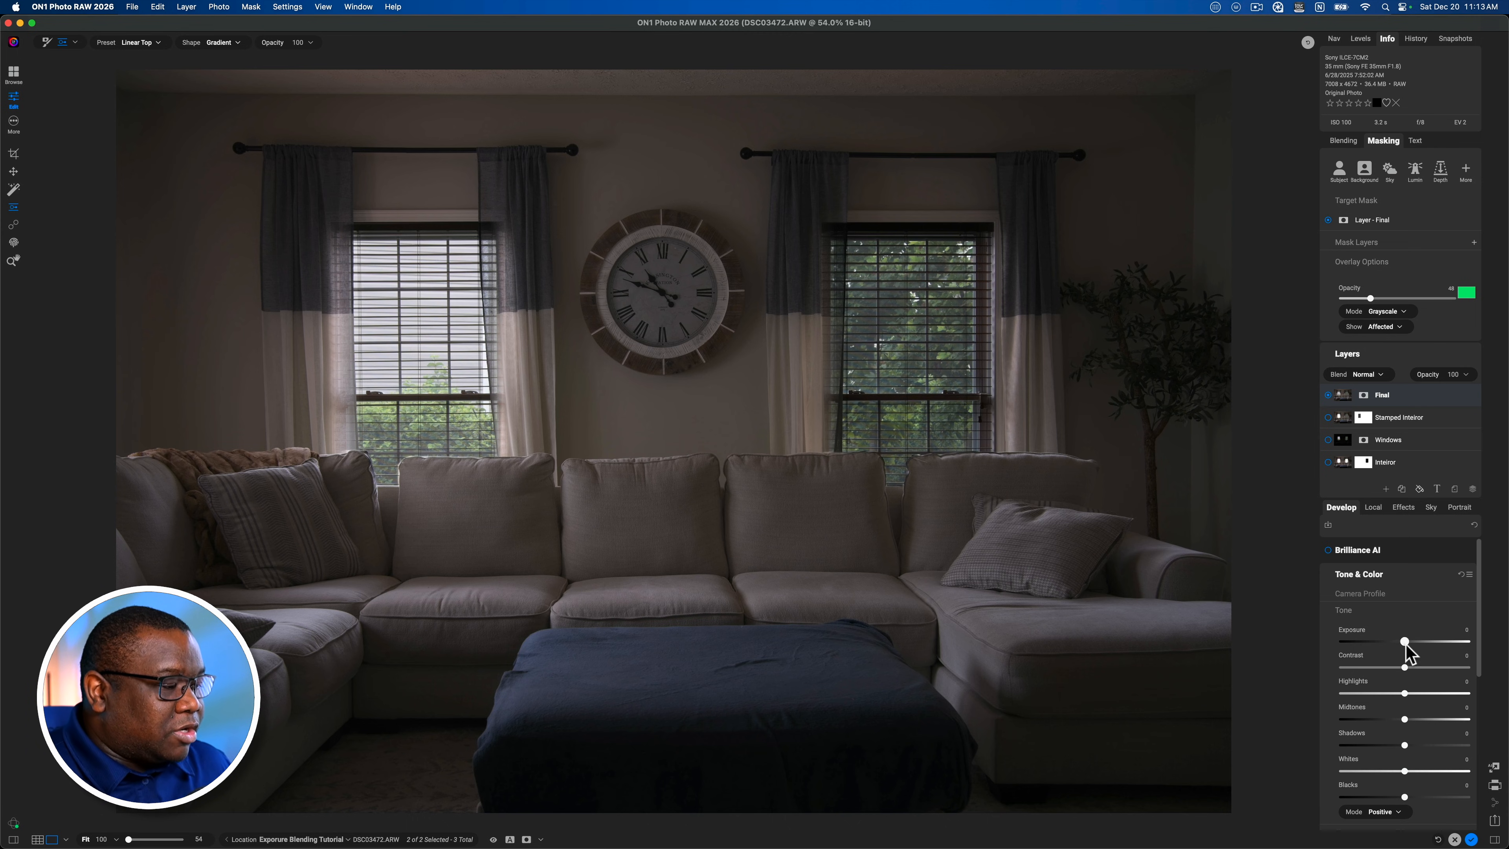
Set the Final layer to Exposure about 0.3, Contrast 25, Midtones 14 and Shadows 22.
{"action": "left_click_drag", "start_coordinate": [1405, 745], "coordinate": [1415, 745]}
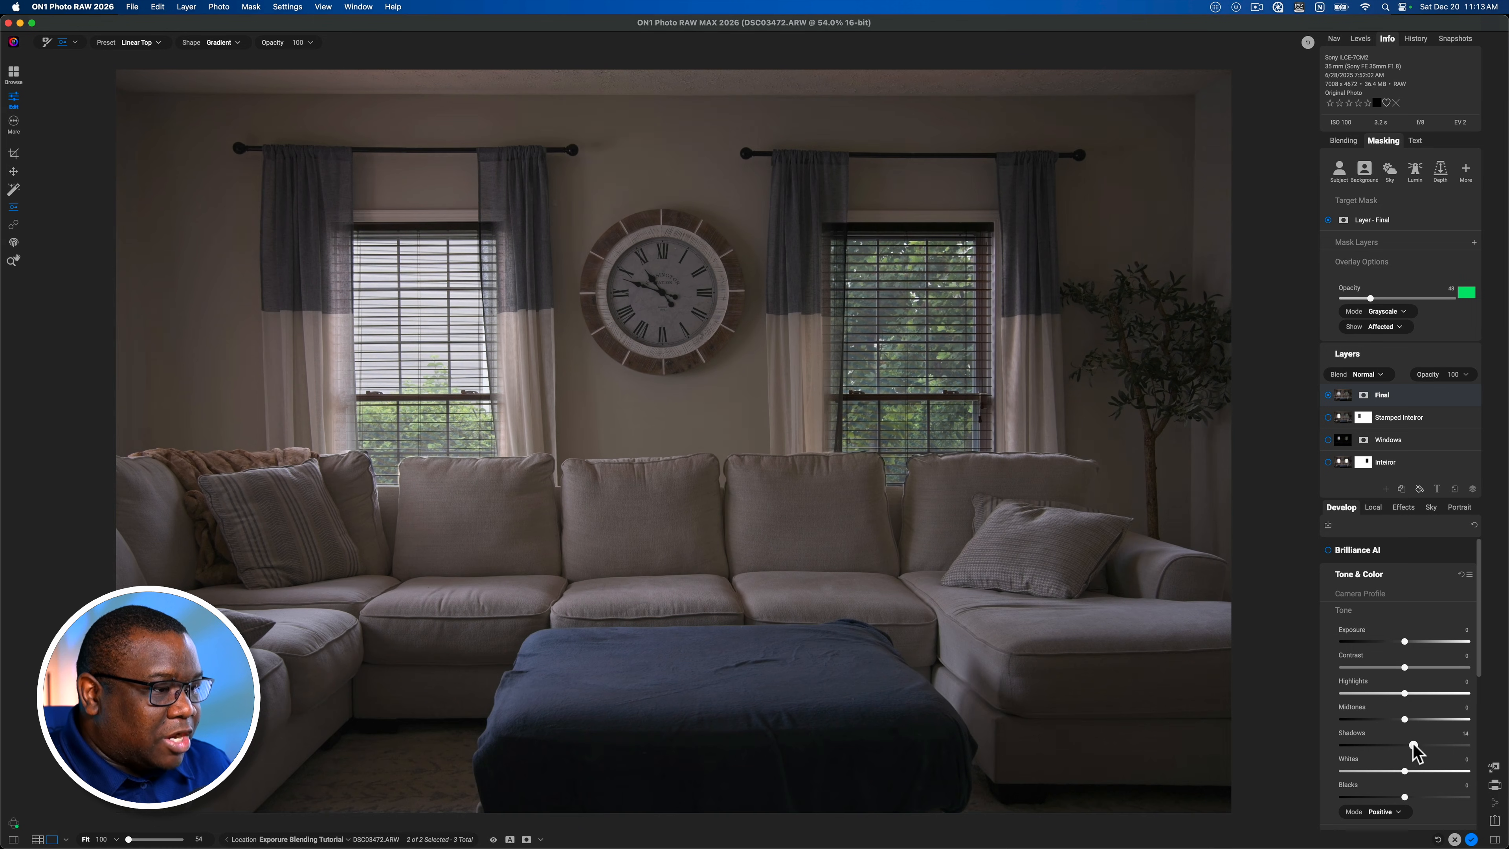
{"action": "left_click_drag", "start_coordinate": [1415, 745], "coordinate": [1416, 746]}
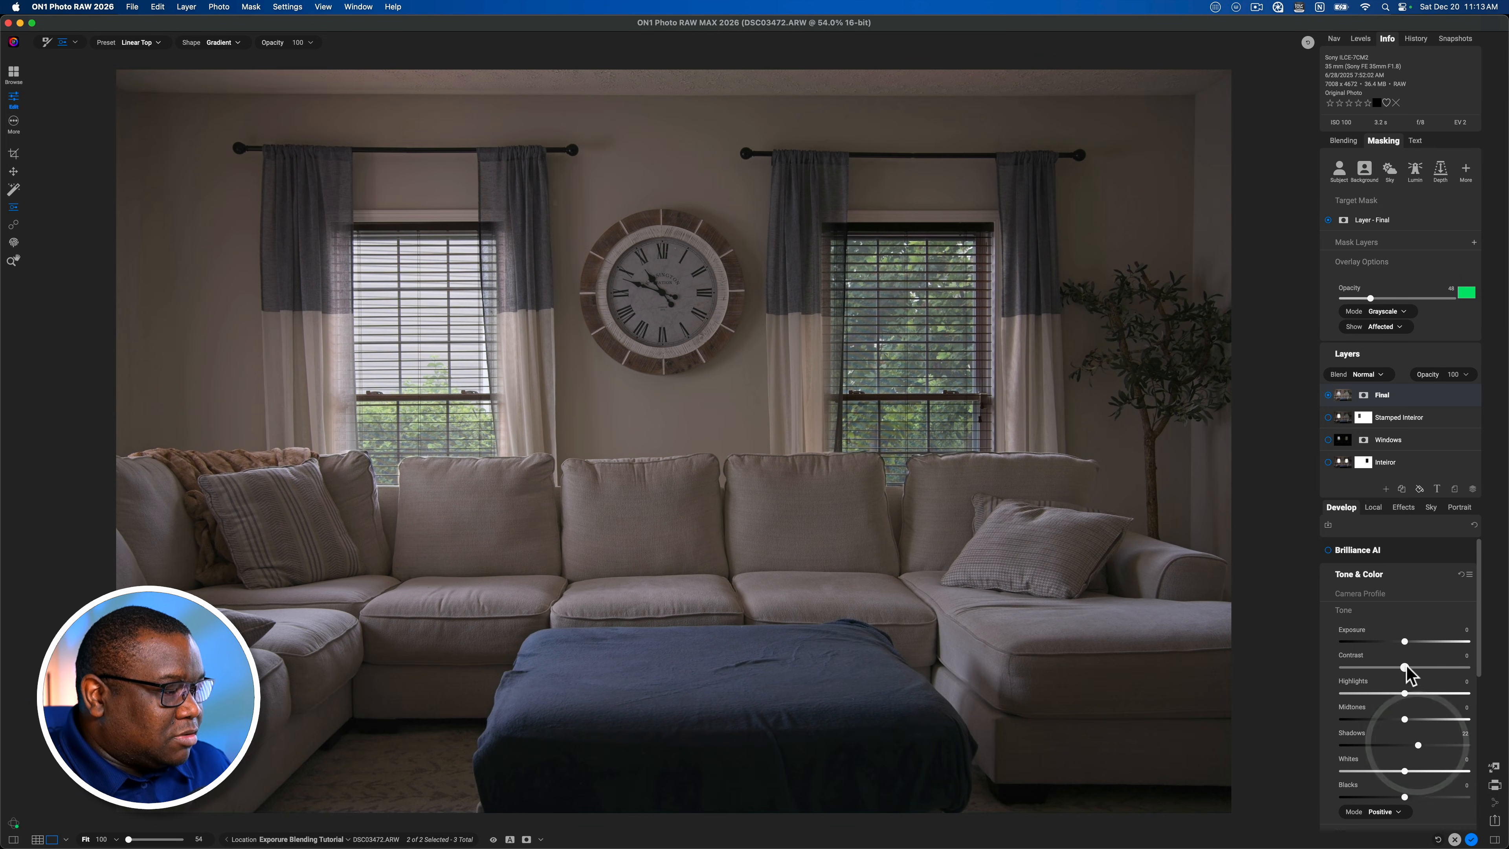
{"action": "left_click_drag", "start_coordinate": [1403, 668], "coordinate": [1445, 667]}
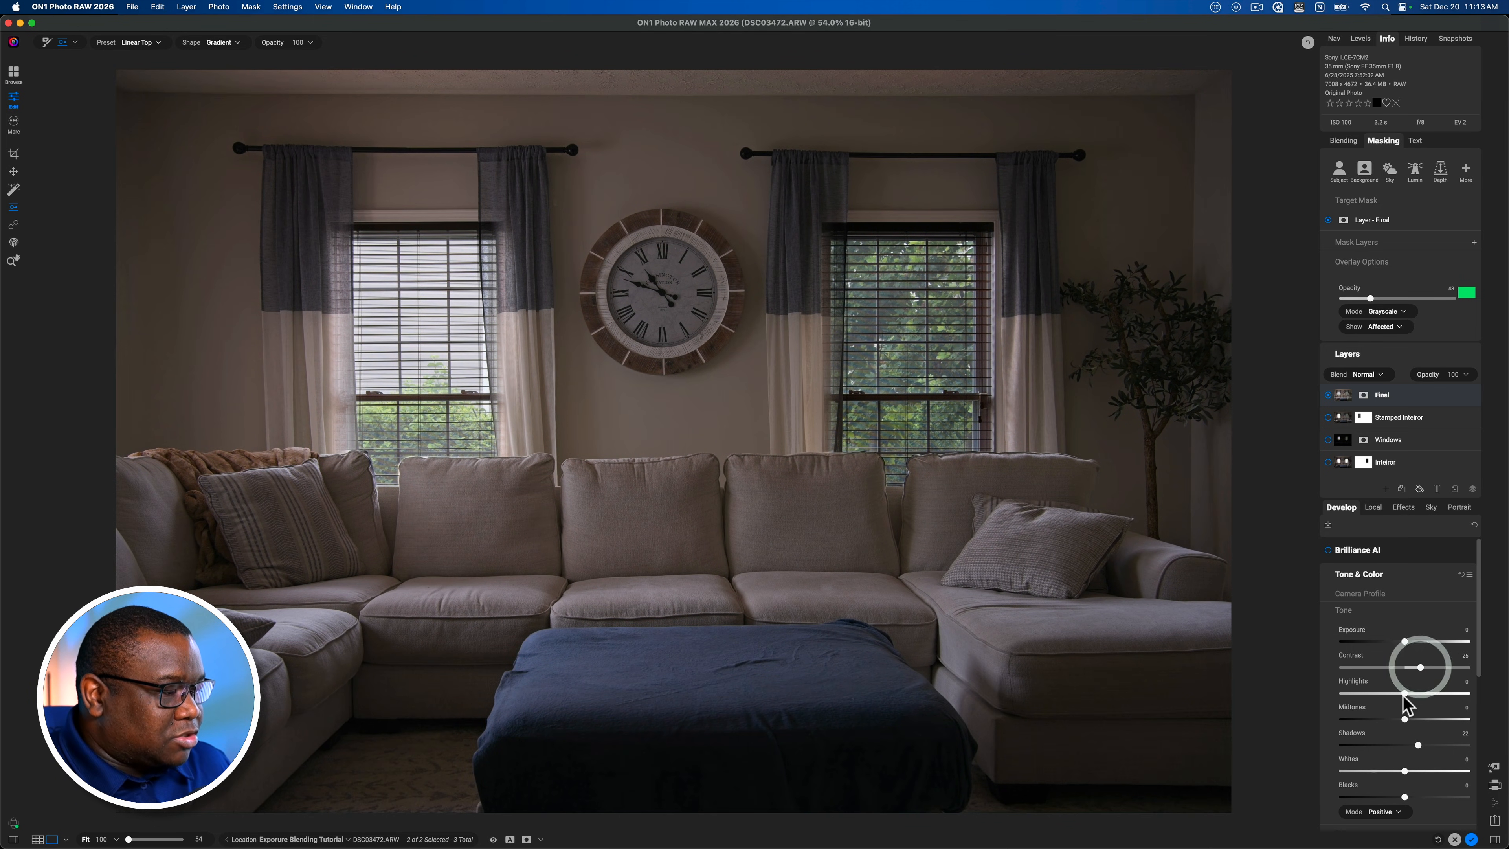
{"action": "left_click_drag", "start_coordinate": [1406, 694], "coordinate": [1460, 693]}
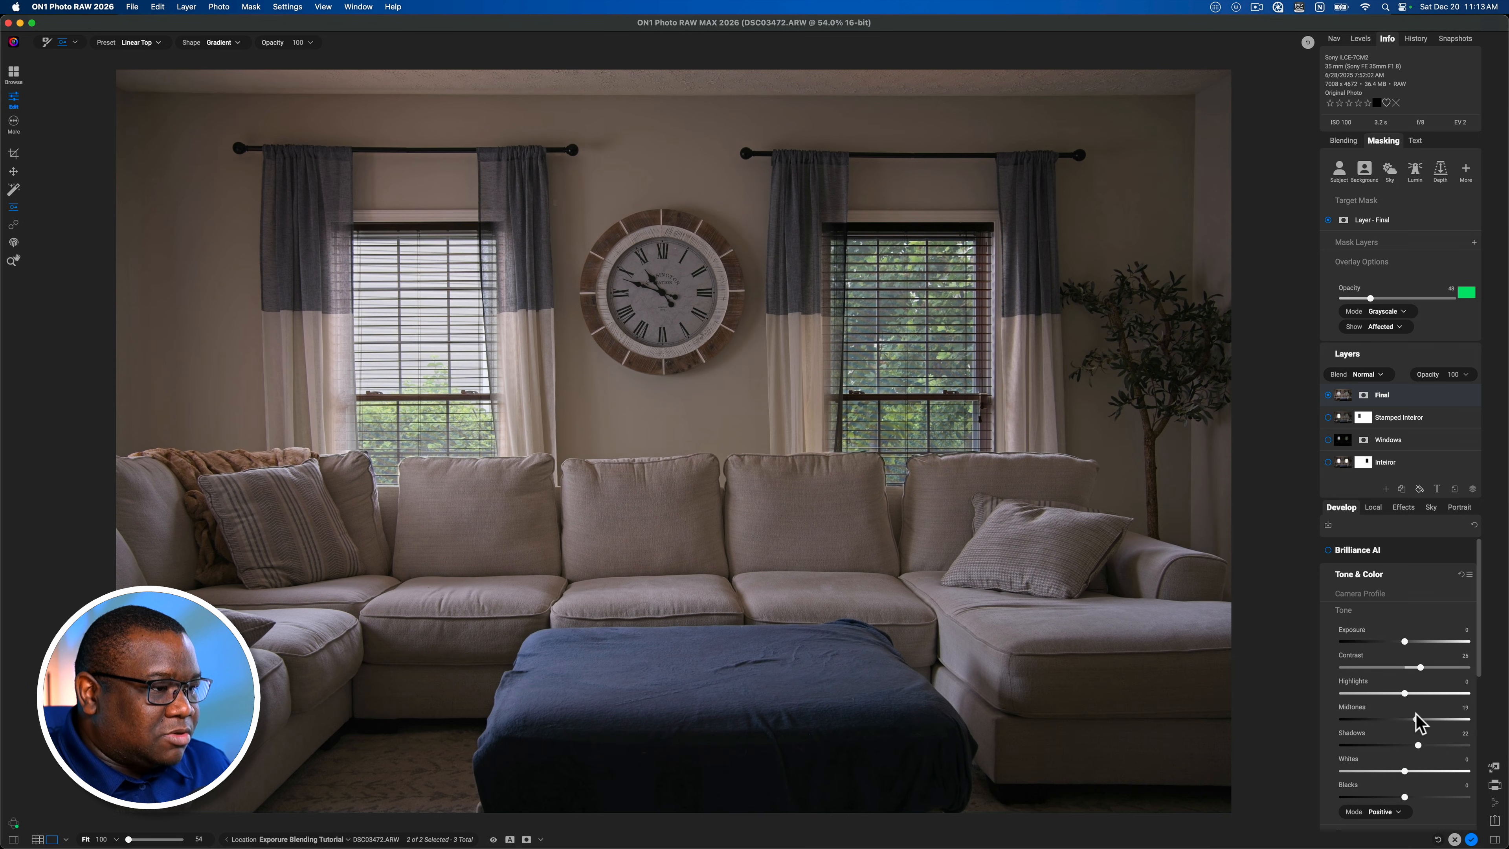
{"action": "left_click_drag", "start_coordinate": [1403, 641], "coordinate": [1396, 642]}
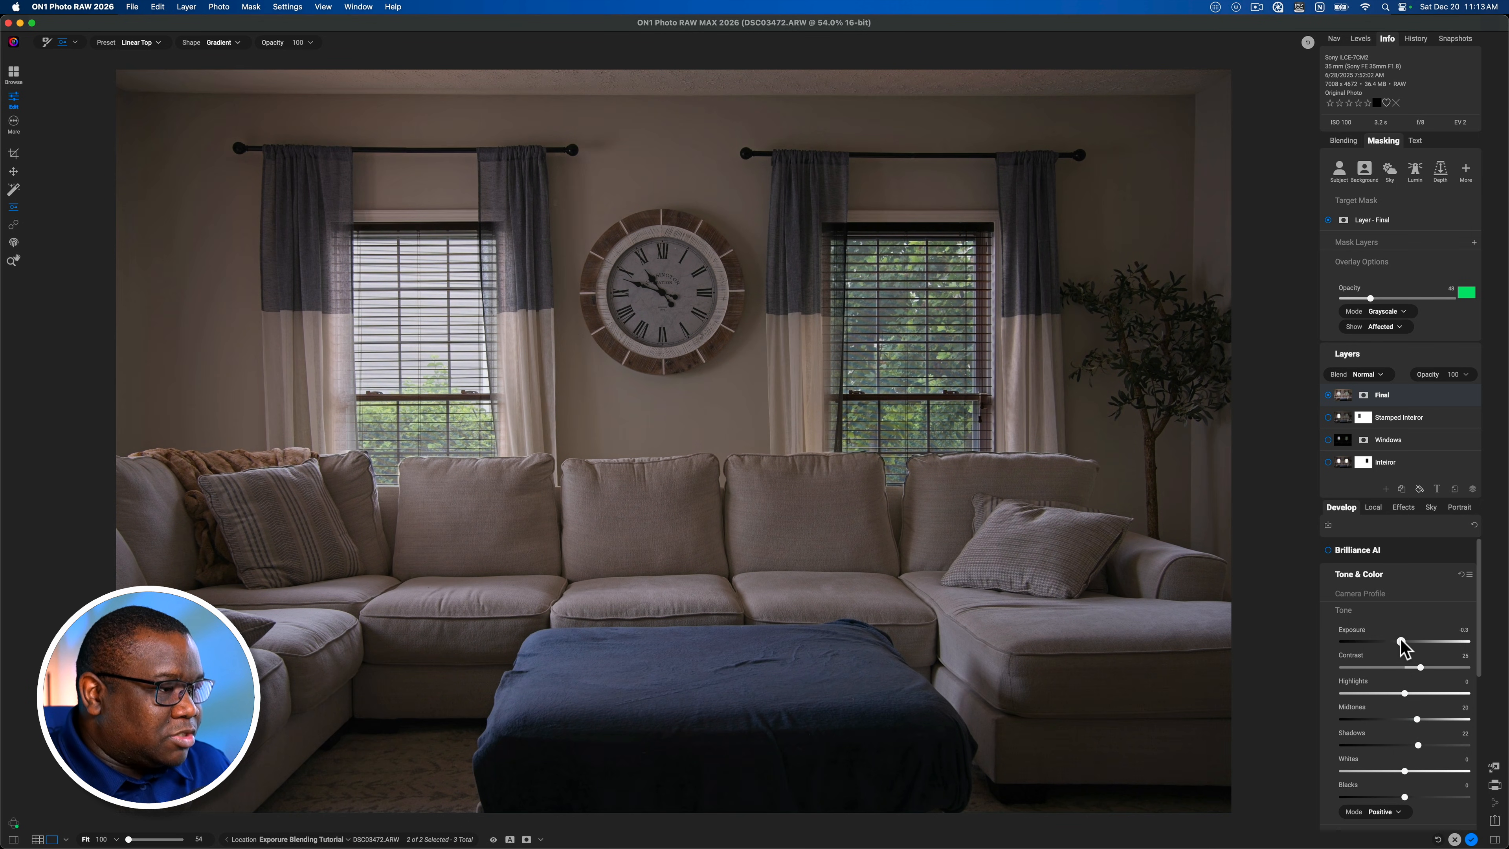
{"action": "left_click_drag", "start_coordinate": [1401, 642], "coordinate": [1406, 642]}
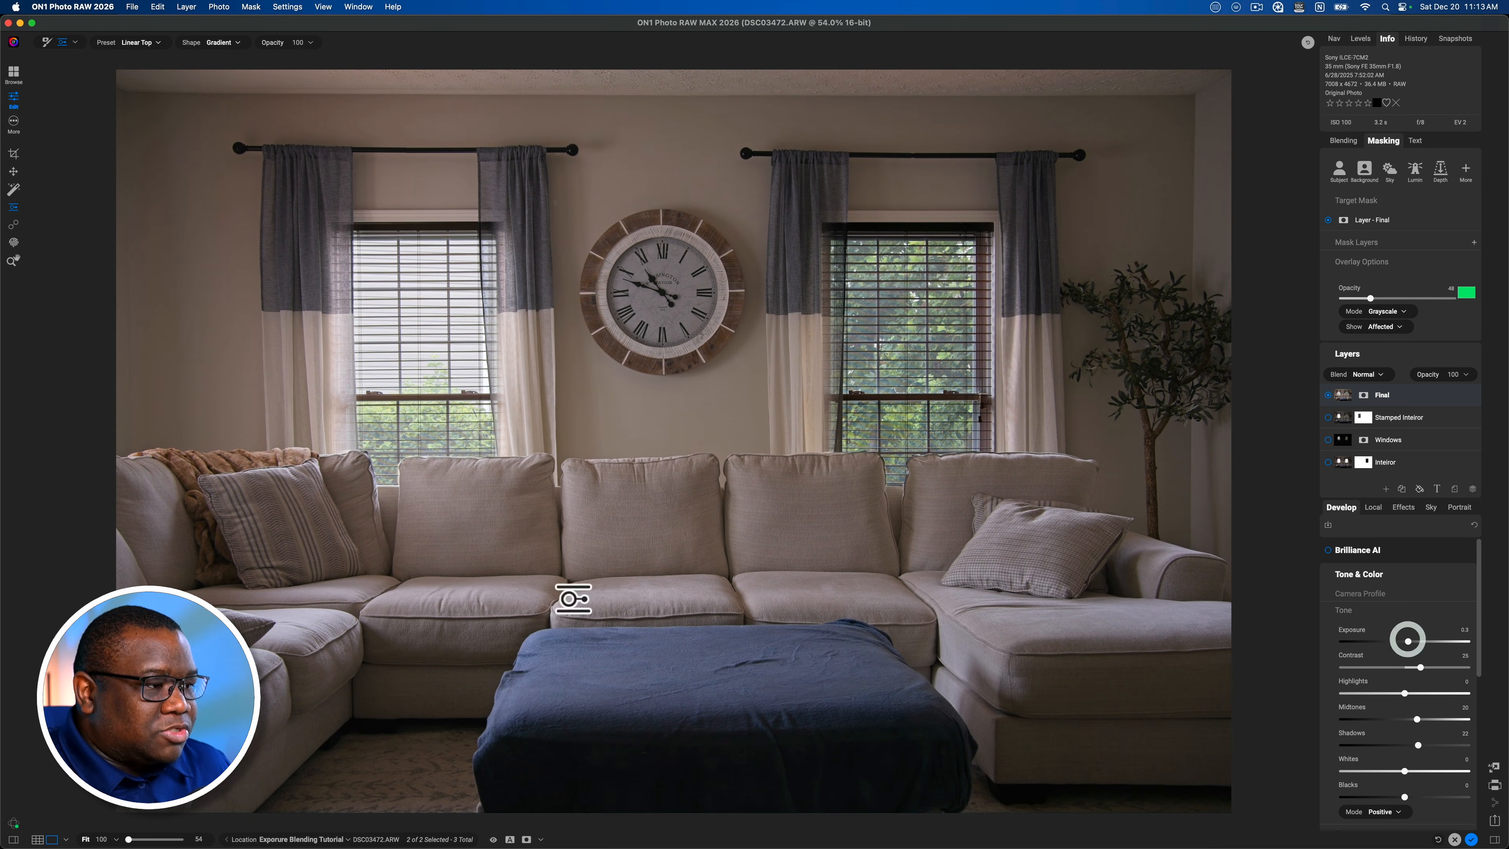